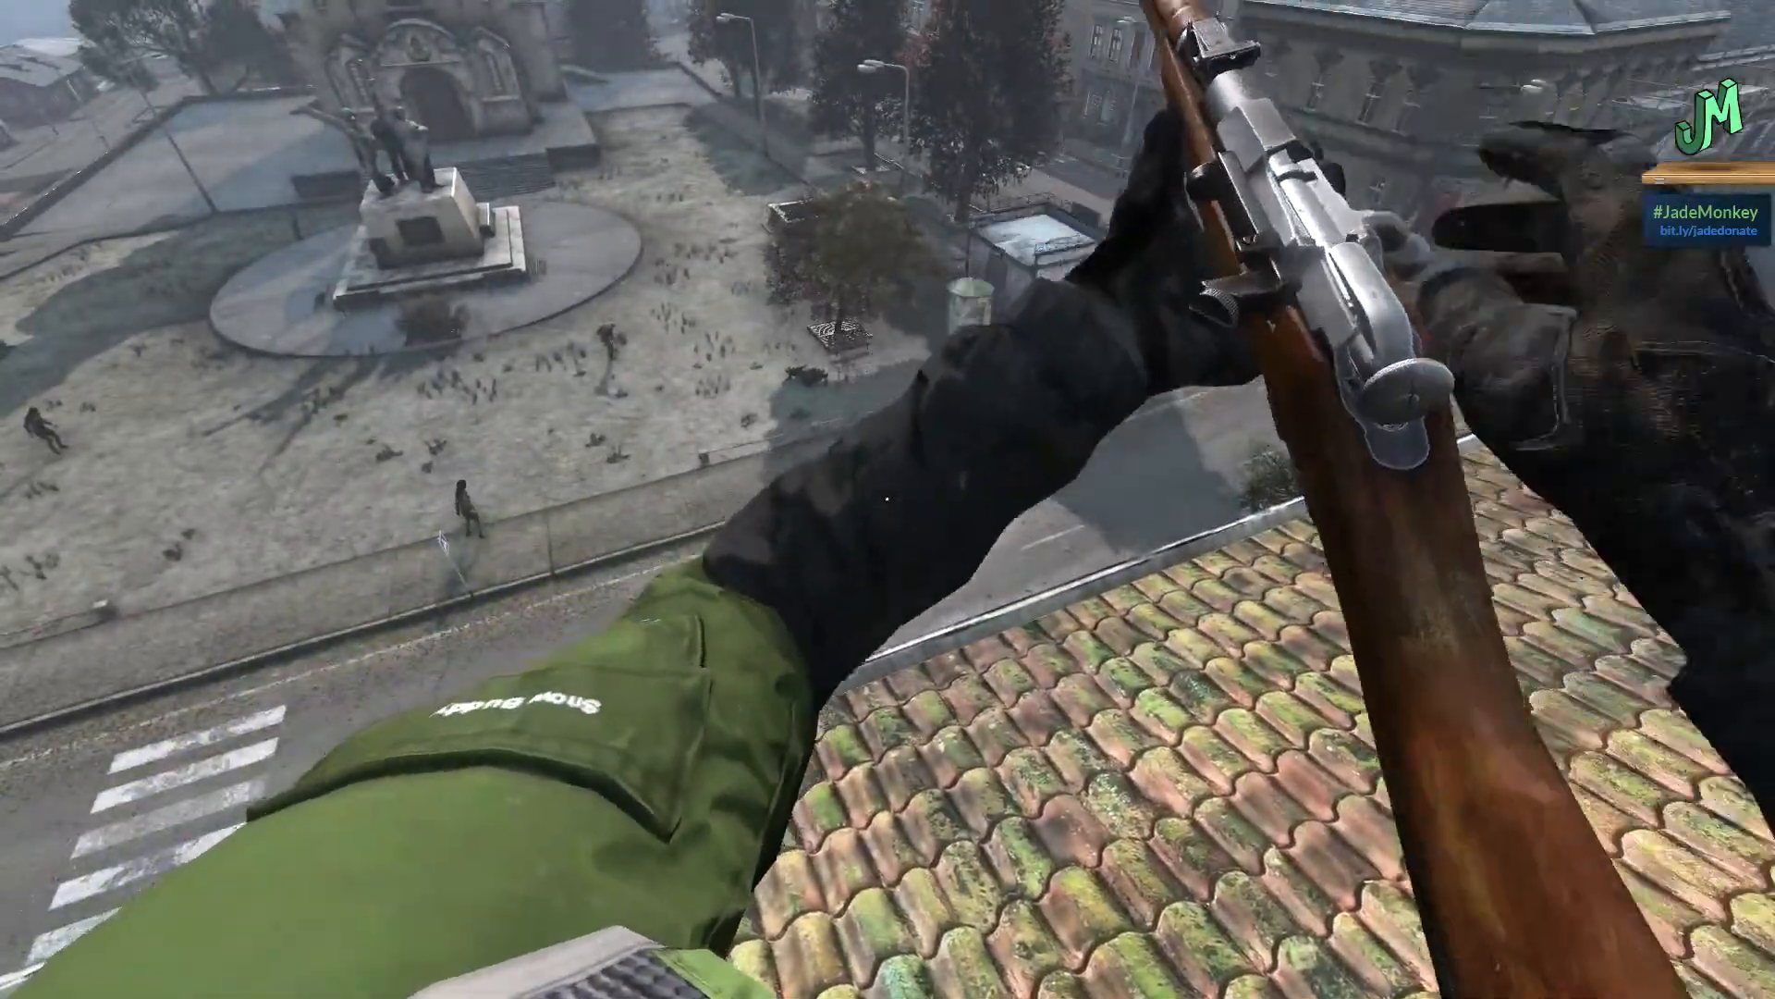
pyautogui.moveTo(888, 500)
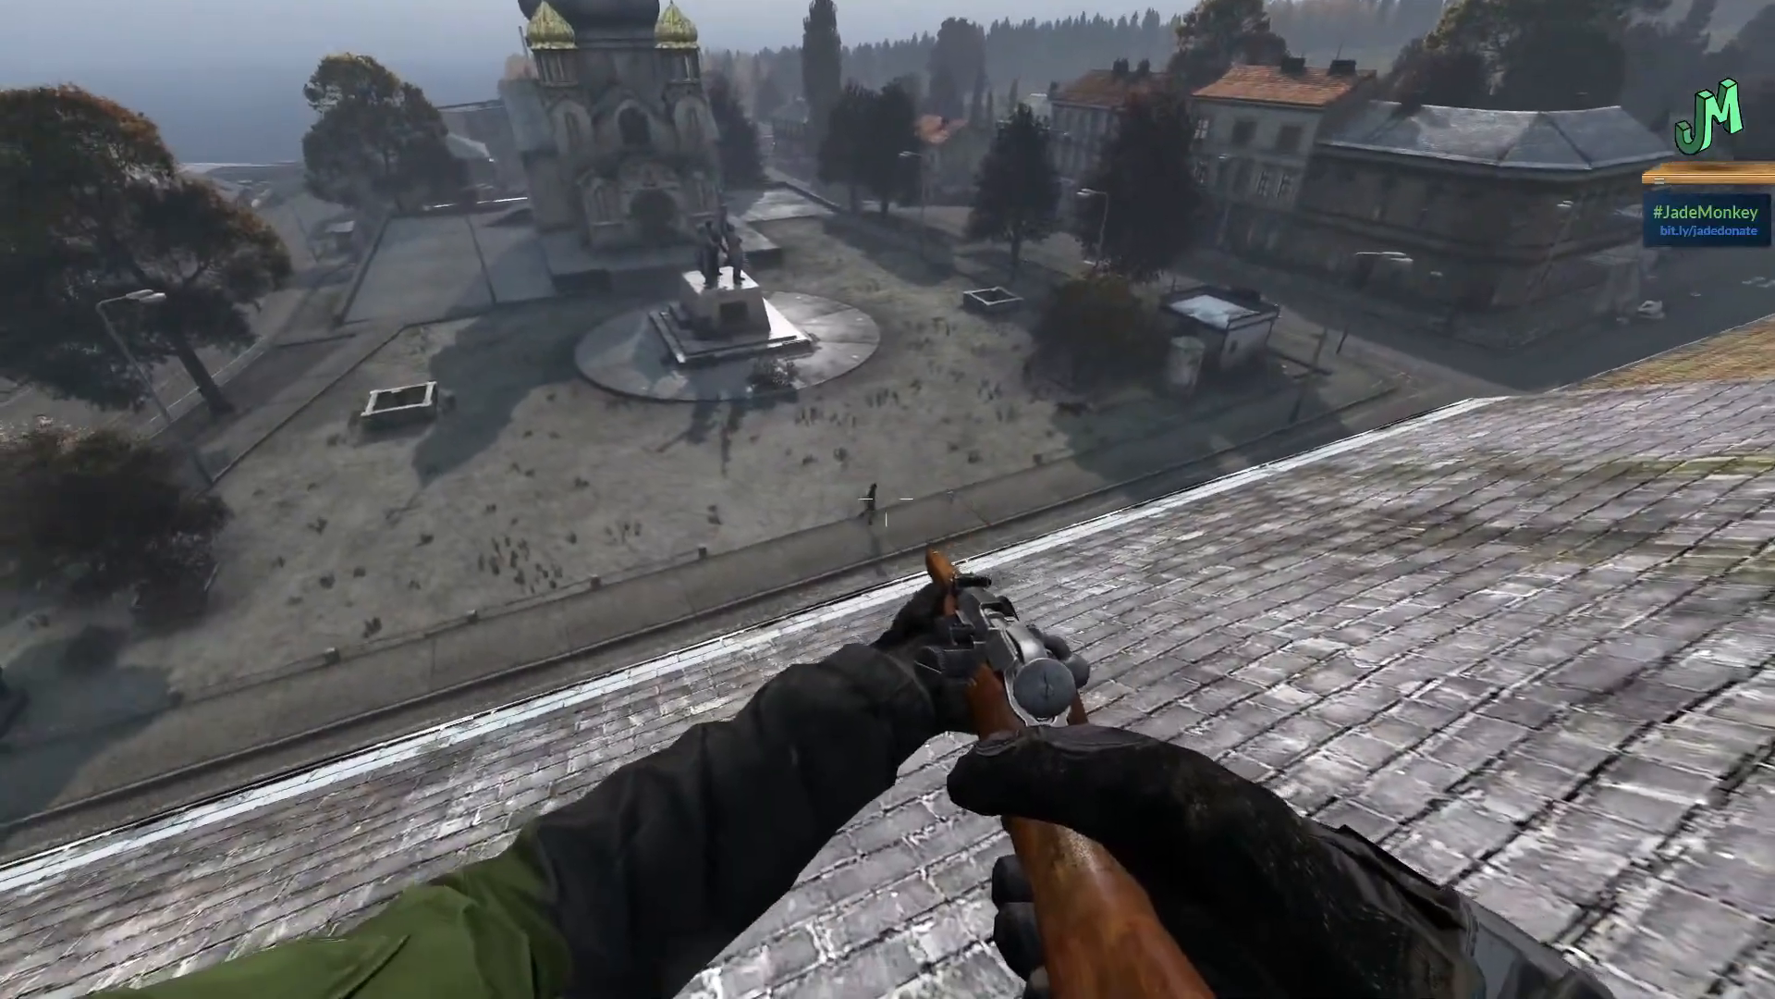
pyautogui.moveTo(888, 499)
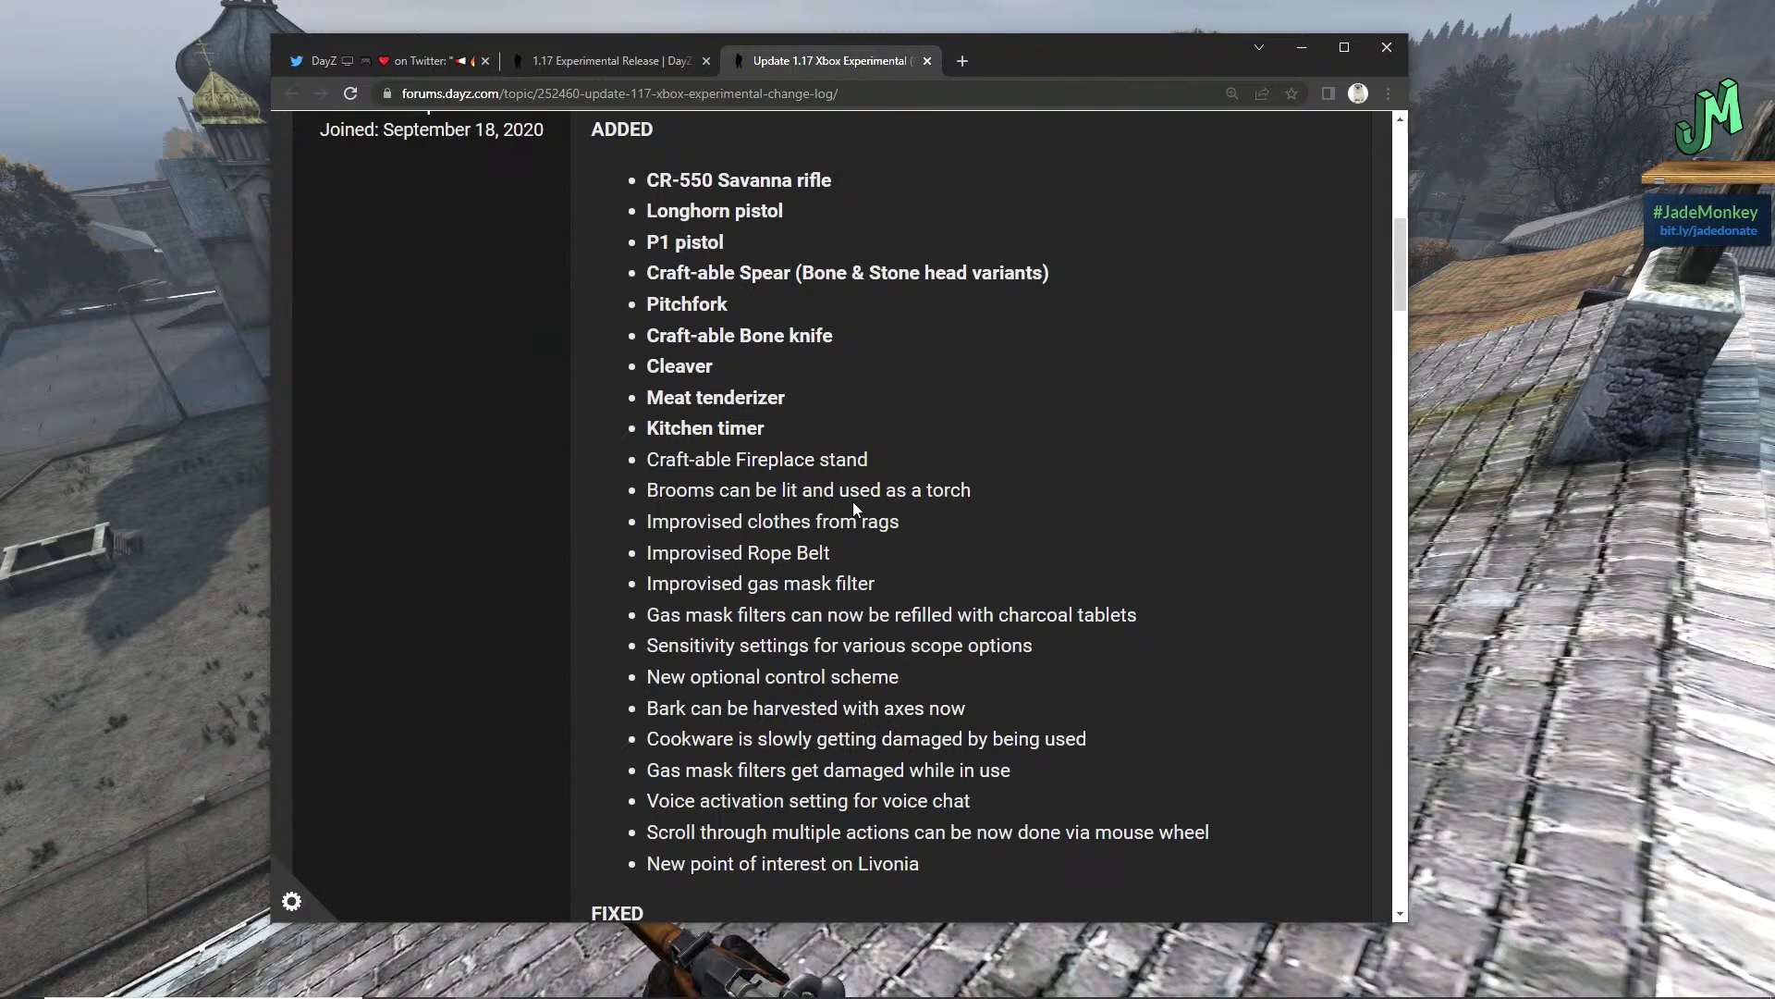
# - Highlight the P1 pistol, craftable spear, meat tenderizer and fireplace stand ADDED entries while reading
pyautogui.doubleClick(684, 240)
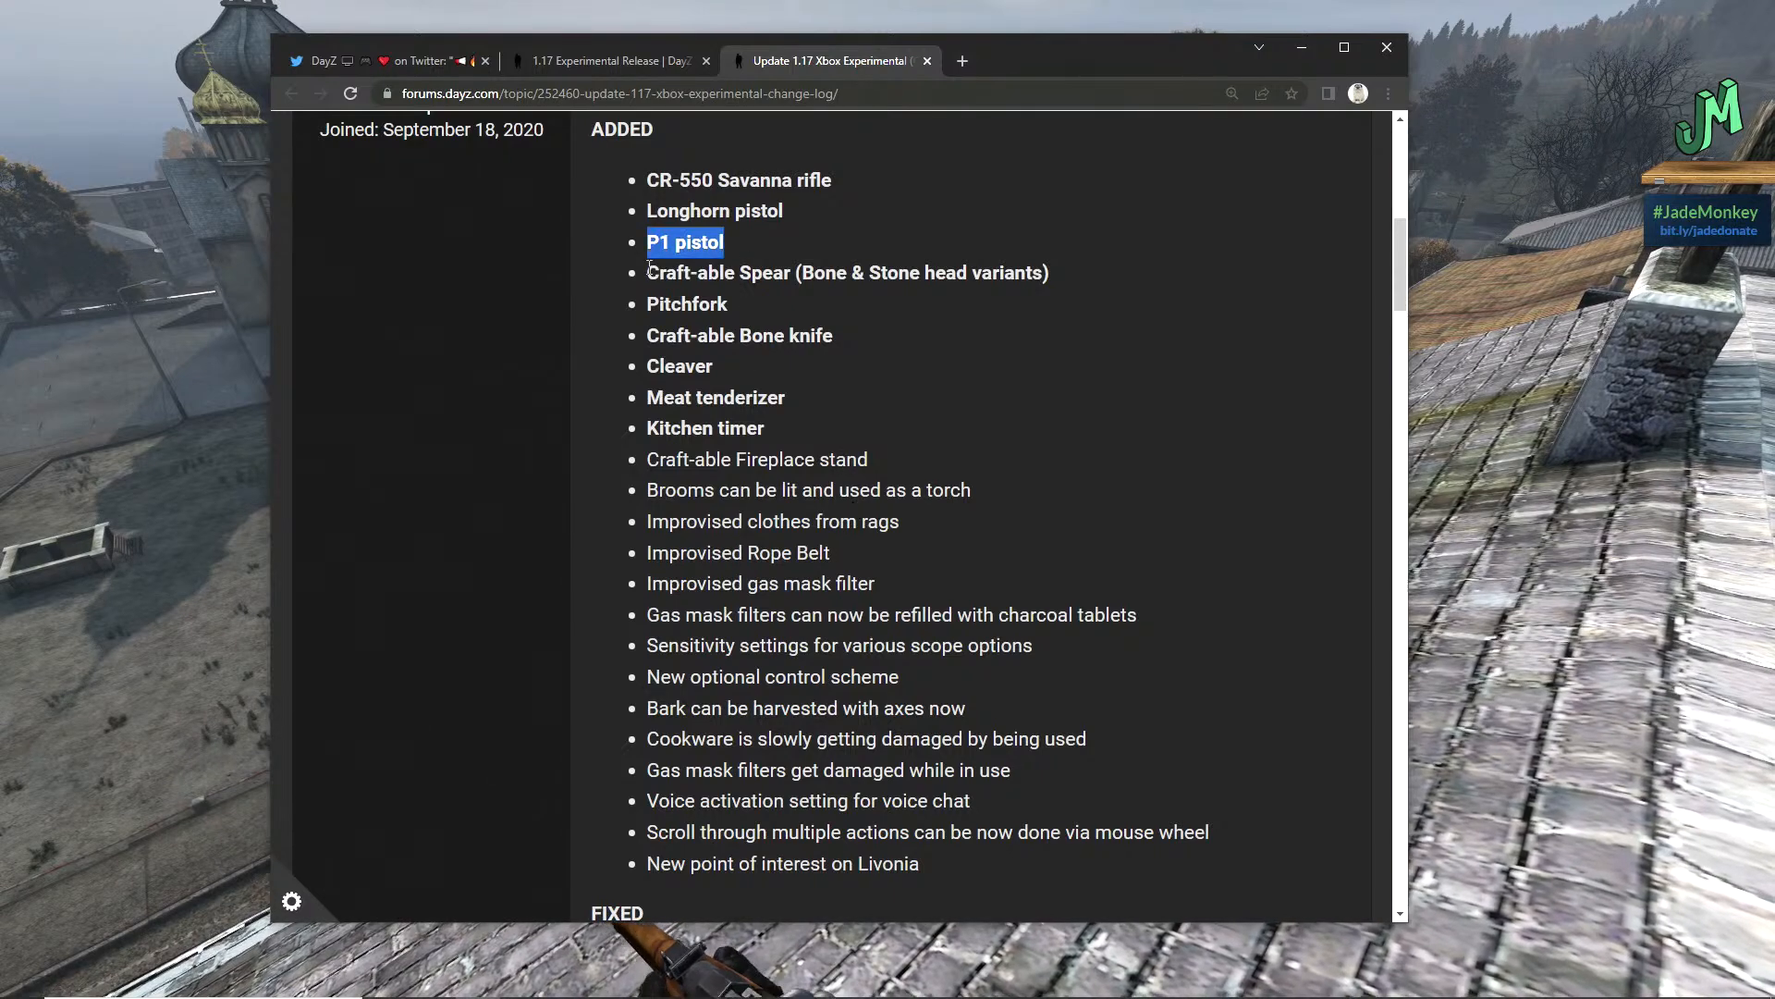
pyautogui.doubleClick(845, 272)
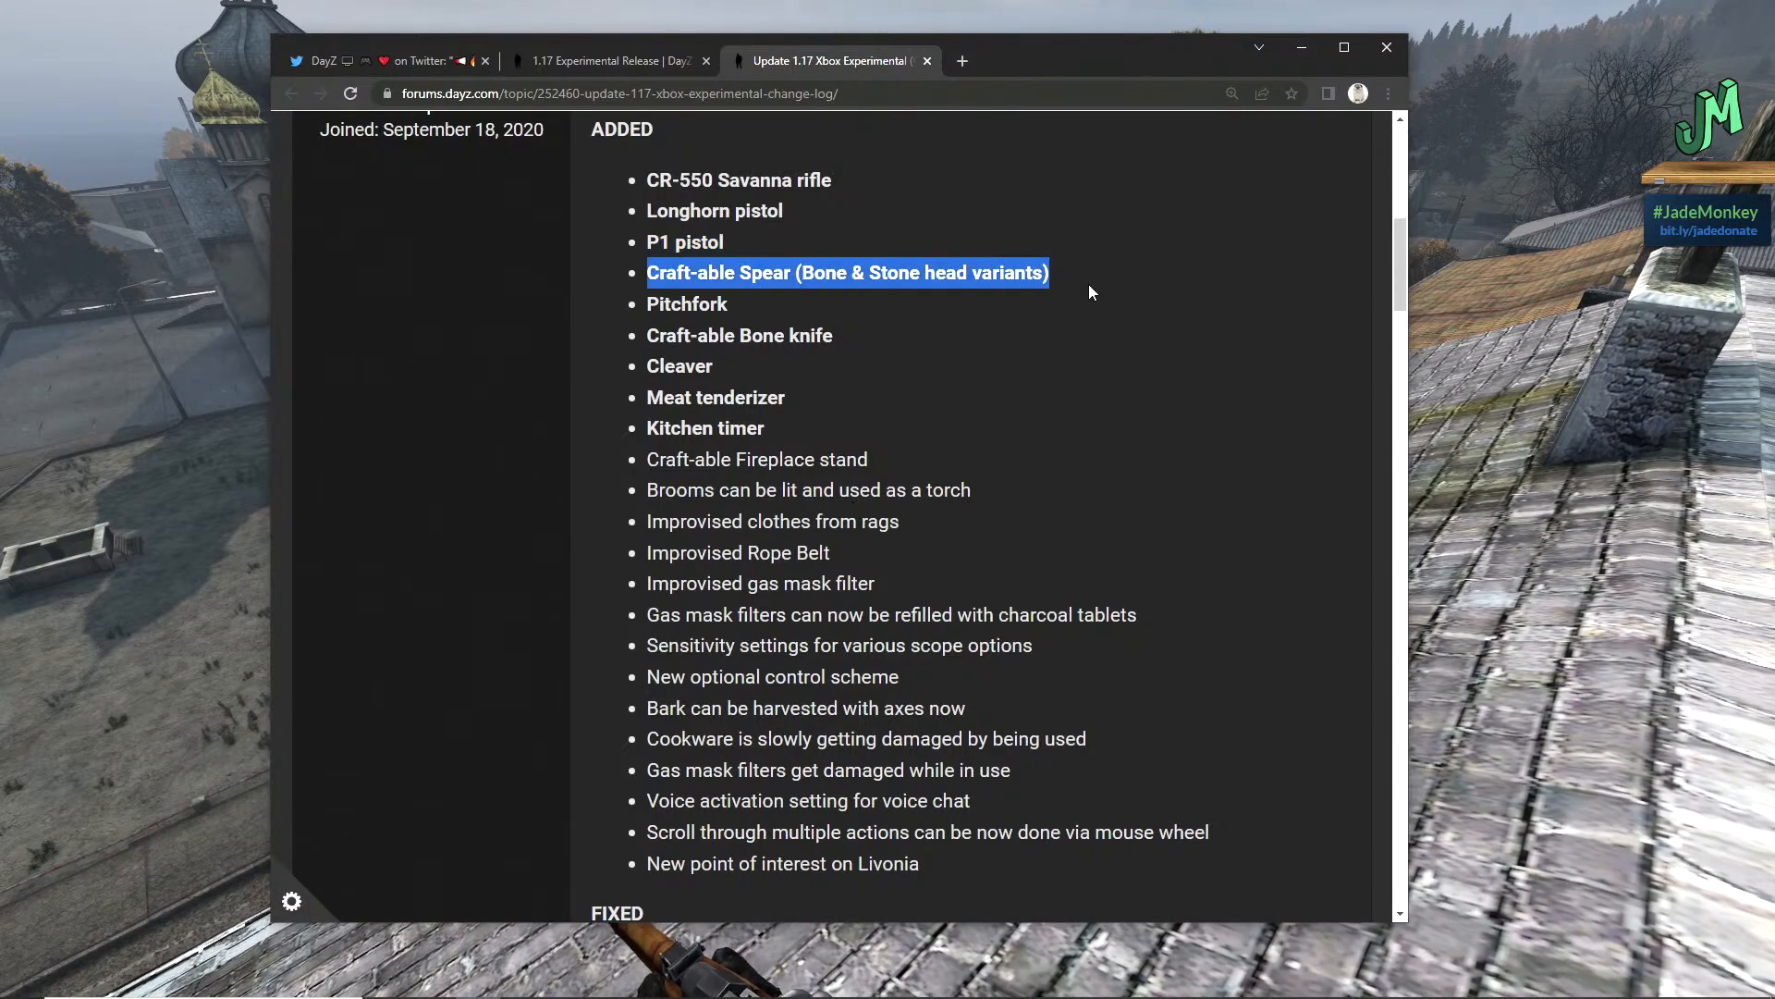
pyautogui.moveTo(939, 427)
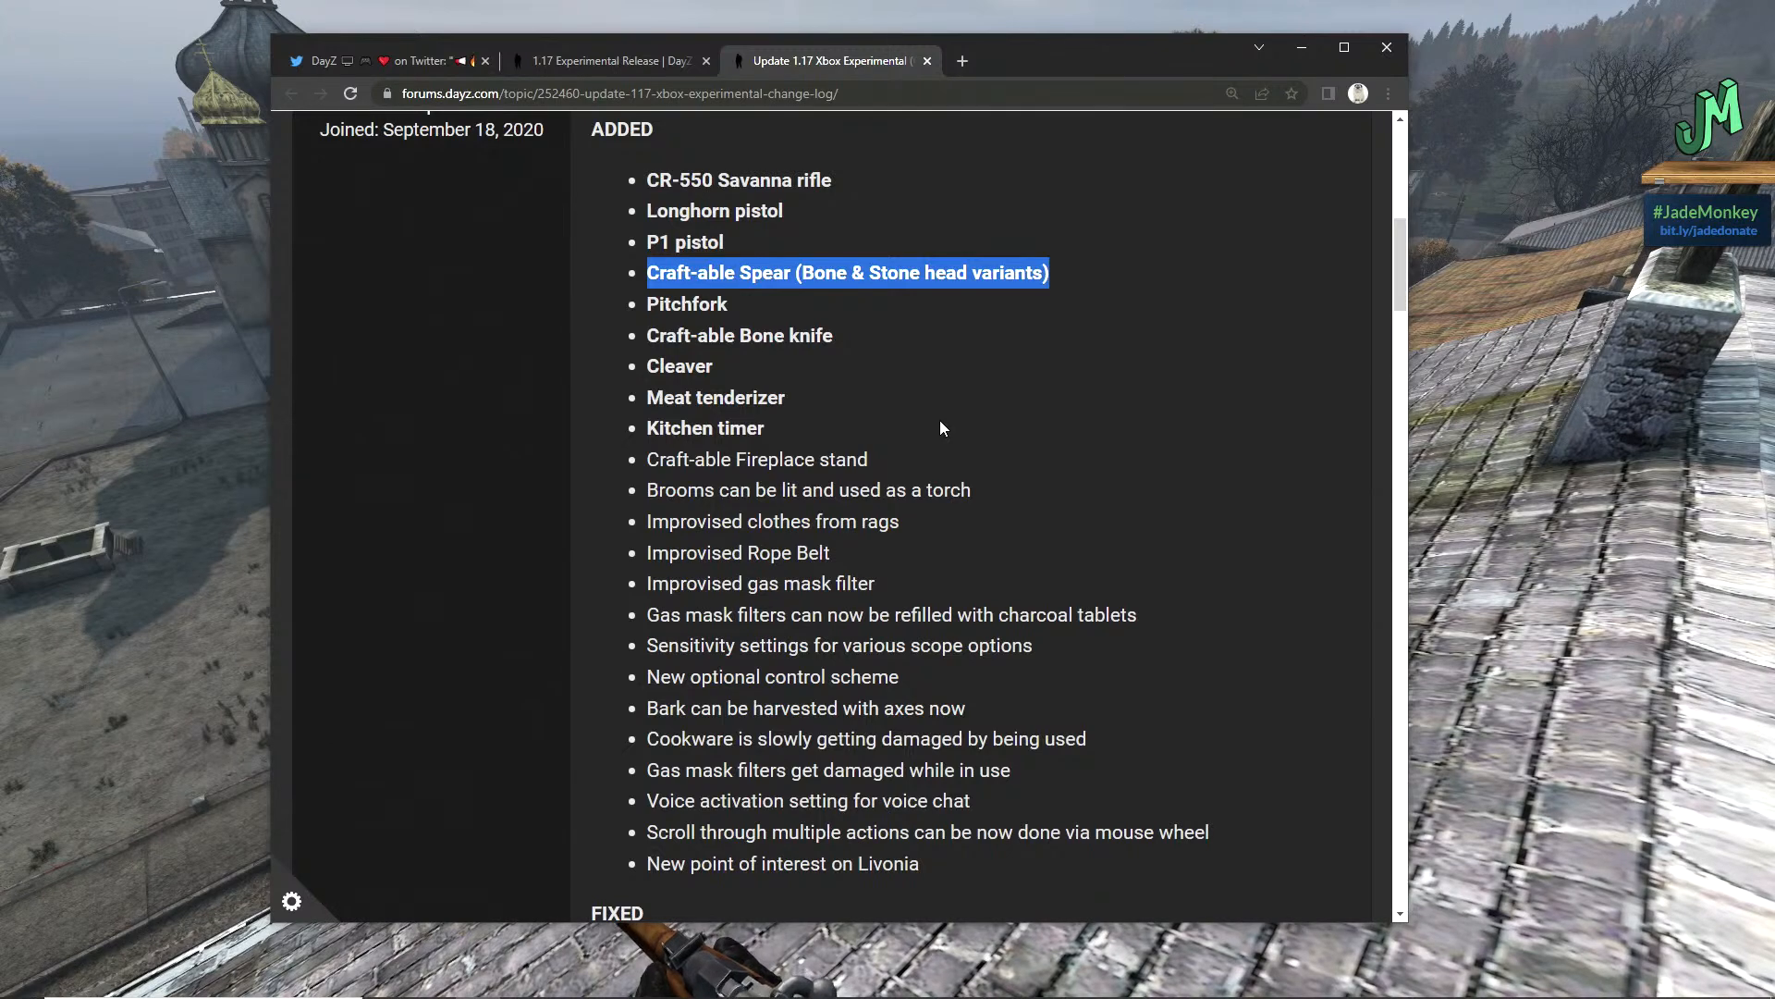
pyautogui.moveTo(749, 326)
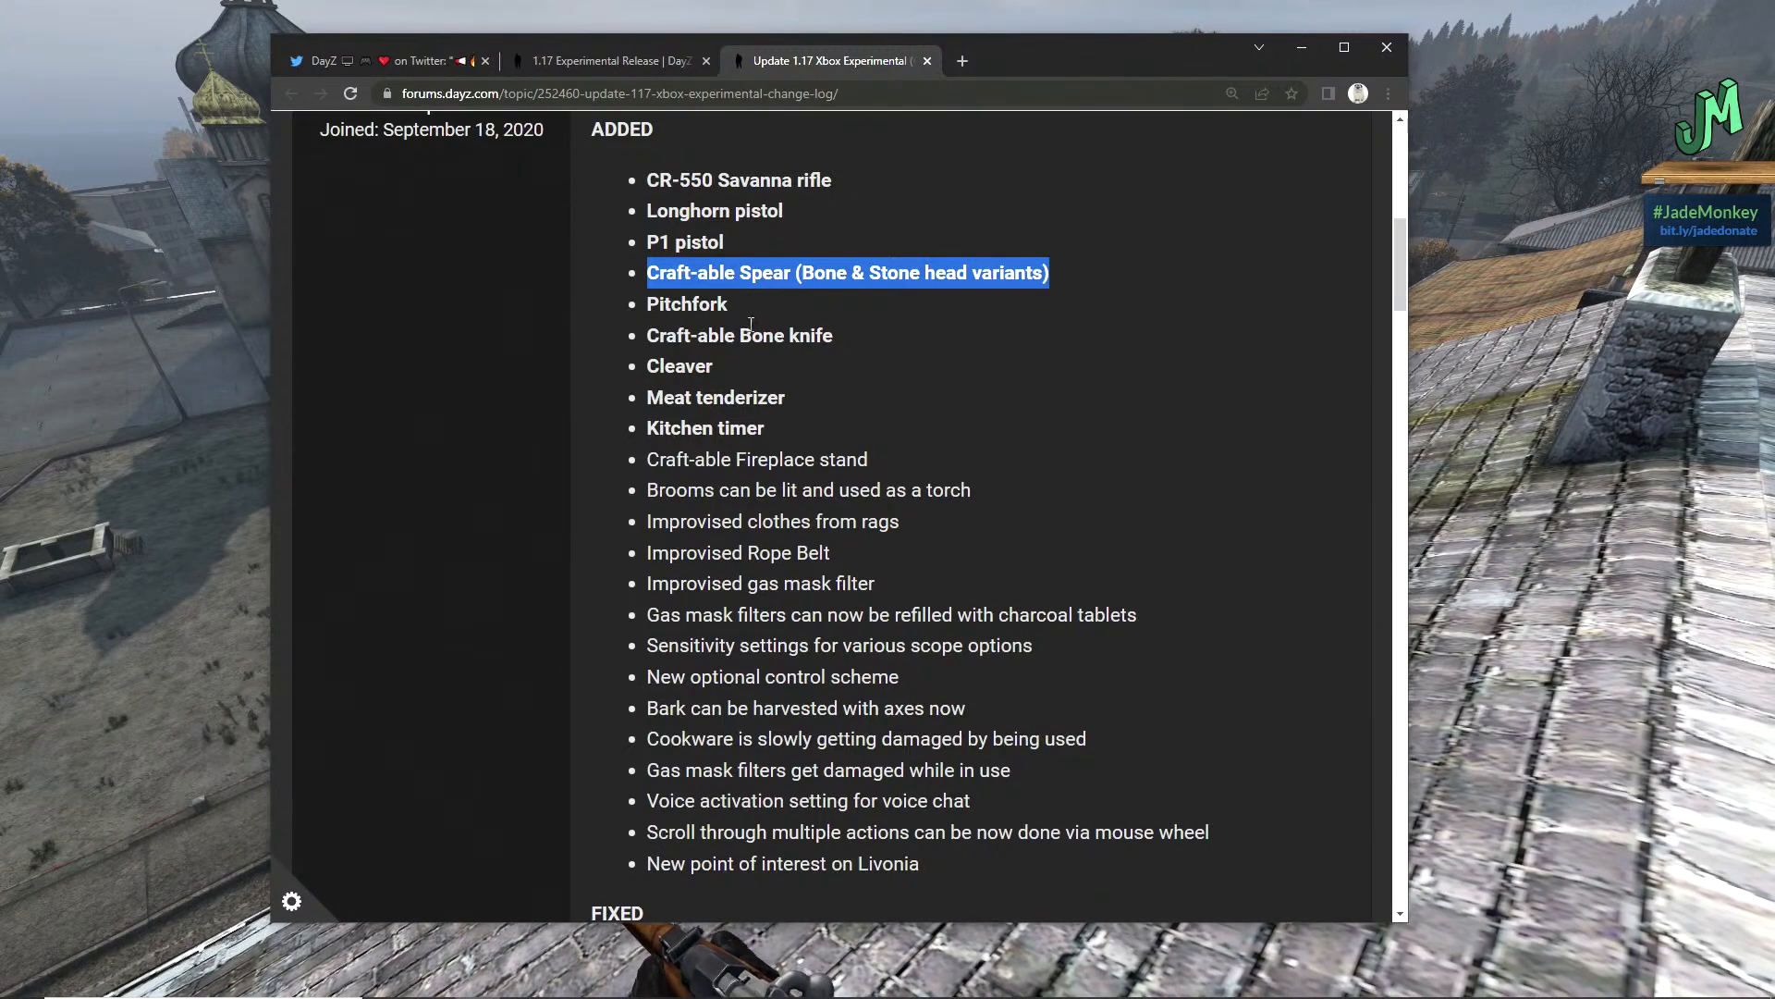
pyautogui.click(871, 274)
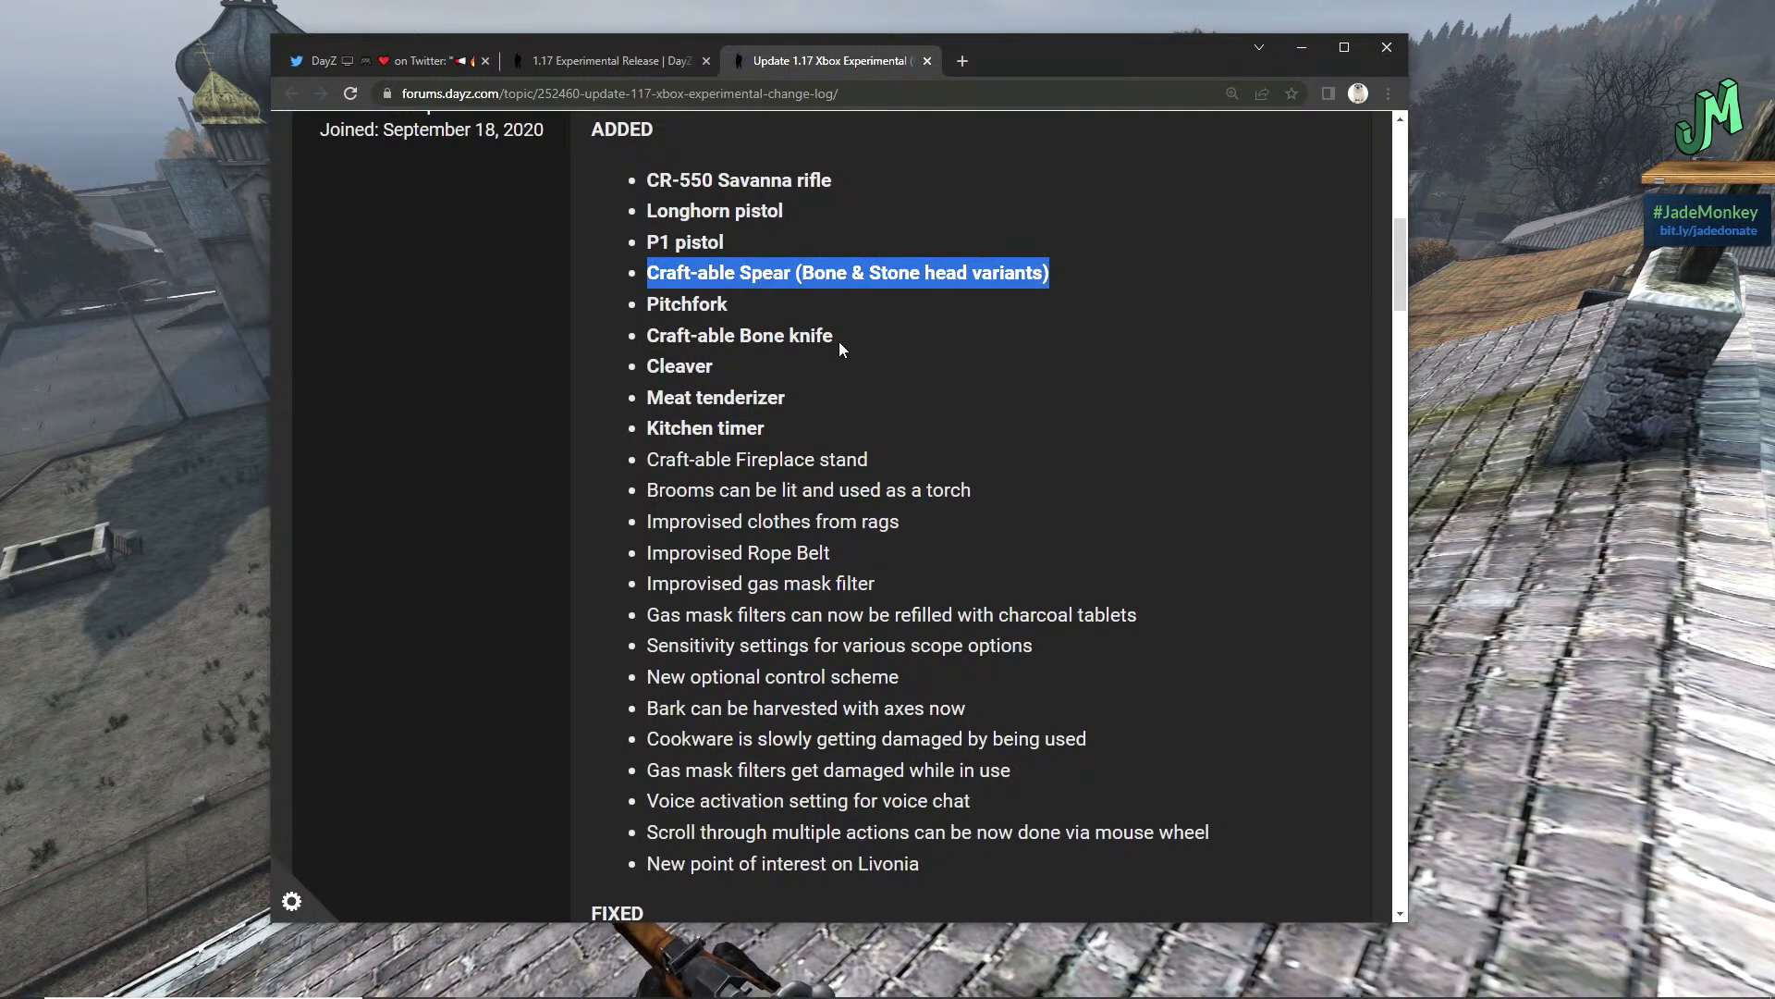
pyautogui.moveTo(748, 317)
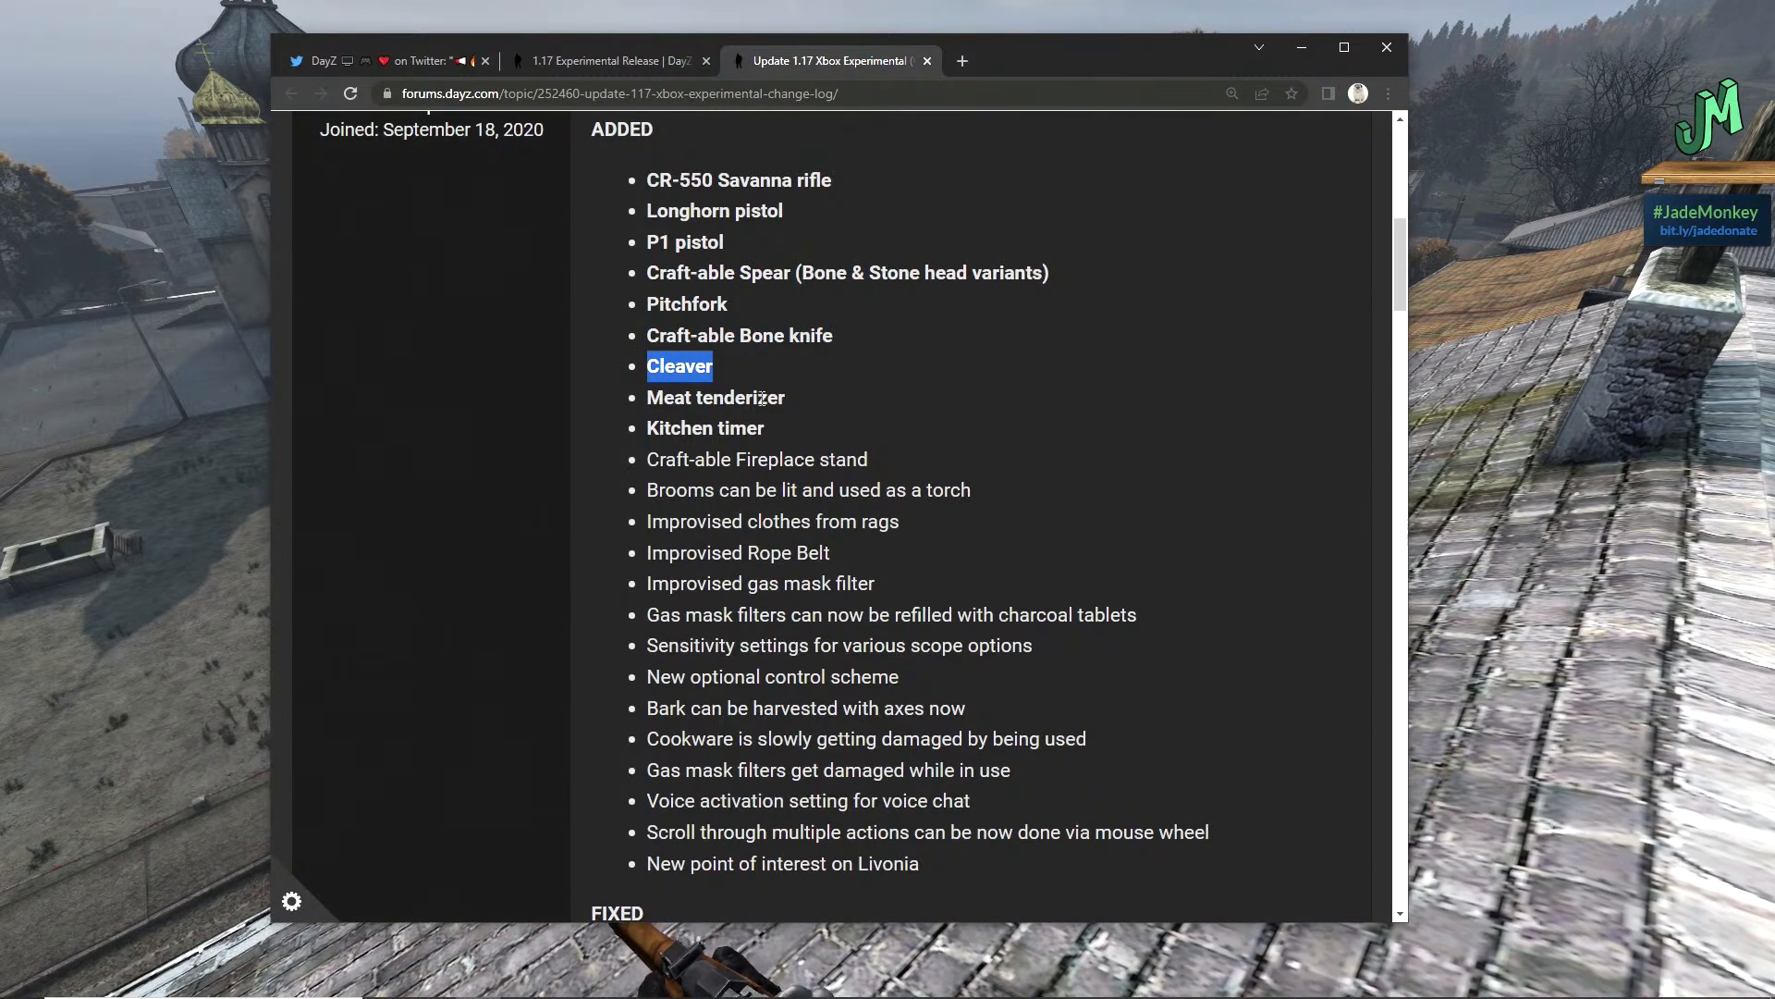
pyautogui.doubleClick(716, 397)
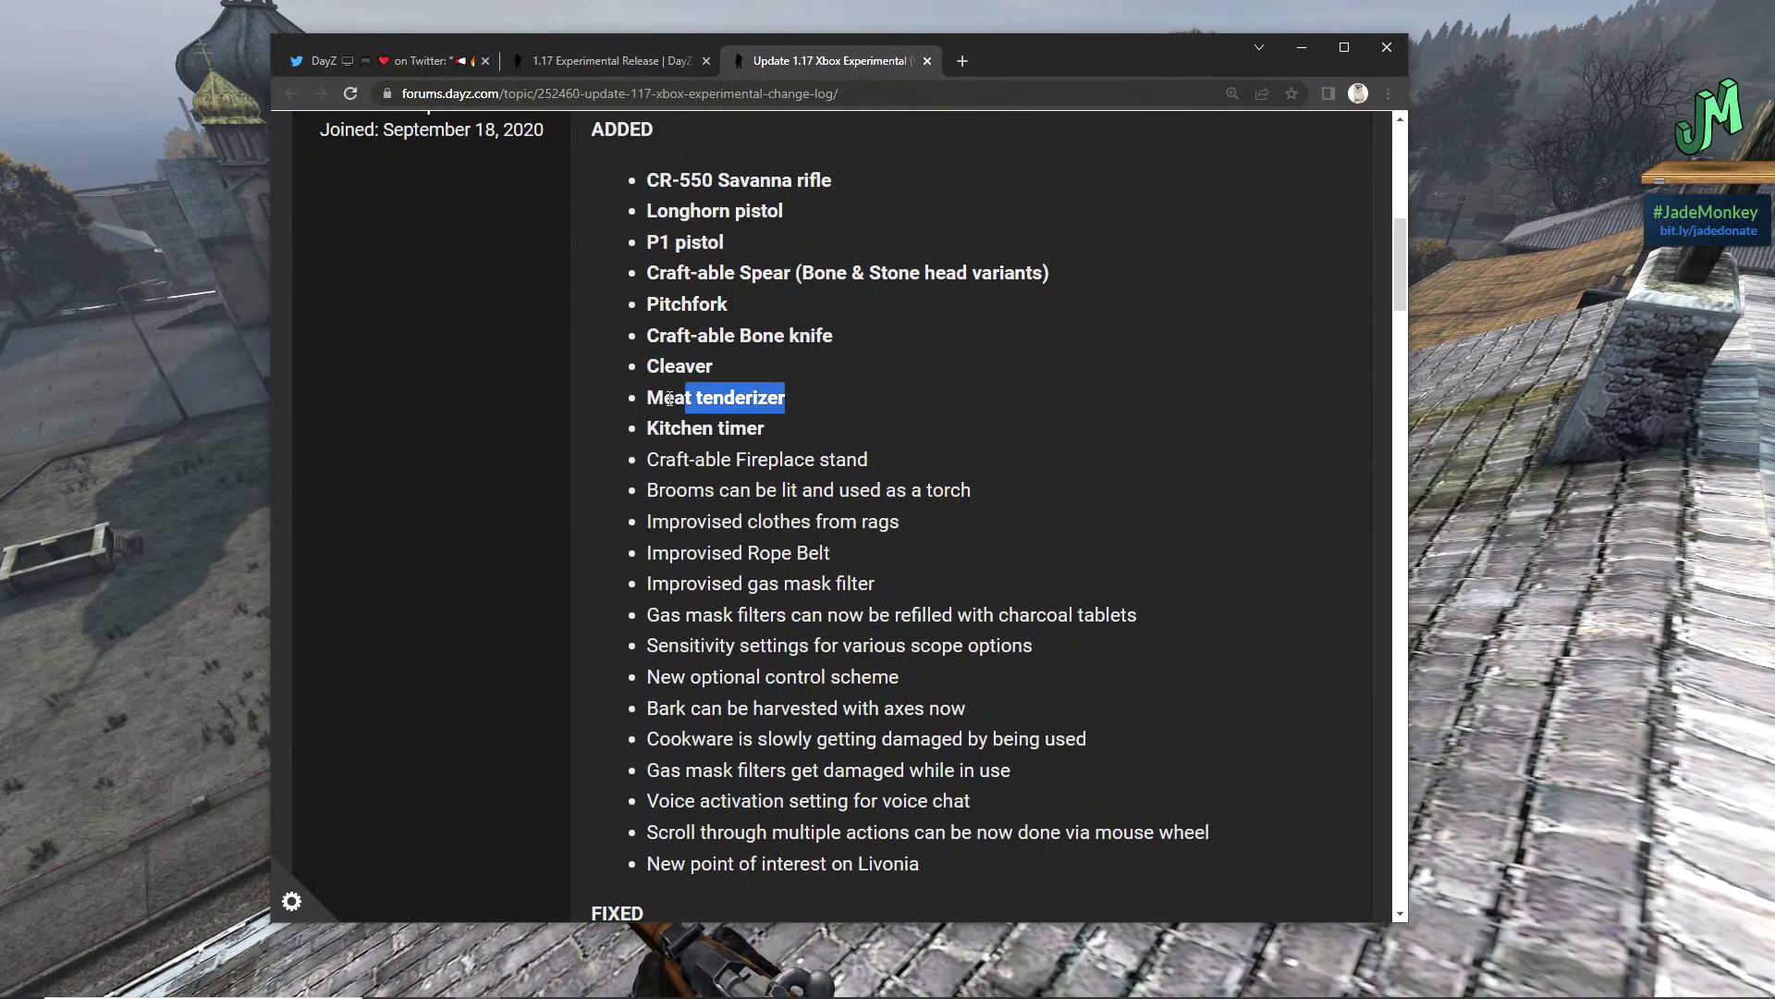
pyautogui.click(730, 375)
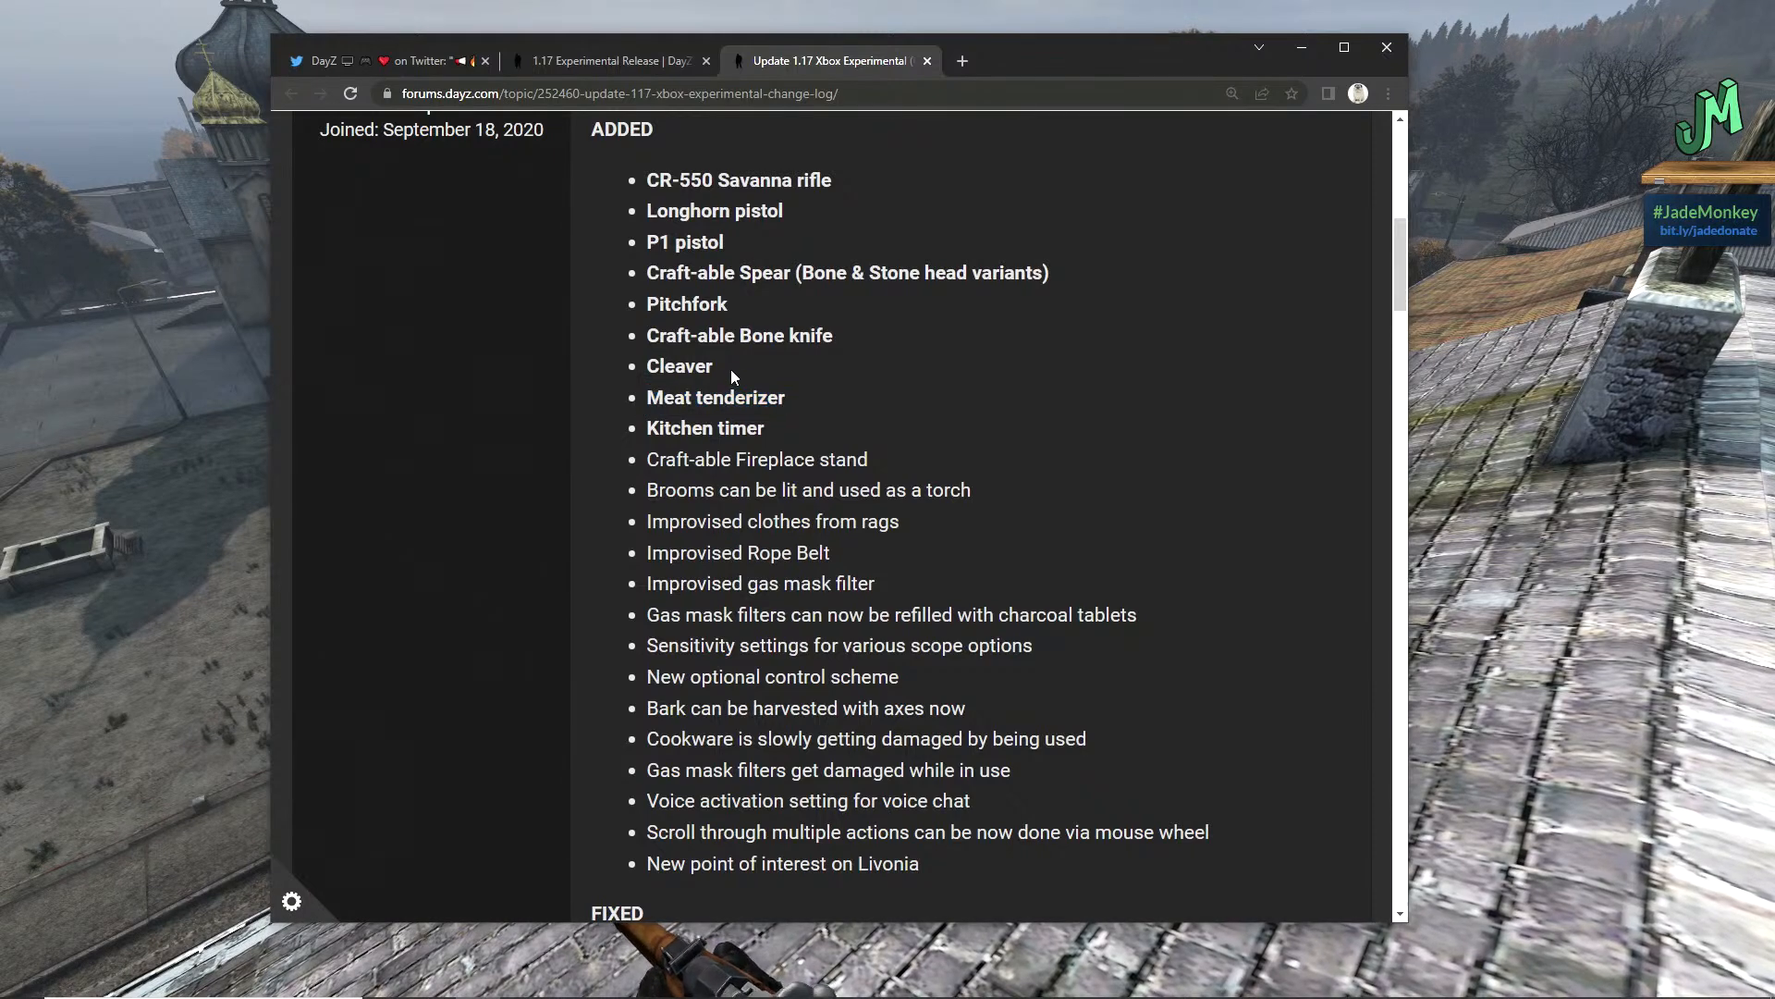
pyautogui.moveTo(634, 423)
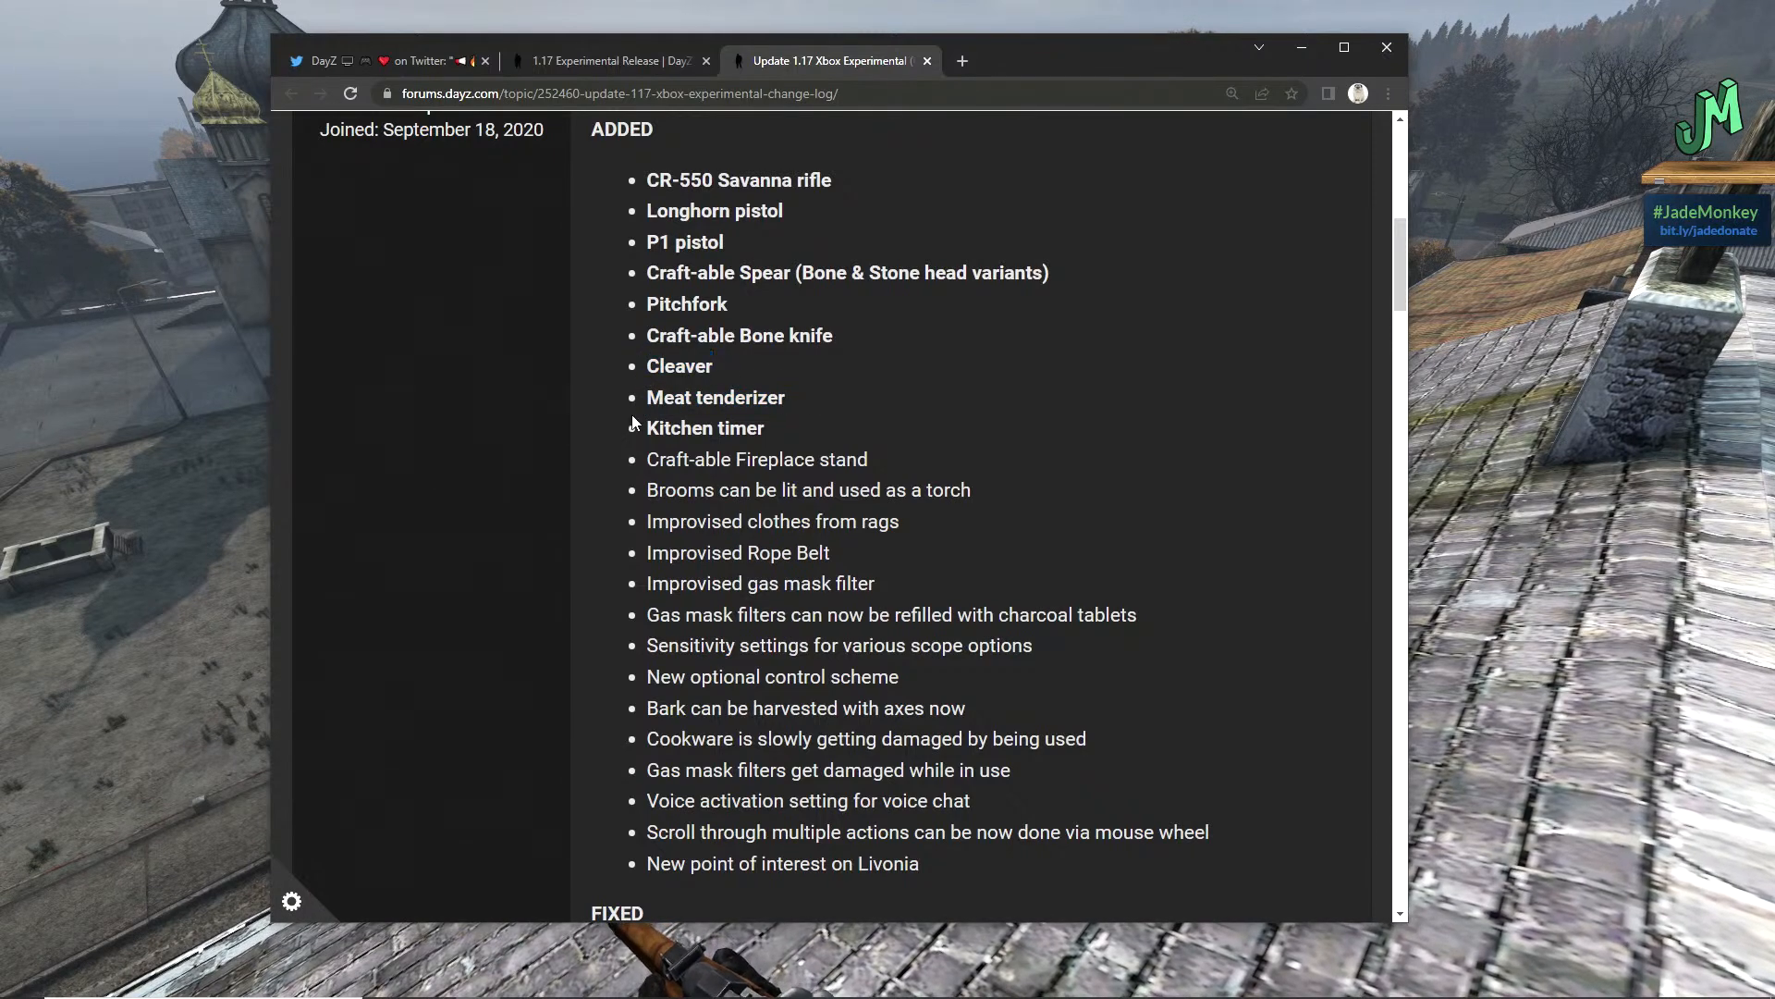
pyautogui.doubleClick(714, 396)
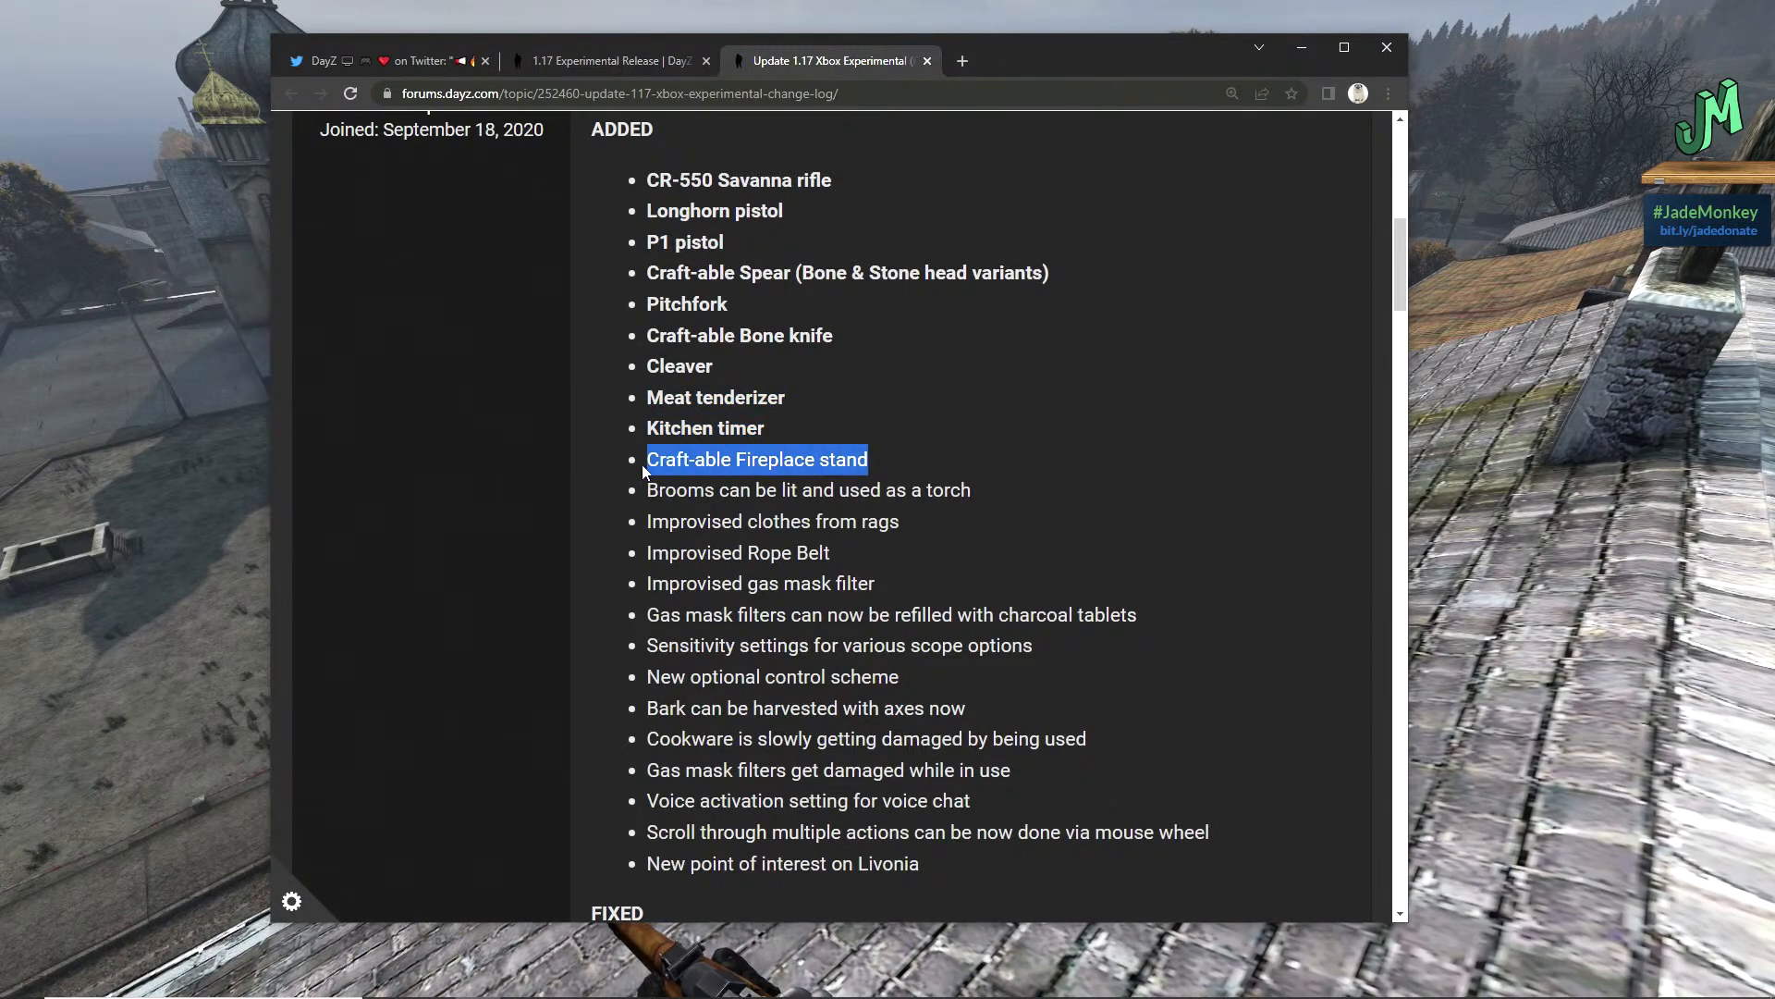
# - Highlight the broom torches, improvised rag clothes, gas mask filter and new control scheme entries
pyautogui.click(808, 489)
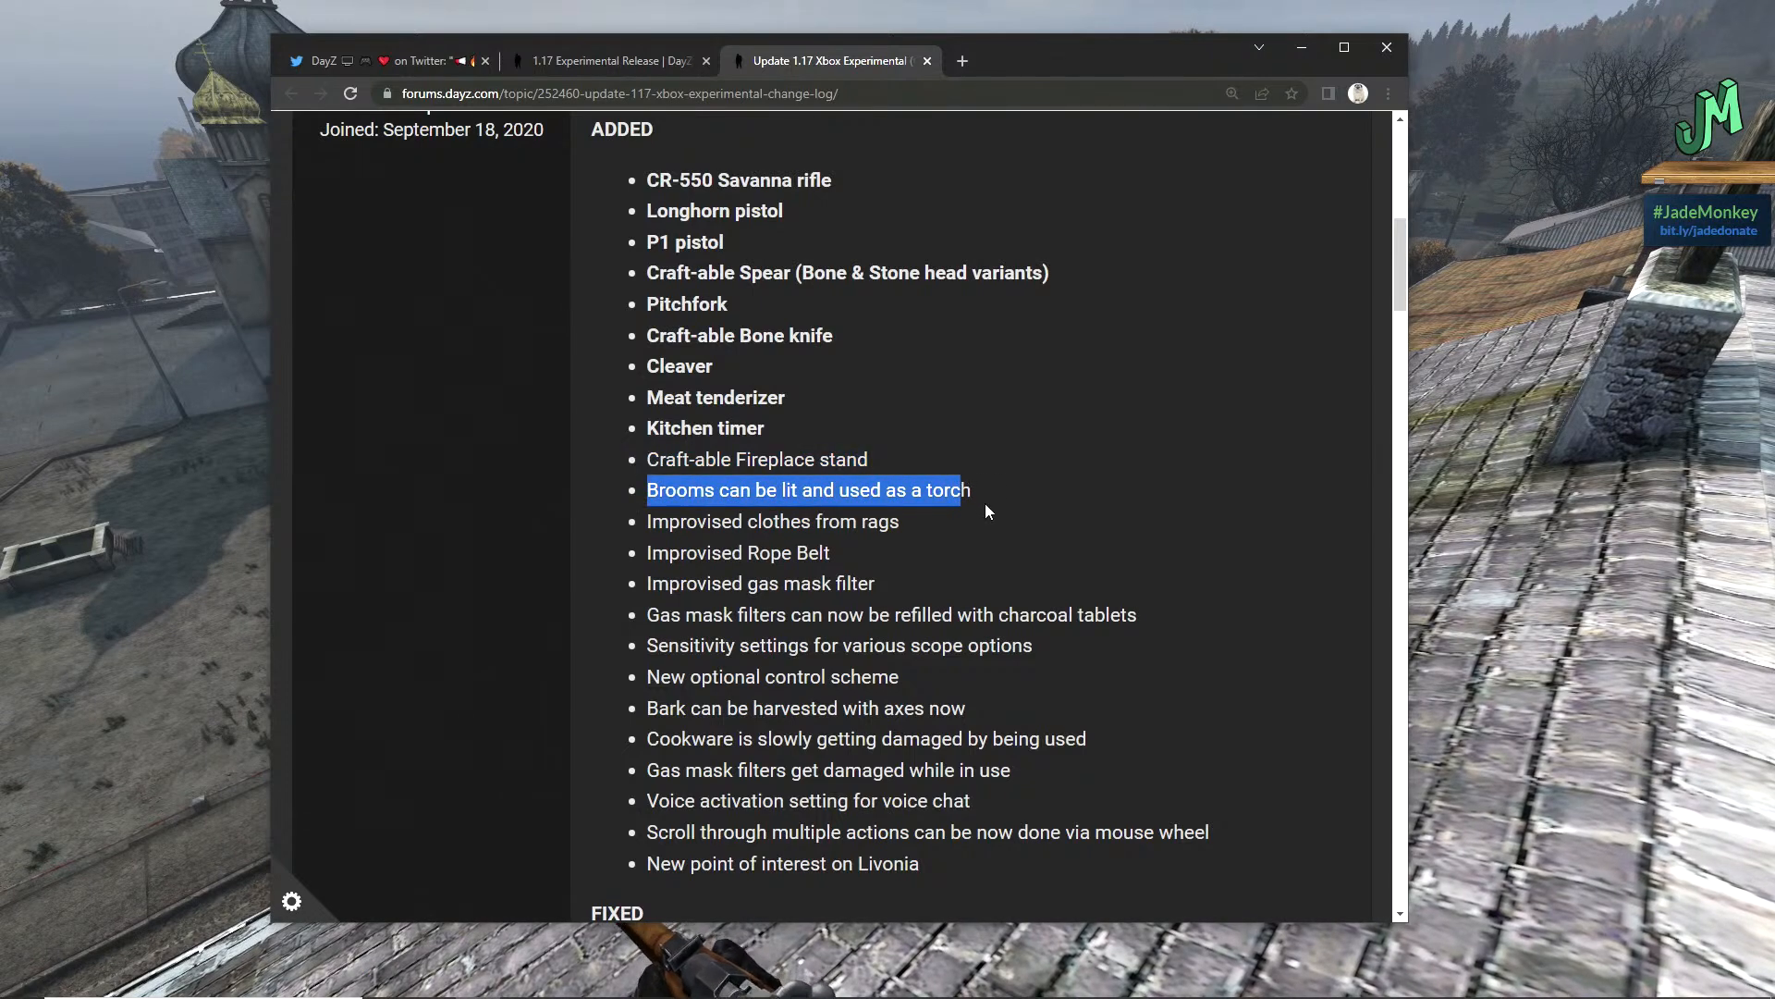
pyautogui.doubleClick(773, 521)
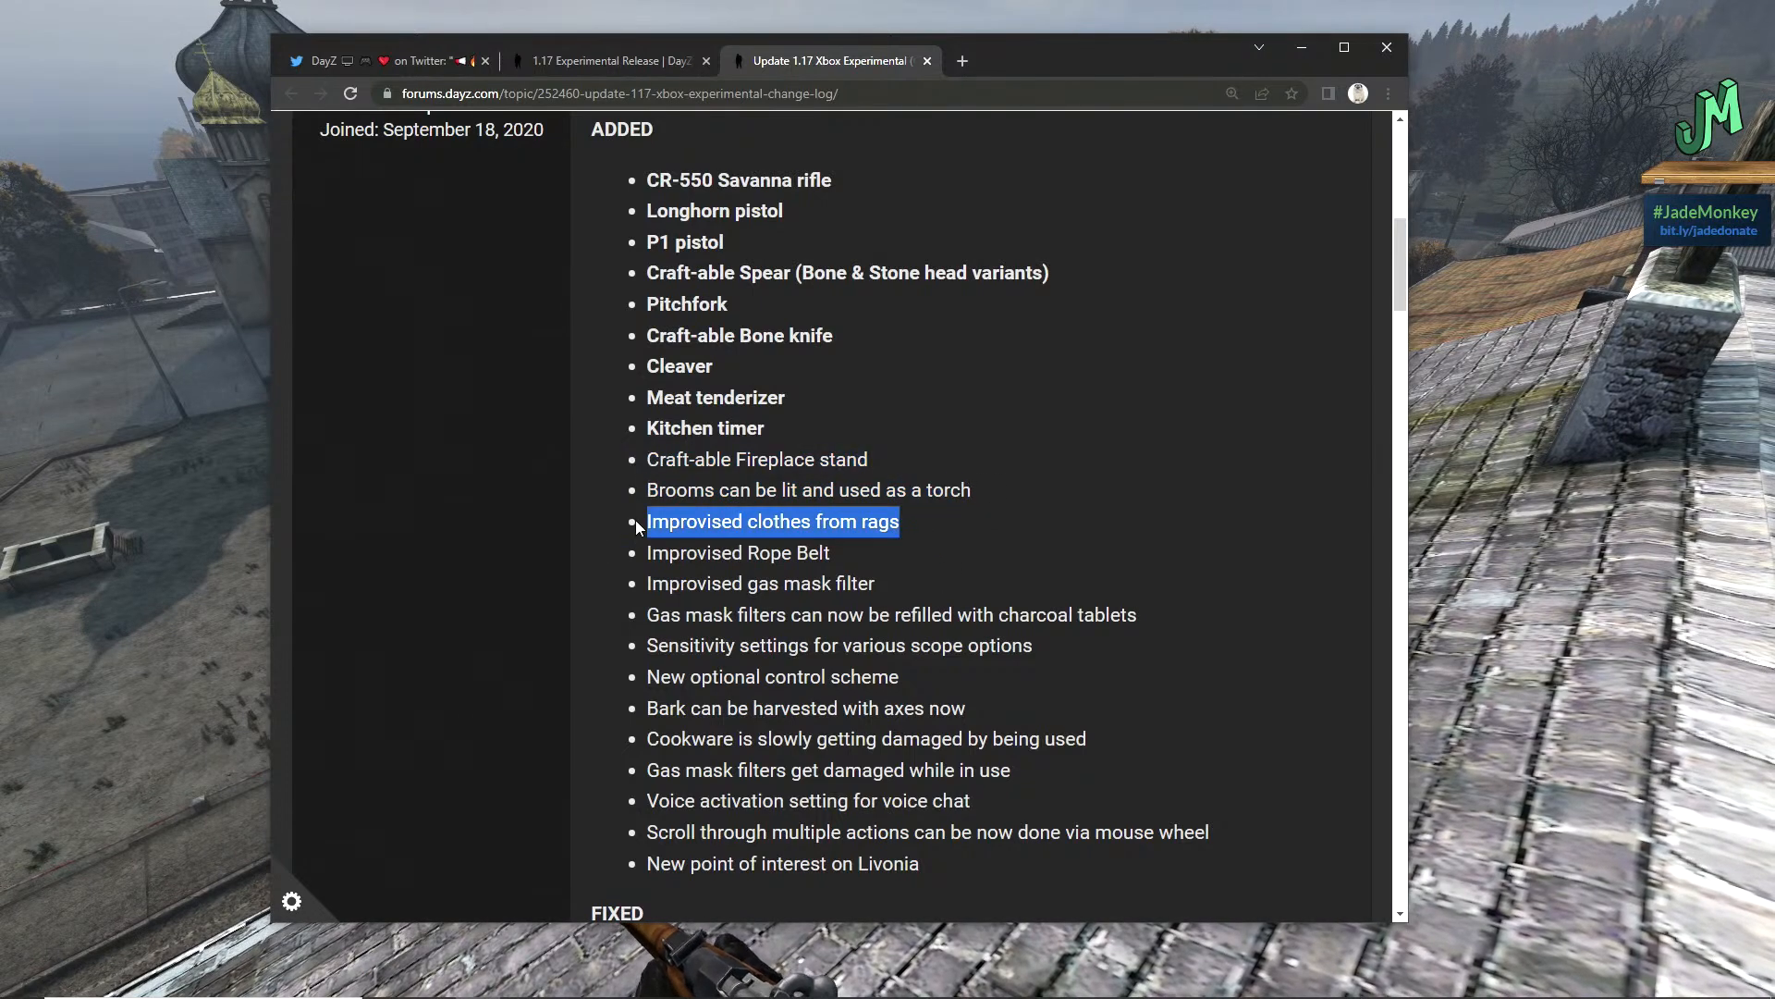
pyautogui.moveTo(749, 575)
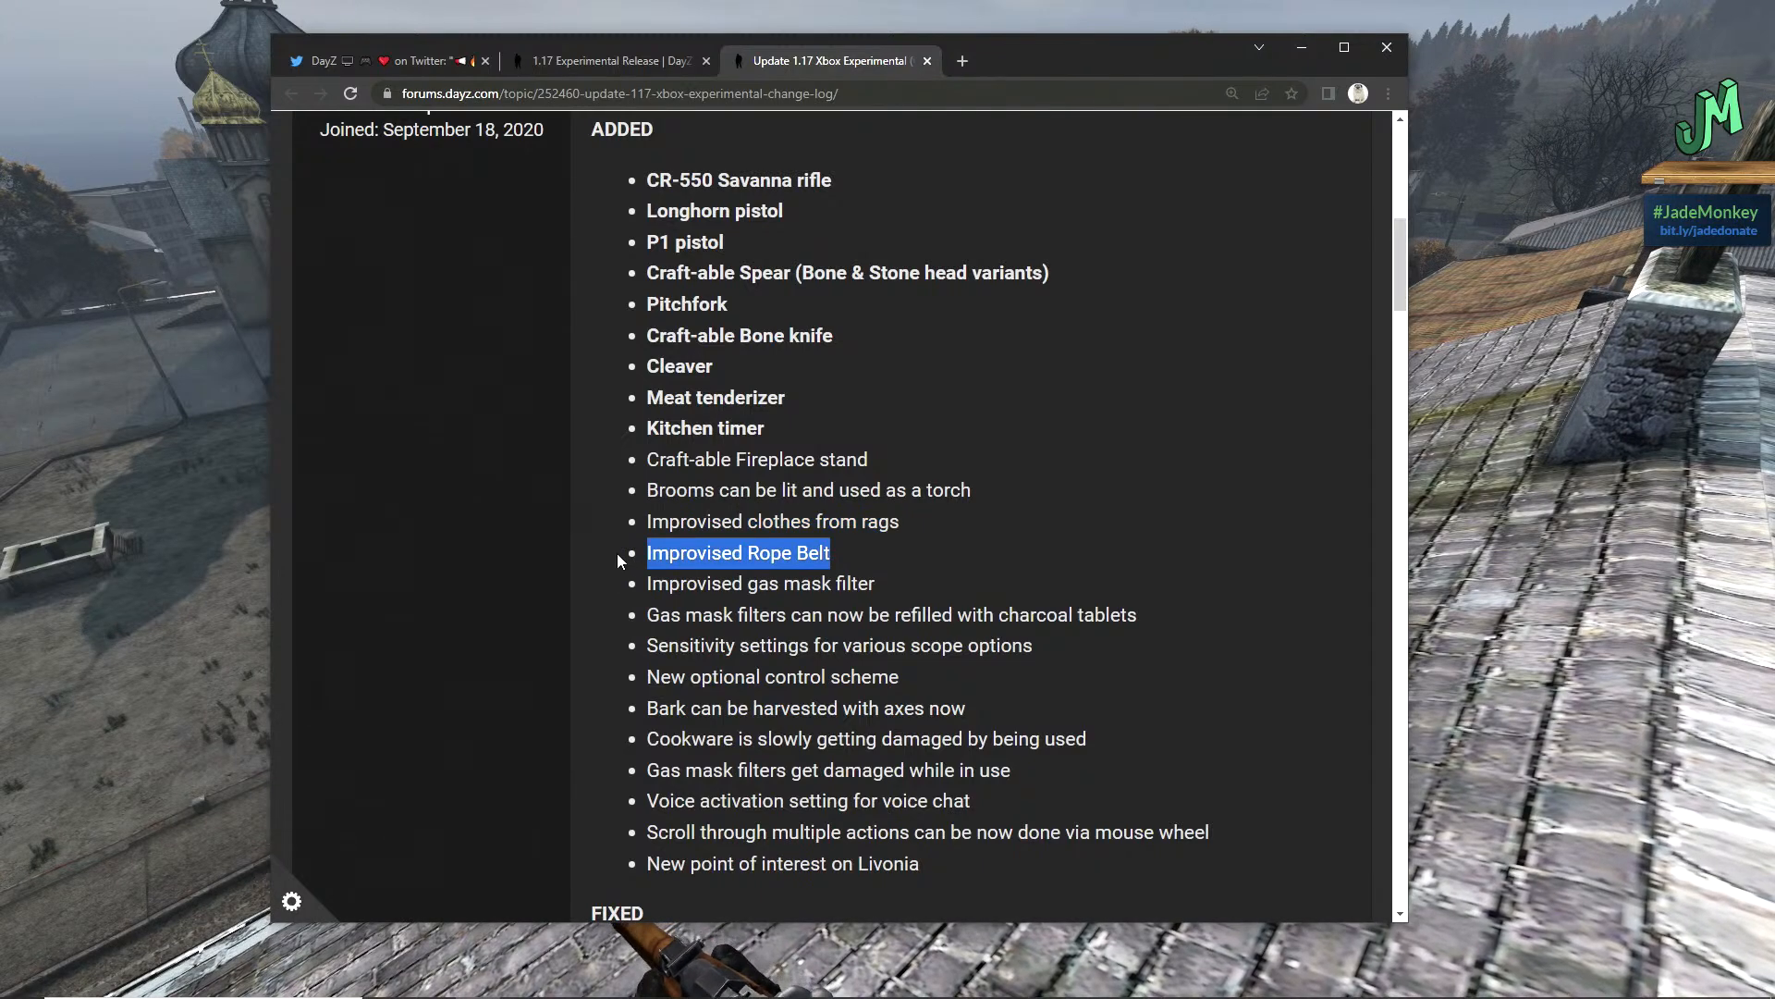
pyautogui.moveTo(842, 571)
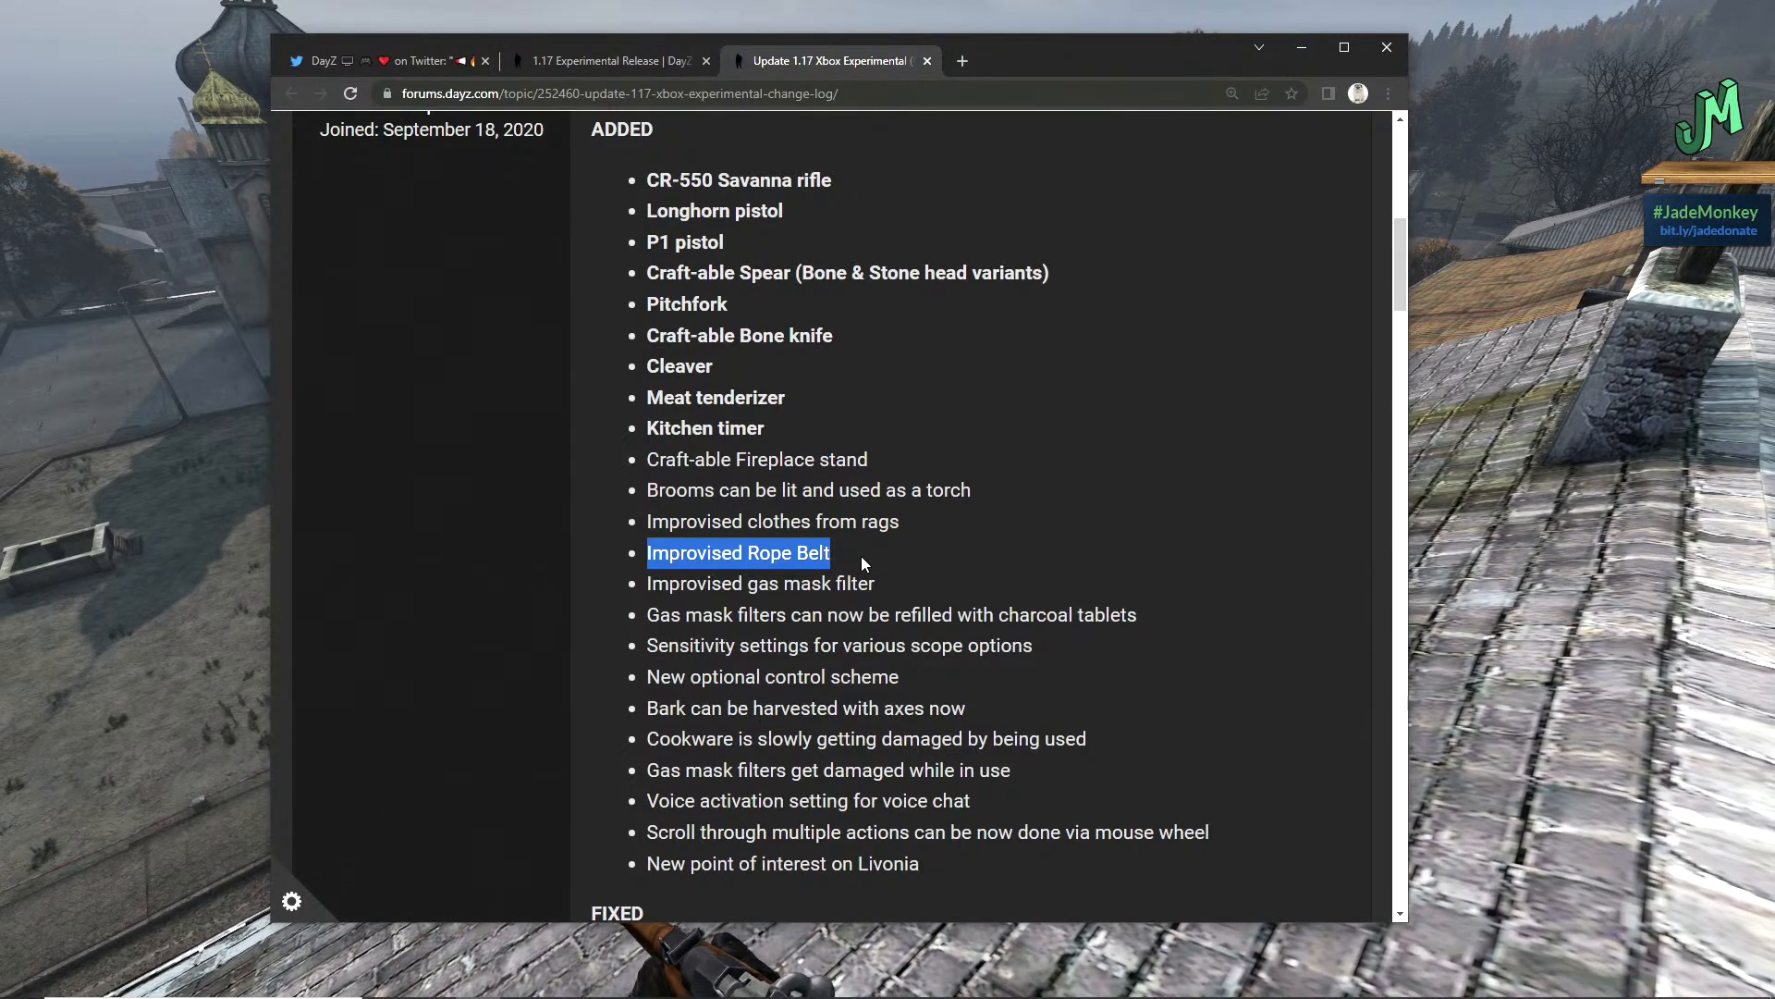
pyautogui.moveTo(886, 590)
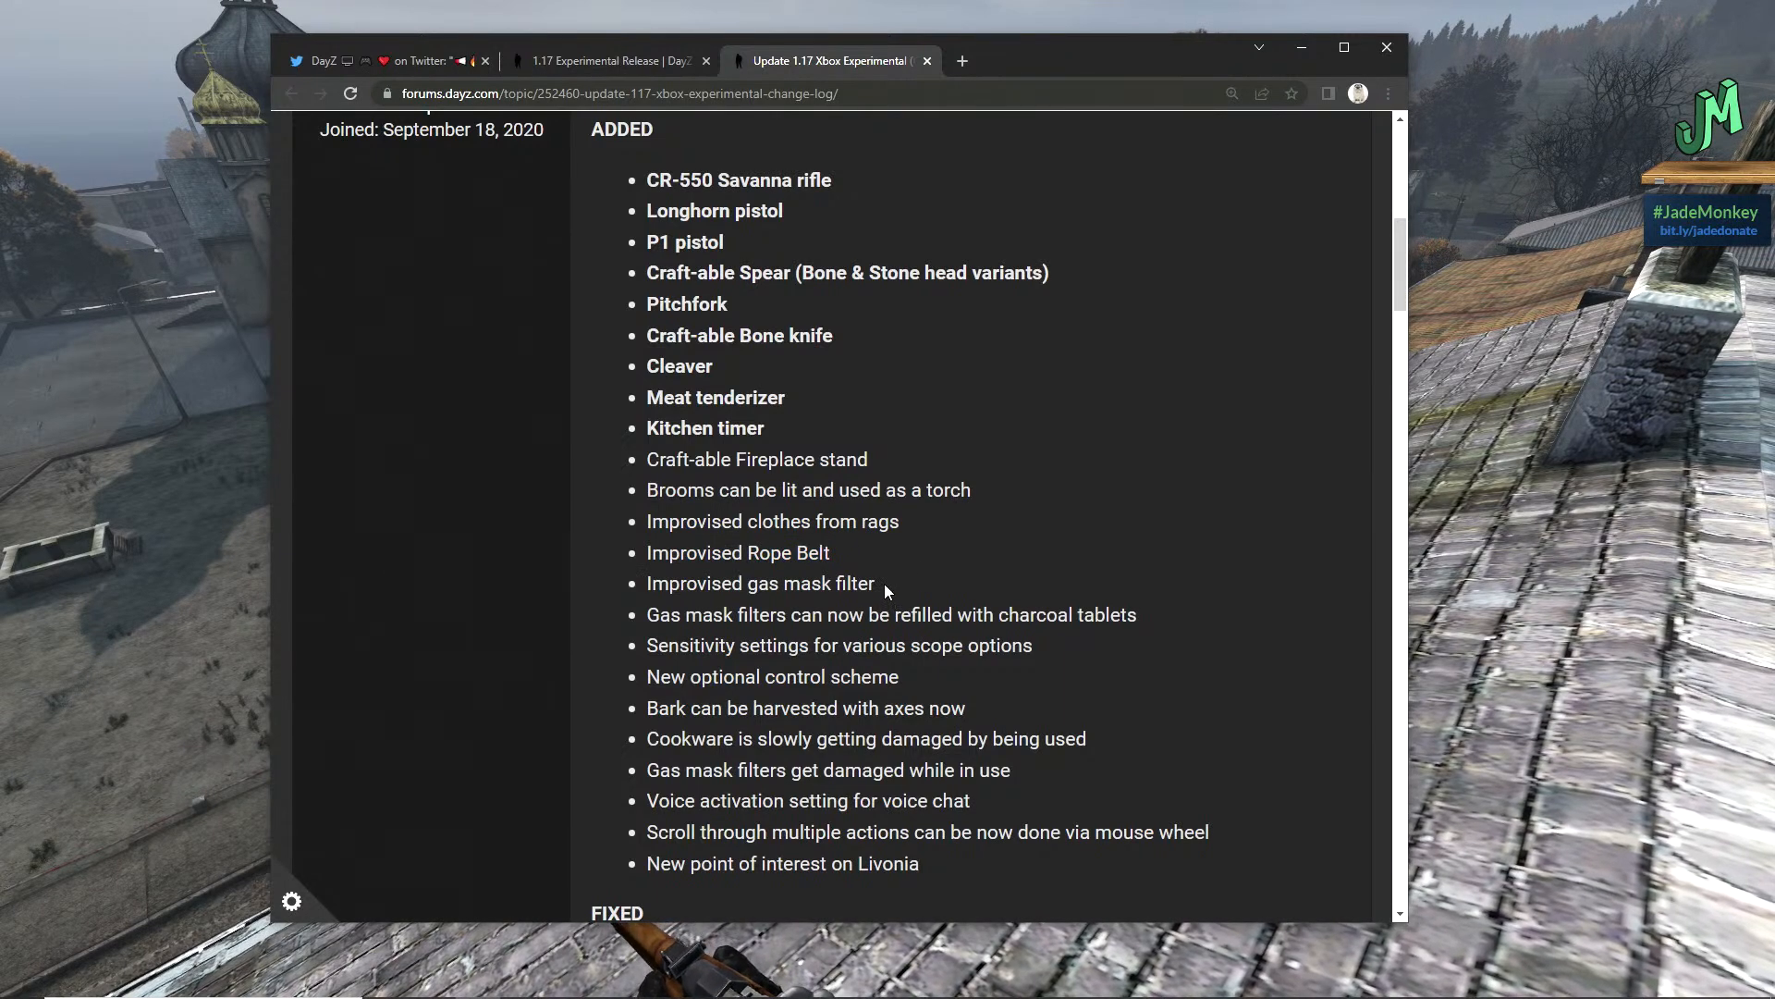
pyautogui.doubleClick(760, 582)
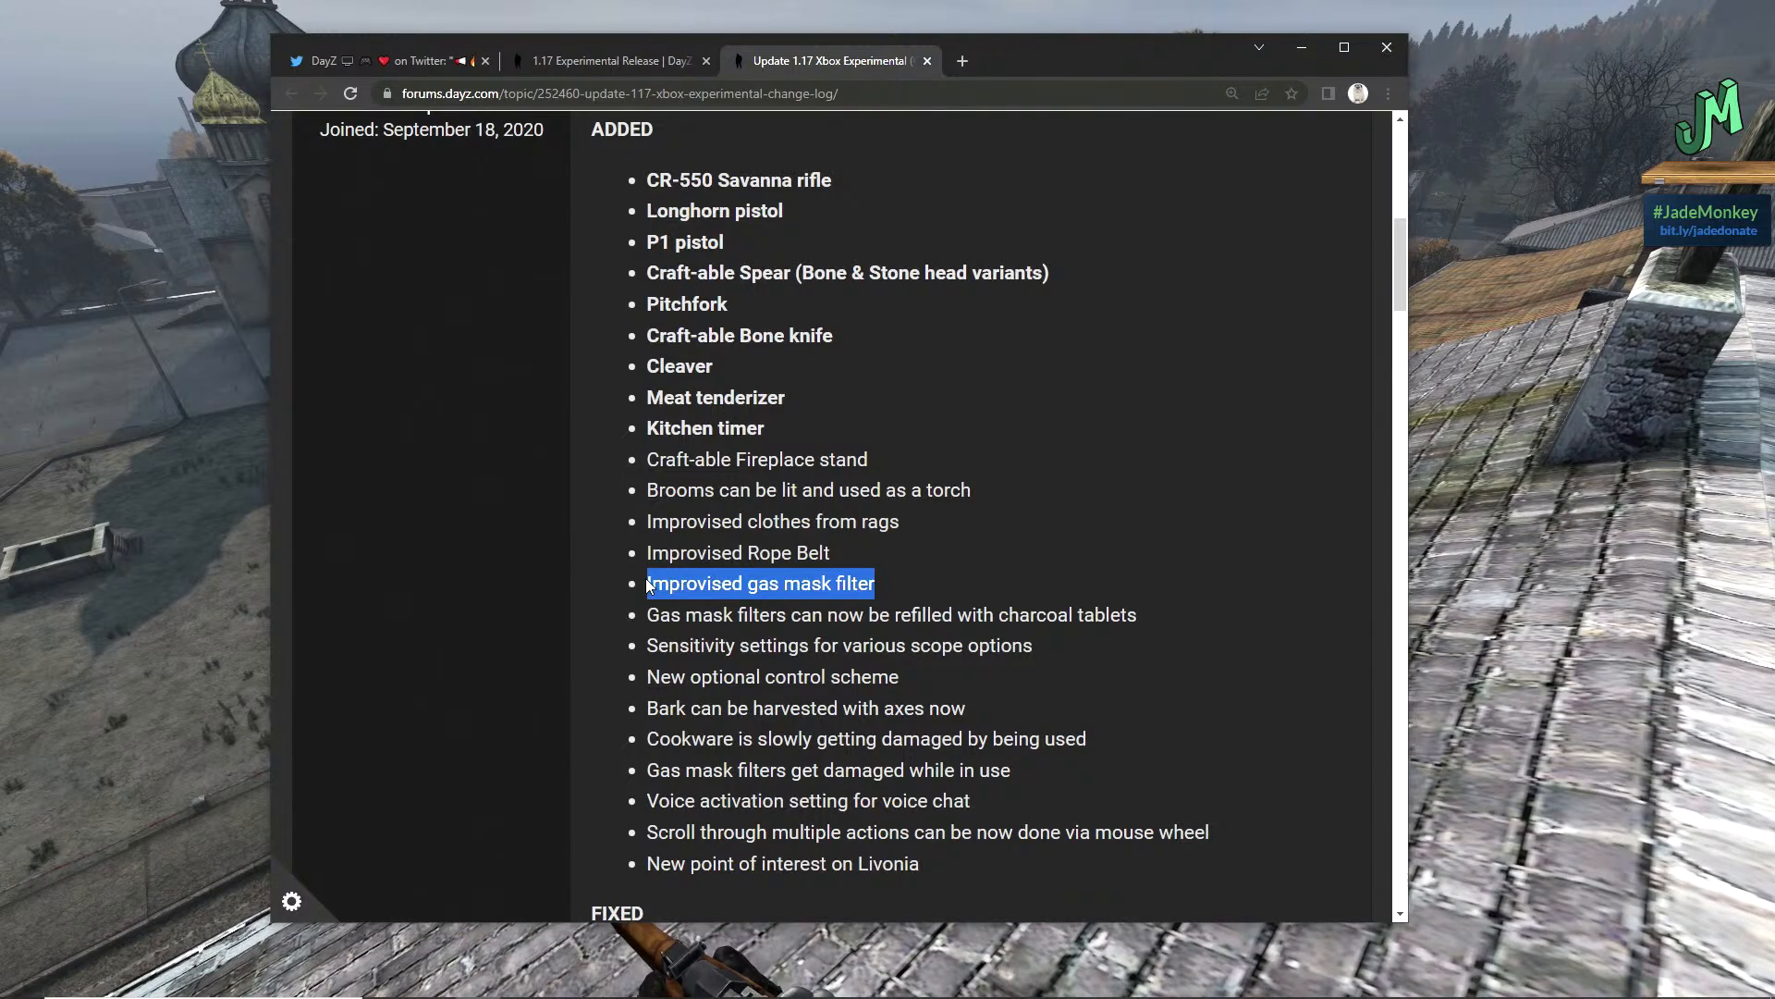
pyautogui.moveTo(635, 614)
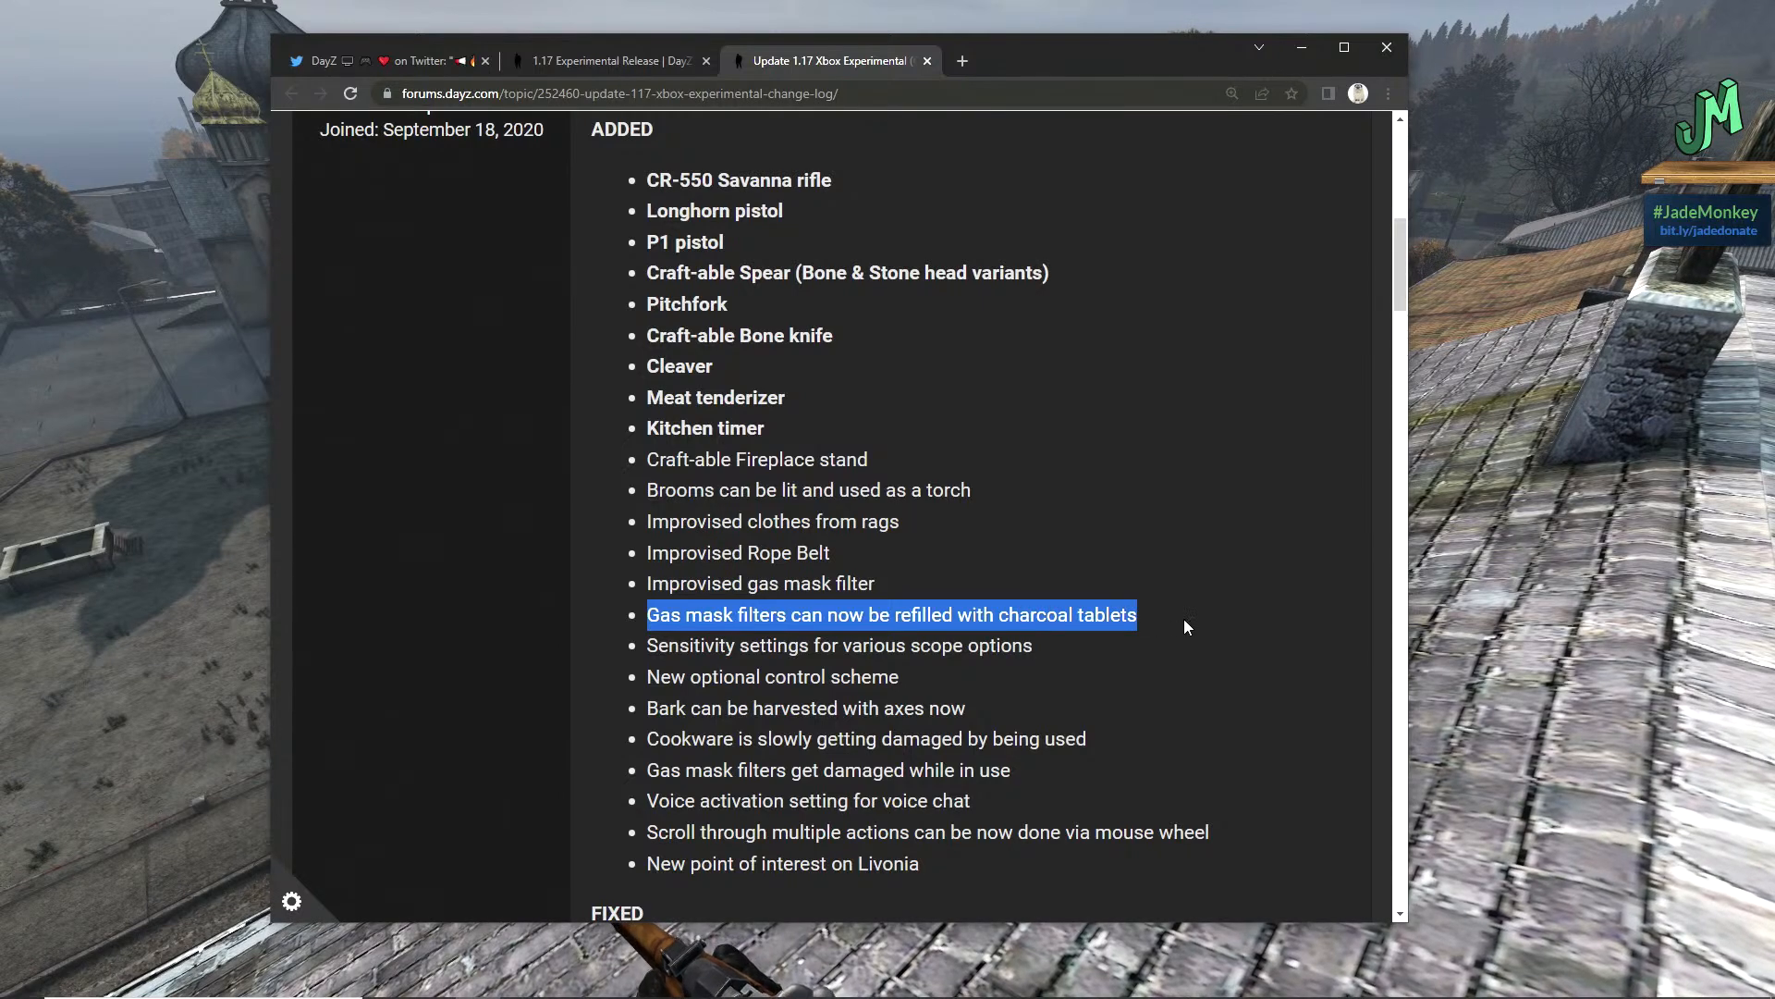
pyautogui.click(748, 646)
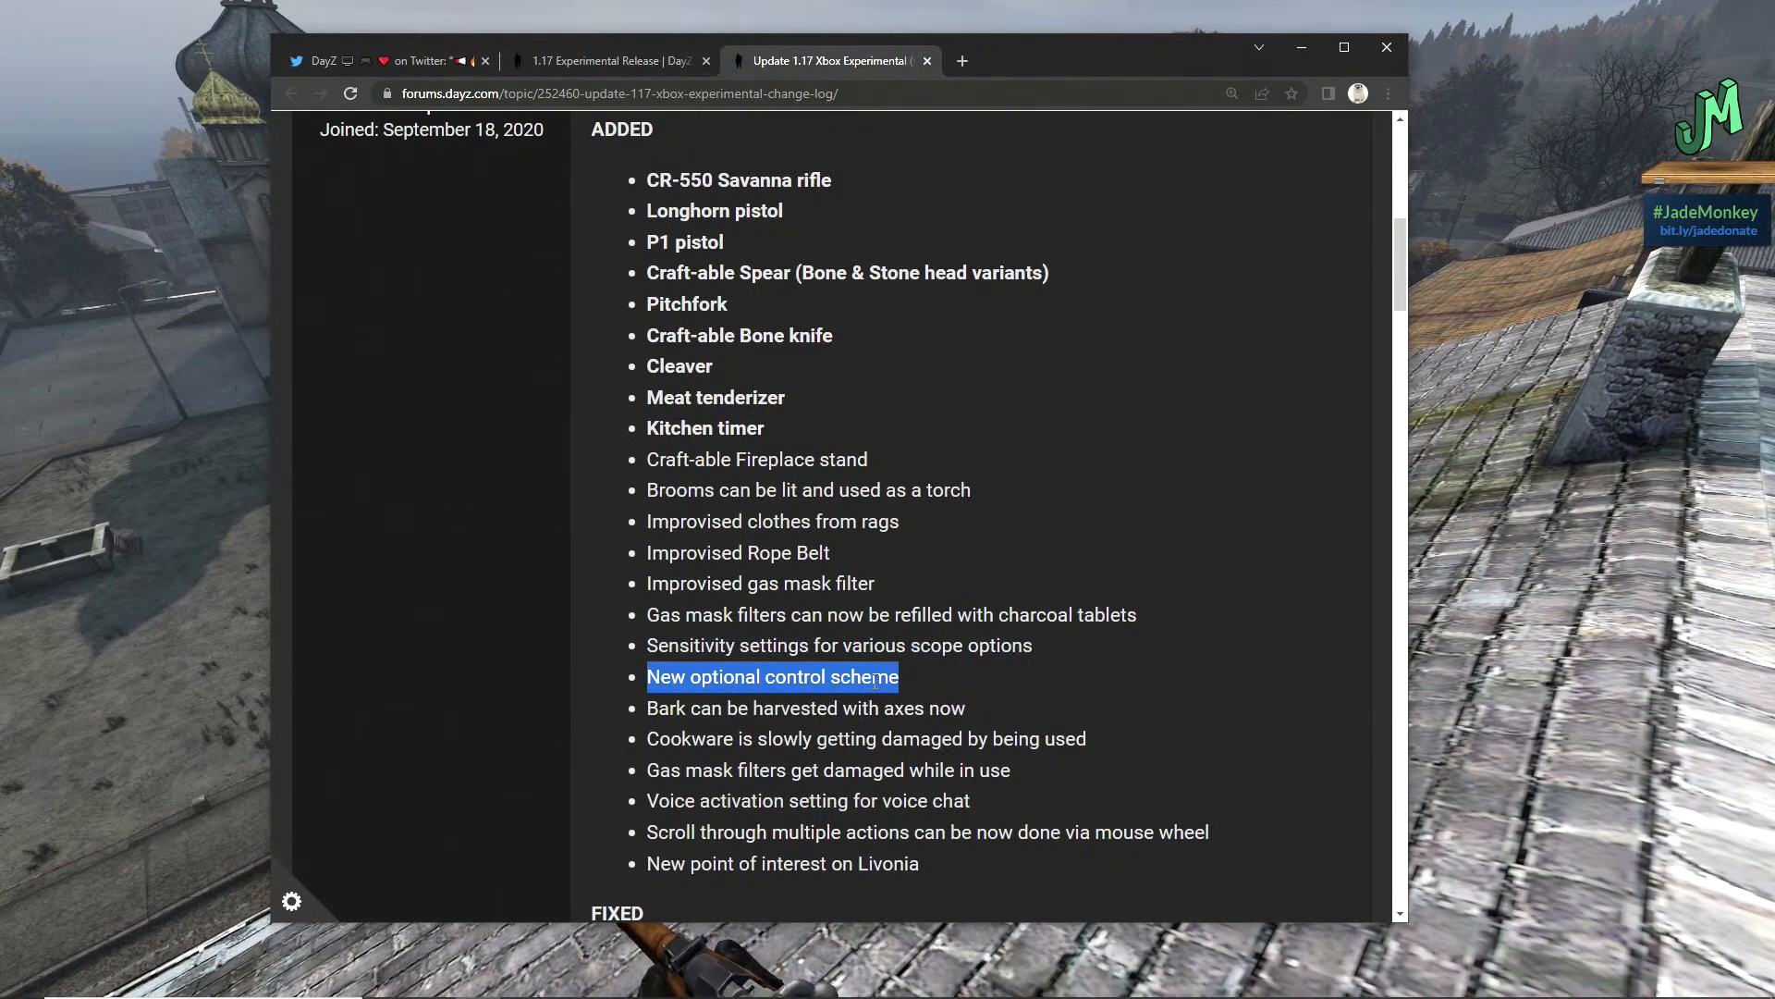
# - Read the cookware damage and multi-action scrolling entries, highlighting each in turn
pyautogui.scroll(-3)
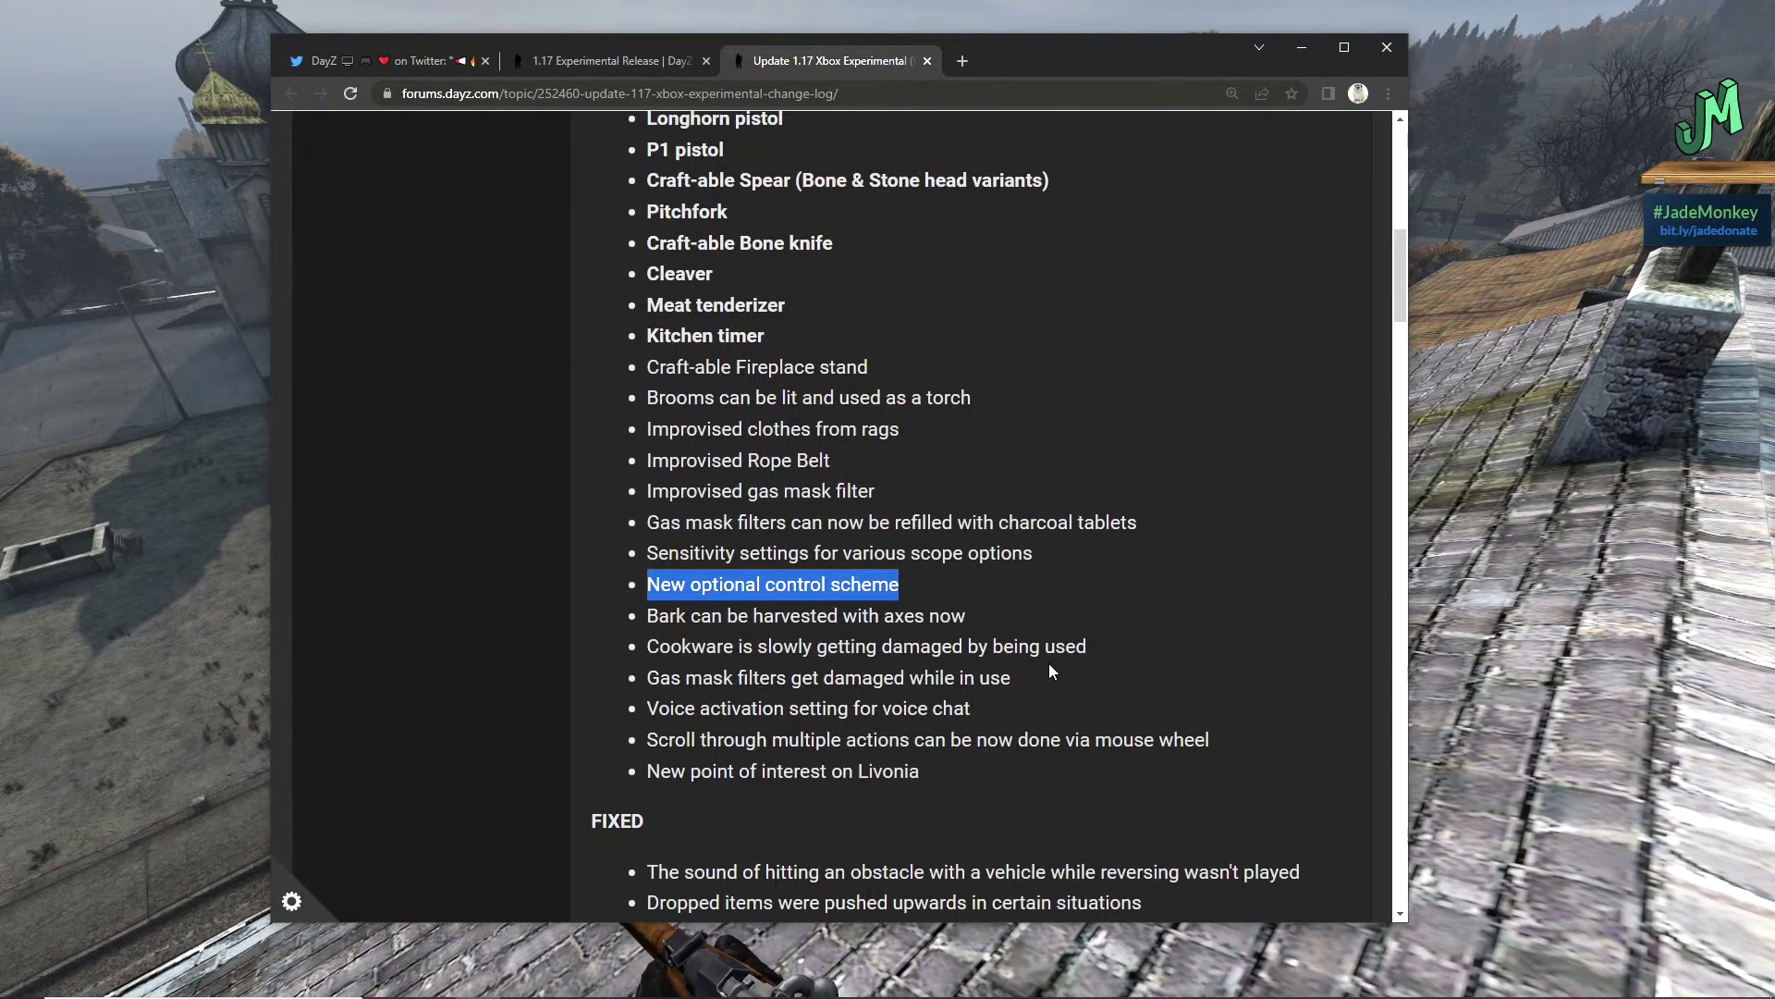
pyautogui.click(902, 588)
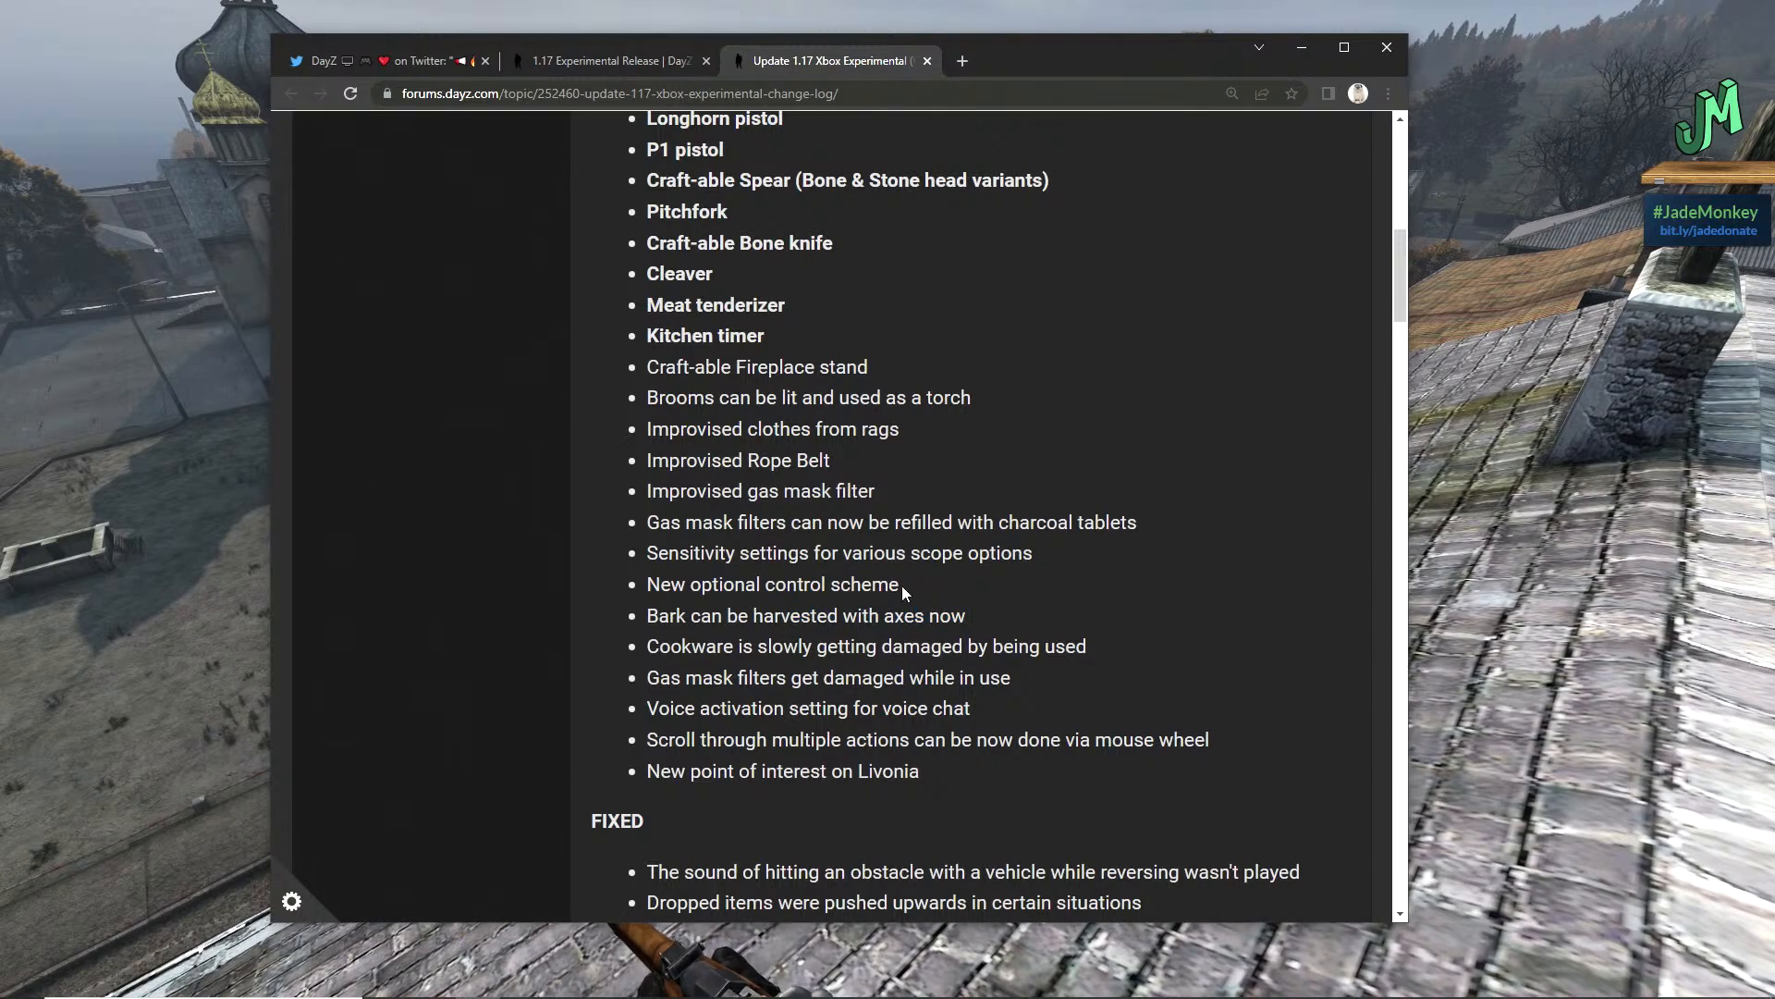
pyautogui.doubleClick(805, 614)
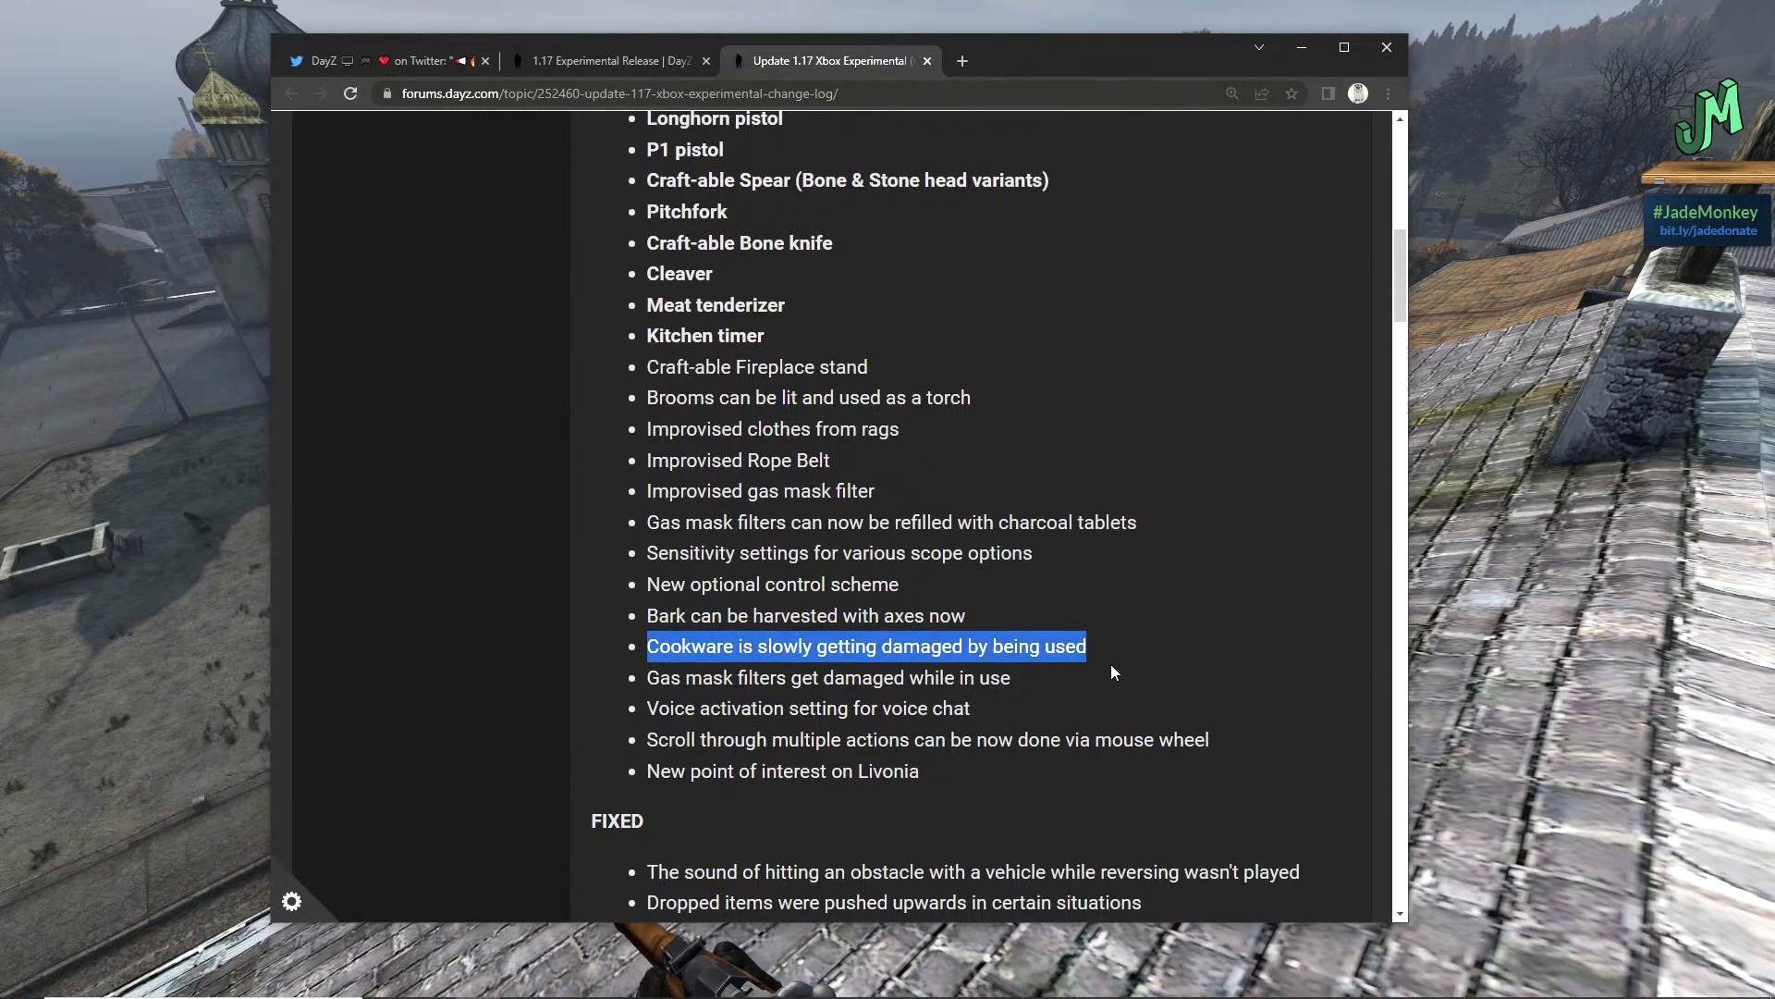
pyautogui.moveTo(1052, 684)
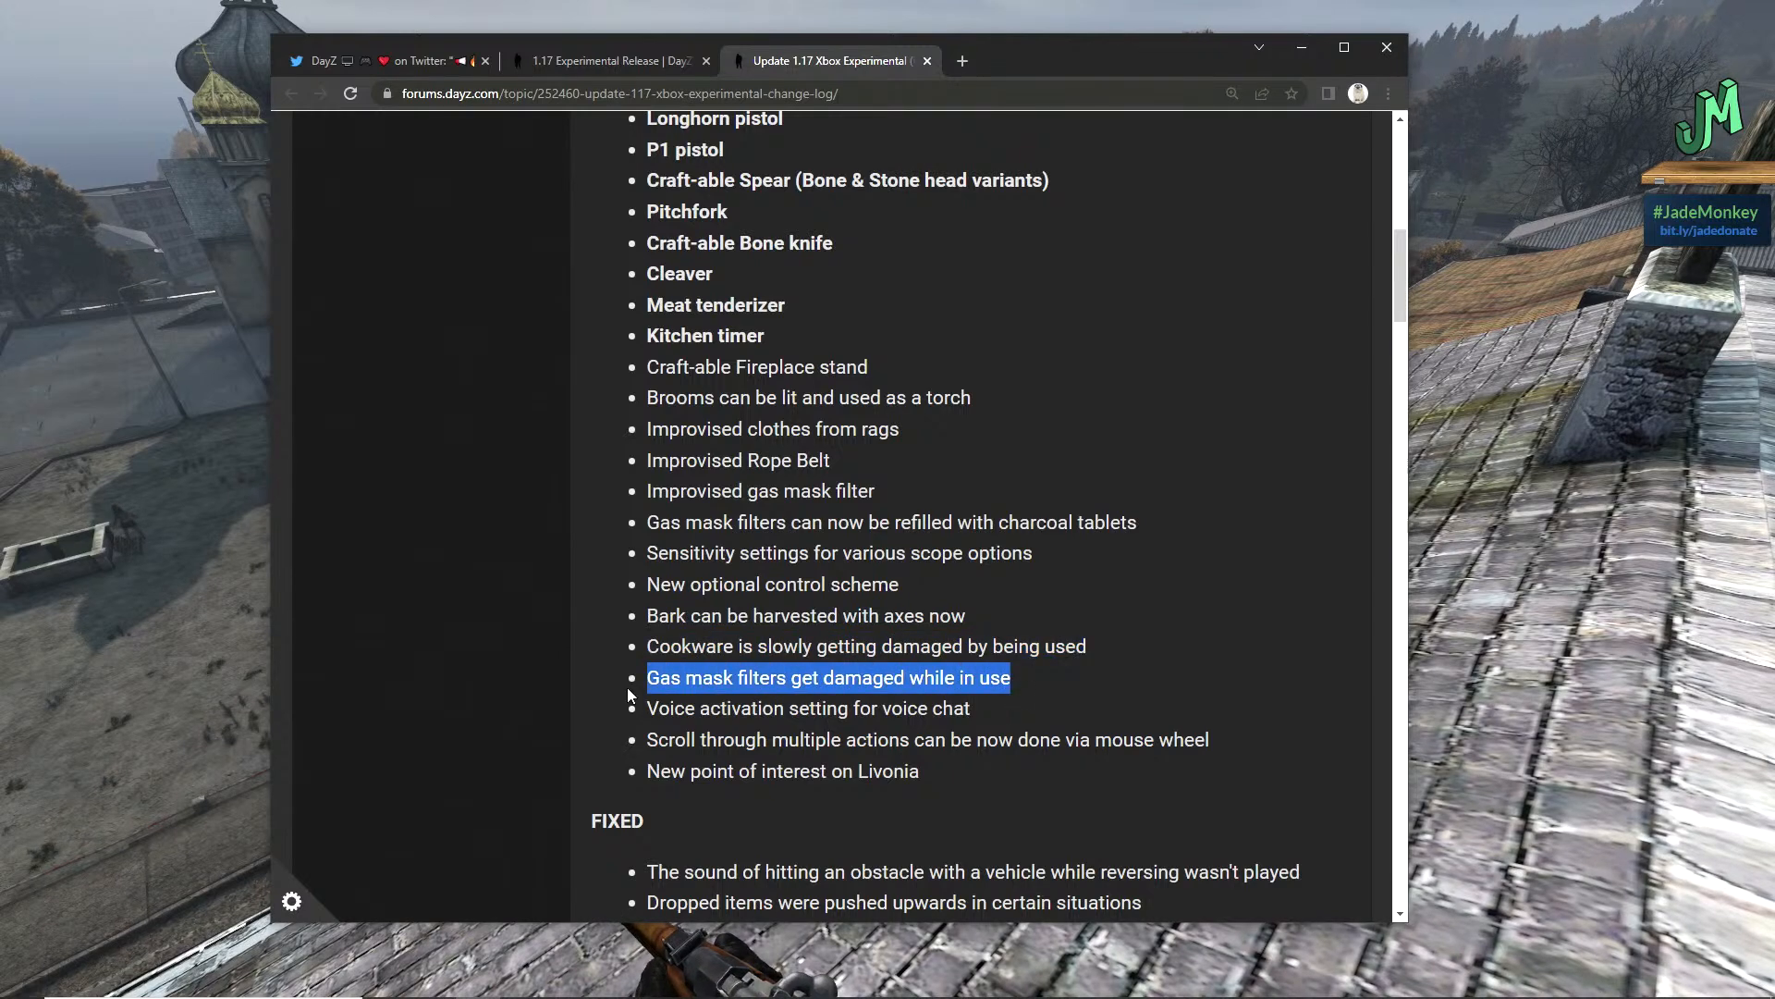
pyautogui.click(982, 721)
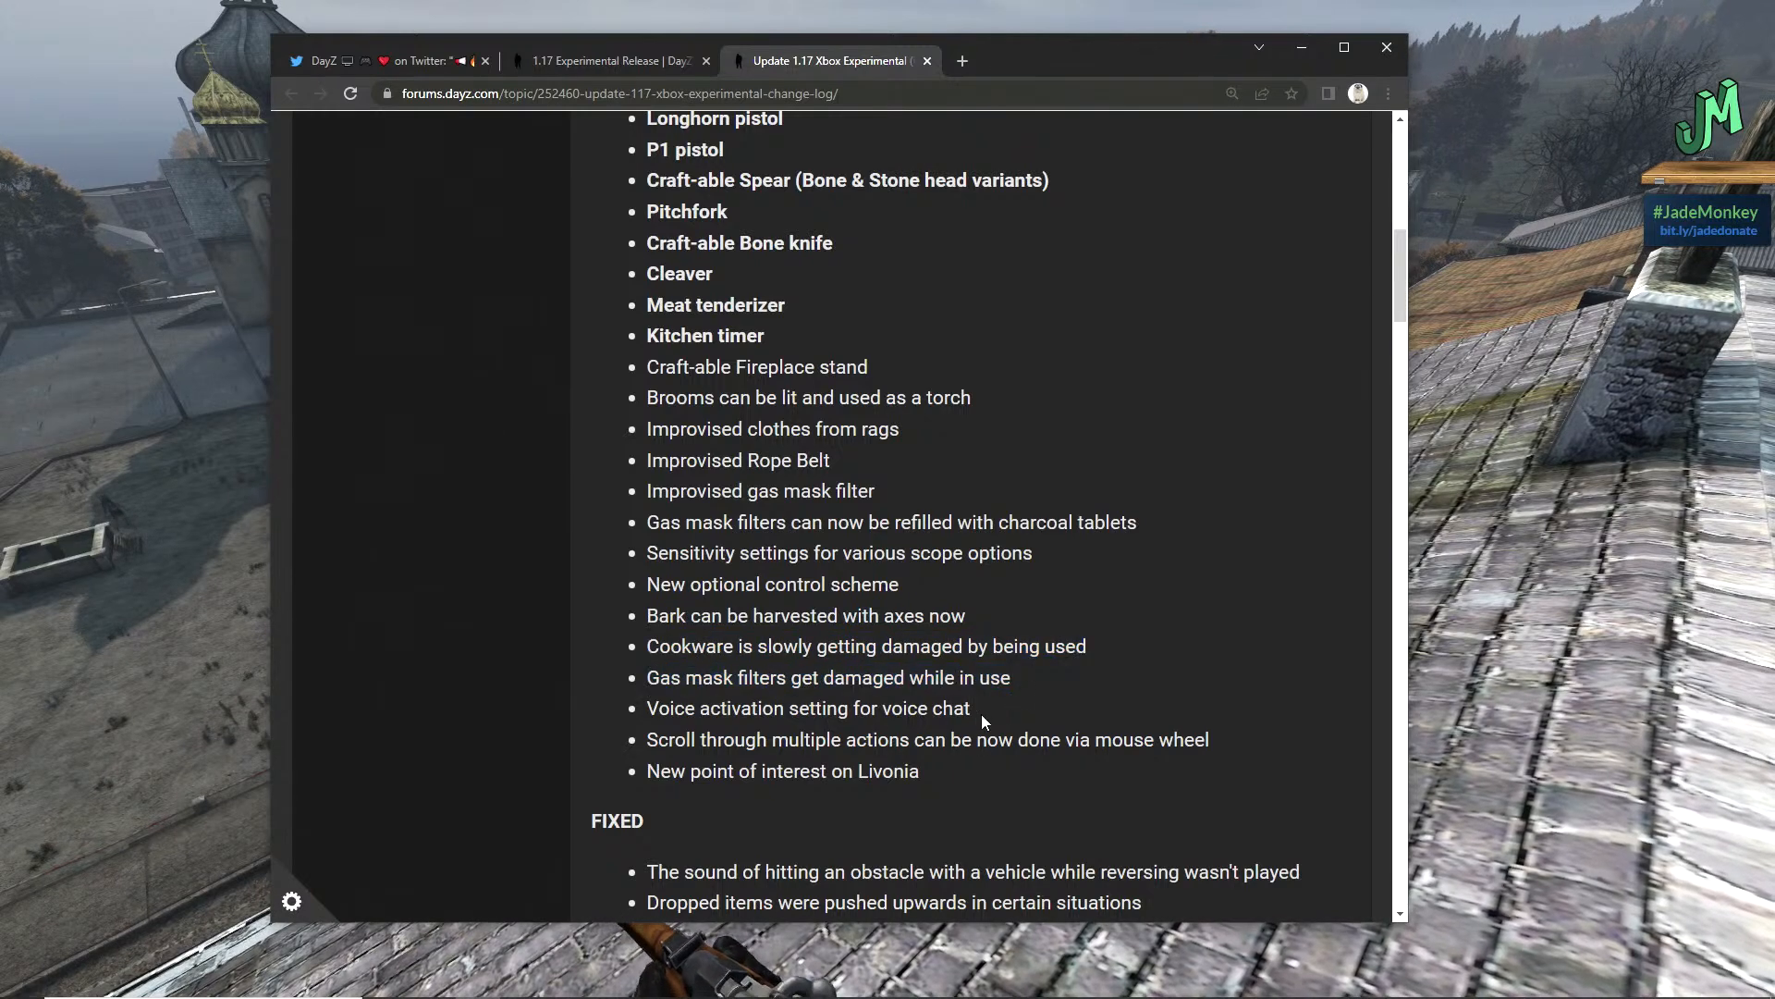
pyautogui.doubleClick(808, 708)
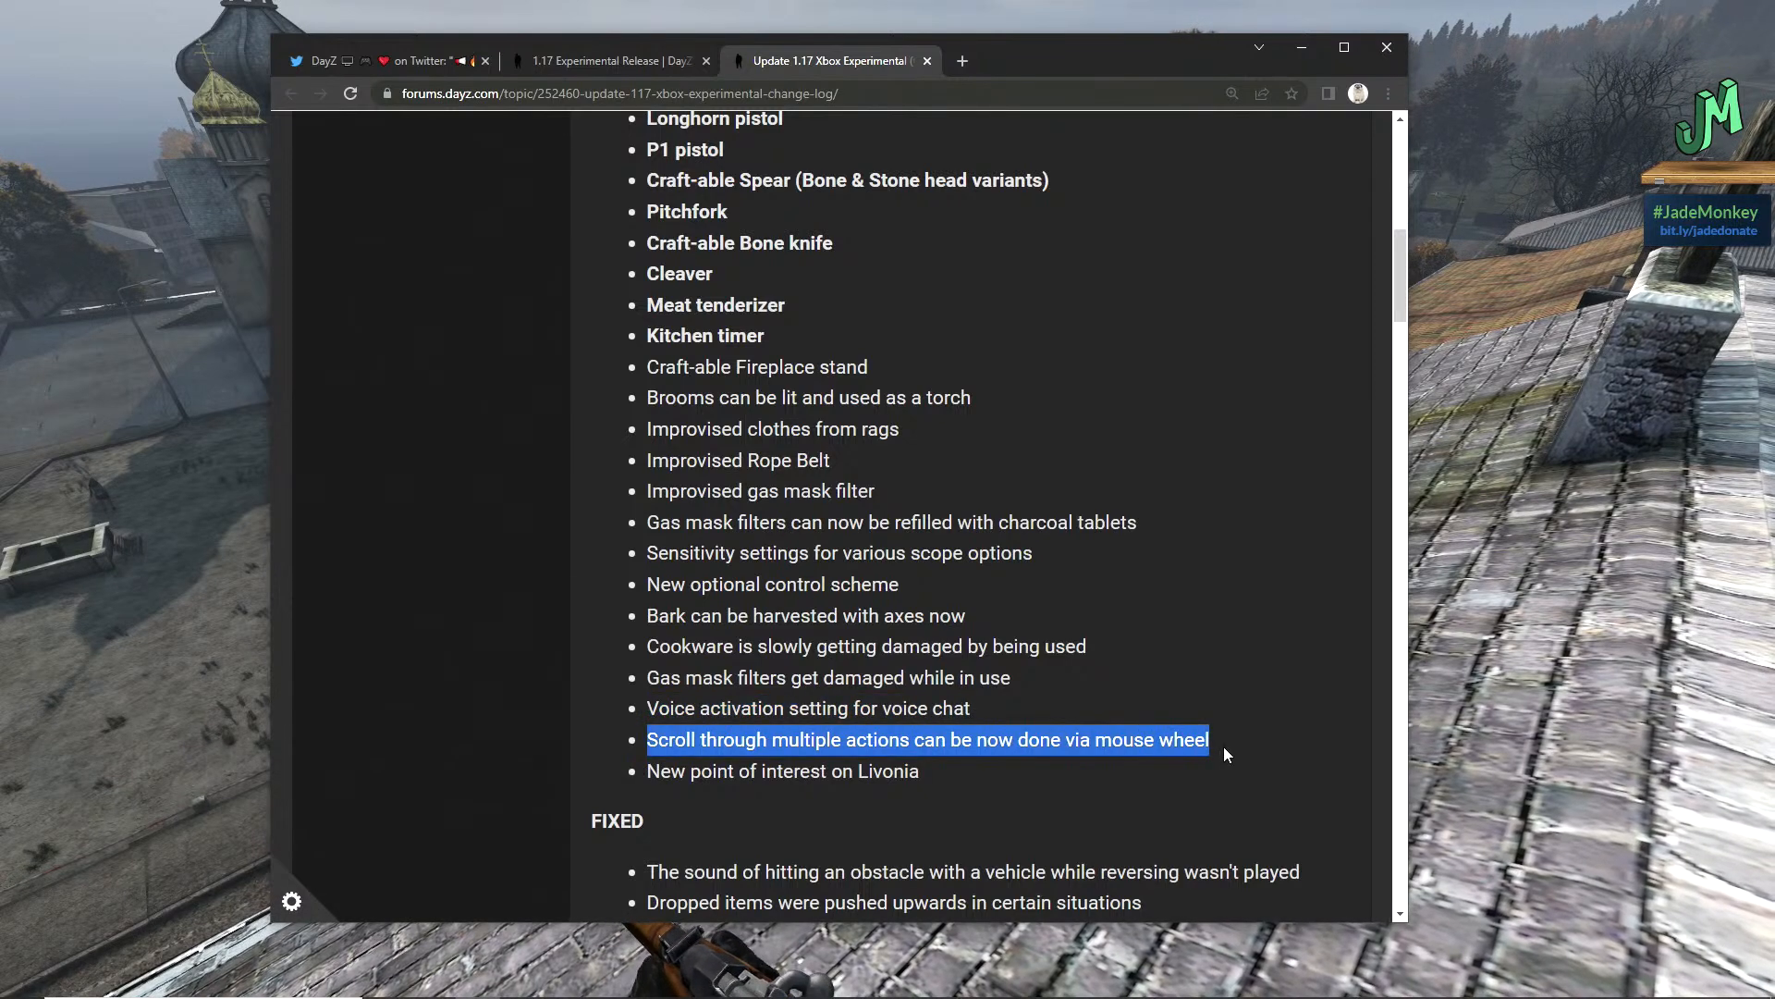
pyautogui.moveTo(1011, 790)
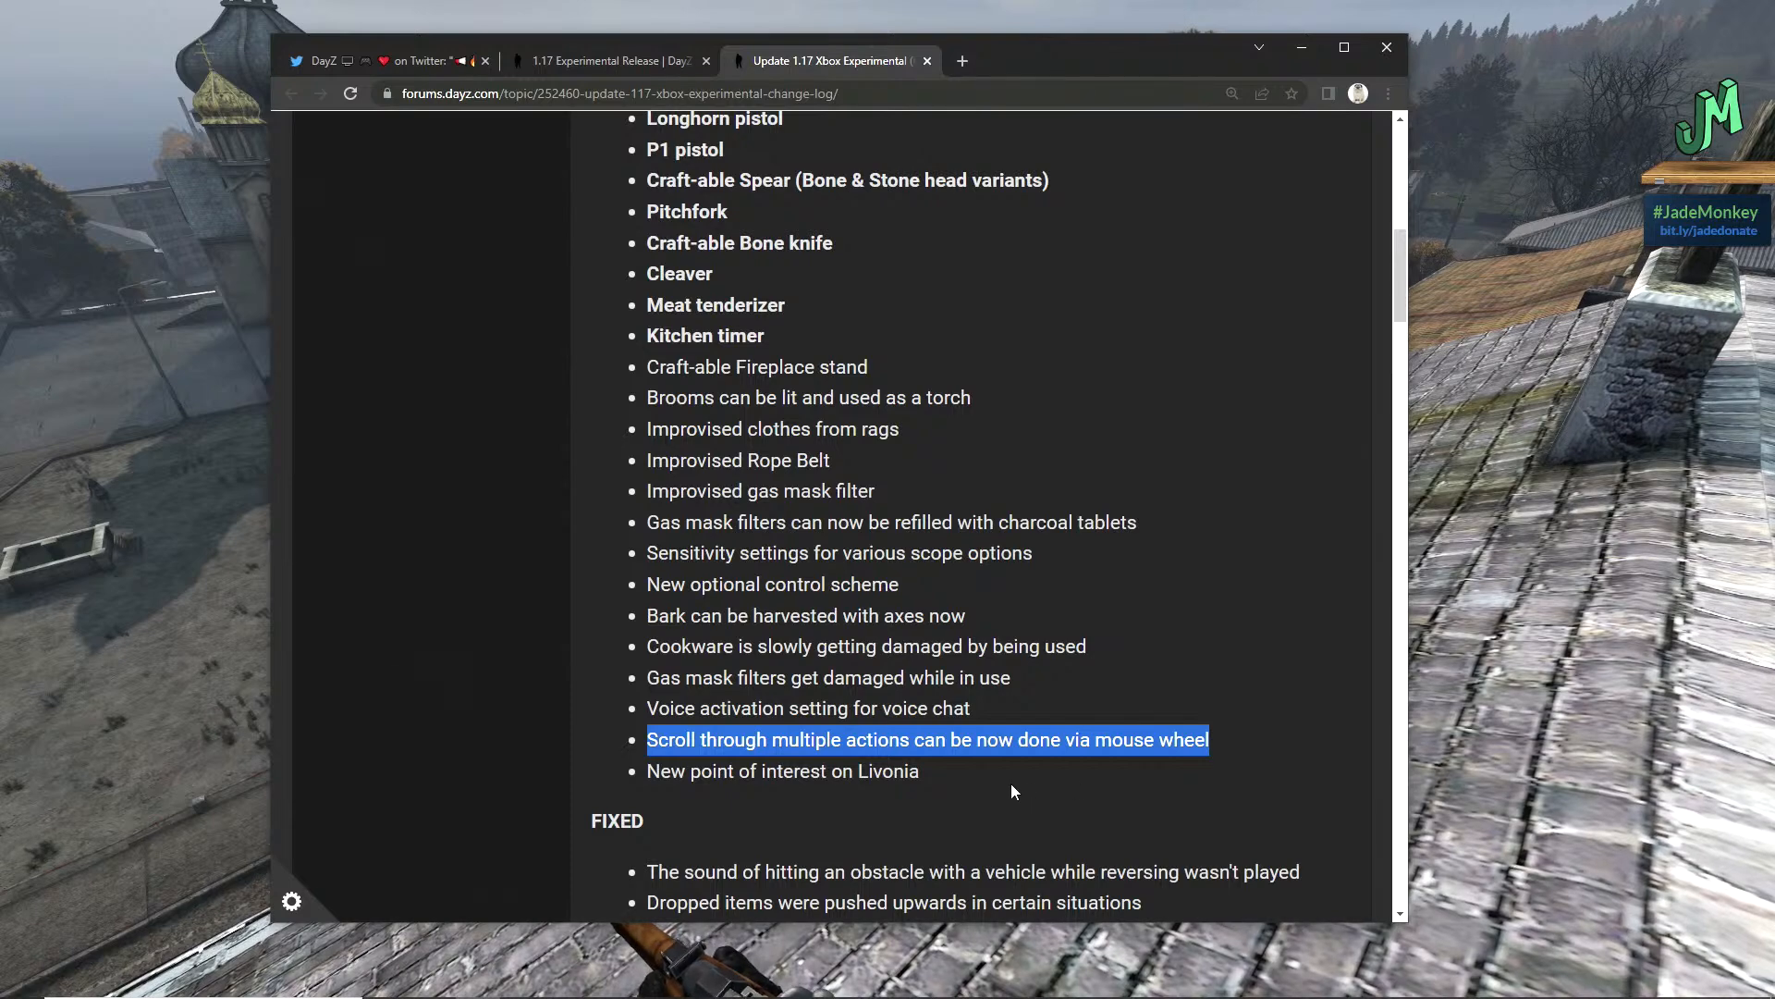
pyautogui.moveTo(957, 803)
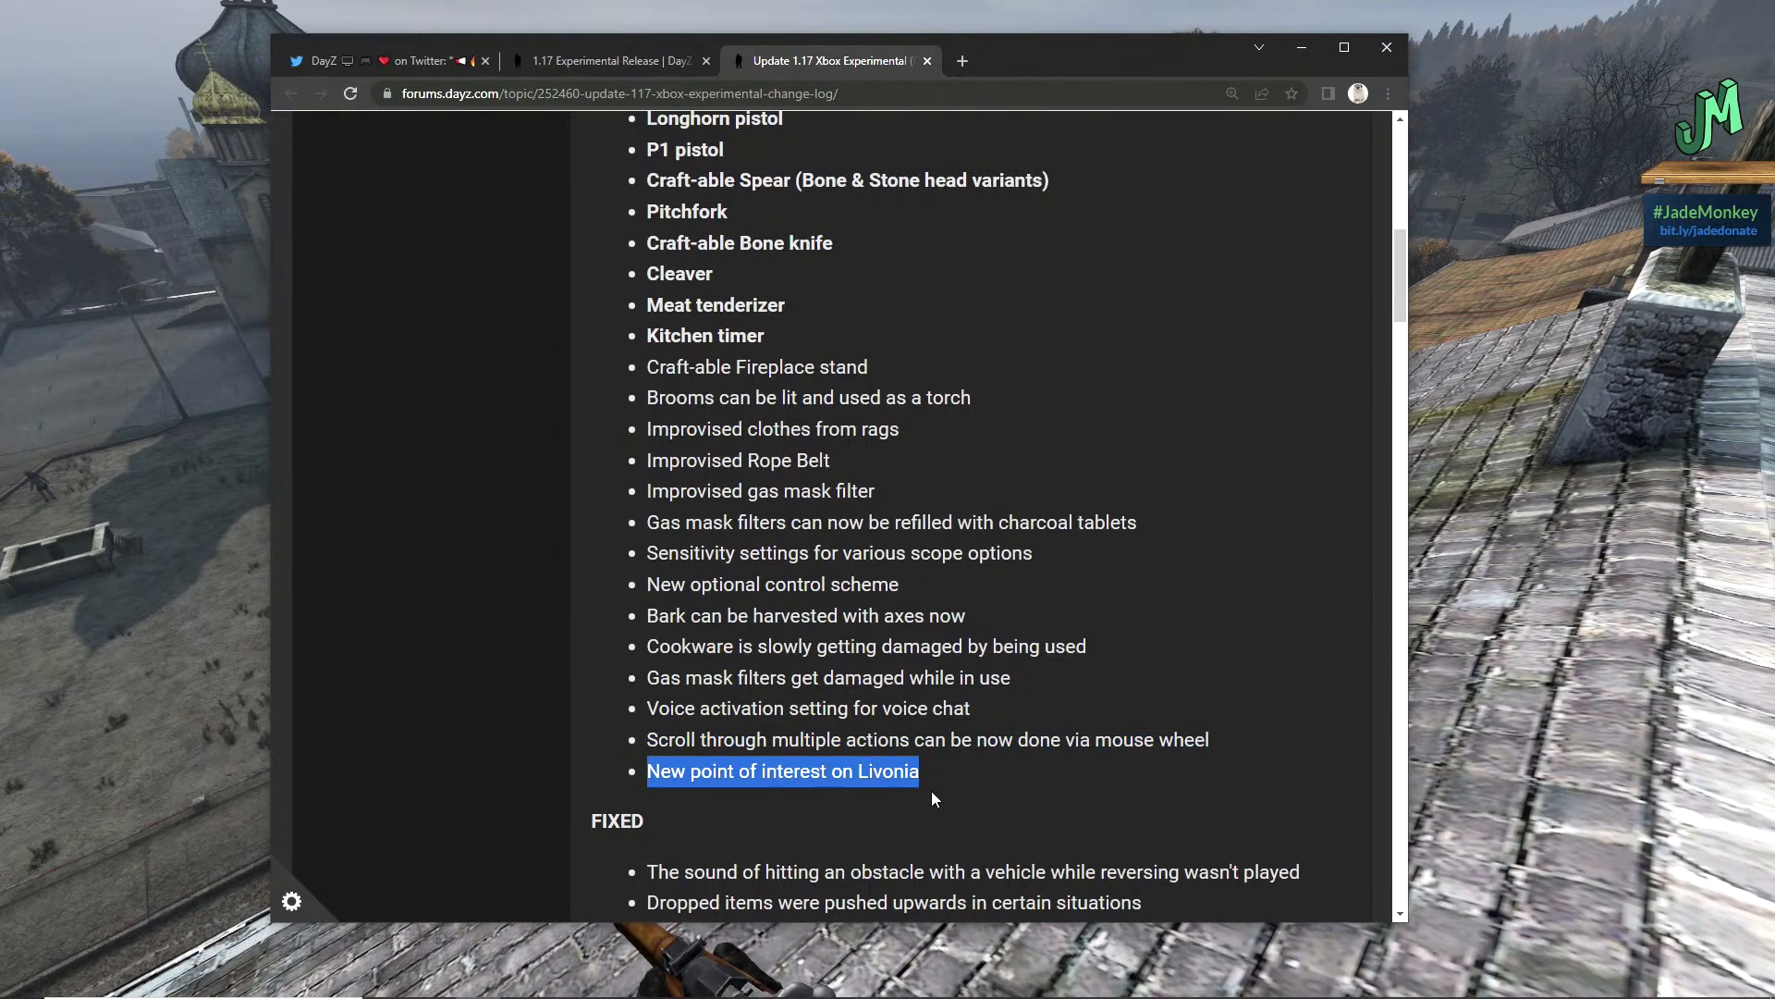
pyautogui.moveTo(895, 801)
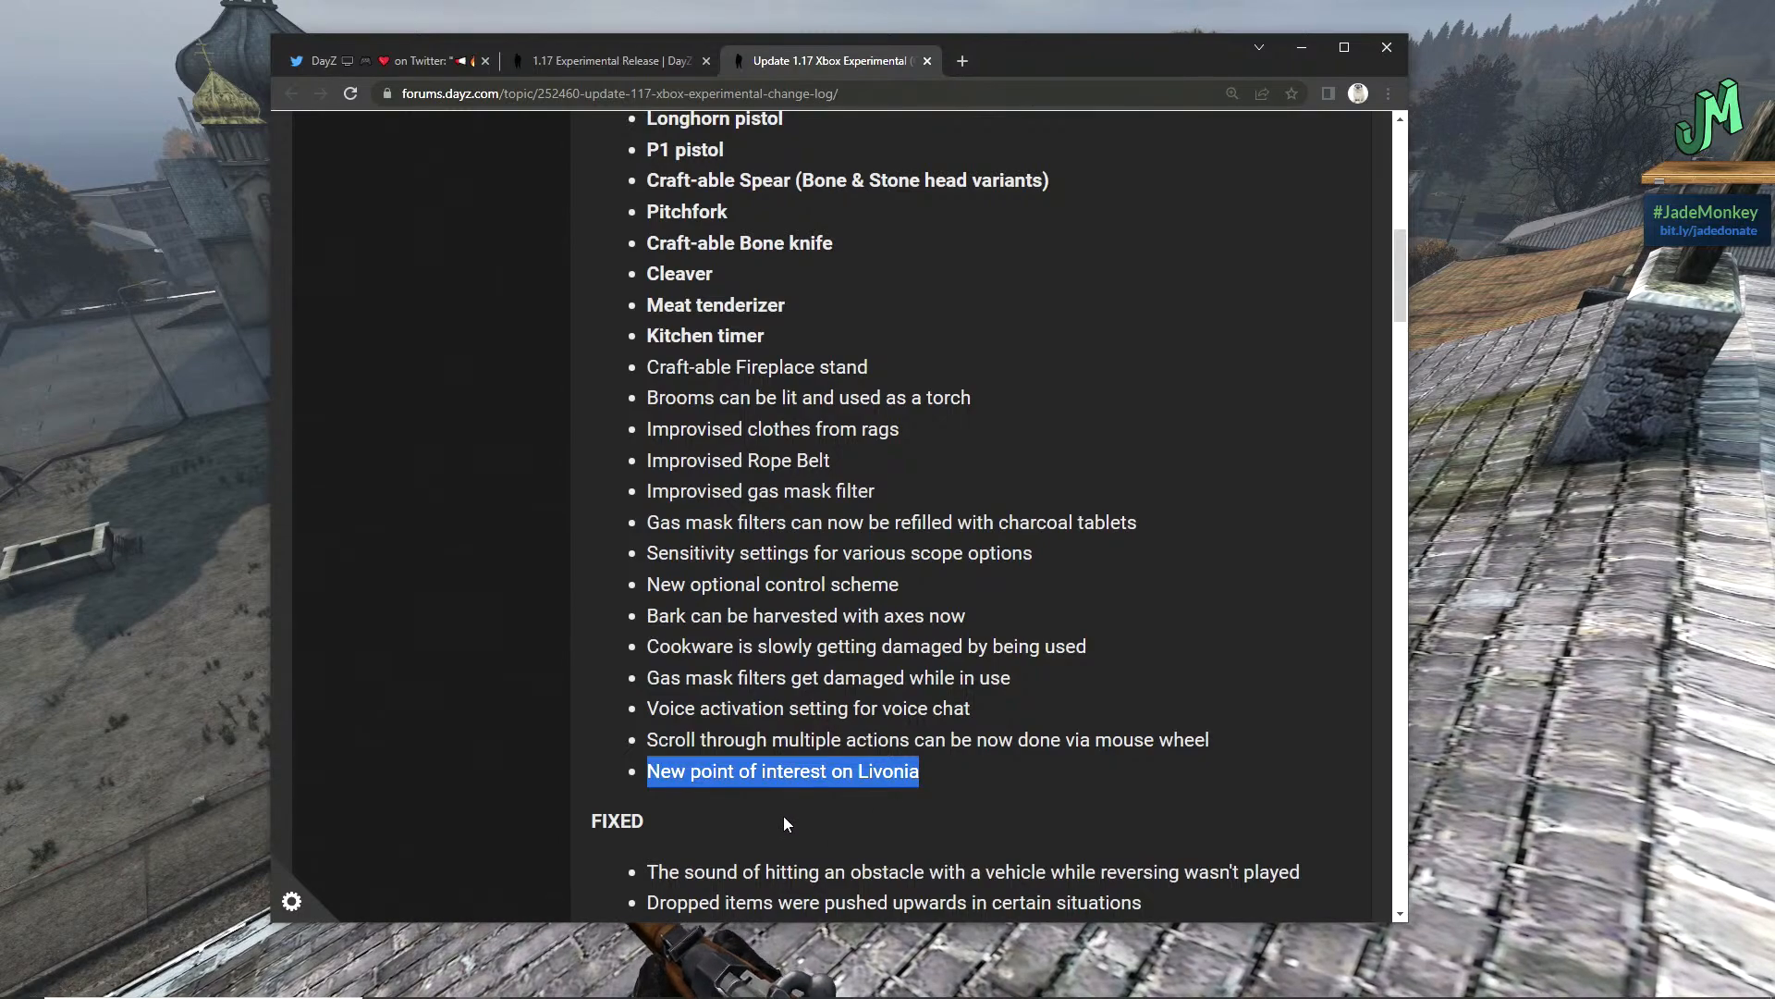
# - Bring the FIXED list into view and highlight the shelters-not-buildable fix while reading down
pyautogui.scroll(-3)
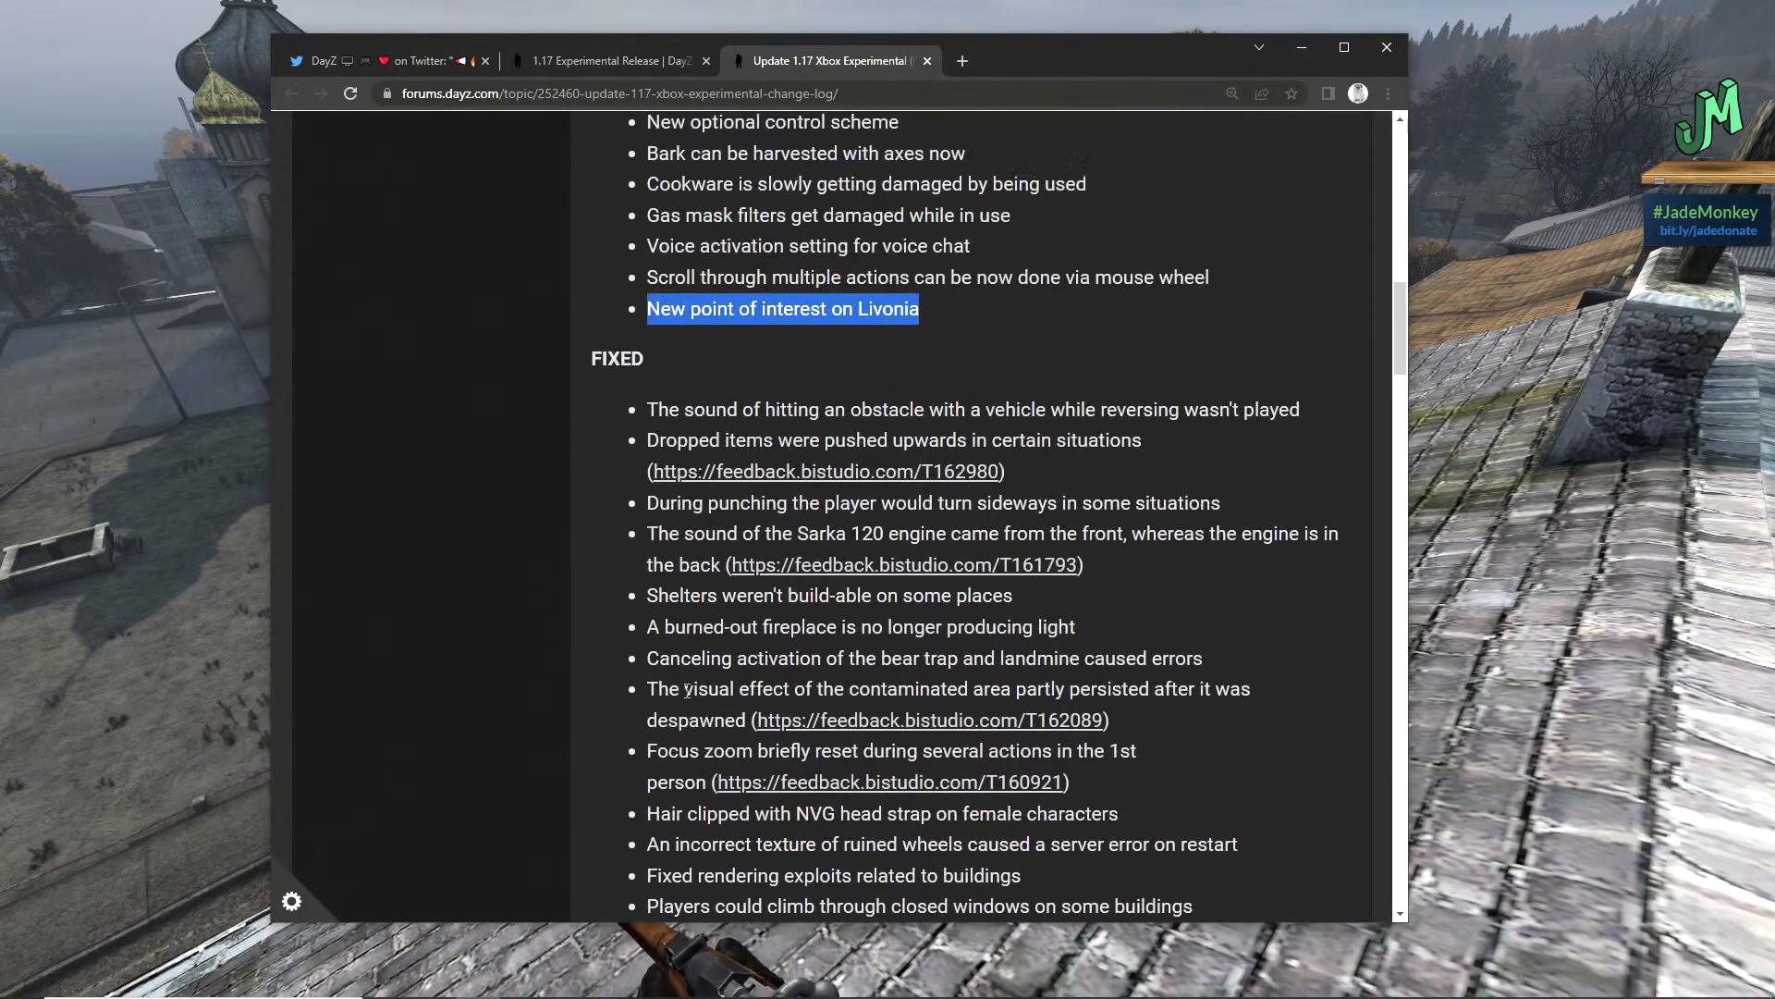
pyautogui.scroll(-3)
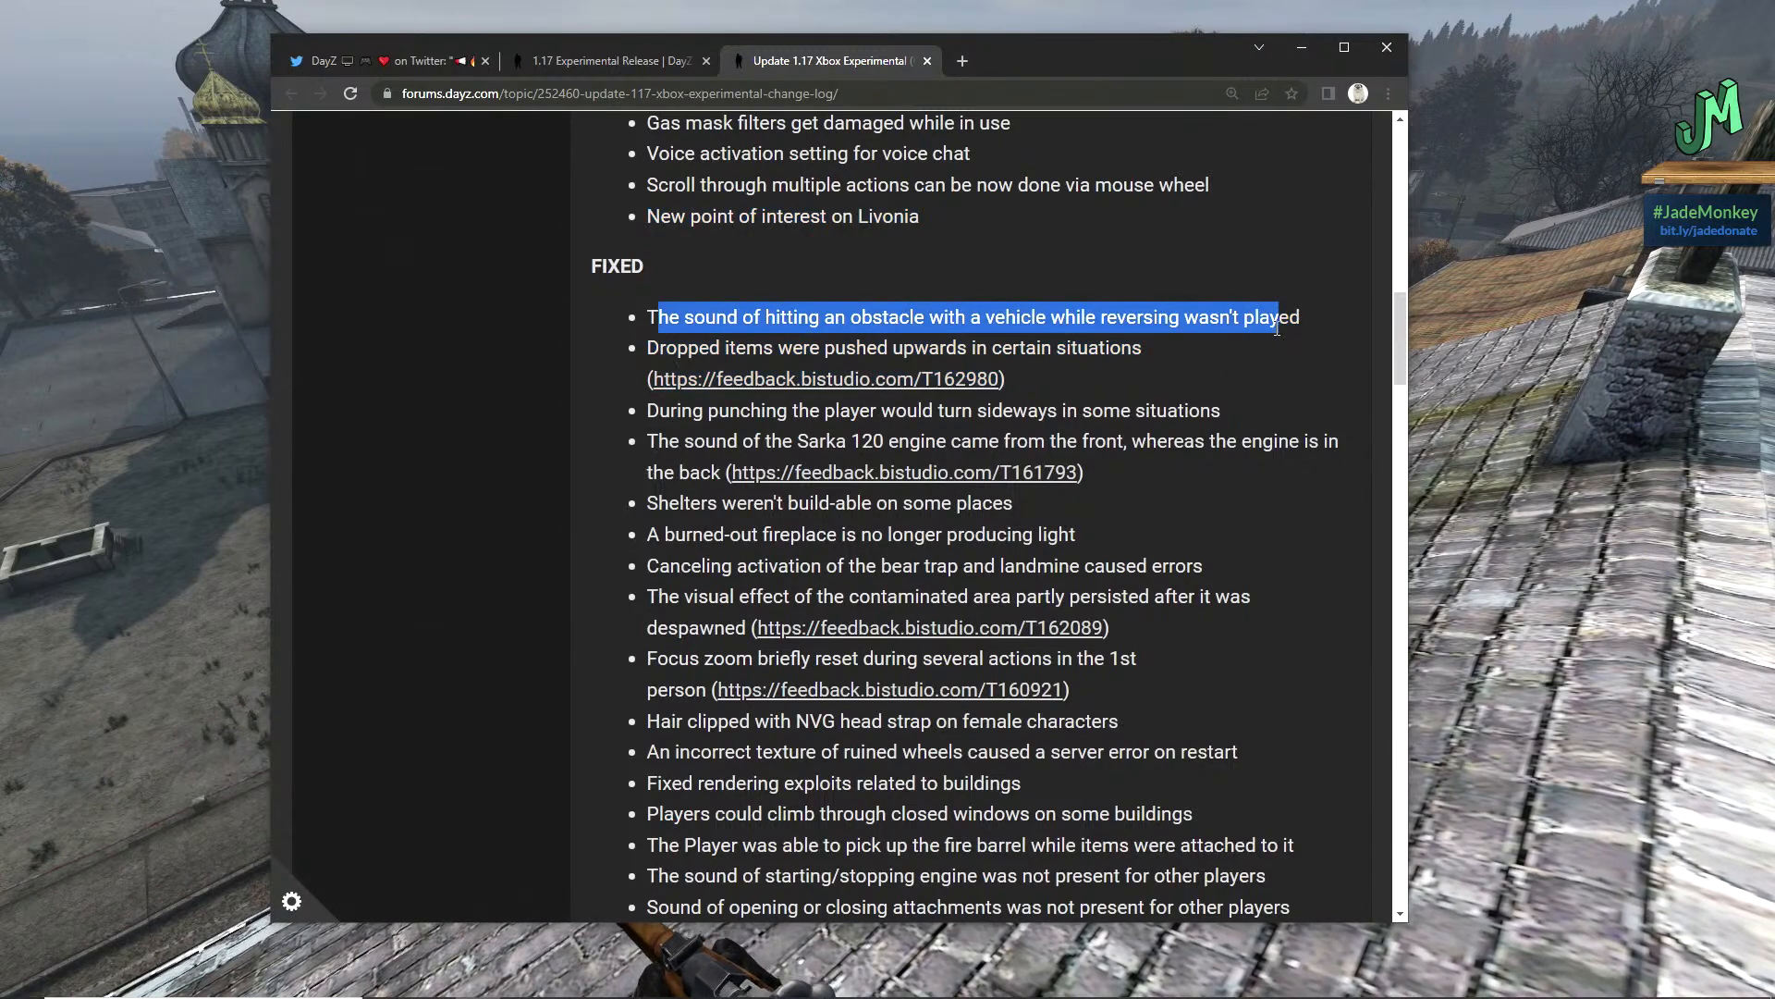
pyautogui.moveTo(1217, 390)
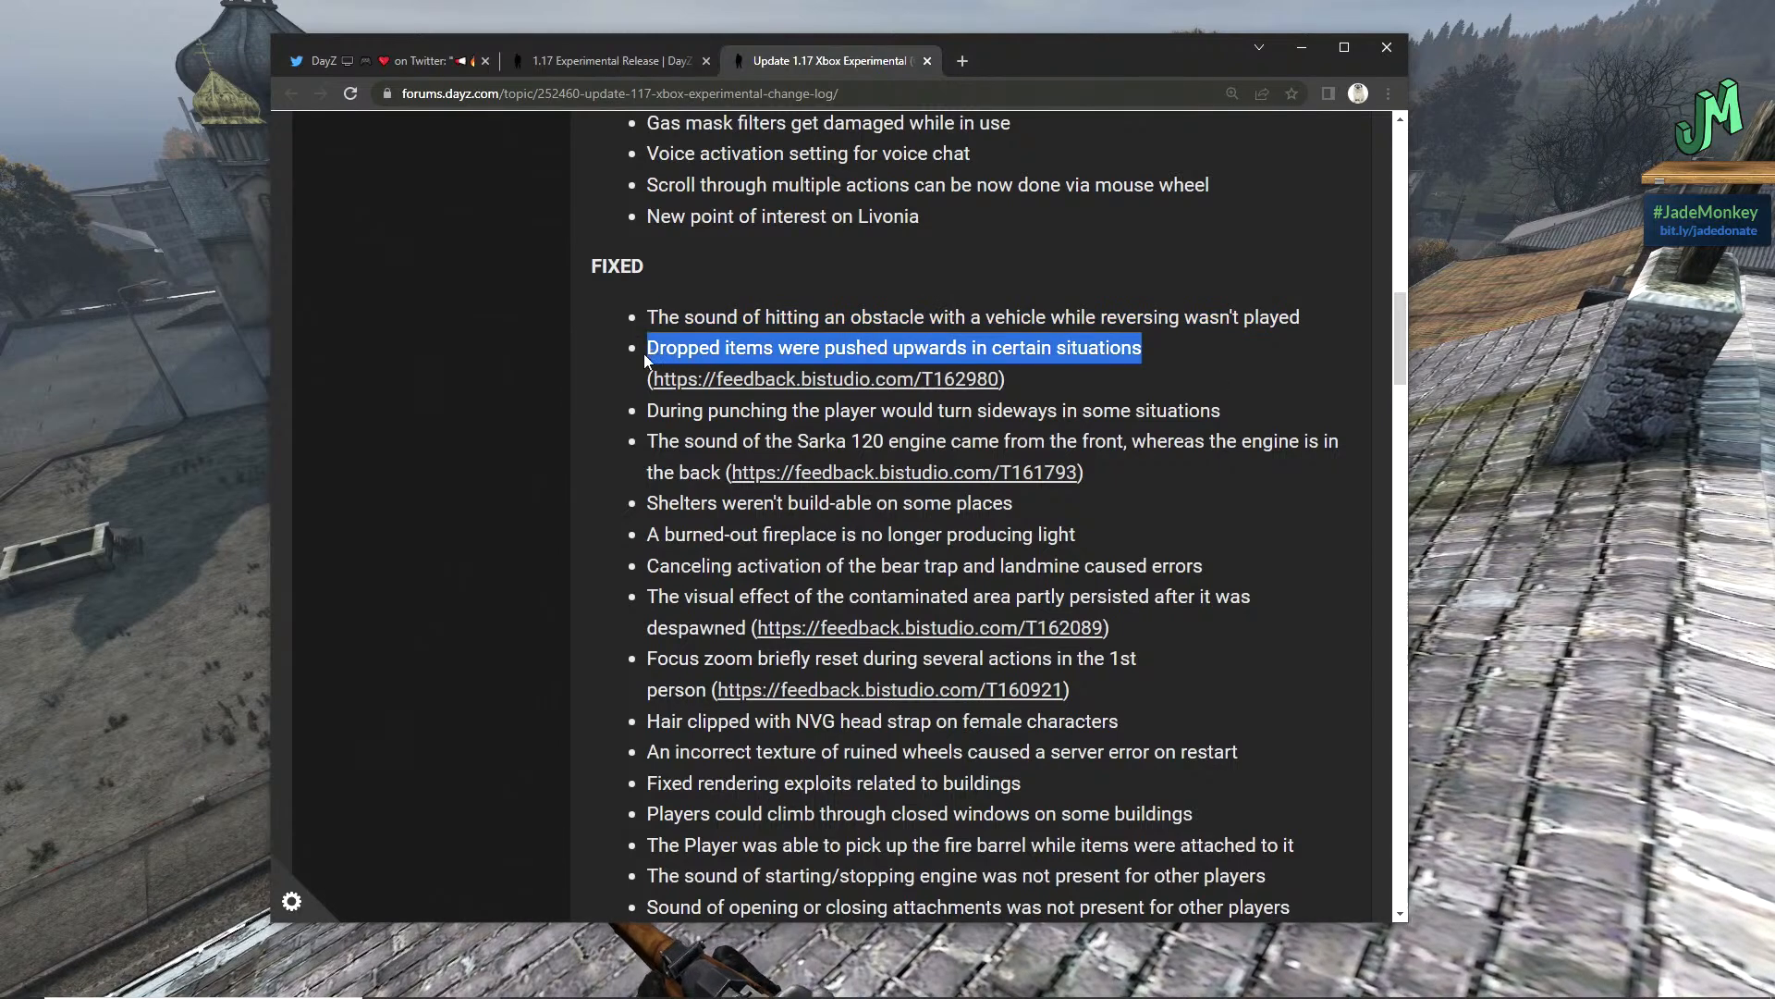
pyautogui.moveTo(640, 464)
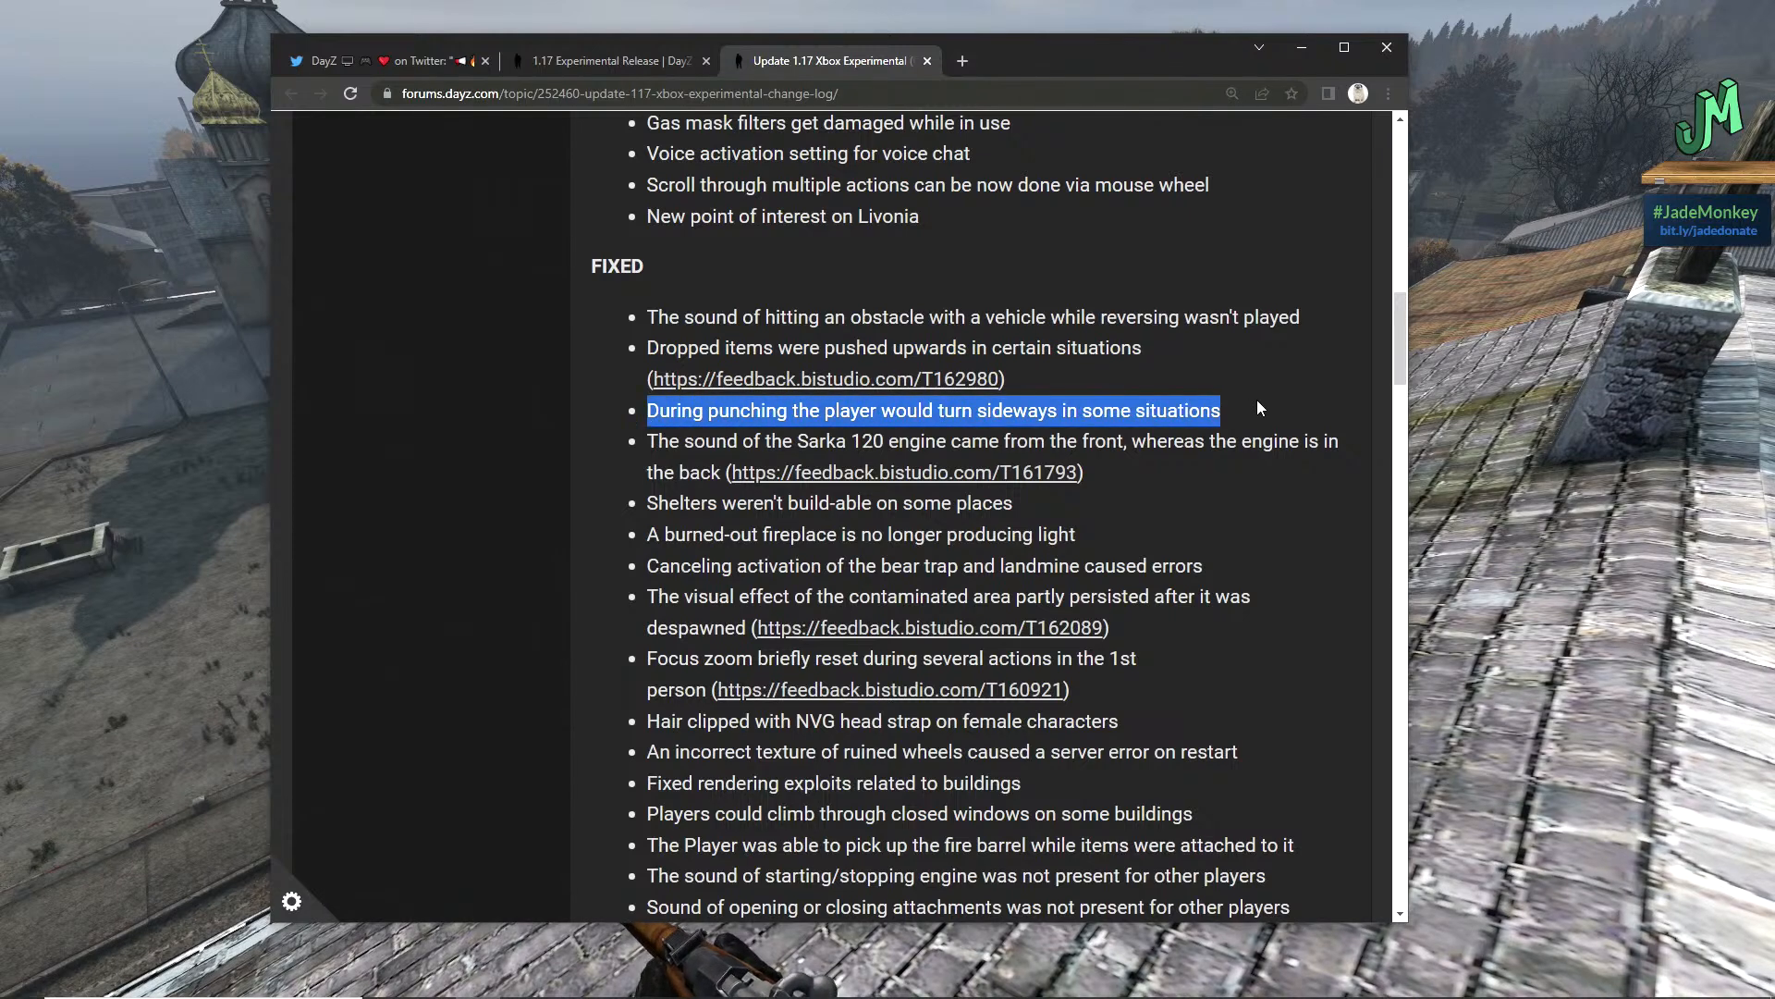
pyautogui.moveTo(1257, 468)
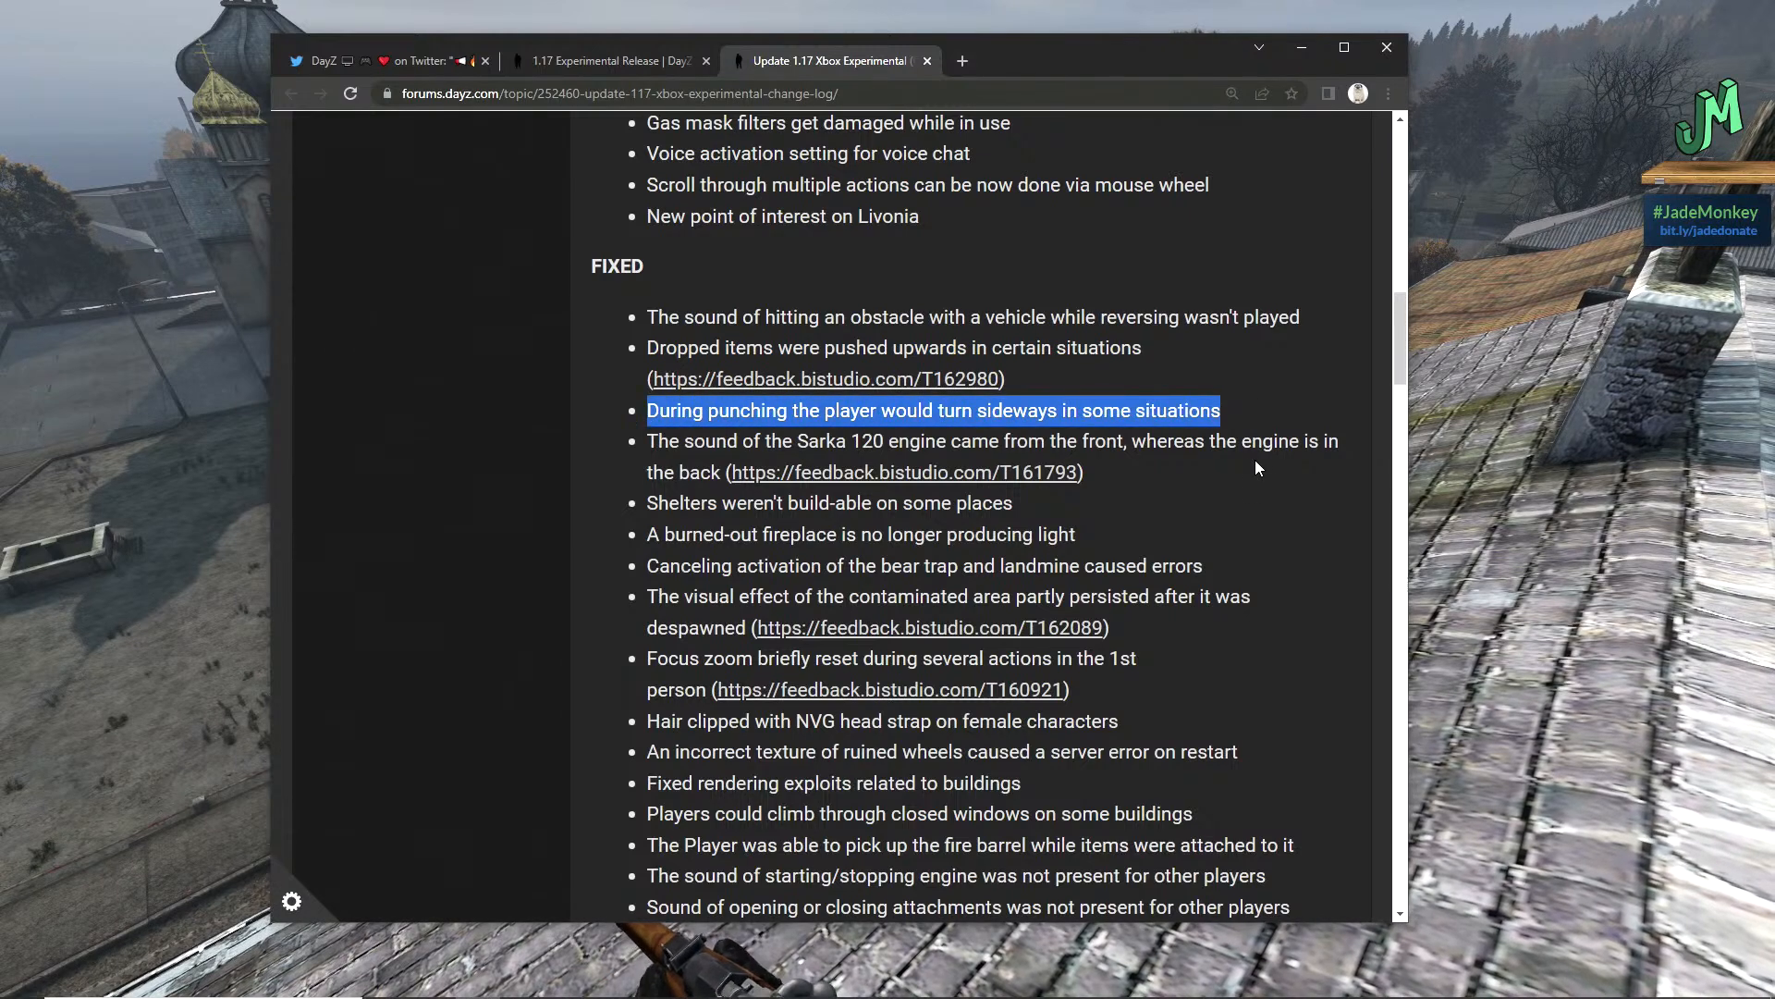
pyautogui.moveTo(1192, 523)
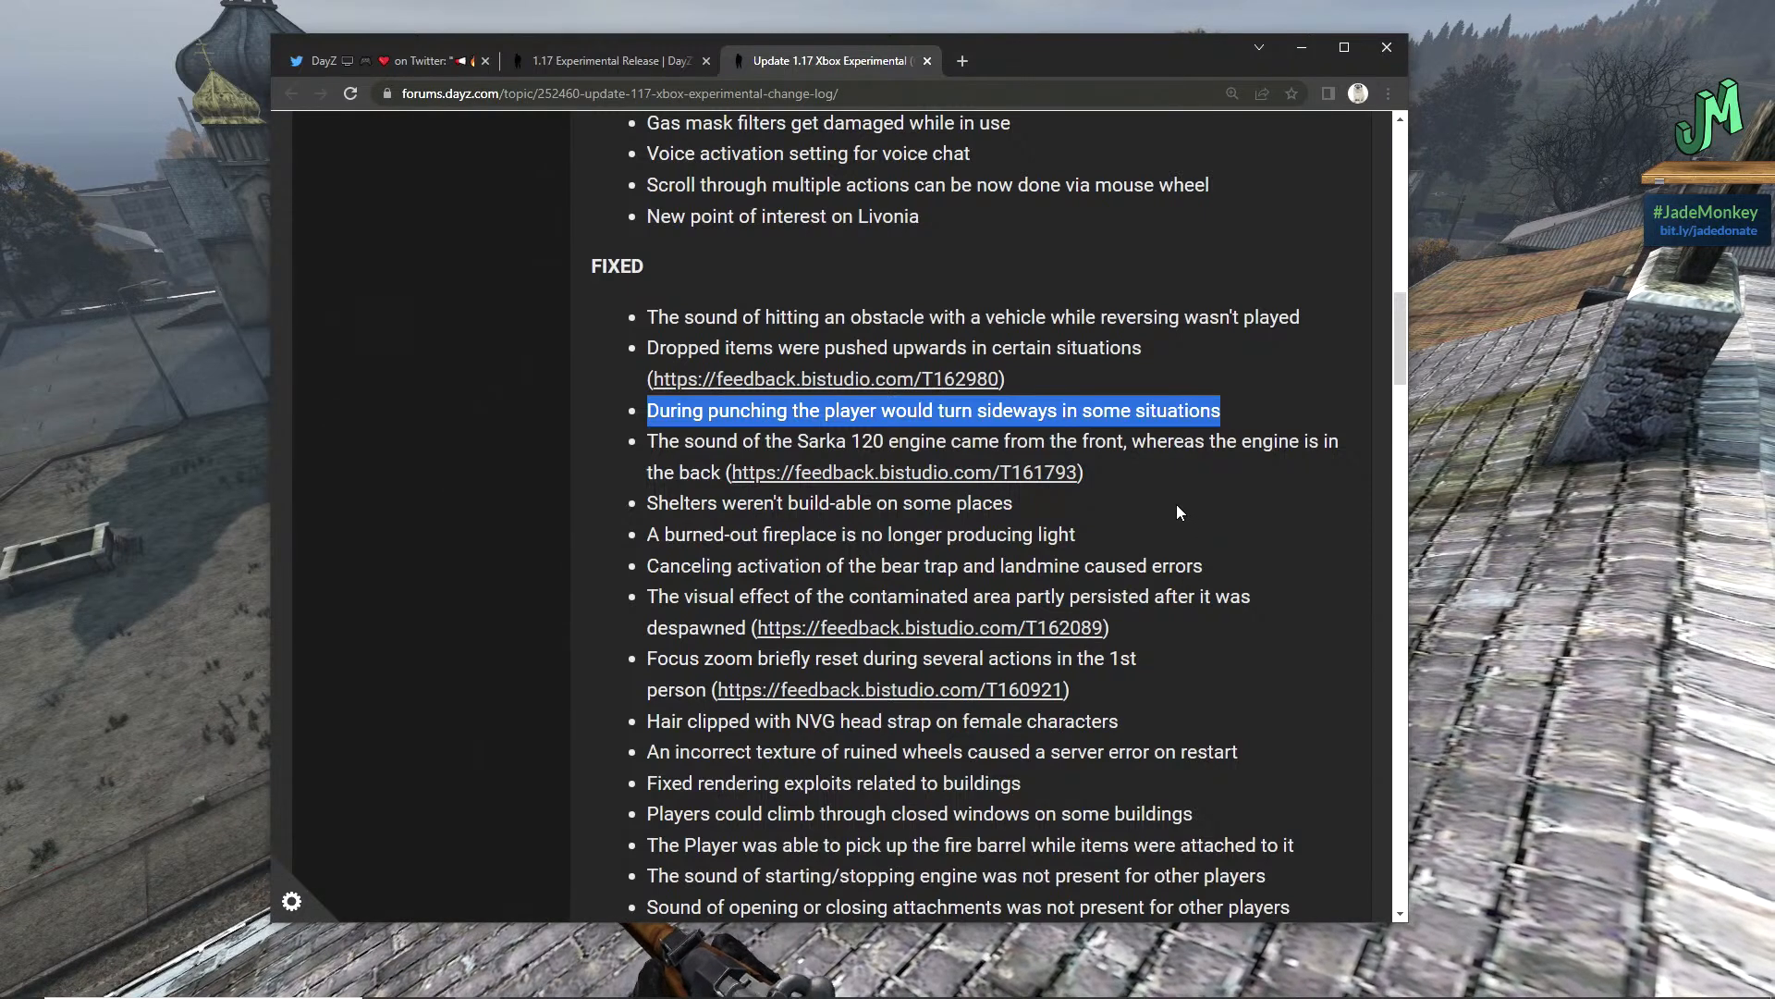
pyautogui.moveTo(1025, 495)
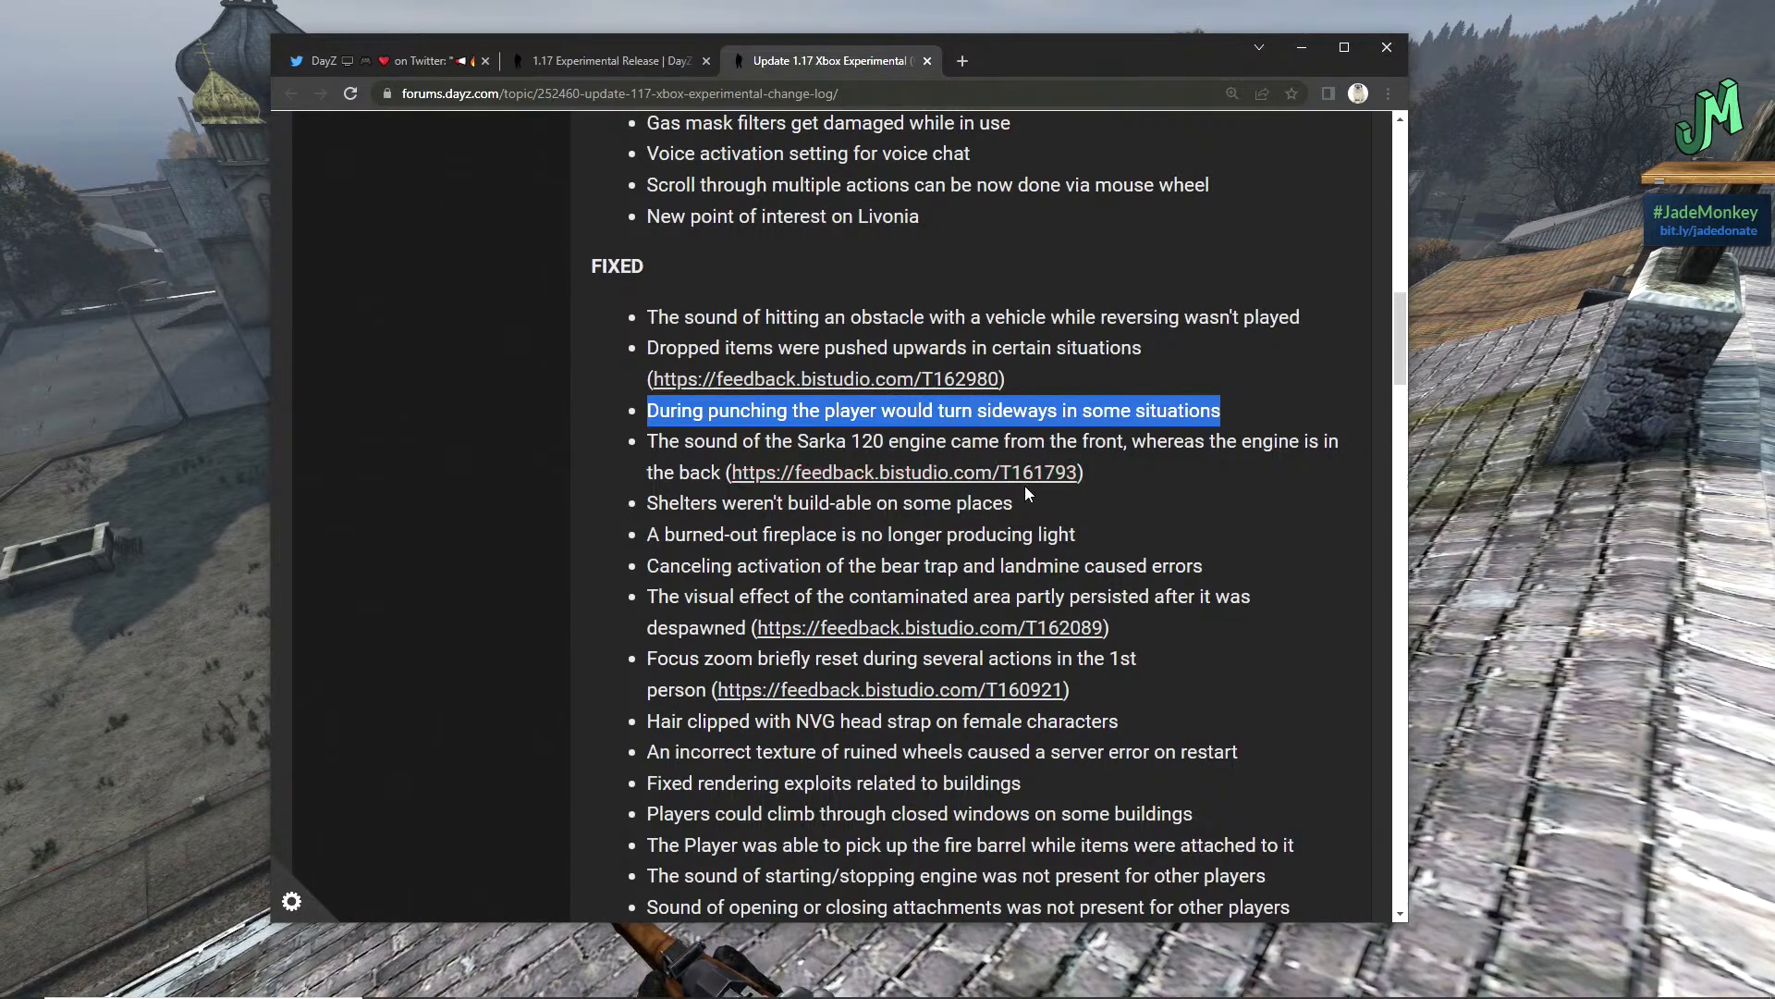
pyautogui.moveTo(1051, 510)
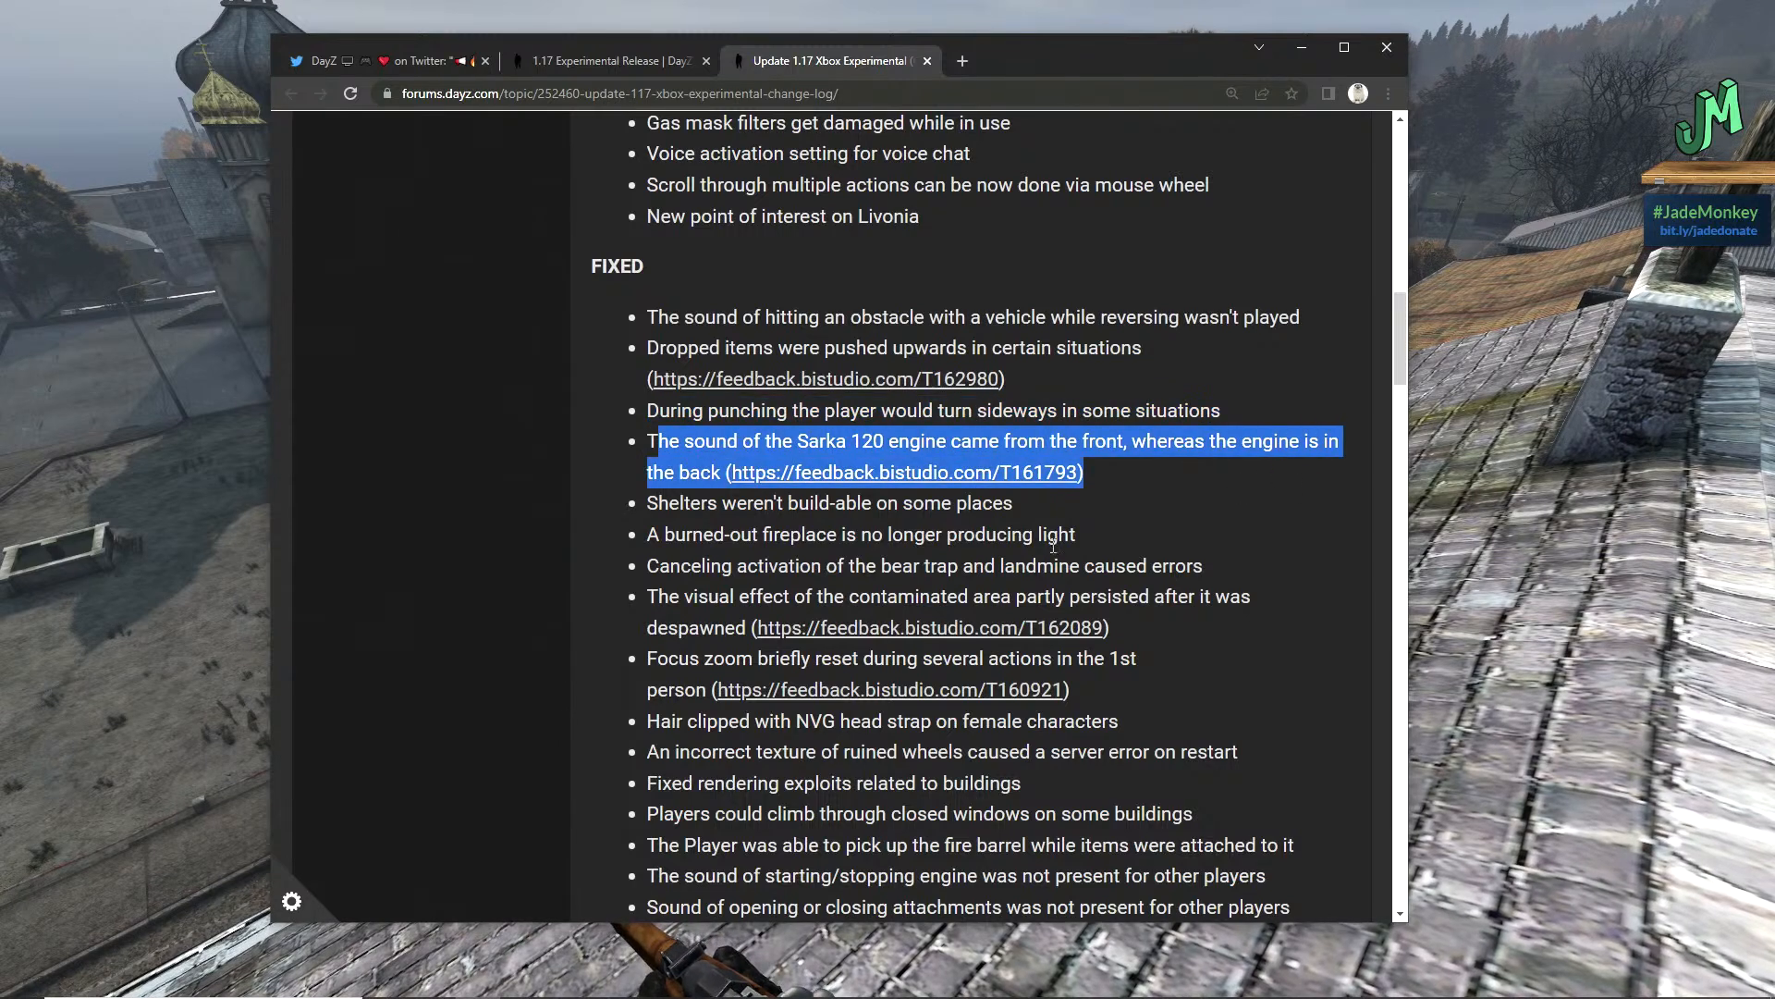
pyautogui.moveTo(1050, 554)
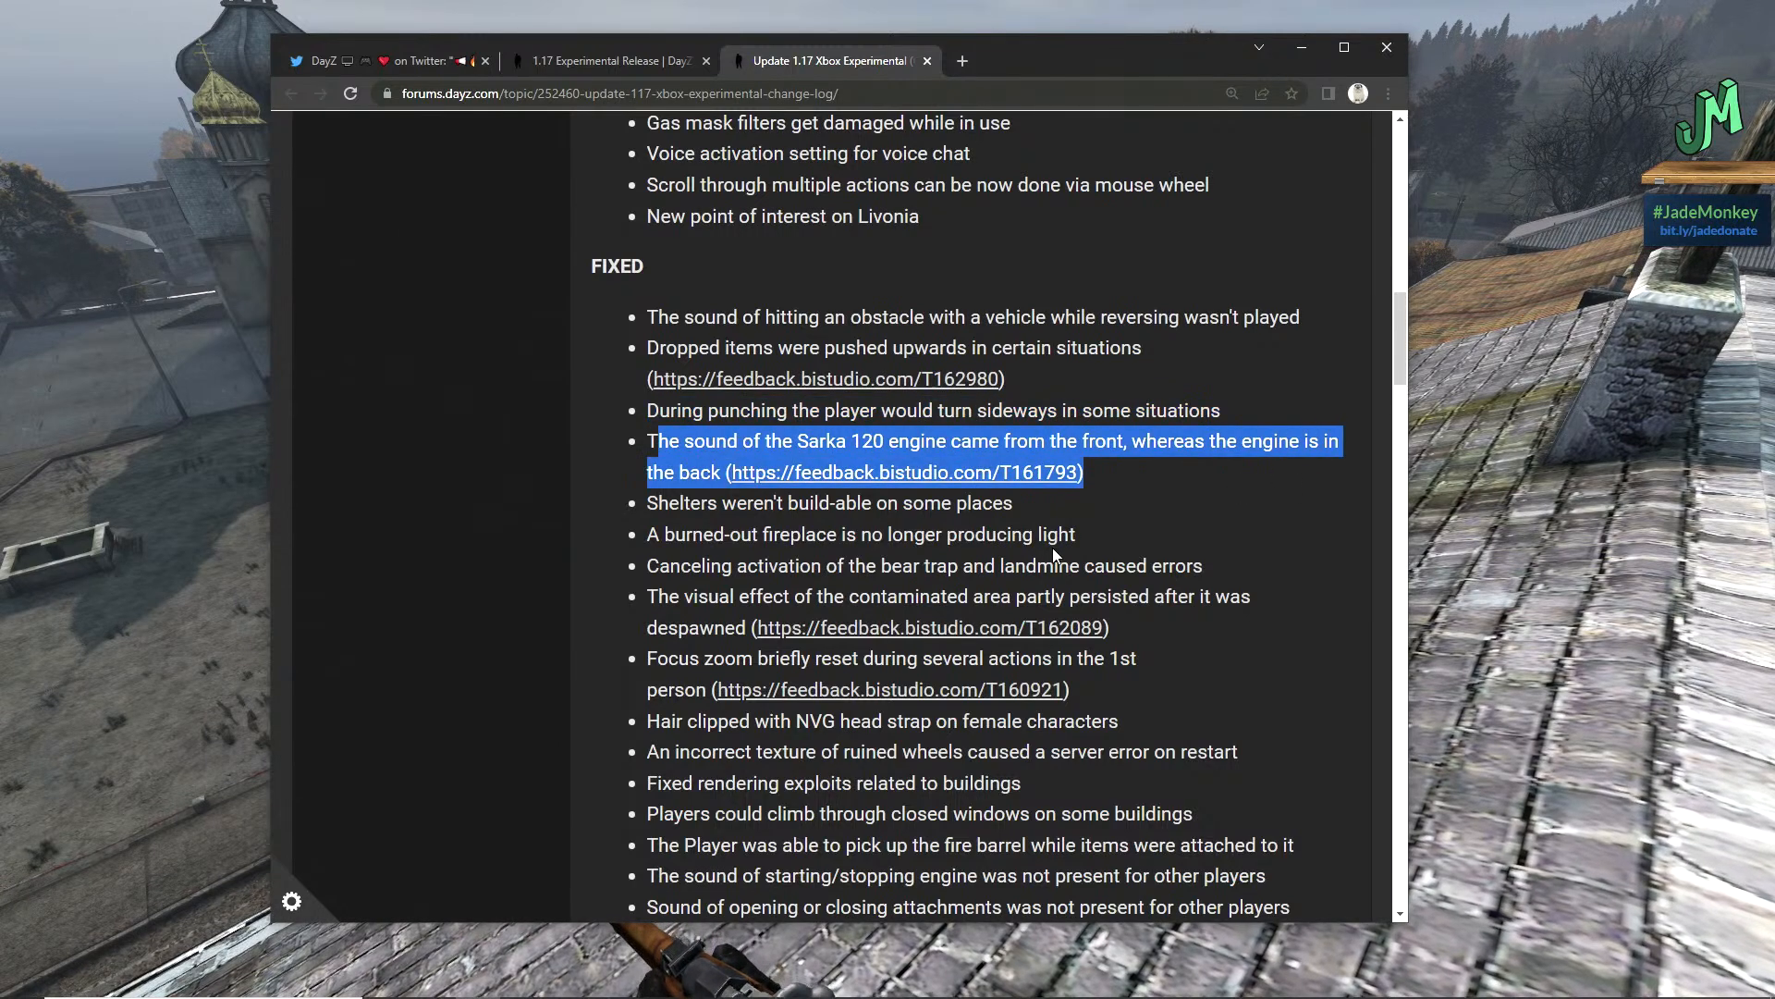
pyautogui.moveTo(1071, 556)
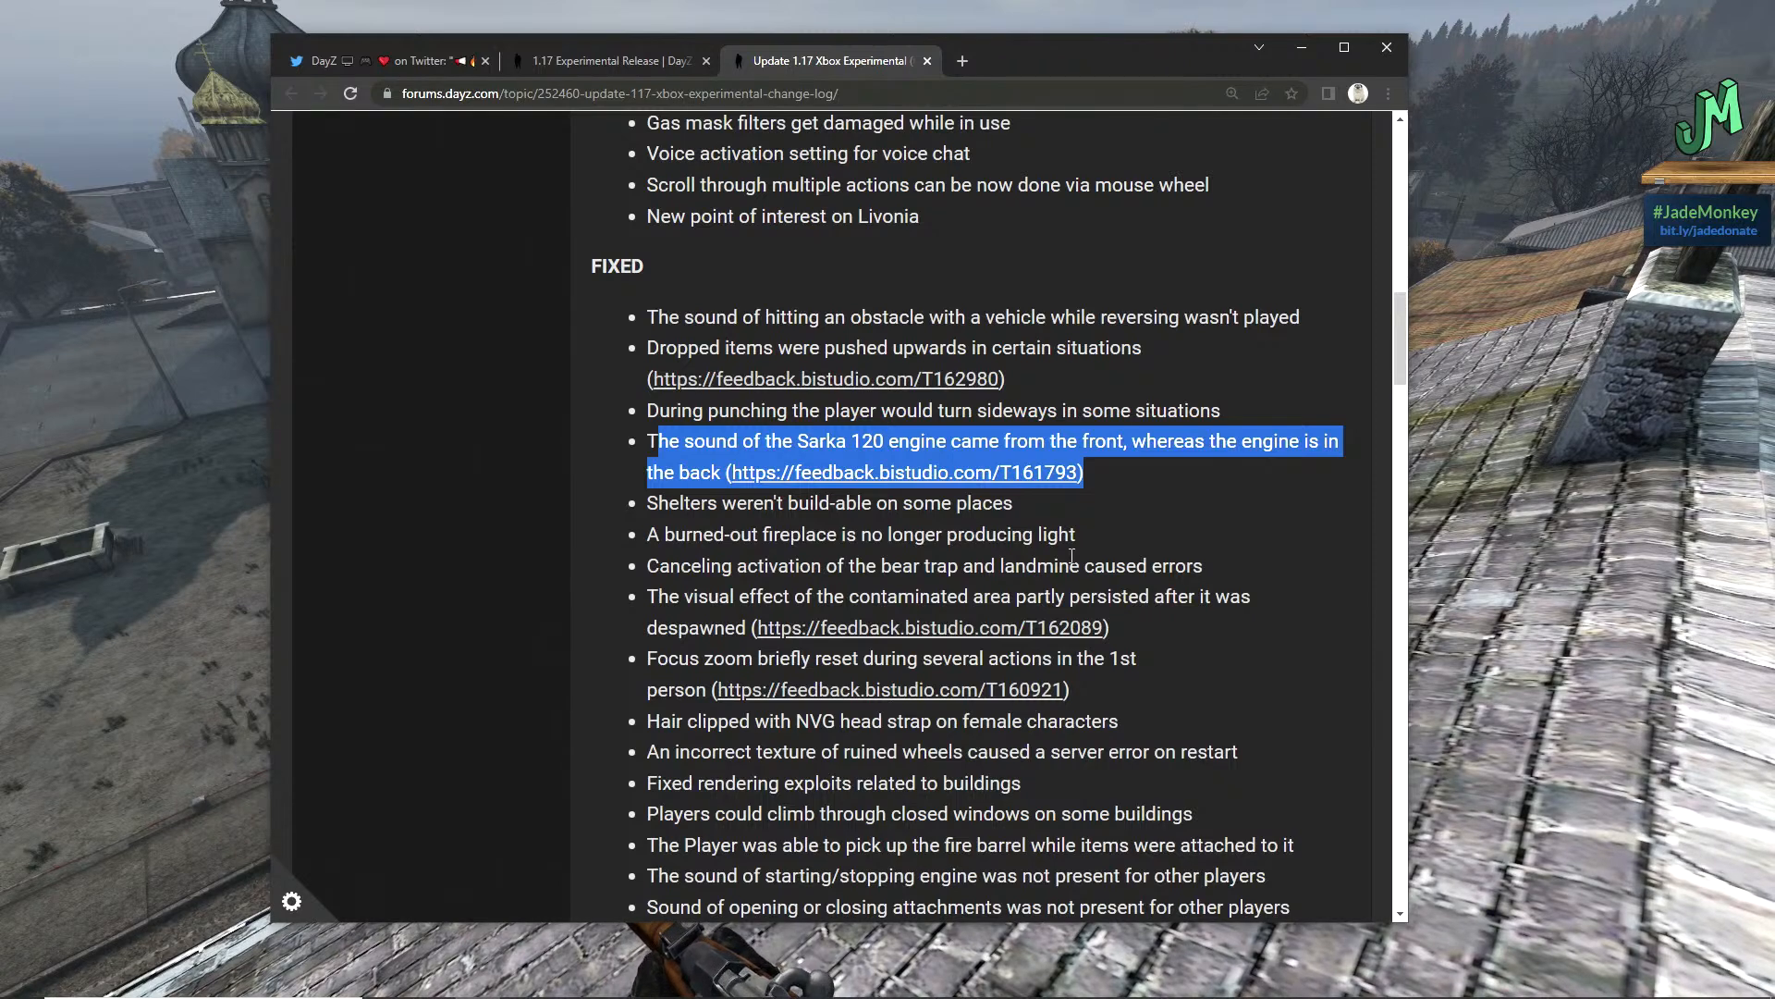
pyautogui.moveTo(1070, 556)
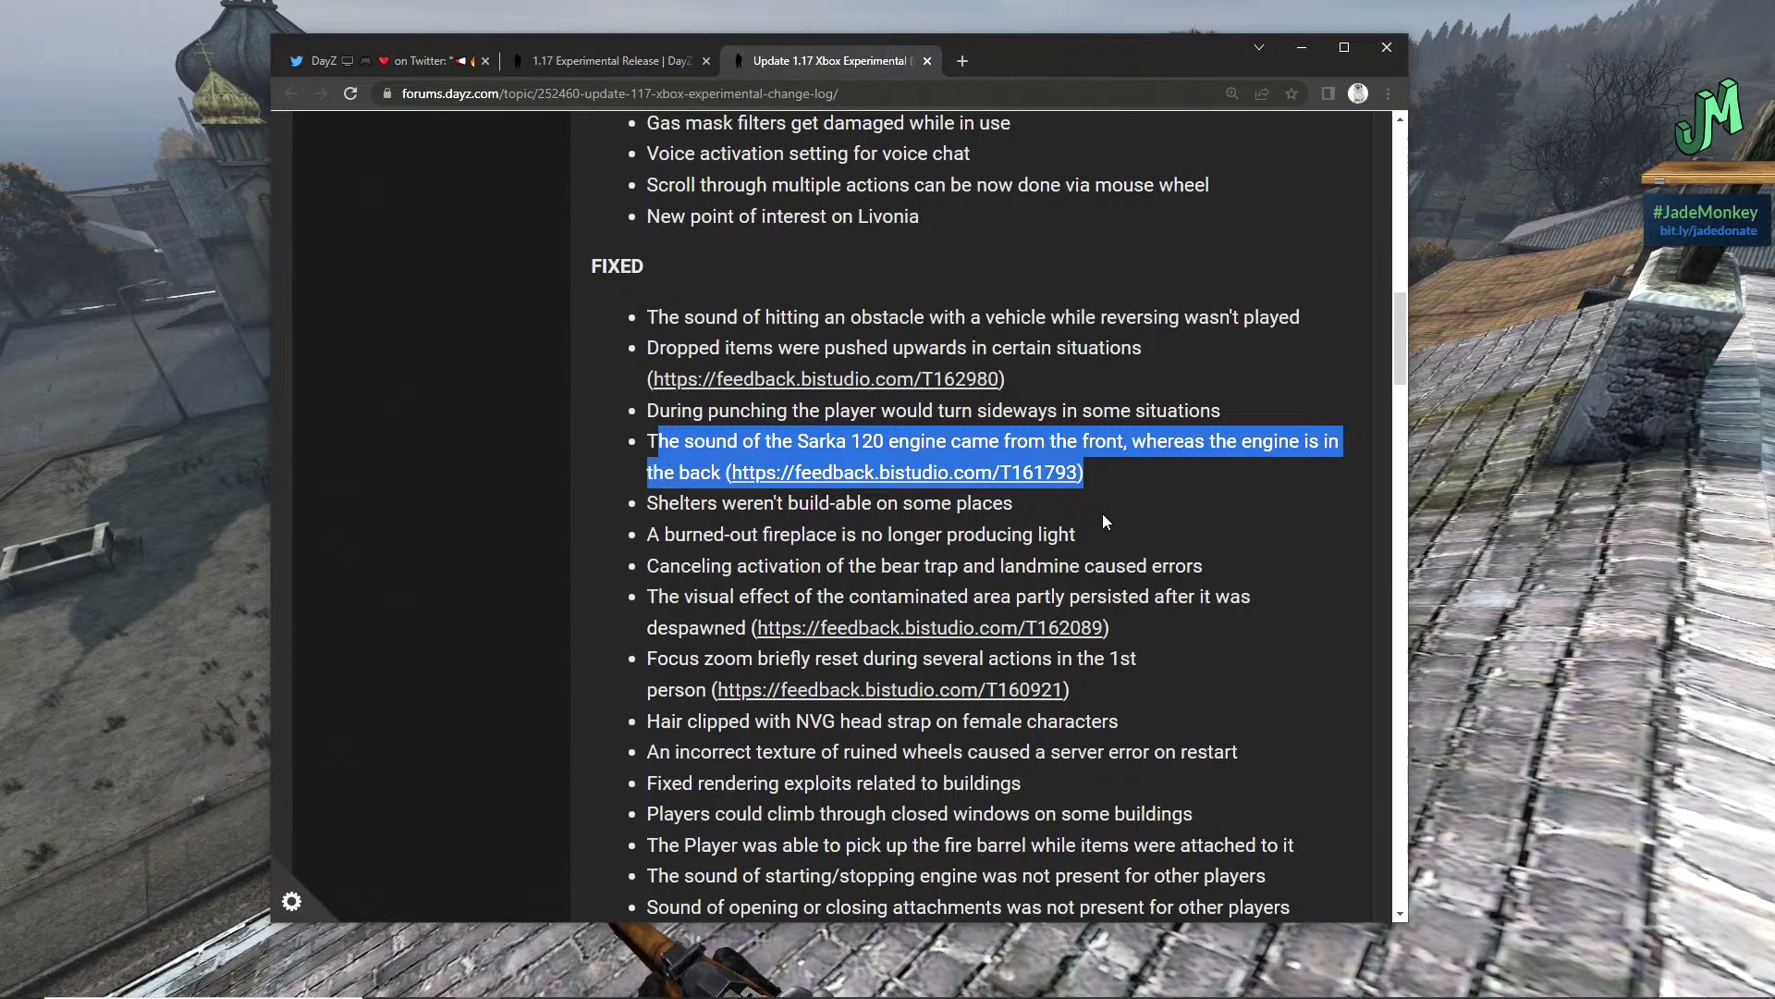
pyautogui.click(830, 503)
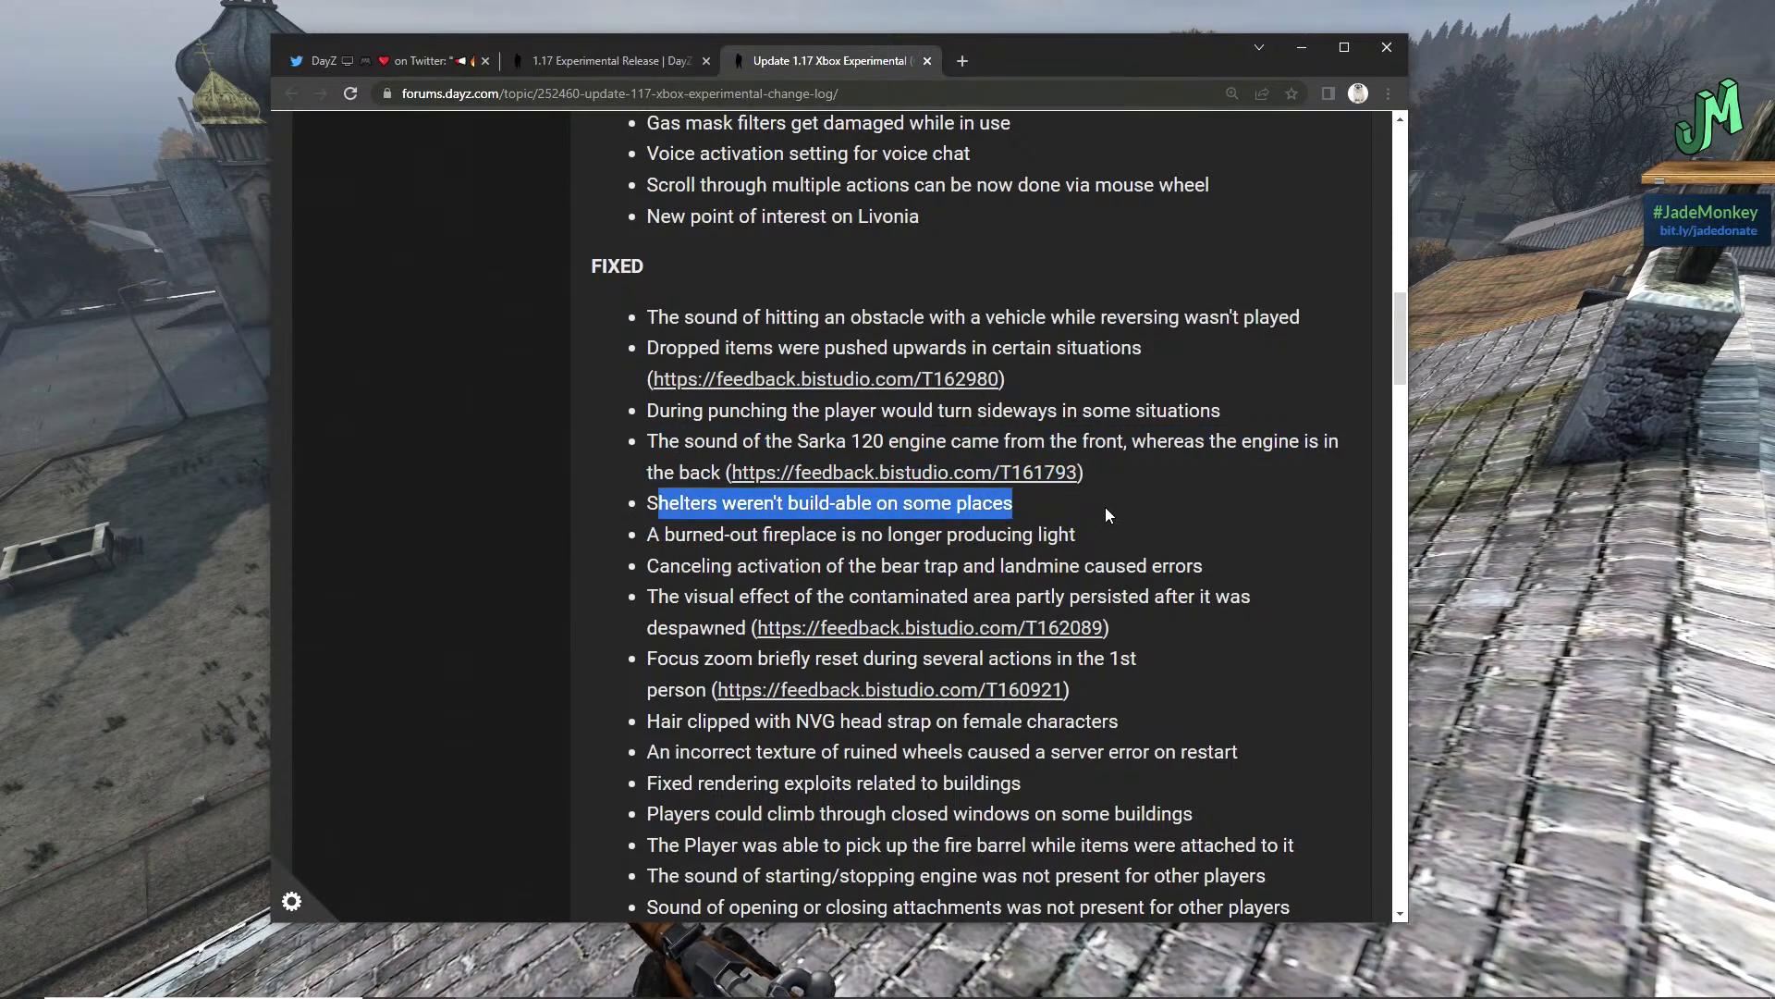
pyautogui.moveTo(667, 576)
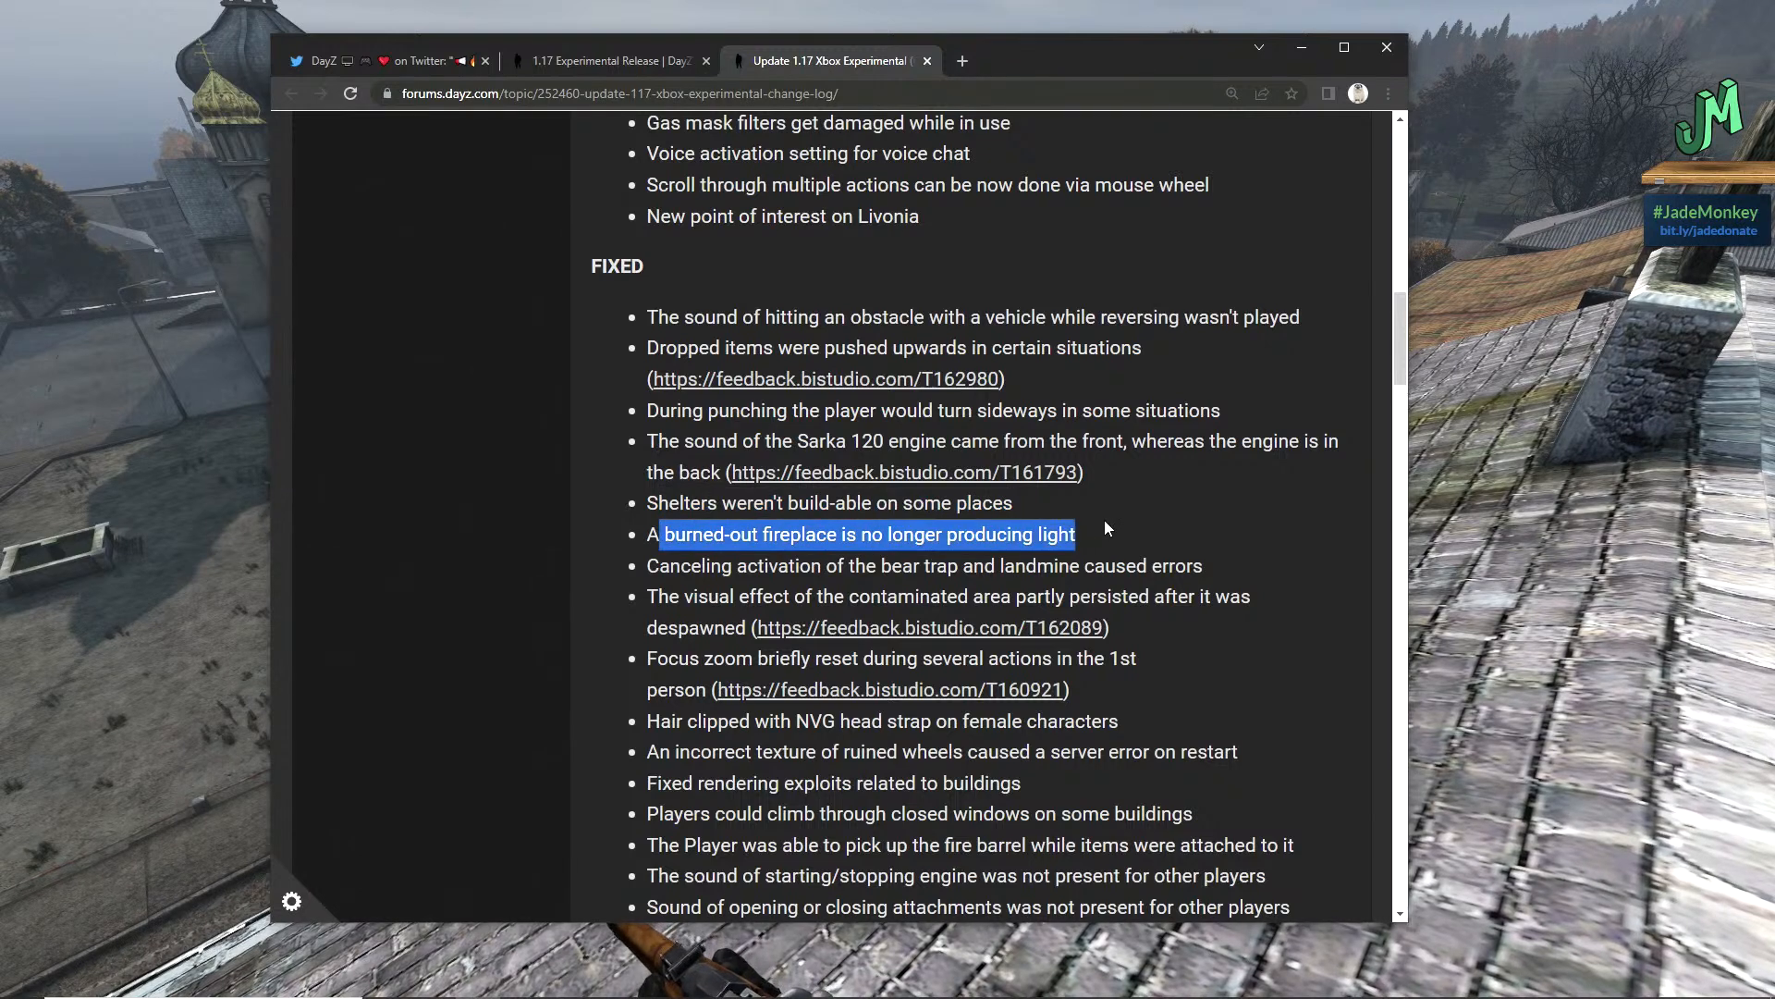
pyautogui.moveTo(647, 577)
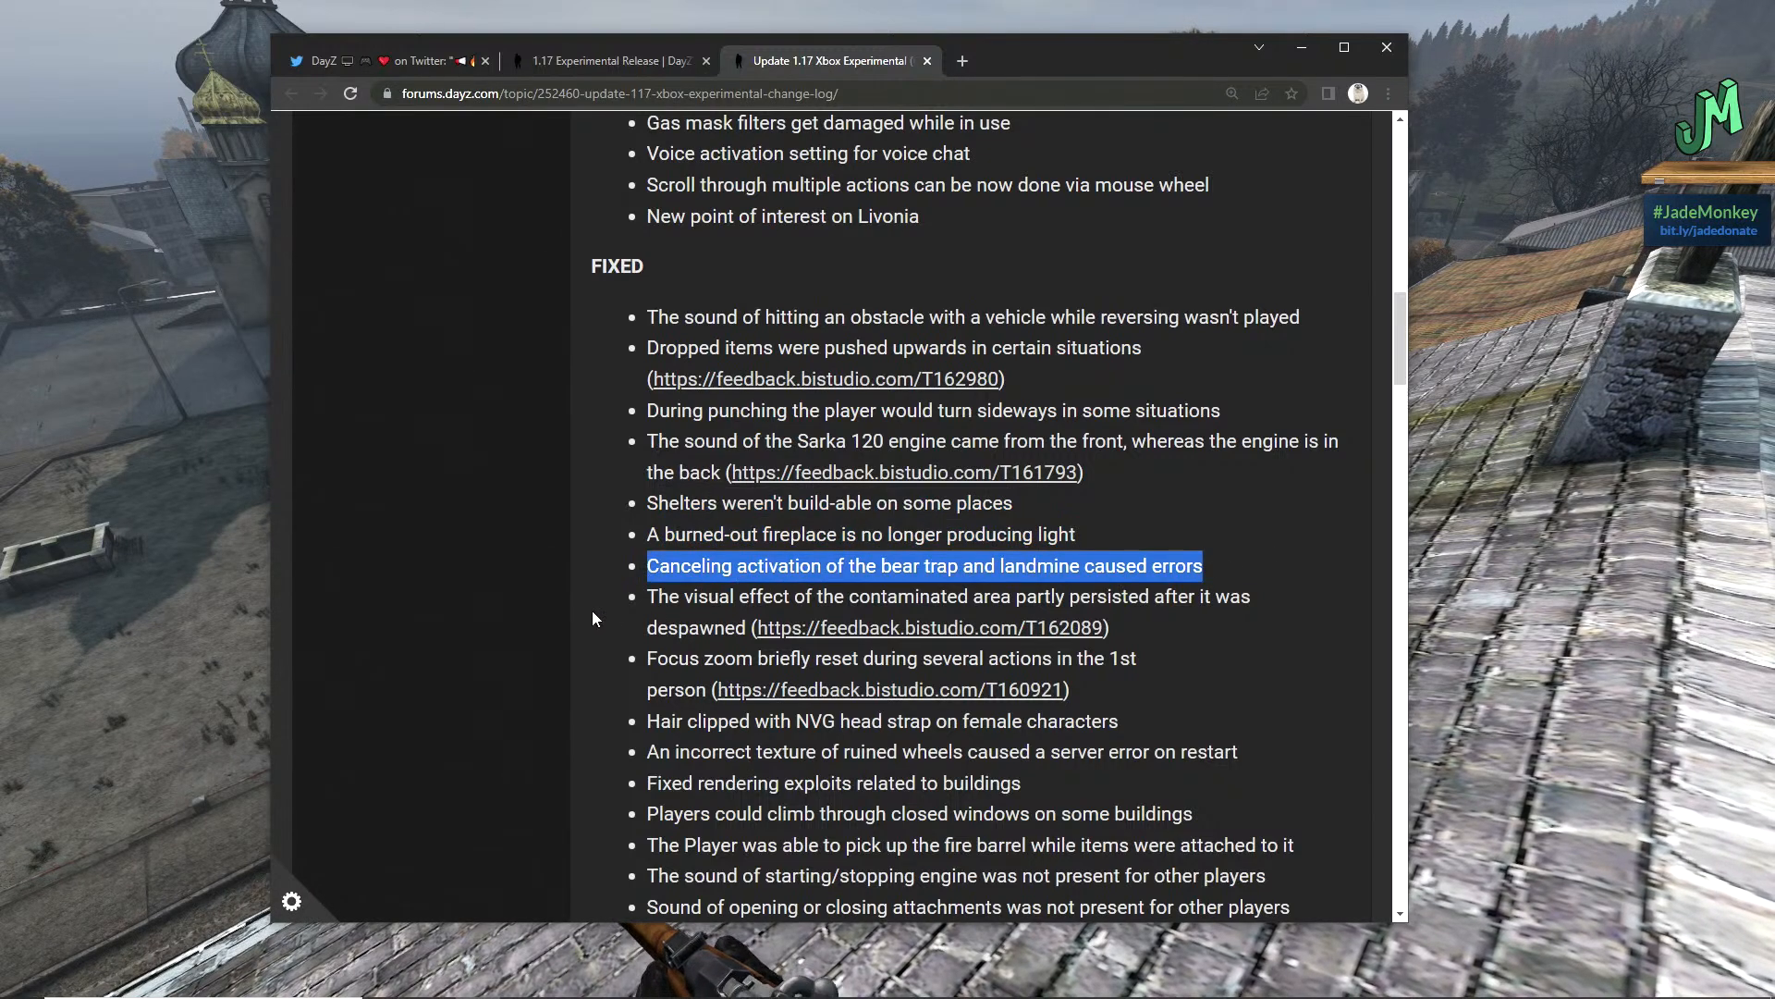
pyautogui.moveTo(644, 610)
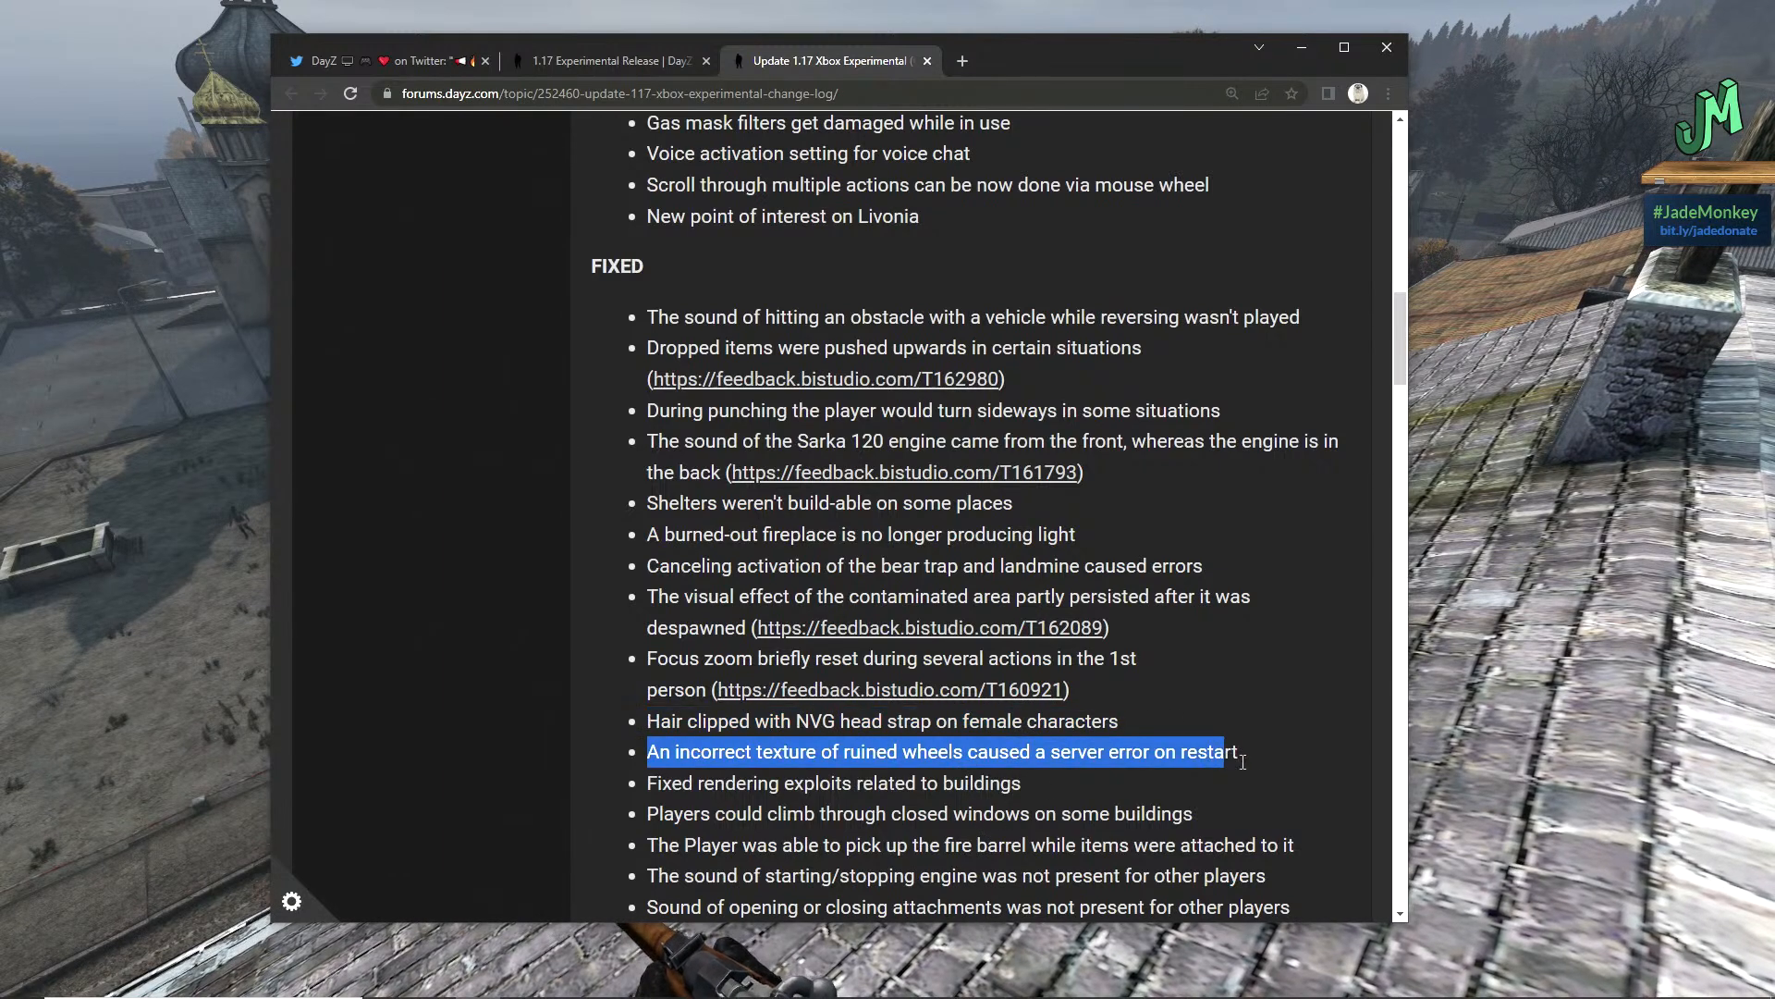
pyautogui.scroll(-3)
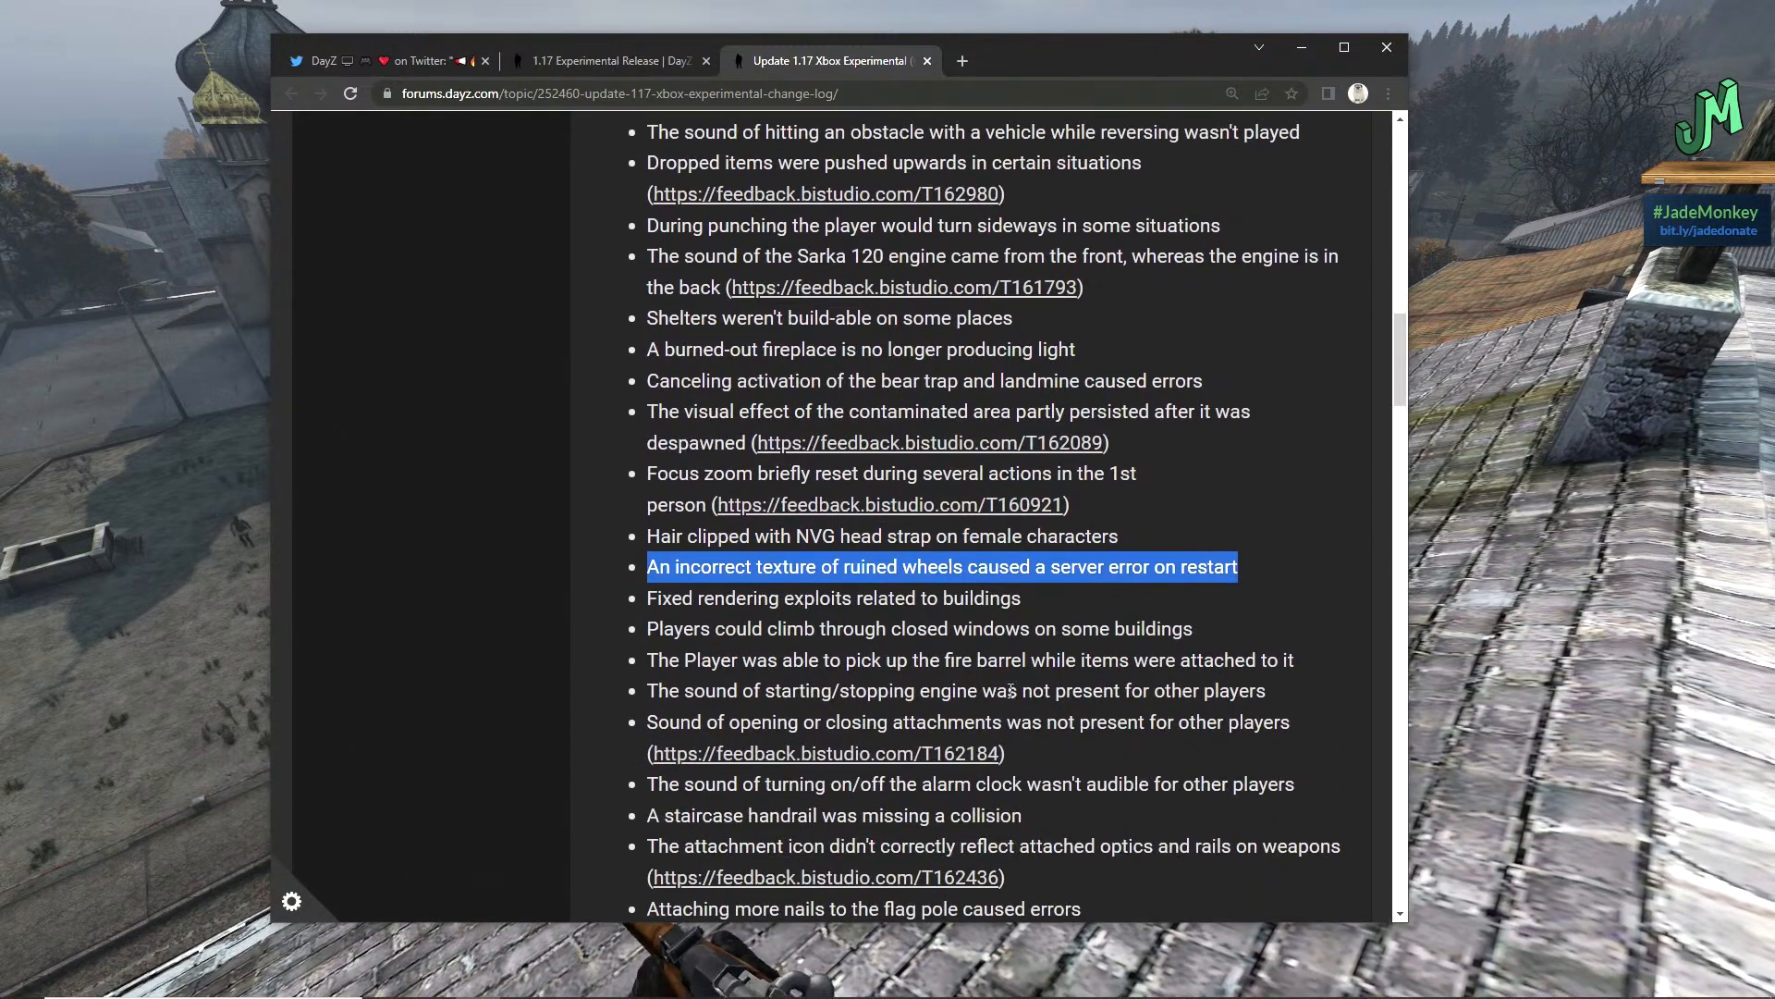
pyautogui.scroll(-3)
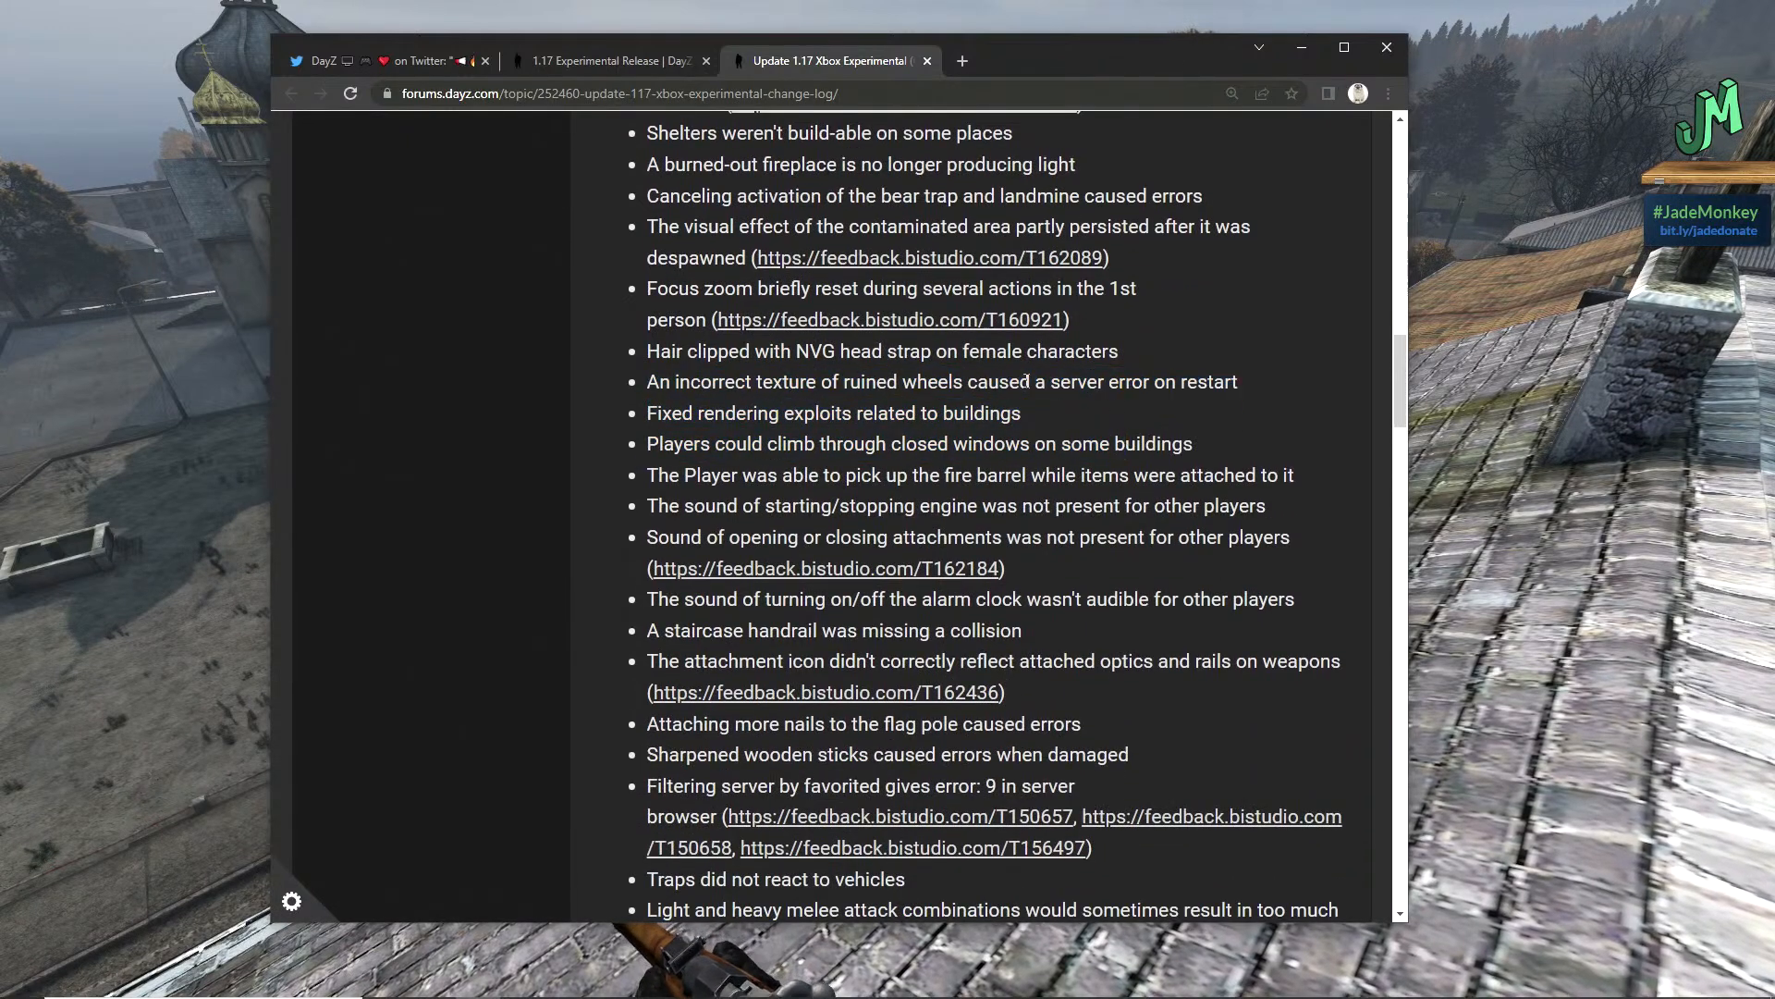
pyautogui.doubleClick(832, 412)
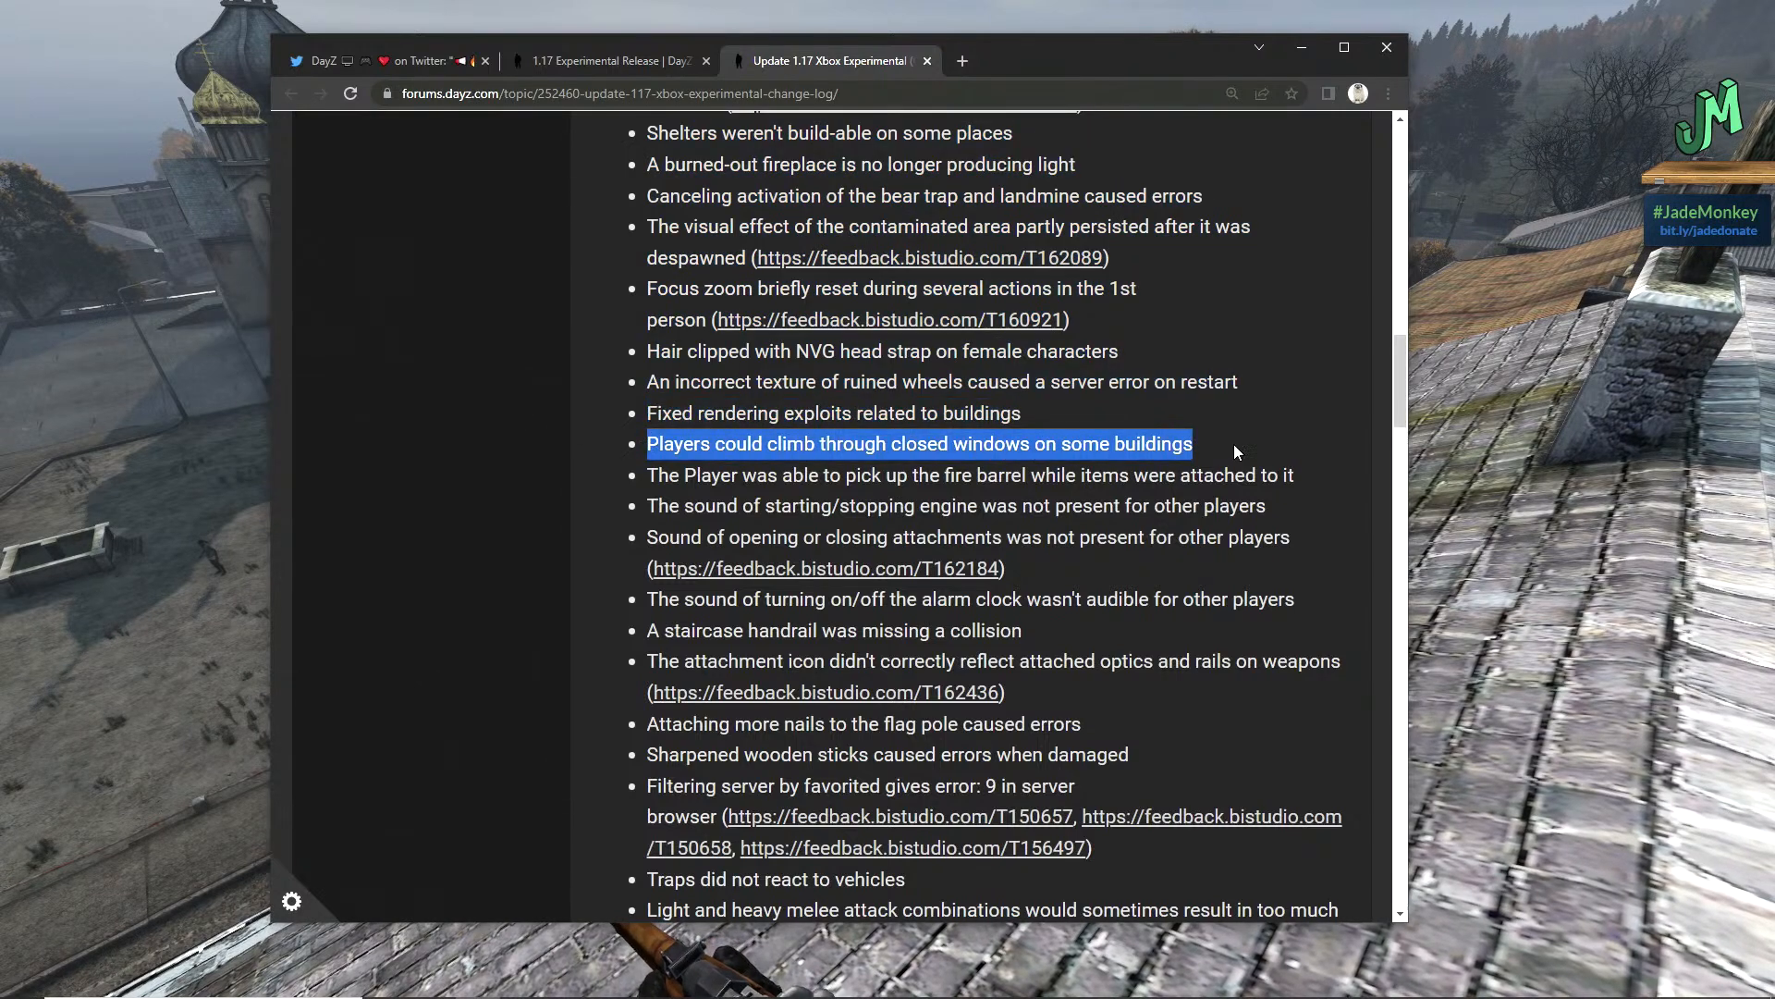
pyautogui.moveTo(922, 510)
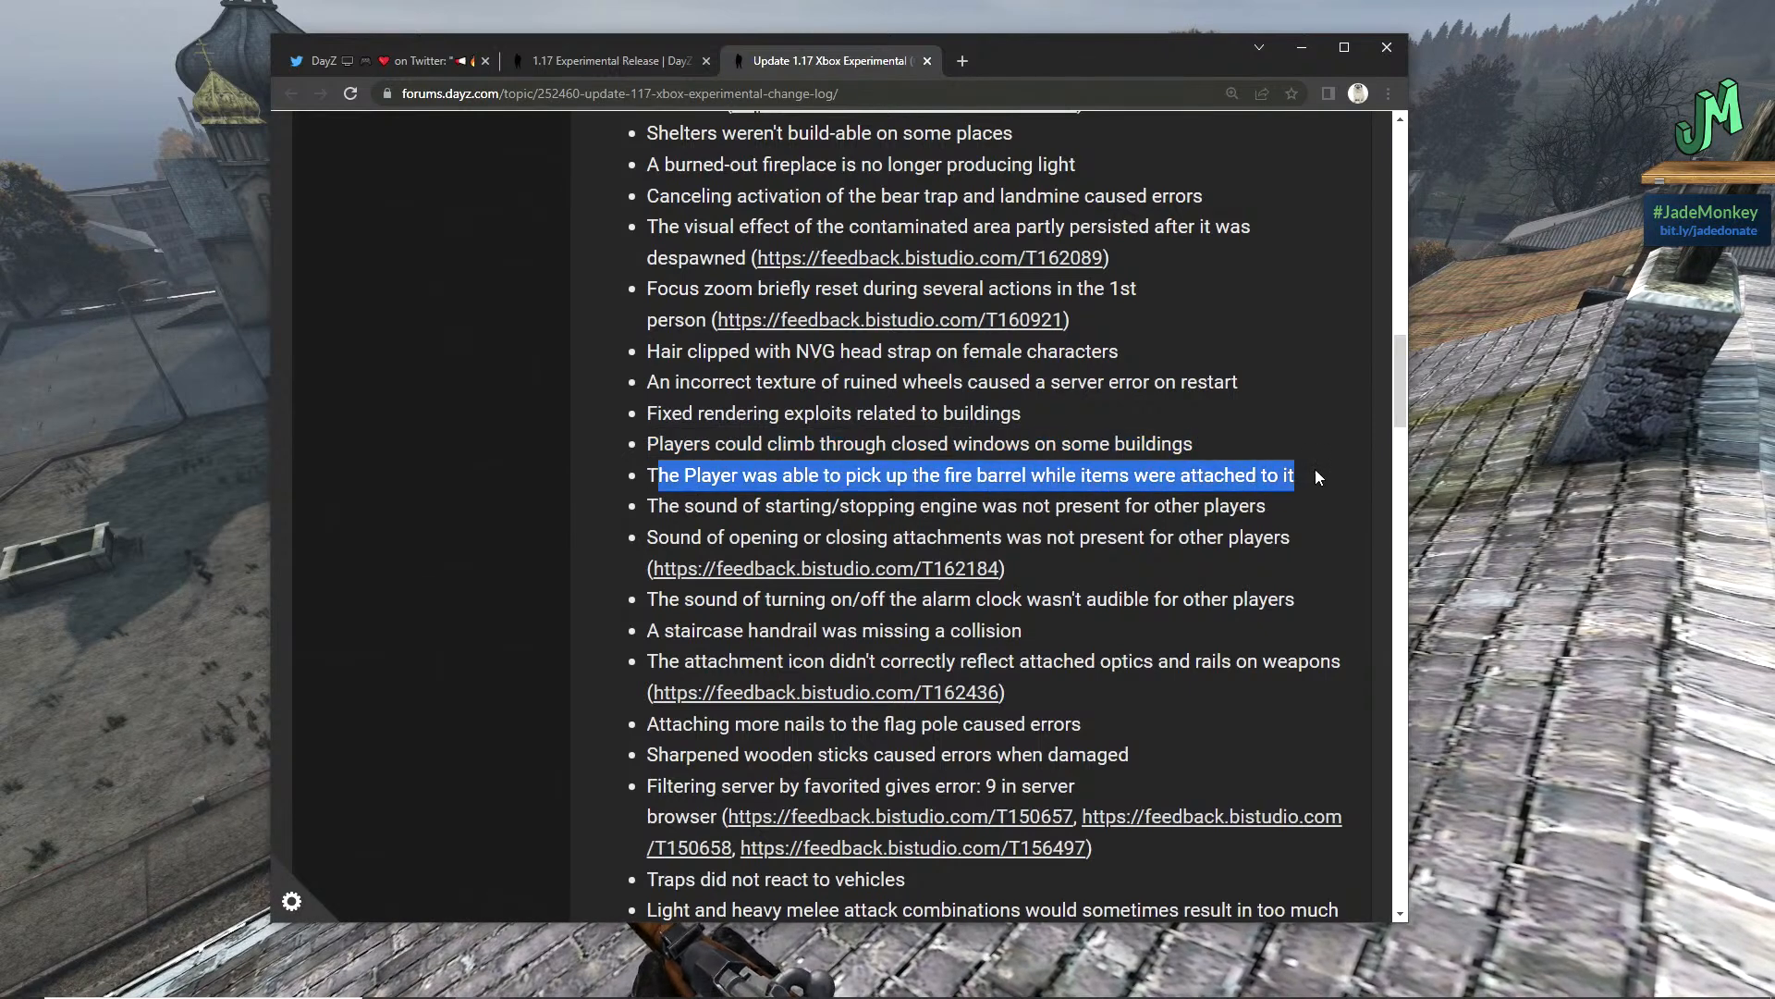
pyautogui.moveTo(987, 564)
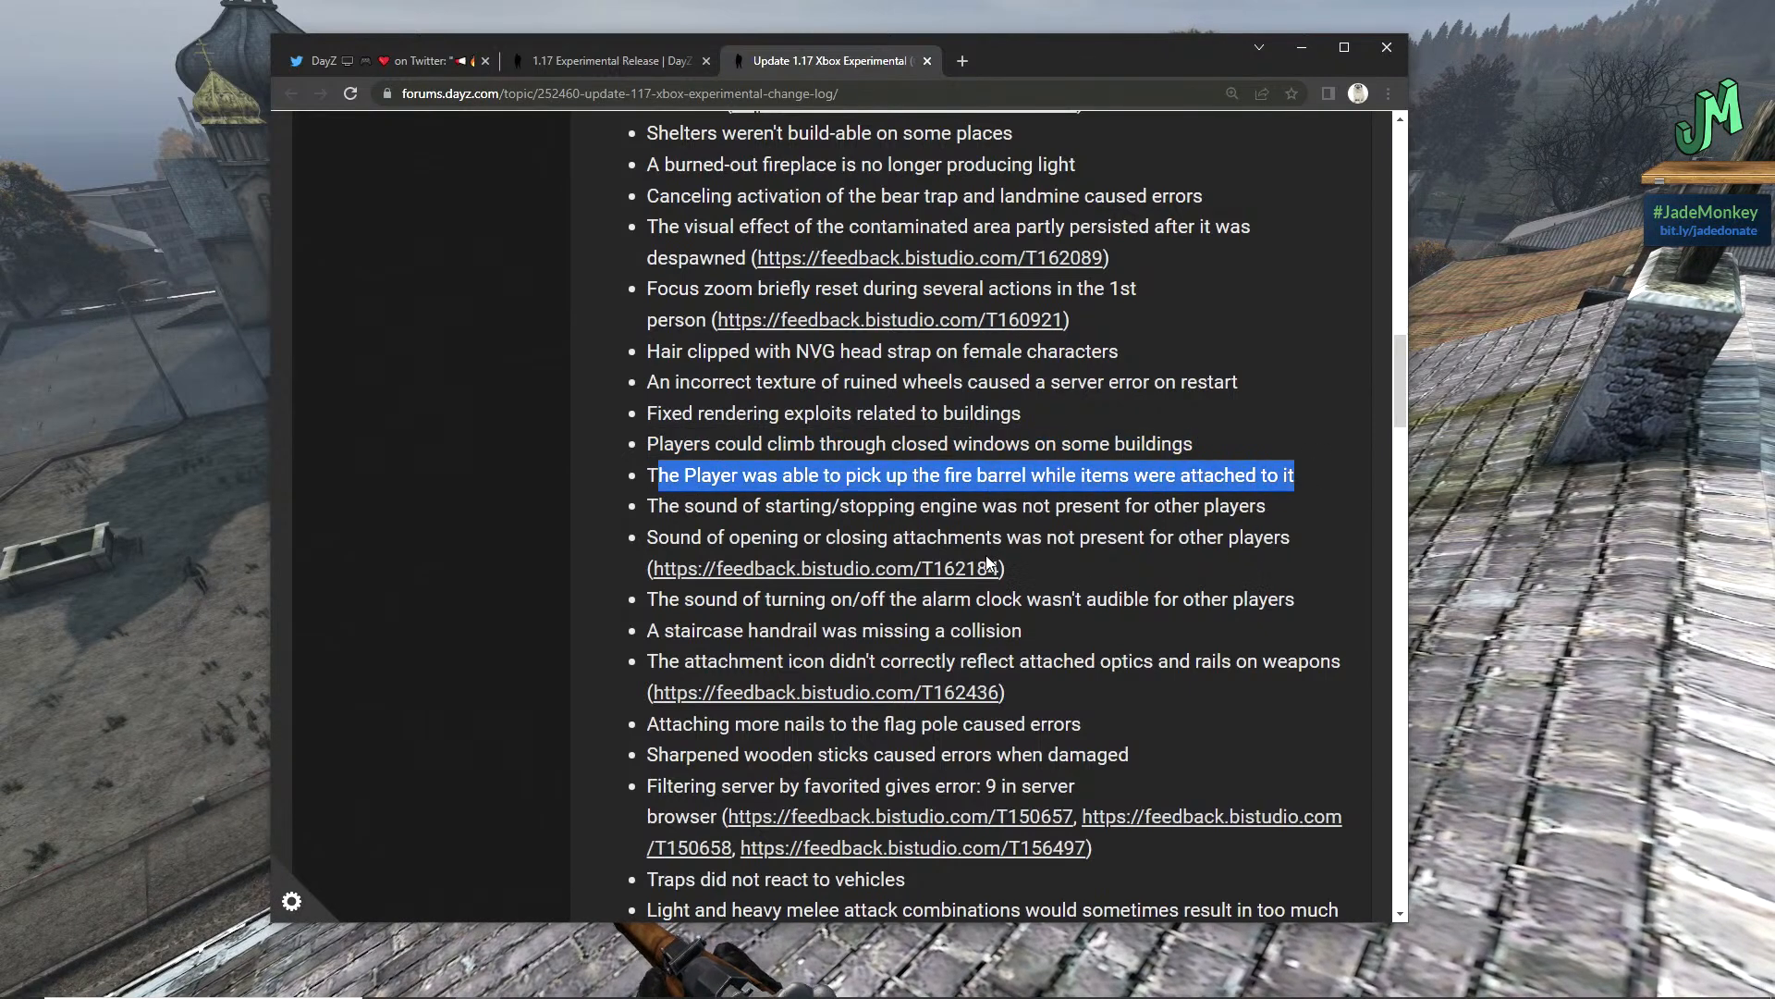
pyautogui.click(664, 505)
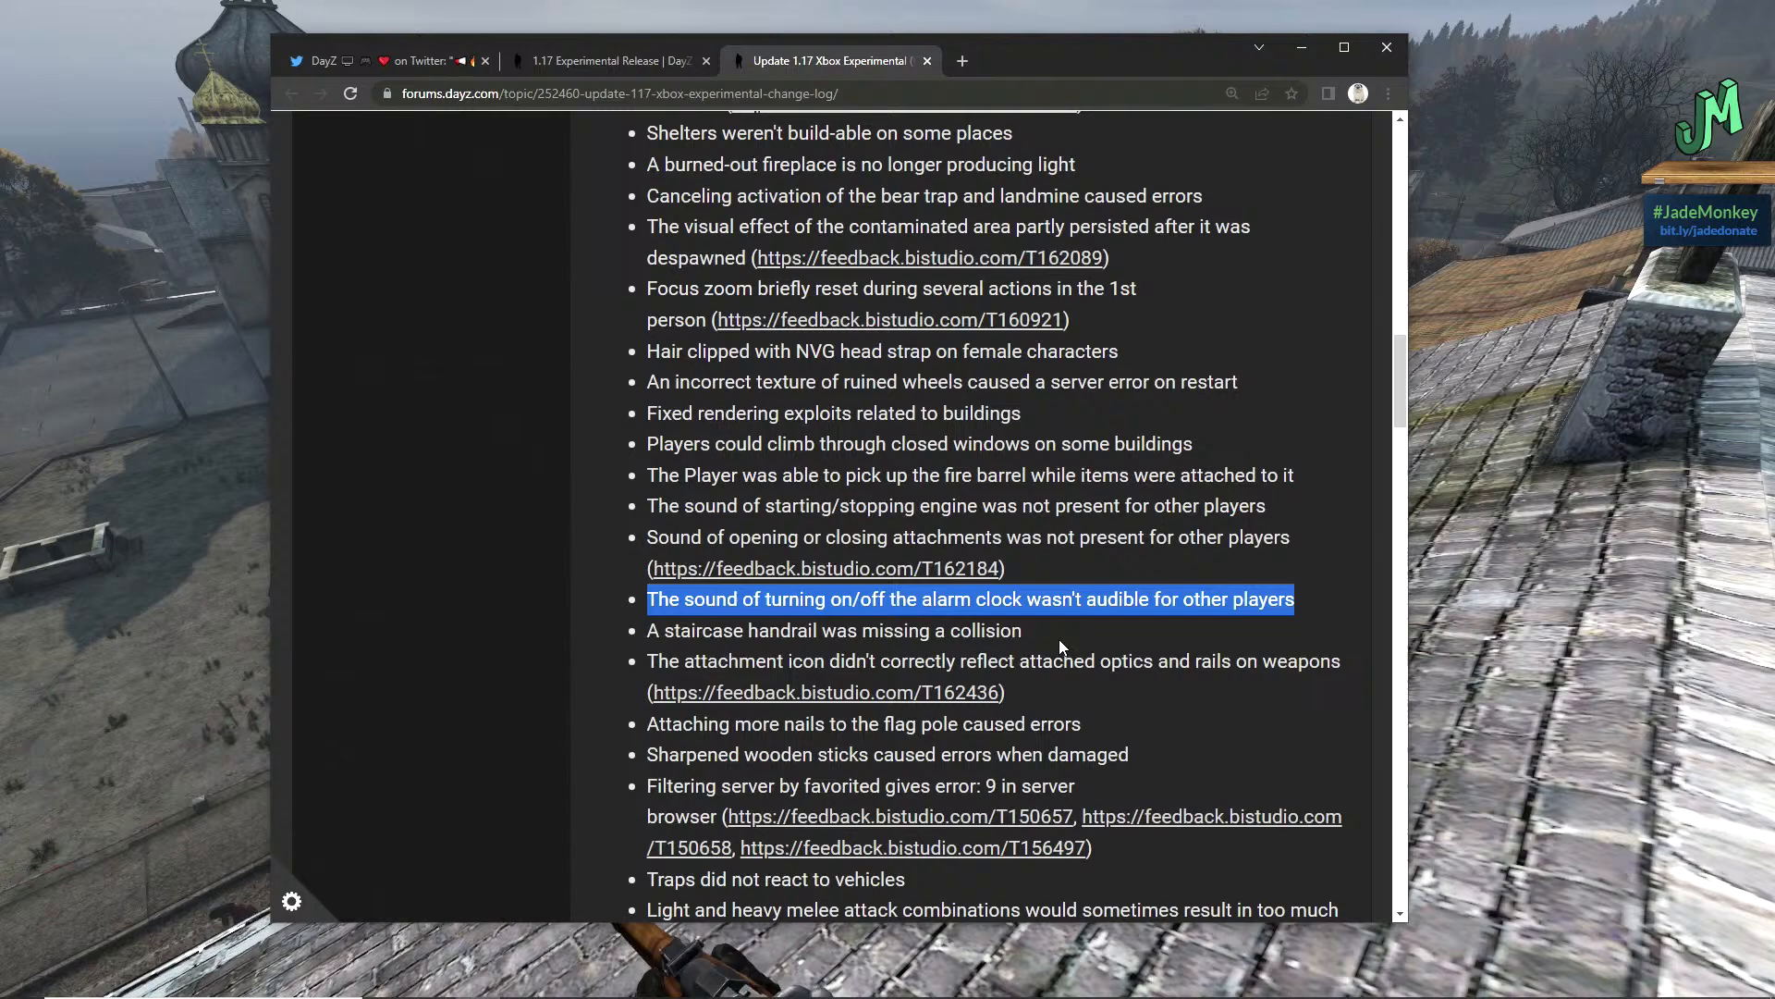
pyautogui.click(834, 629)
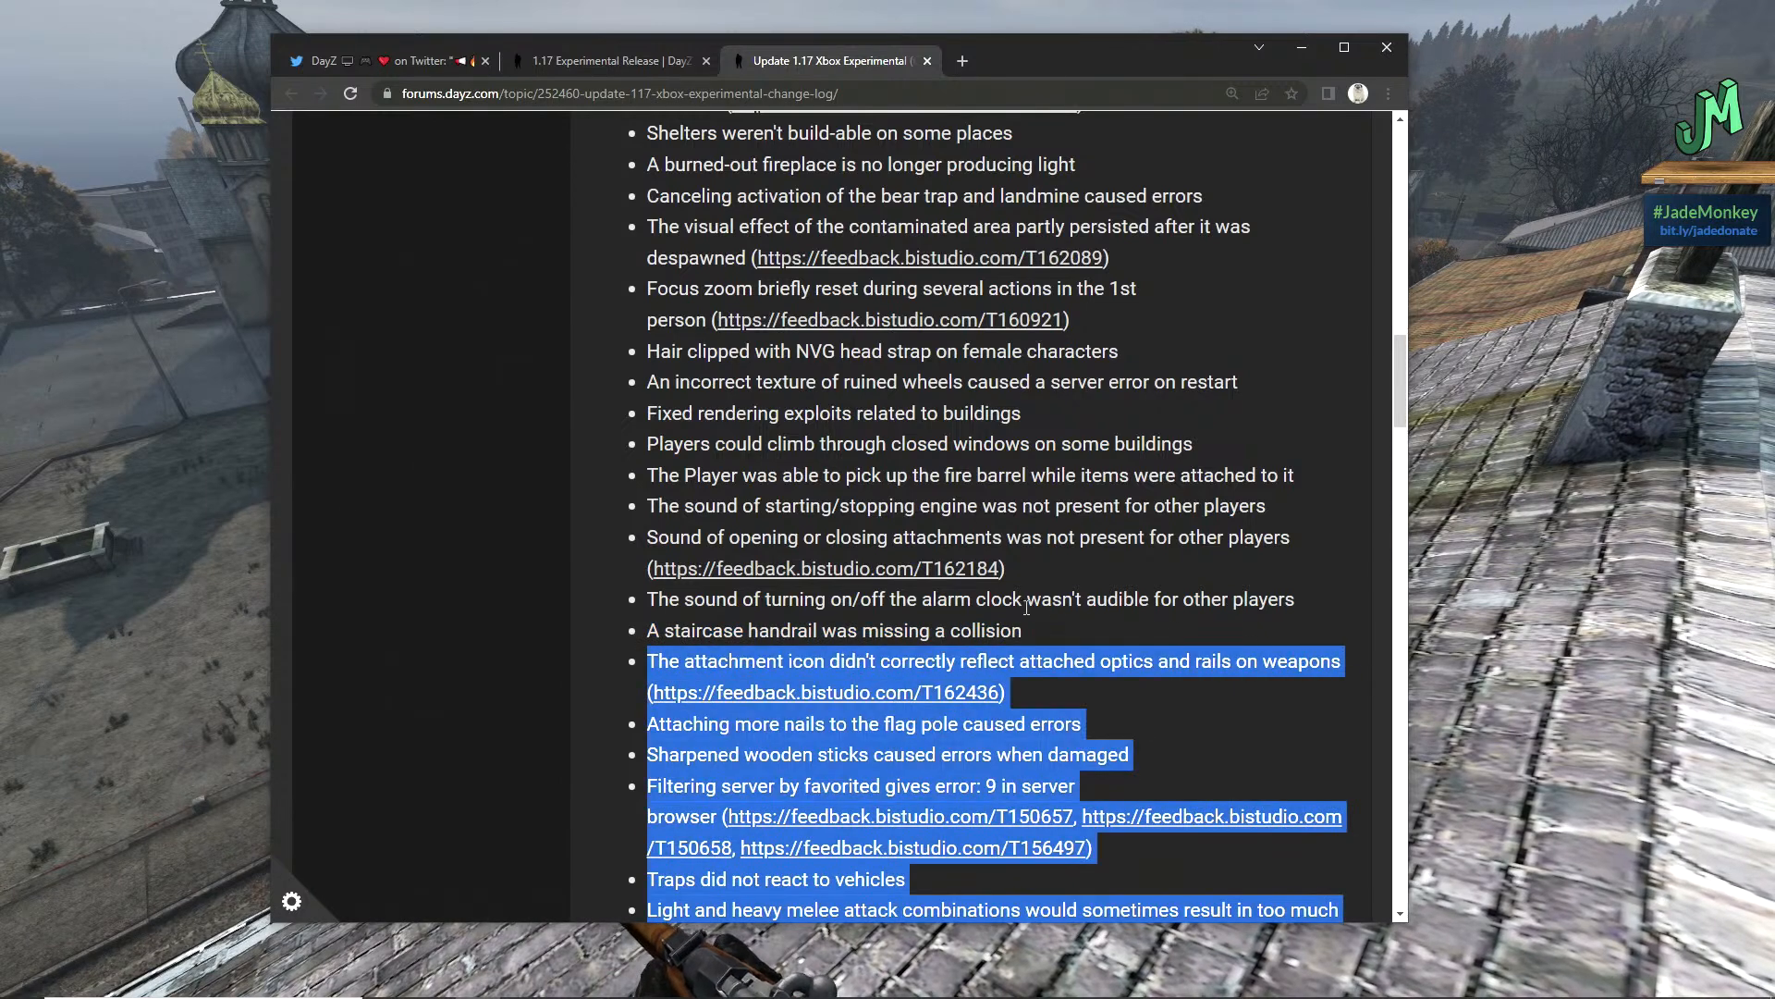
pyautogui.click(1025, 656)
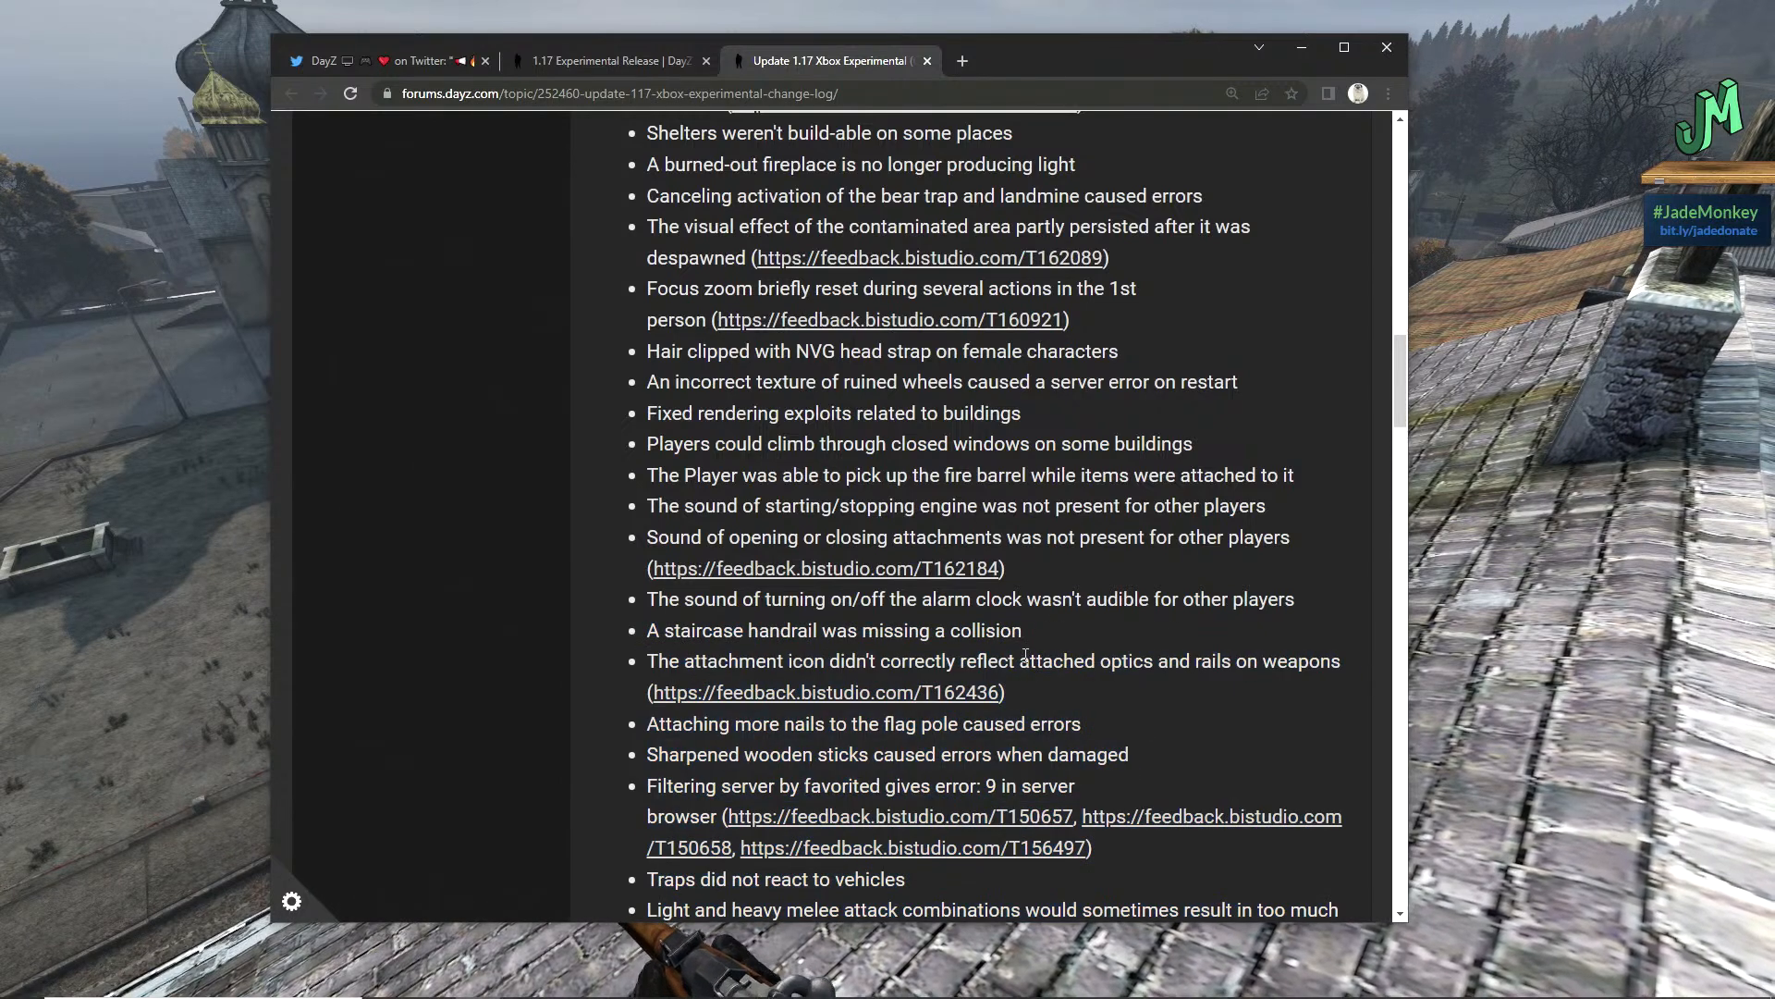
pyautogui.scroll(-3)
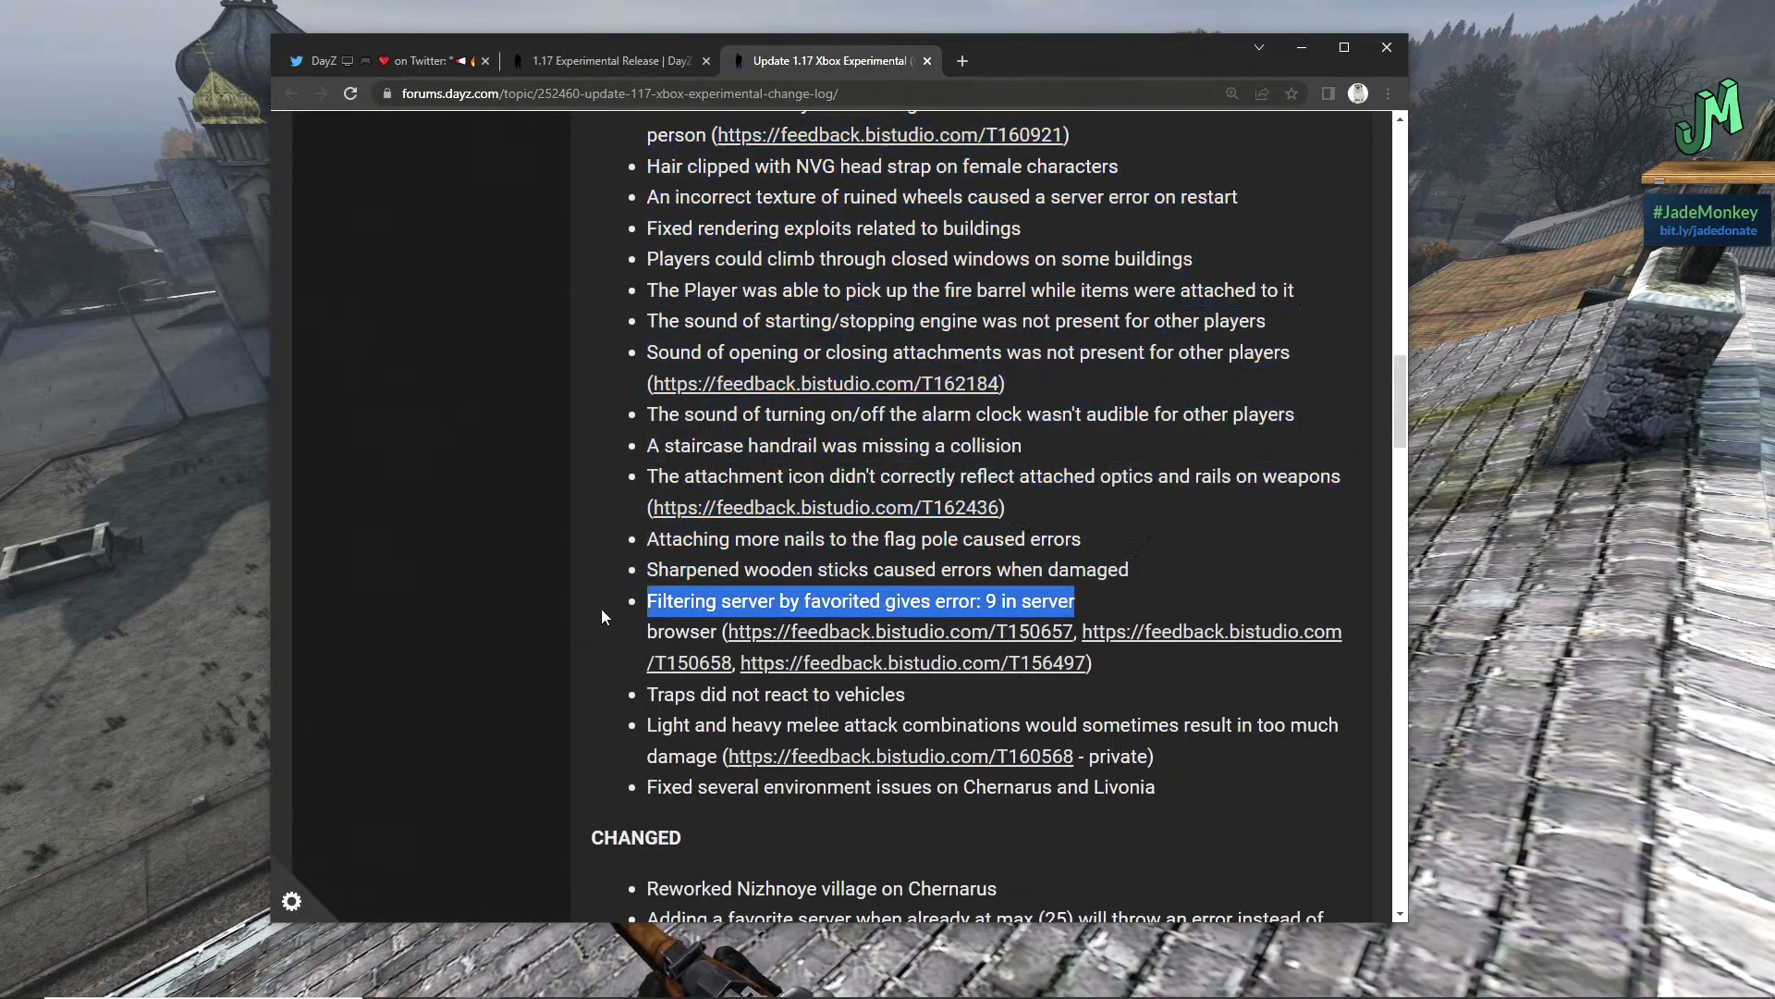
pyautogui.moveTo(679, 603)
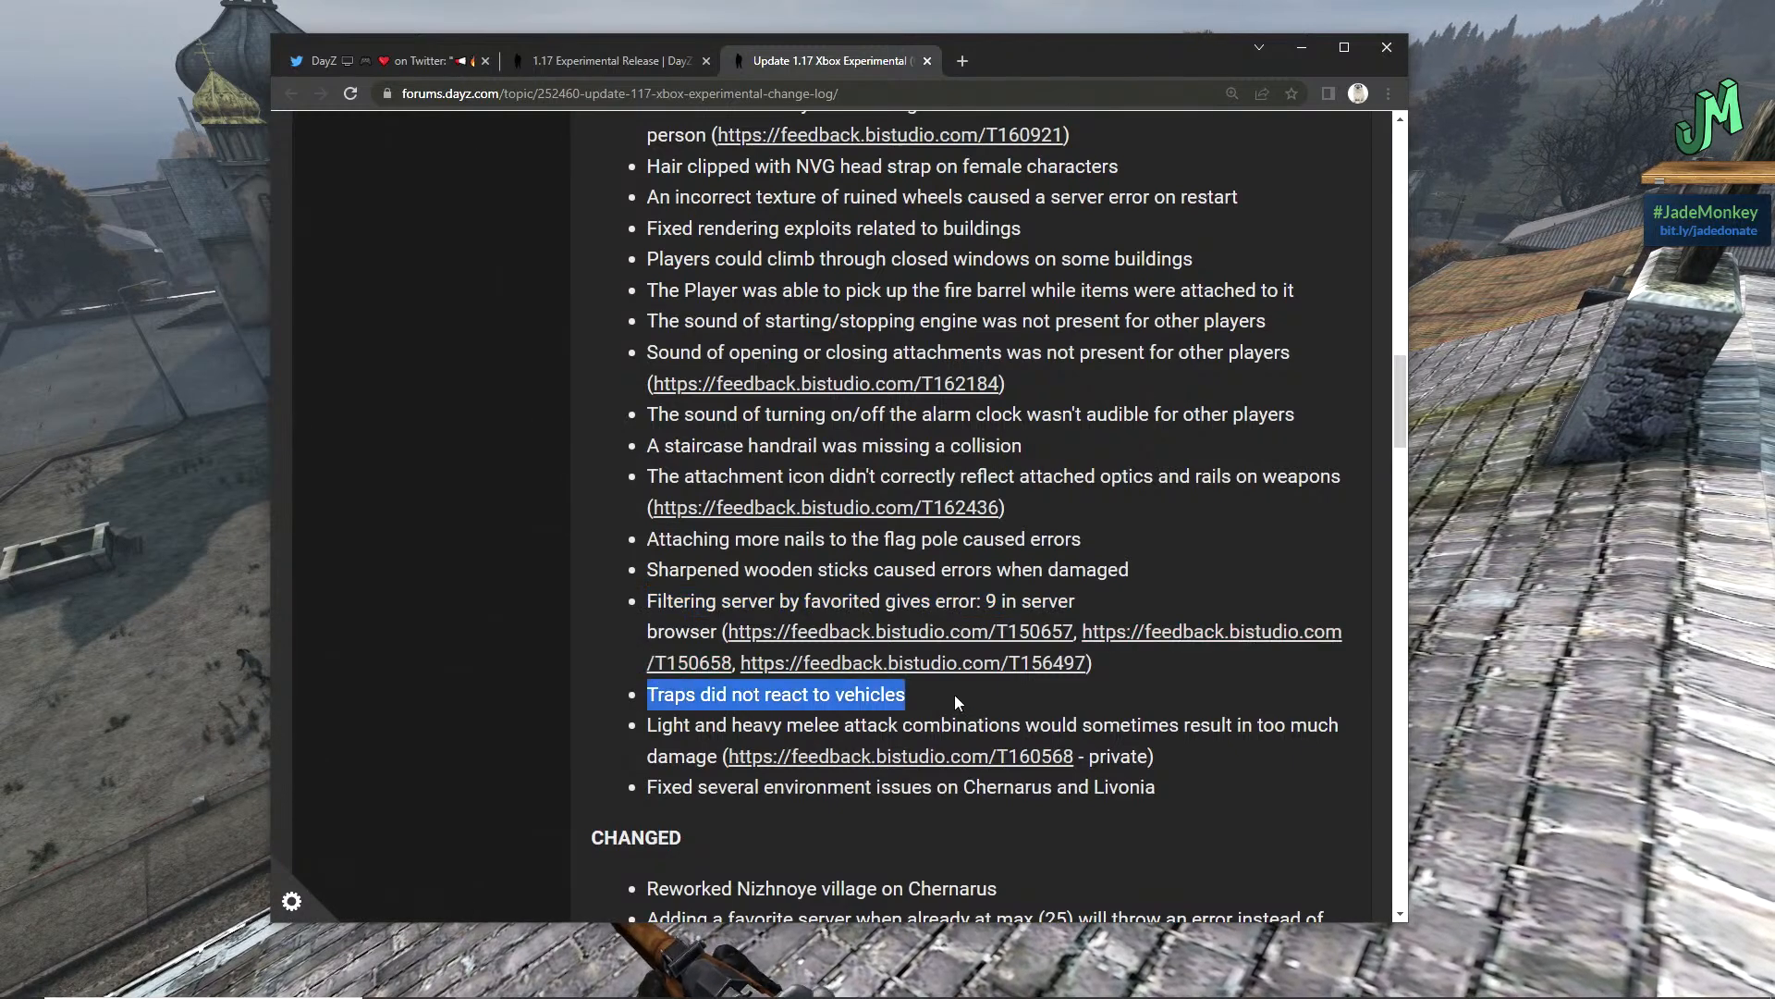
# - Scroll through the last FIXED entries until the CHANGED heading appears
pyautogui.scroll(-3)
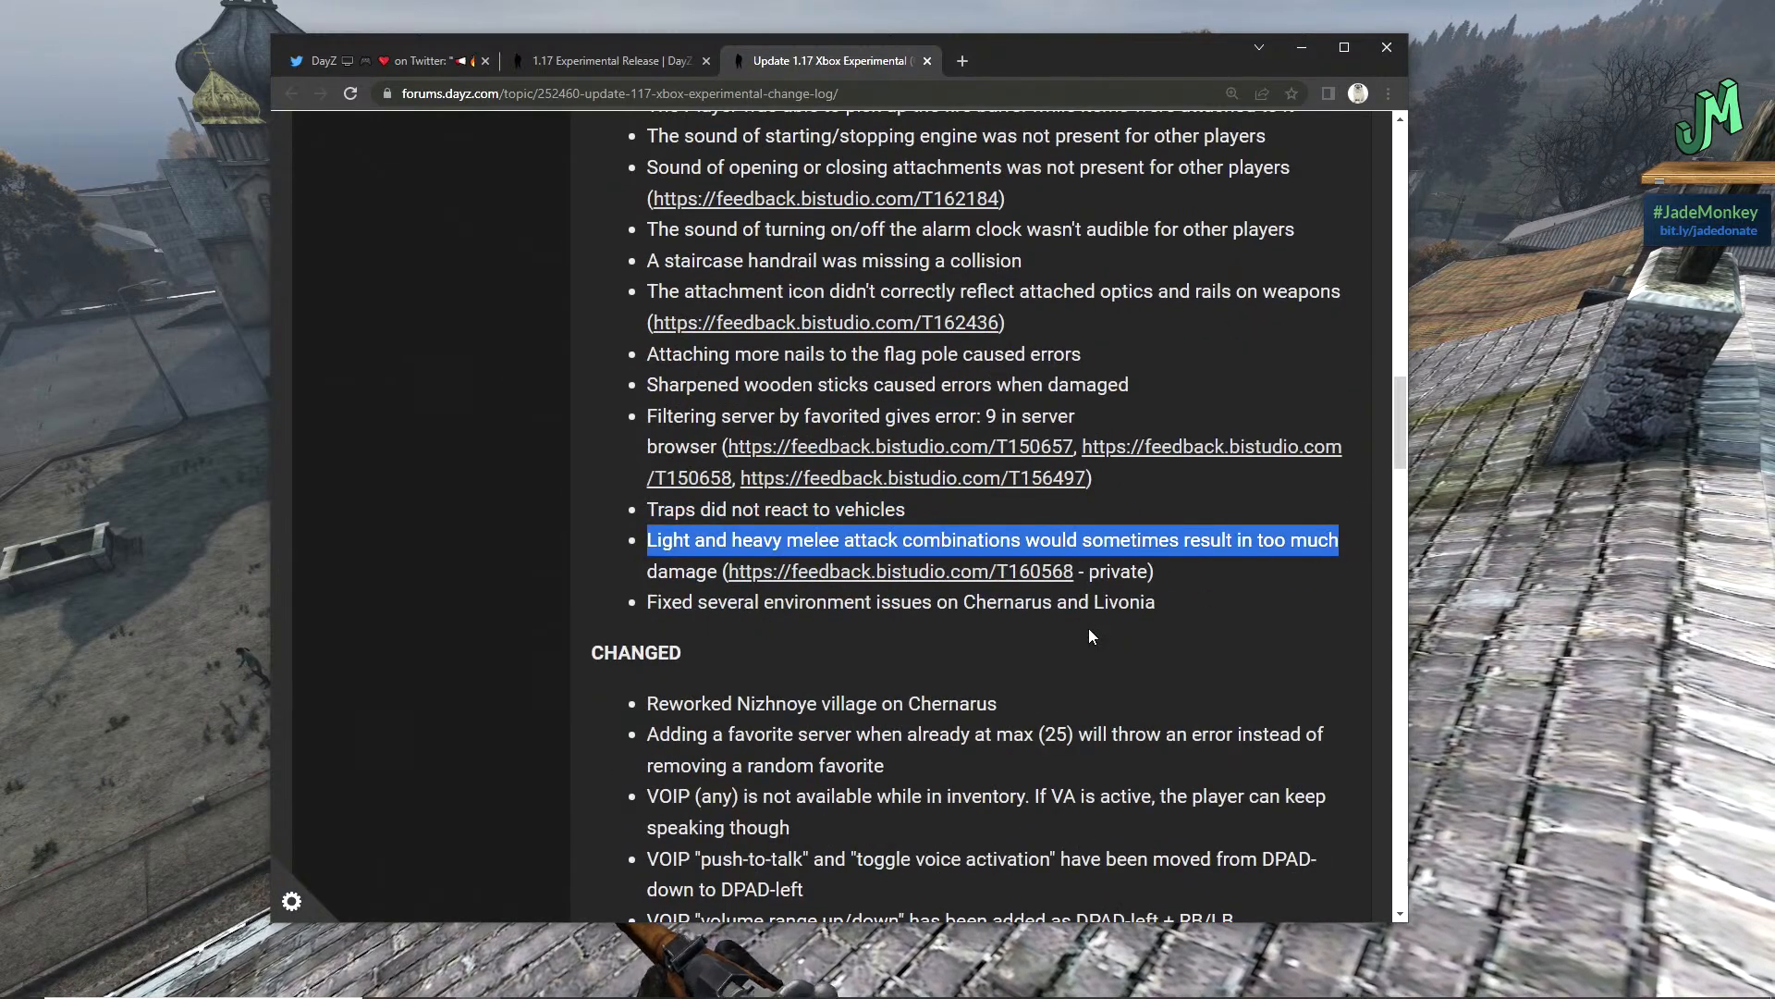
pyautogui.moveTo(830, 649)
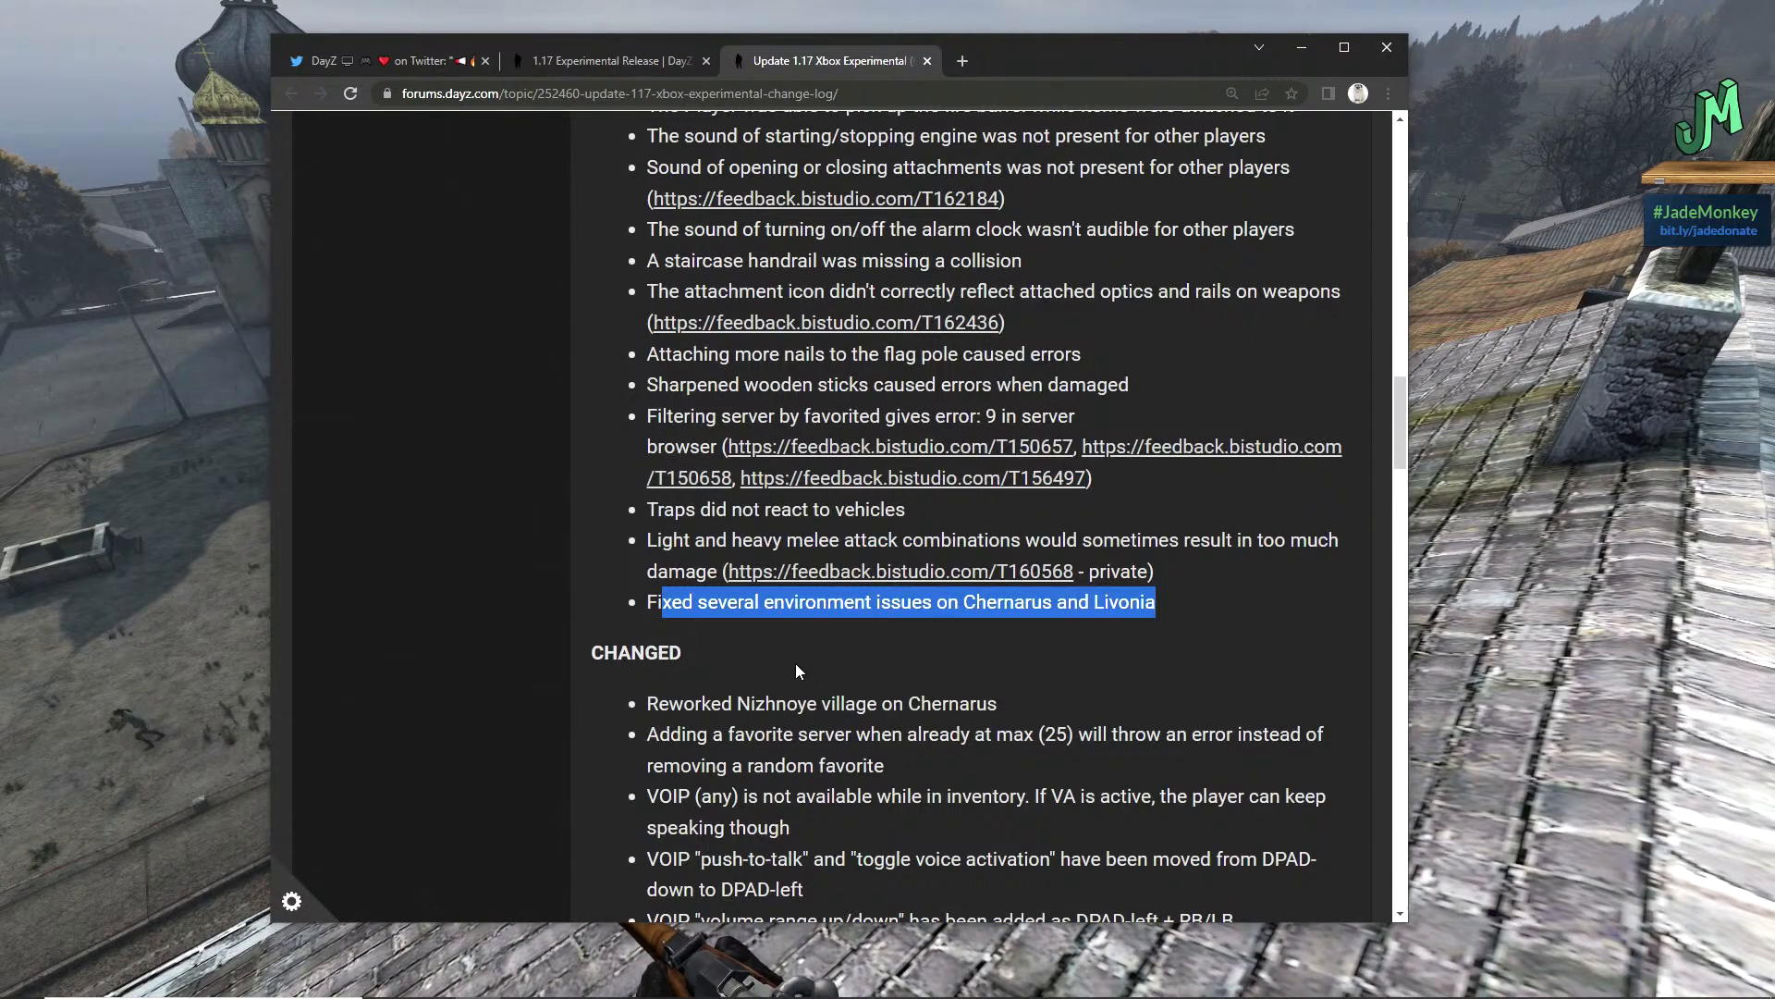
pyautogui.scroll(-3)
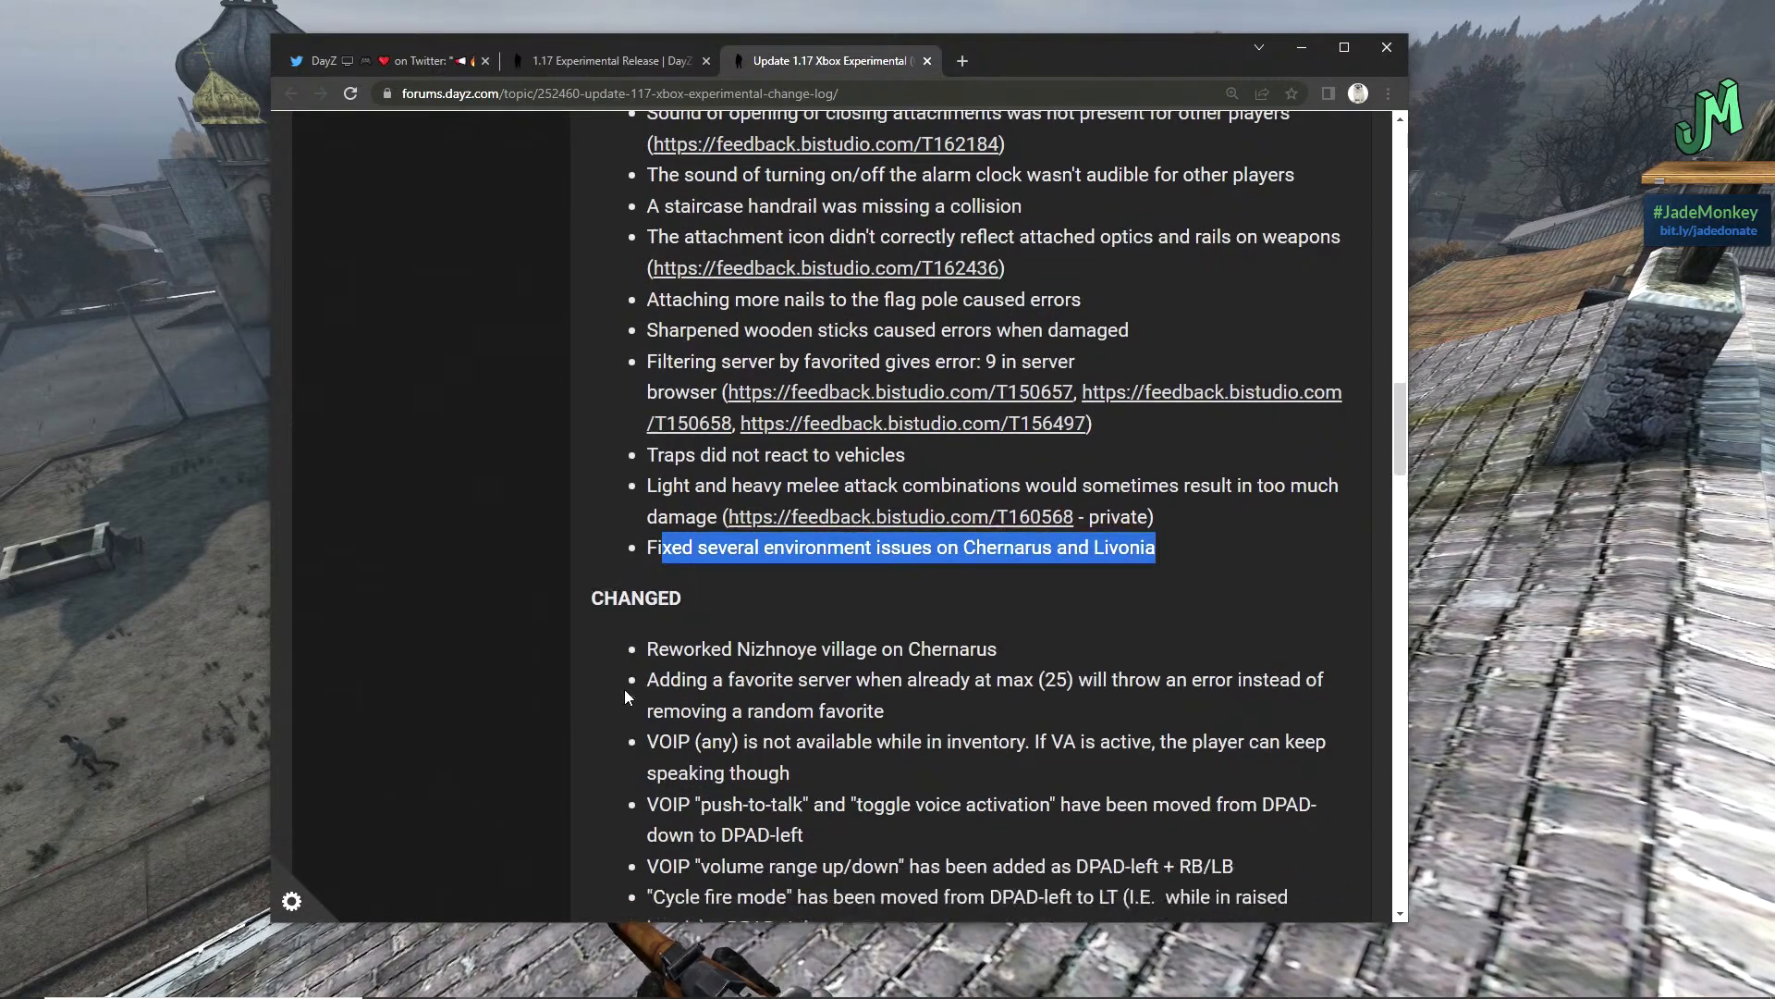
# - Read the CHANGED block covering push-to-talk and heavy attack, clearing each highlight
pyautogui.scroll(-3)
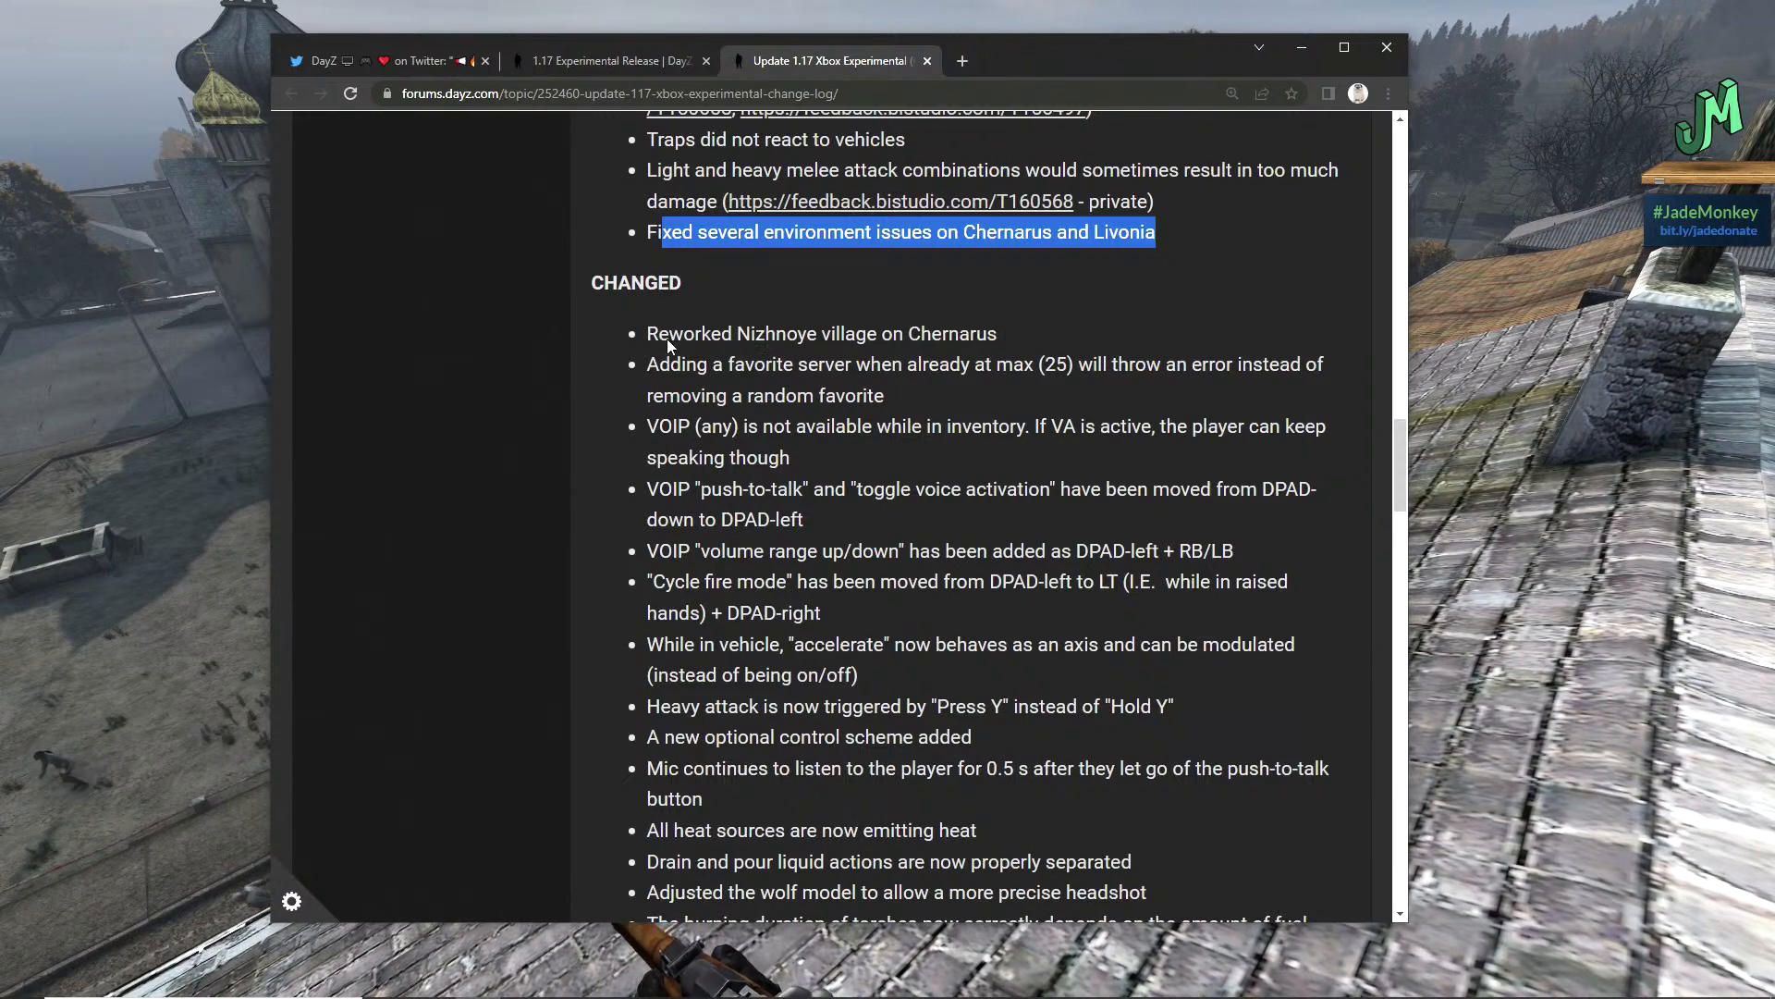
pyautogui.moveTo(634, 379)
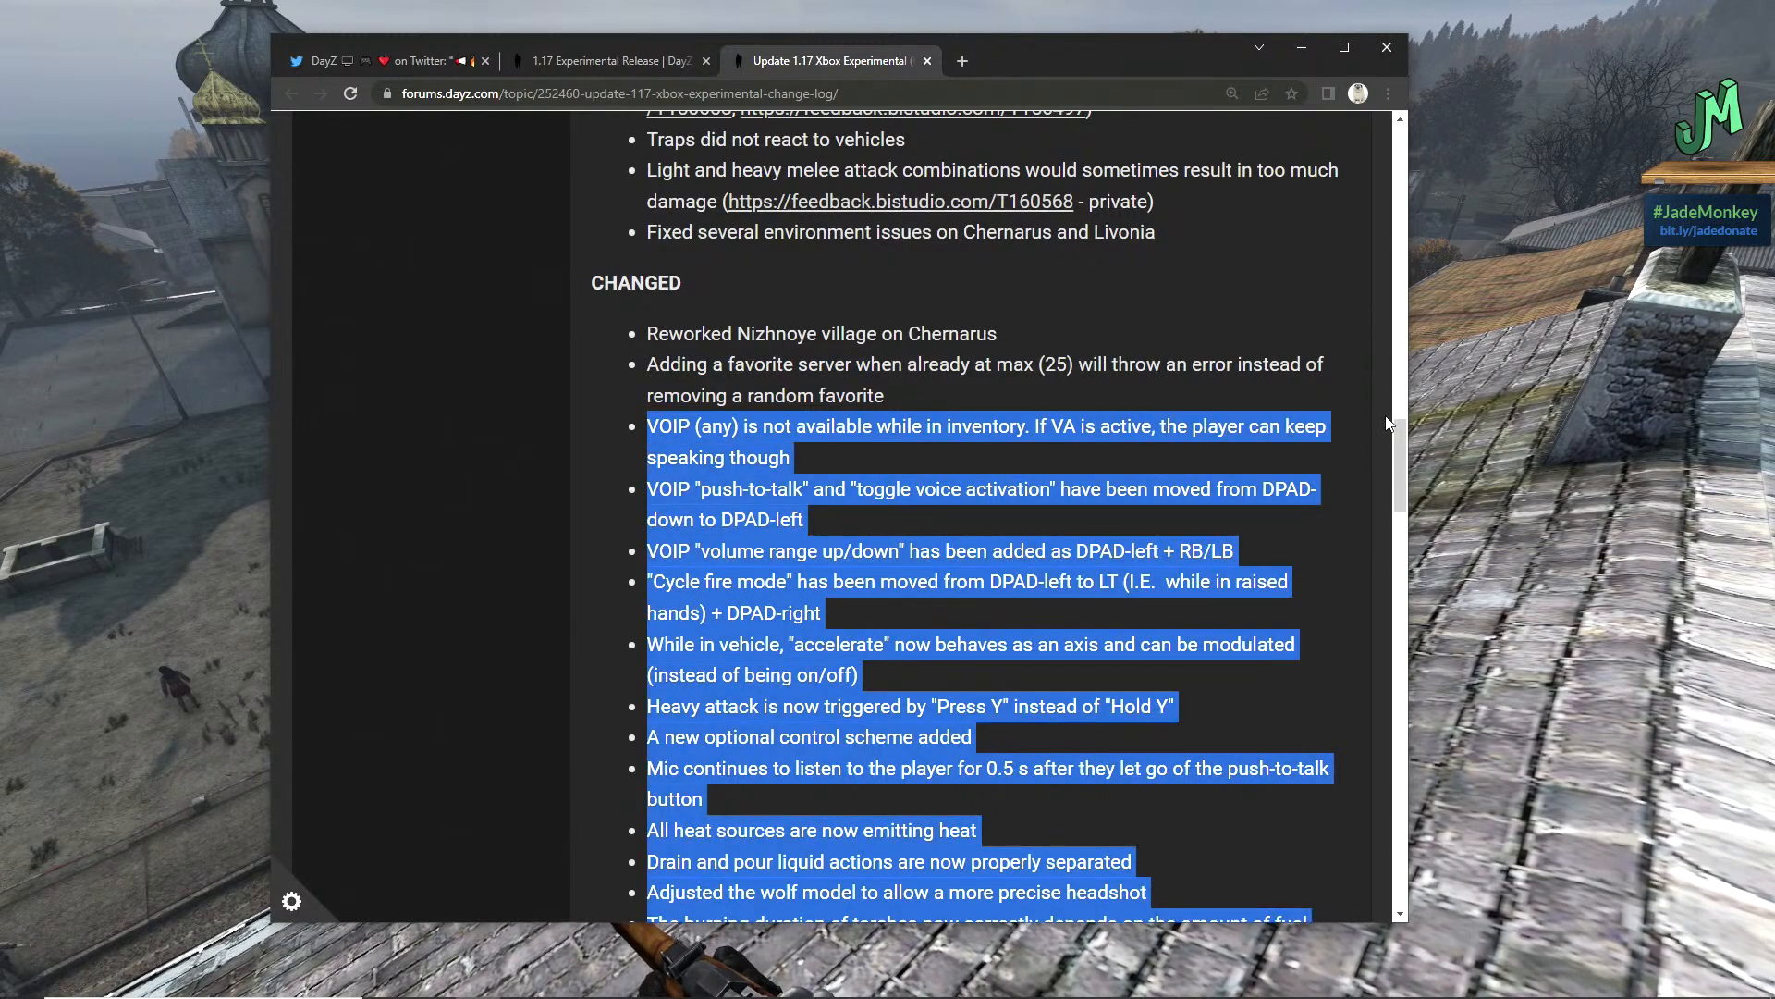
pyautogui.click(1078, 468)
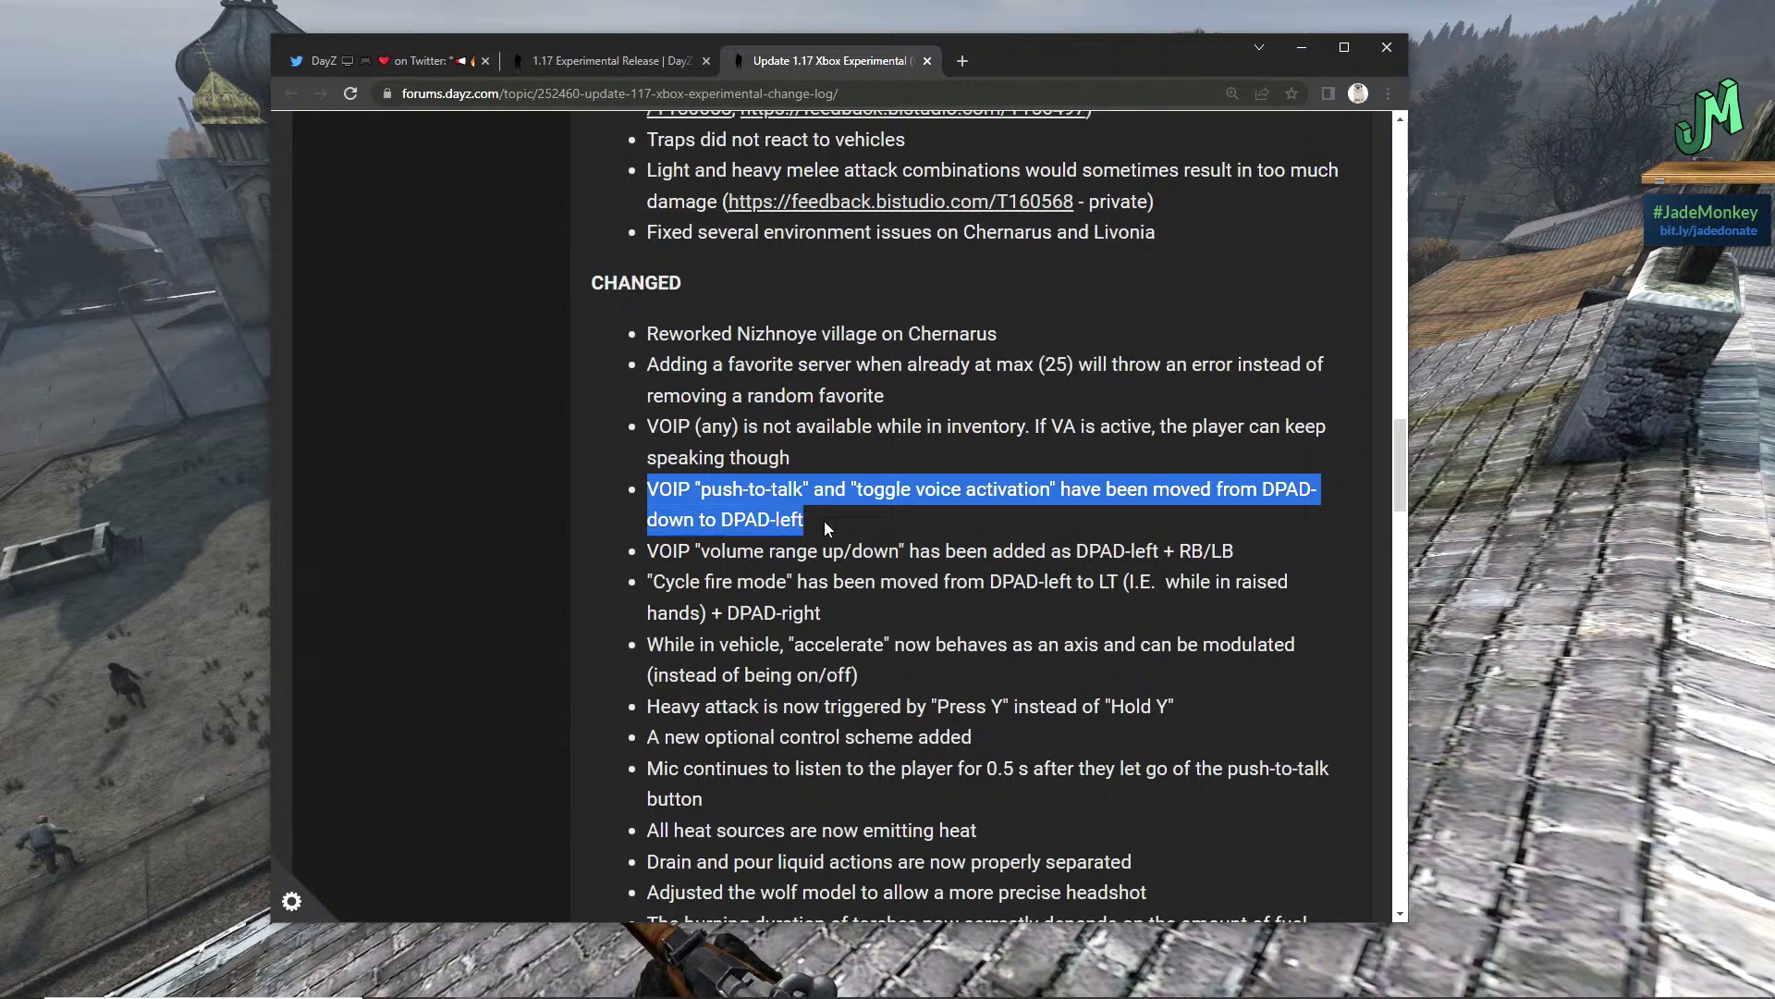
pyautogui.moveTo(997, 523)
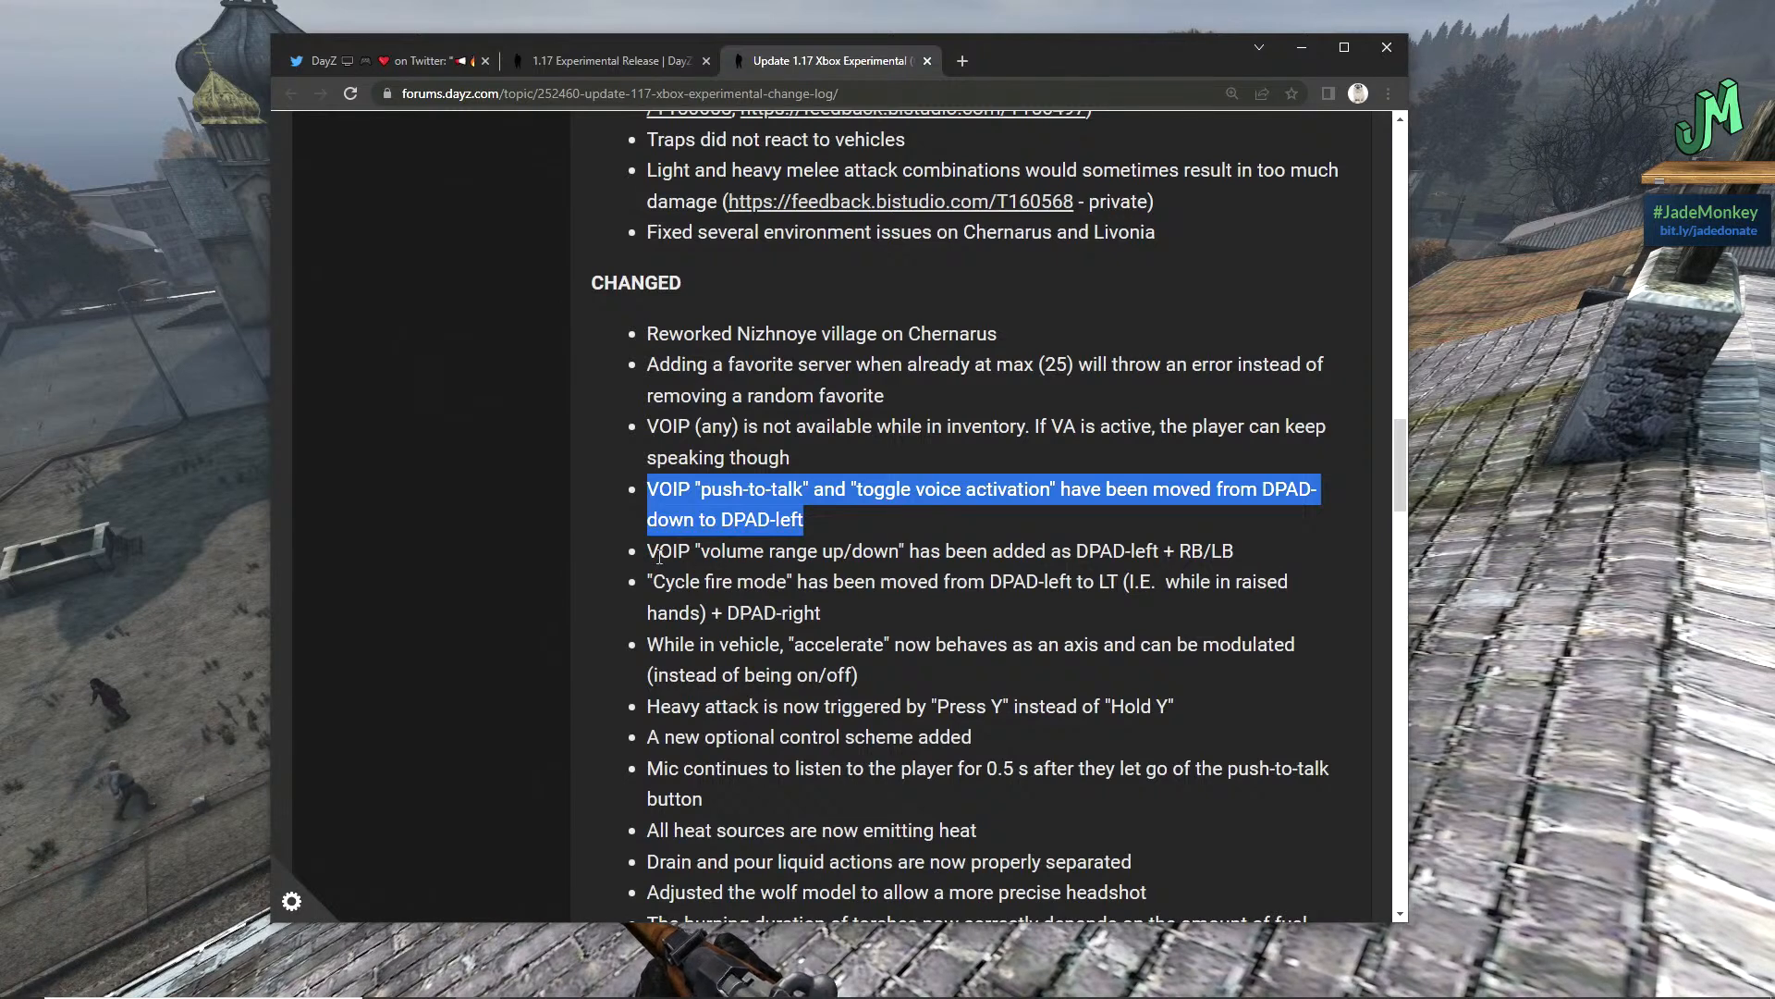
pyautogui.click(939, 551)
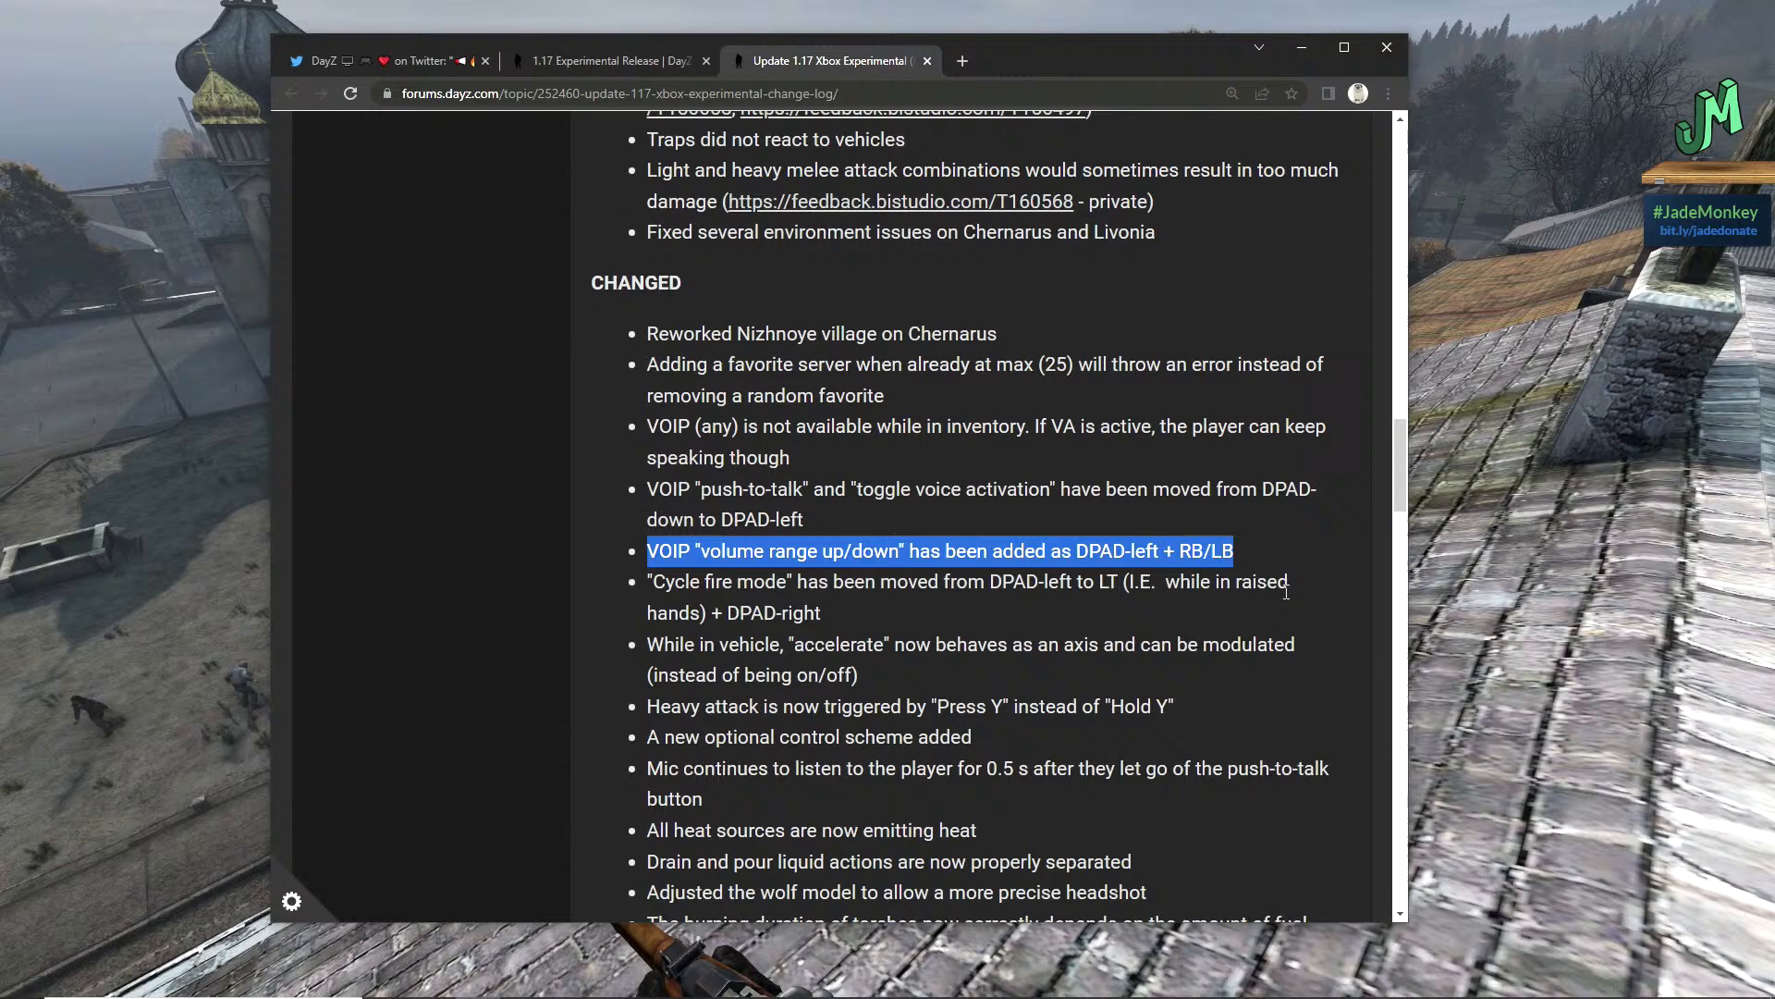
pyautogui.moveTo(736, 606)
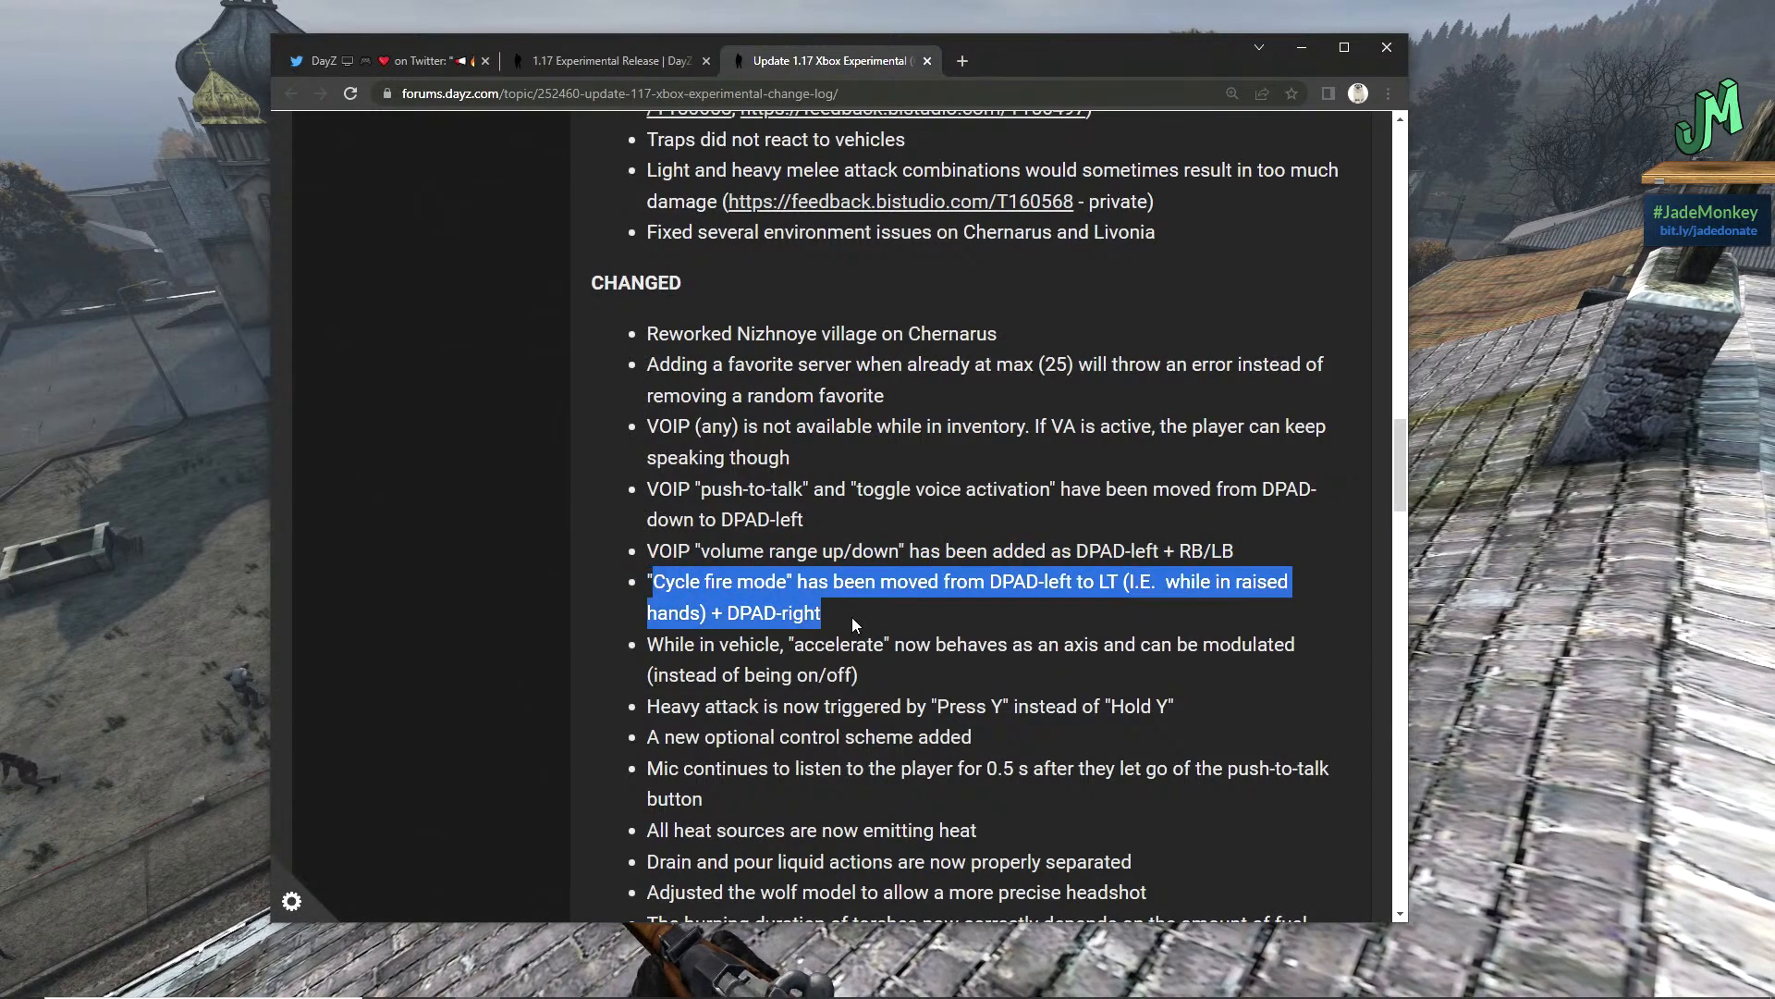
pyautogui.moveTo(867, 622)
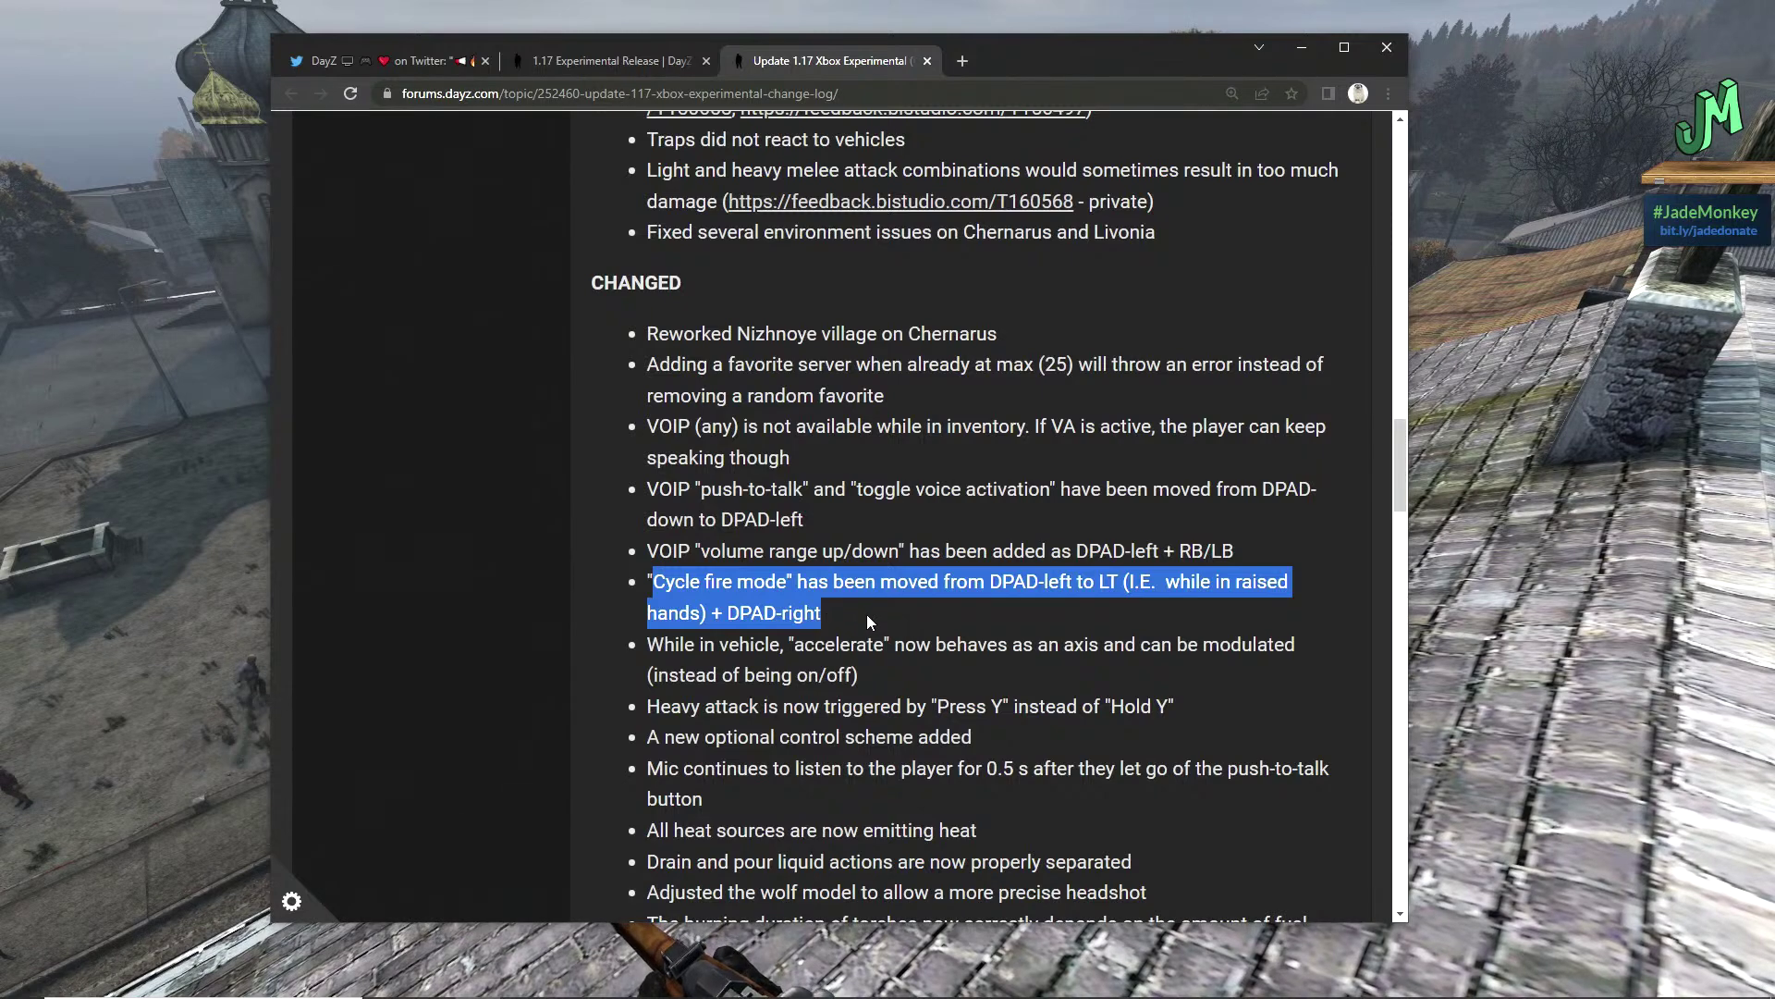
pyautogui.moveTo(853, 614)
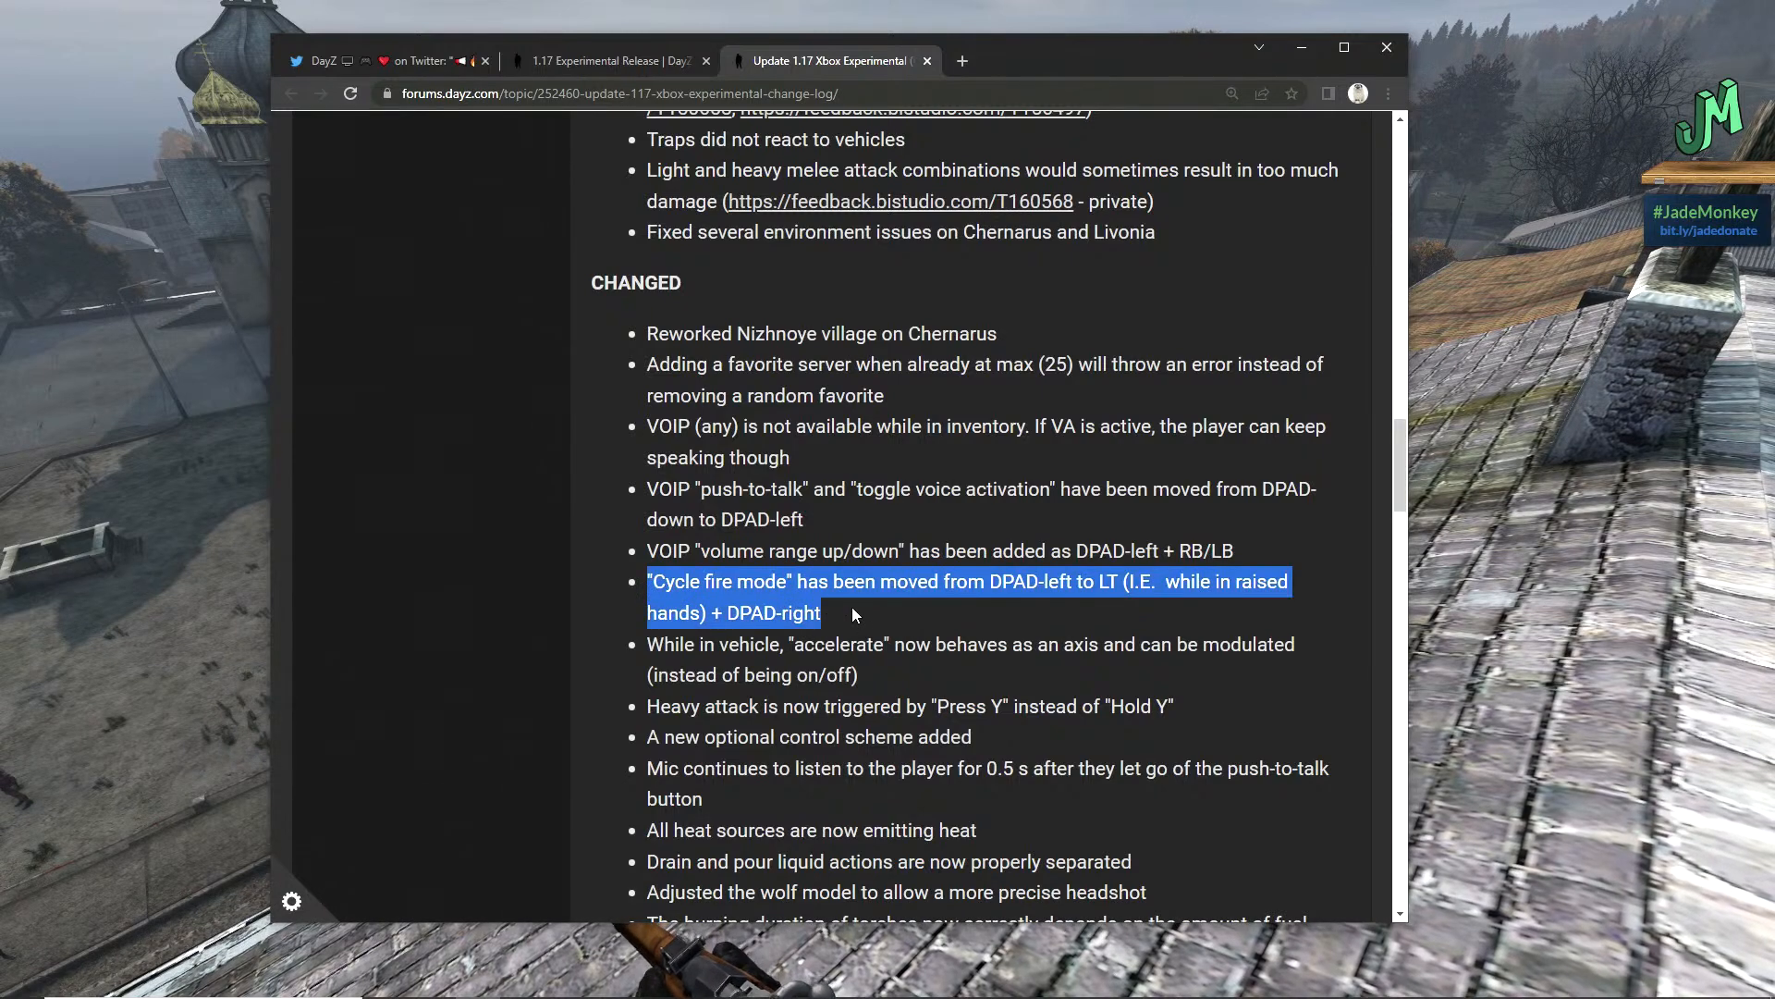
pyautogui.moveTo(868, 623)
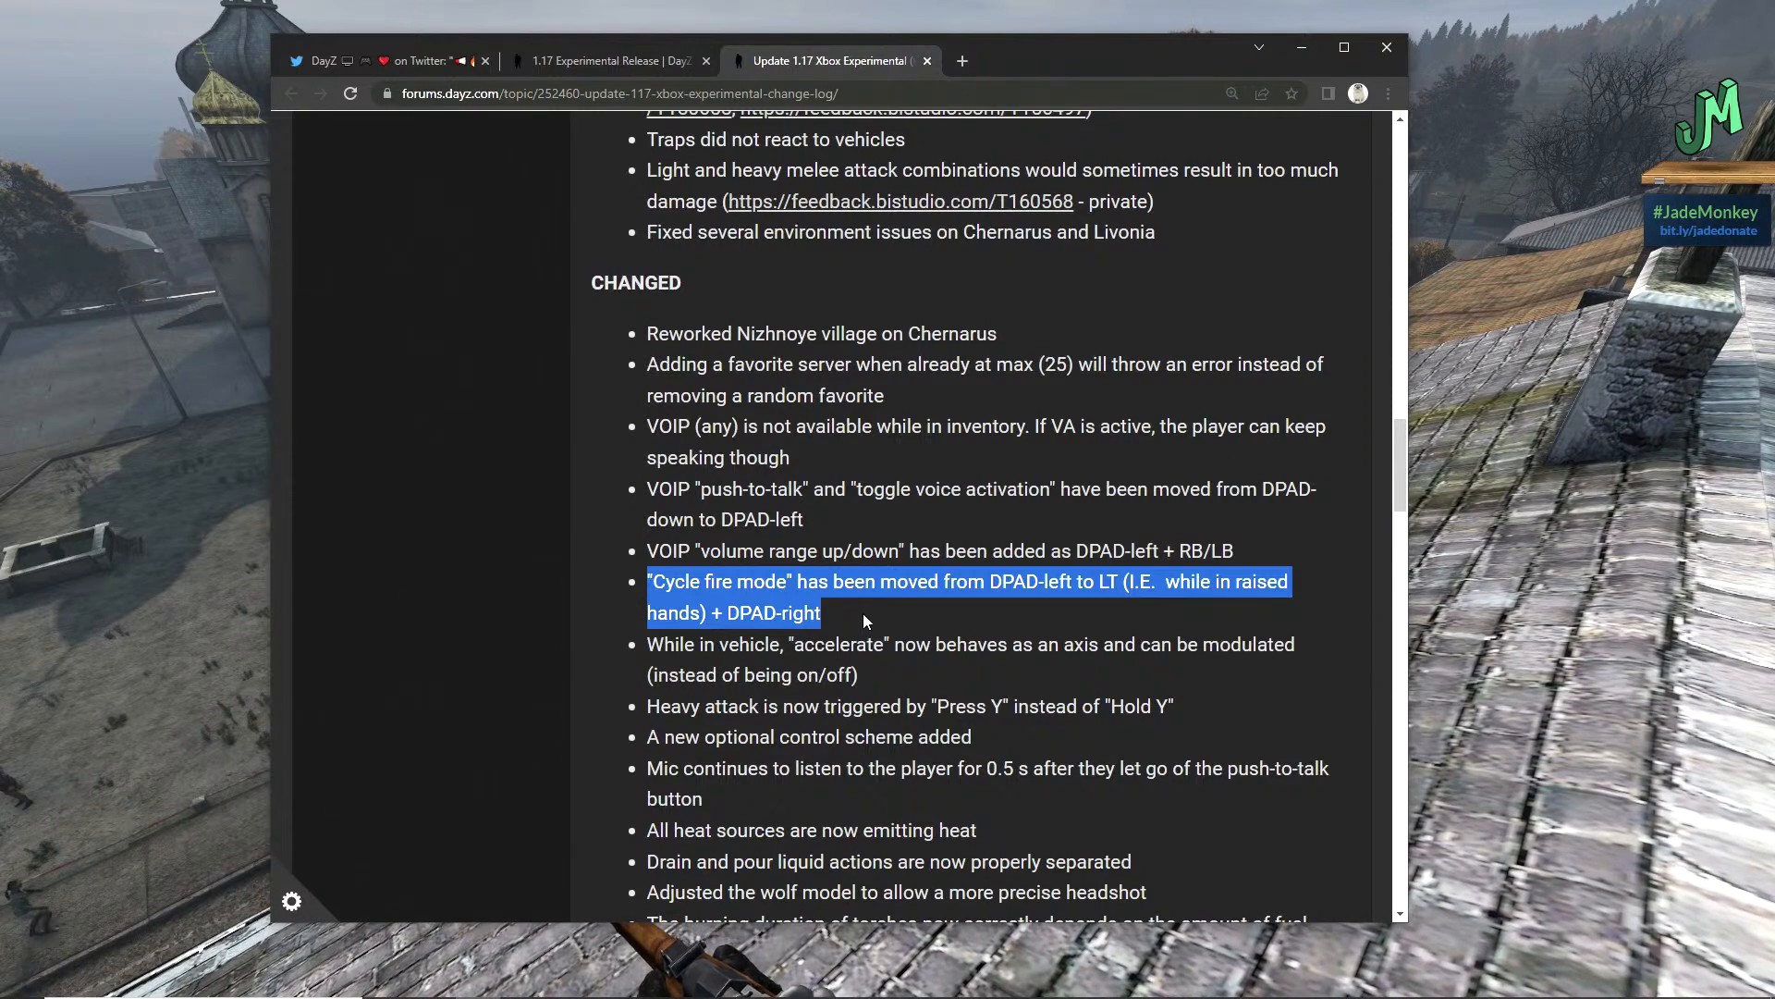
pyautogui.moveTo(980, 618)
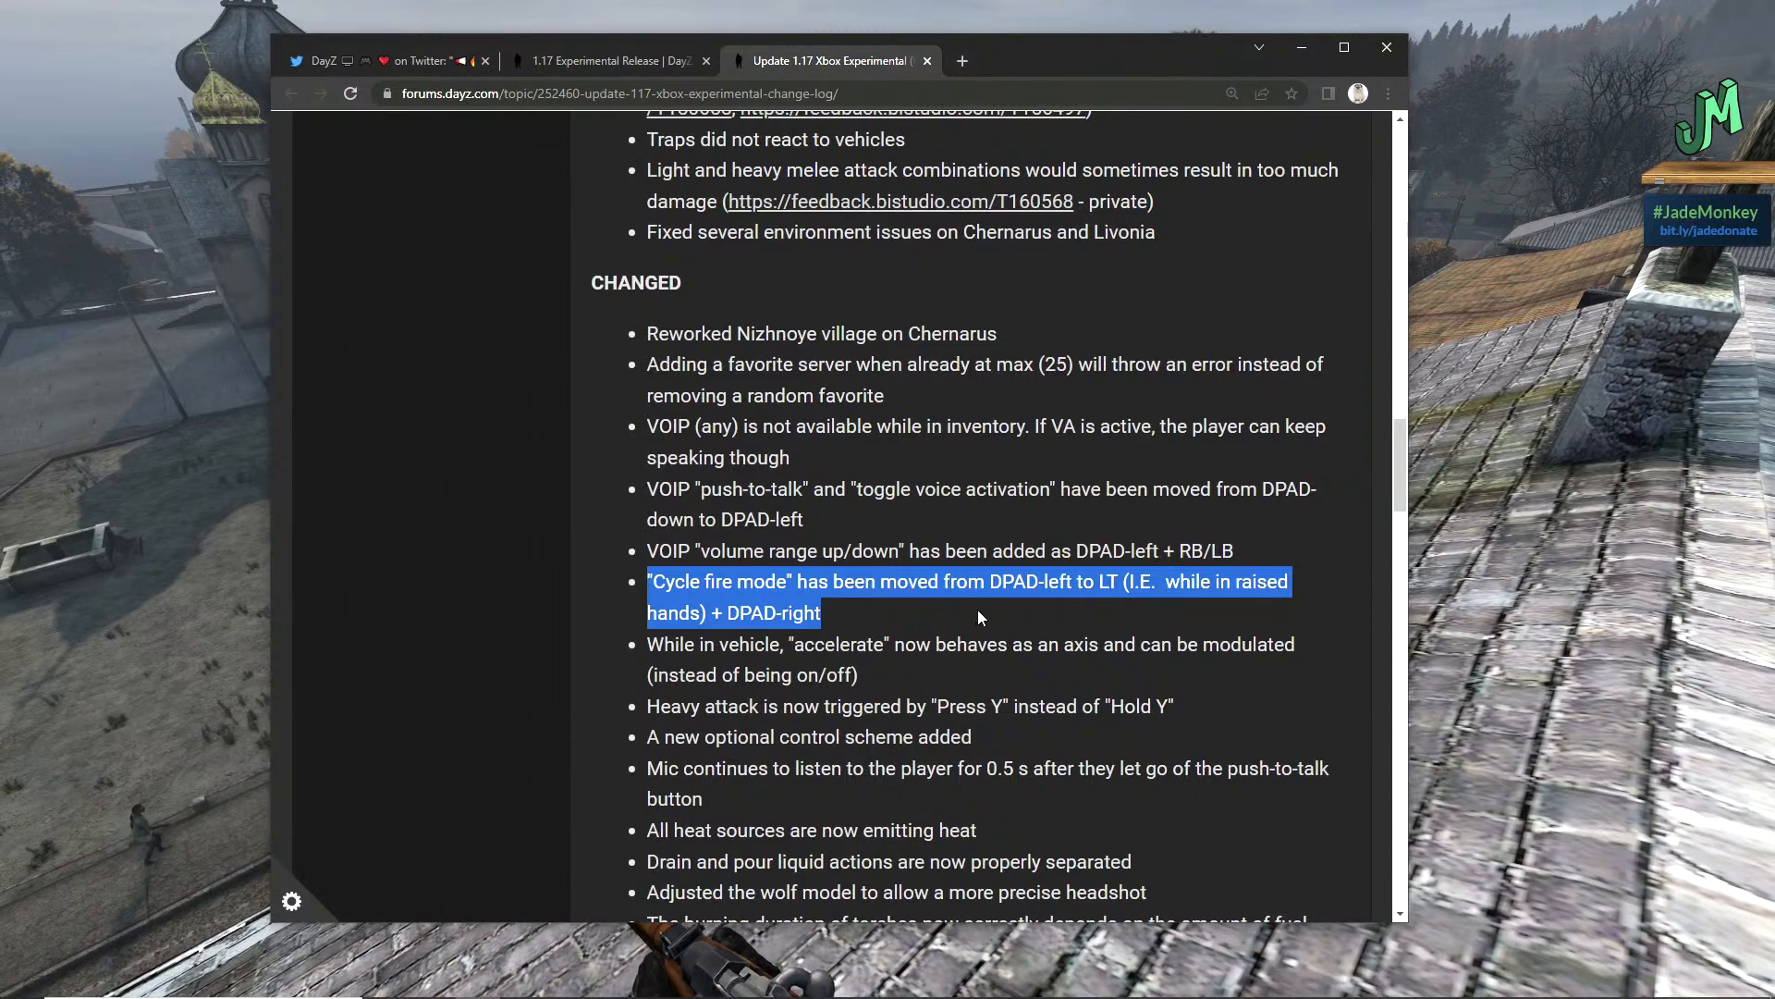
pyautogui.moveTo(647, 645)
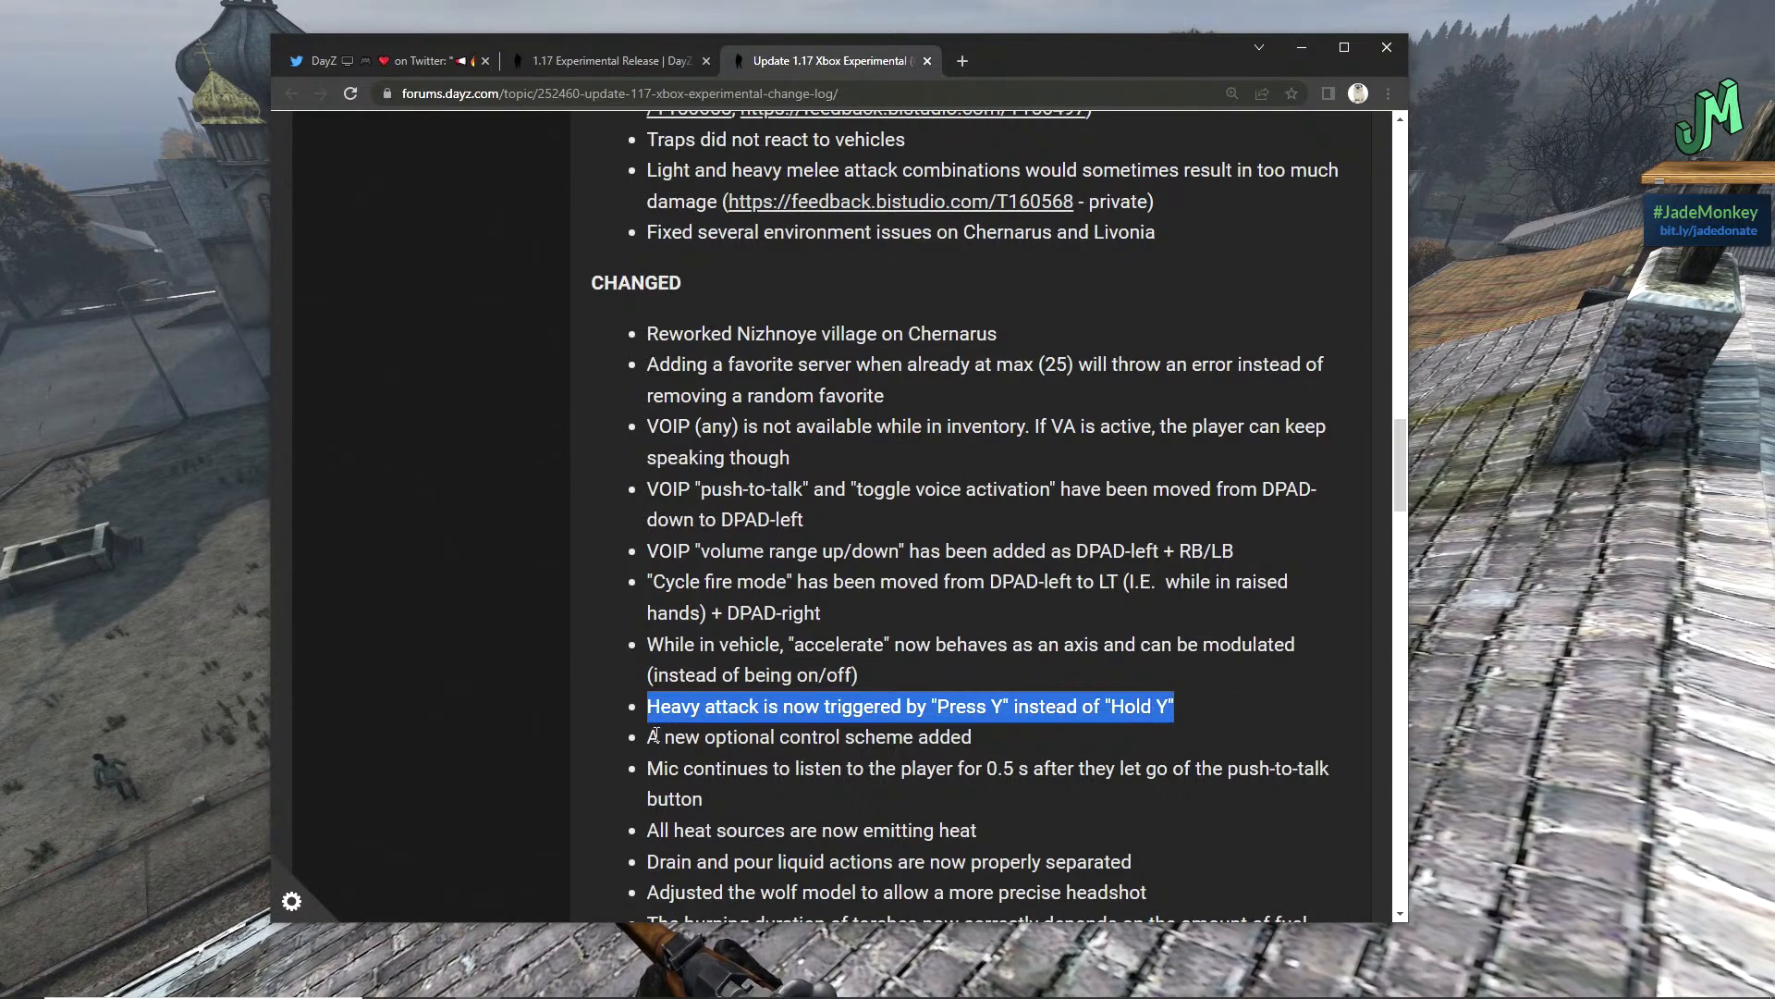
pyautogui.moveTo(1006, 742)
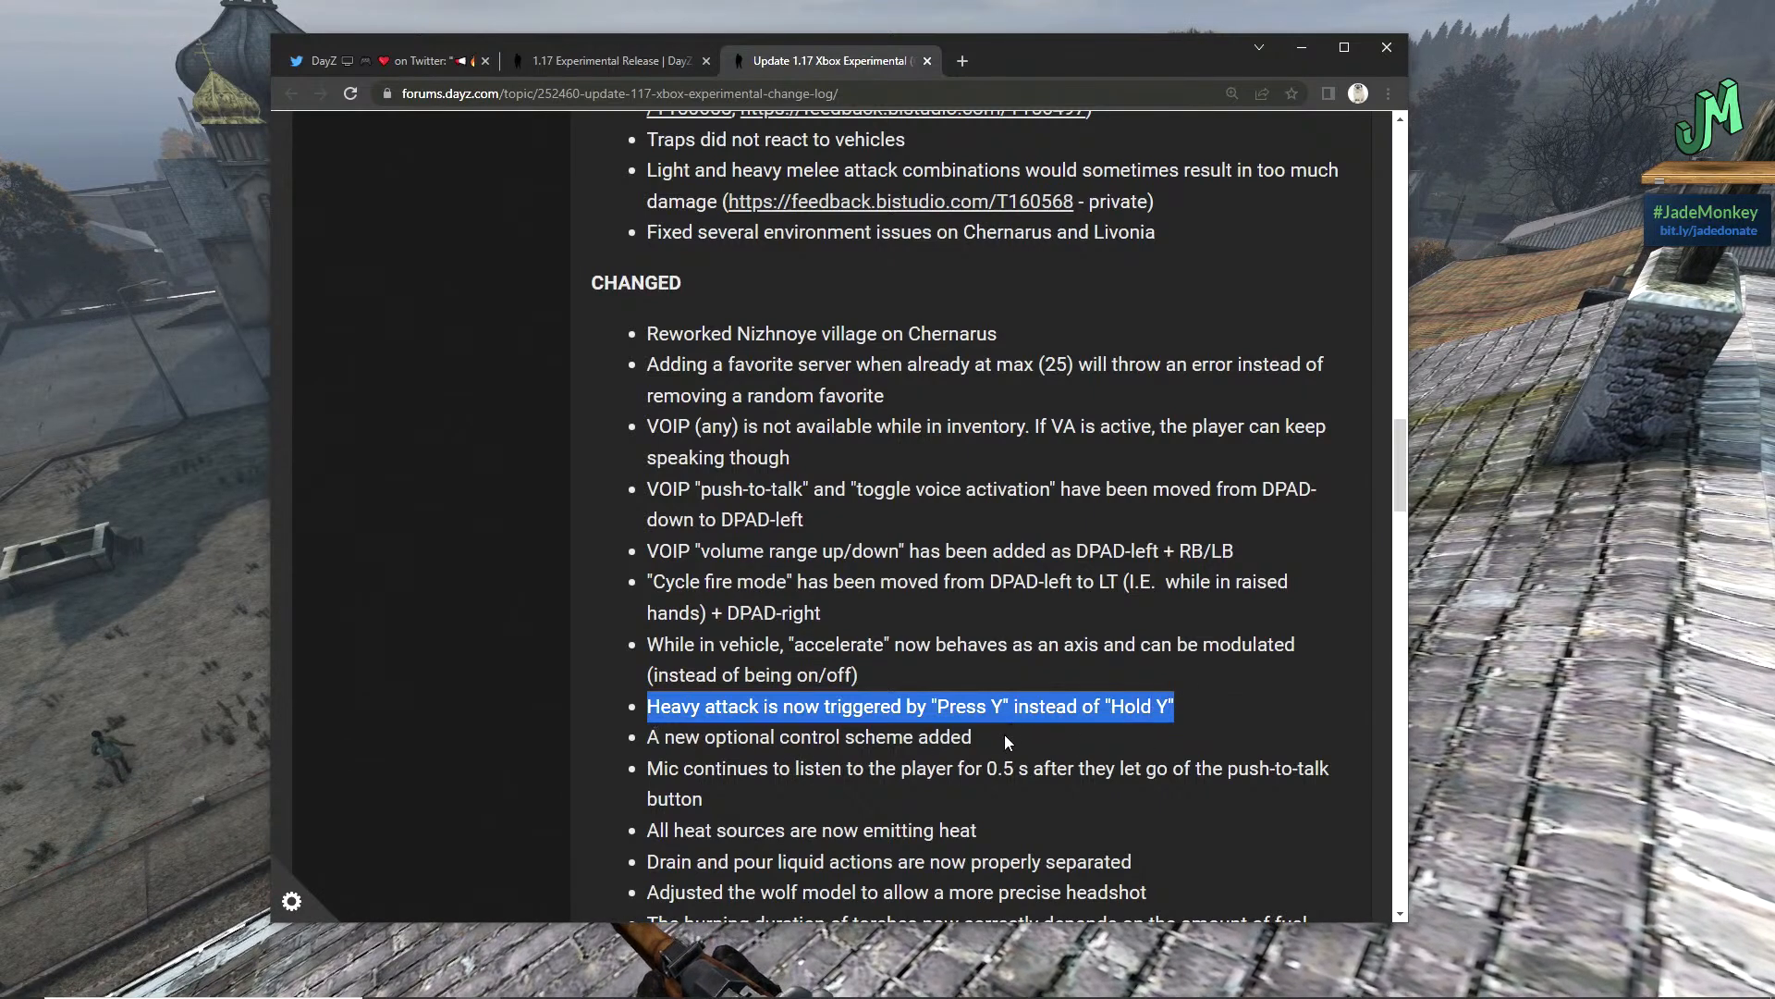
pyautogui.moveTo(997, 743)
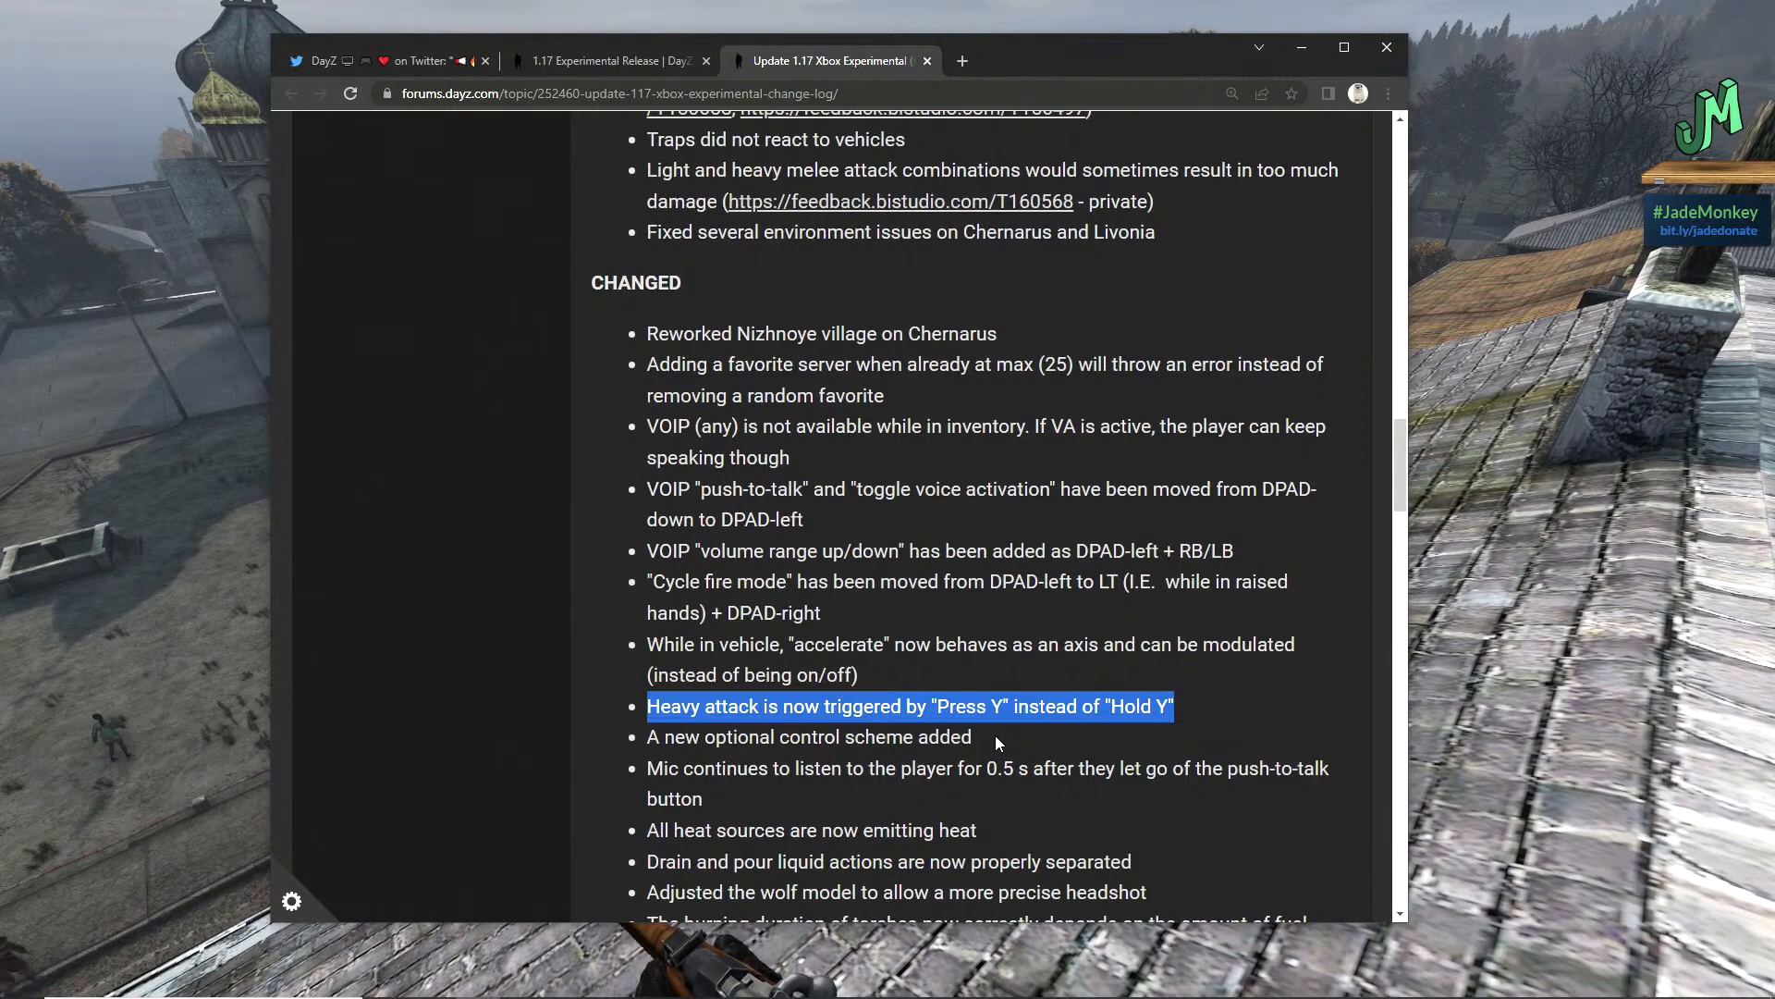
pyautogui.moveTo(1006, 751)
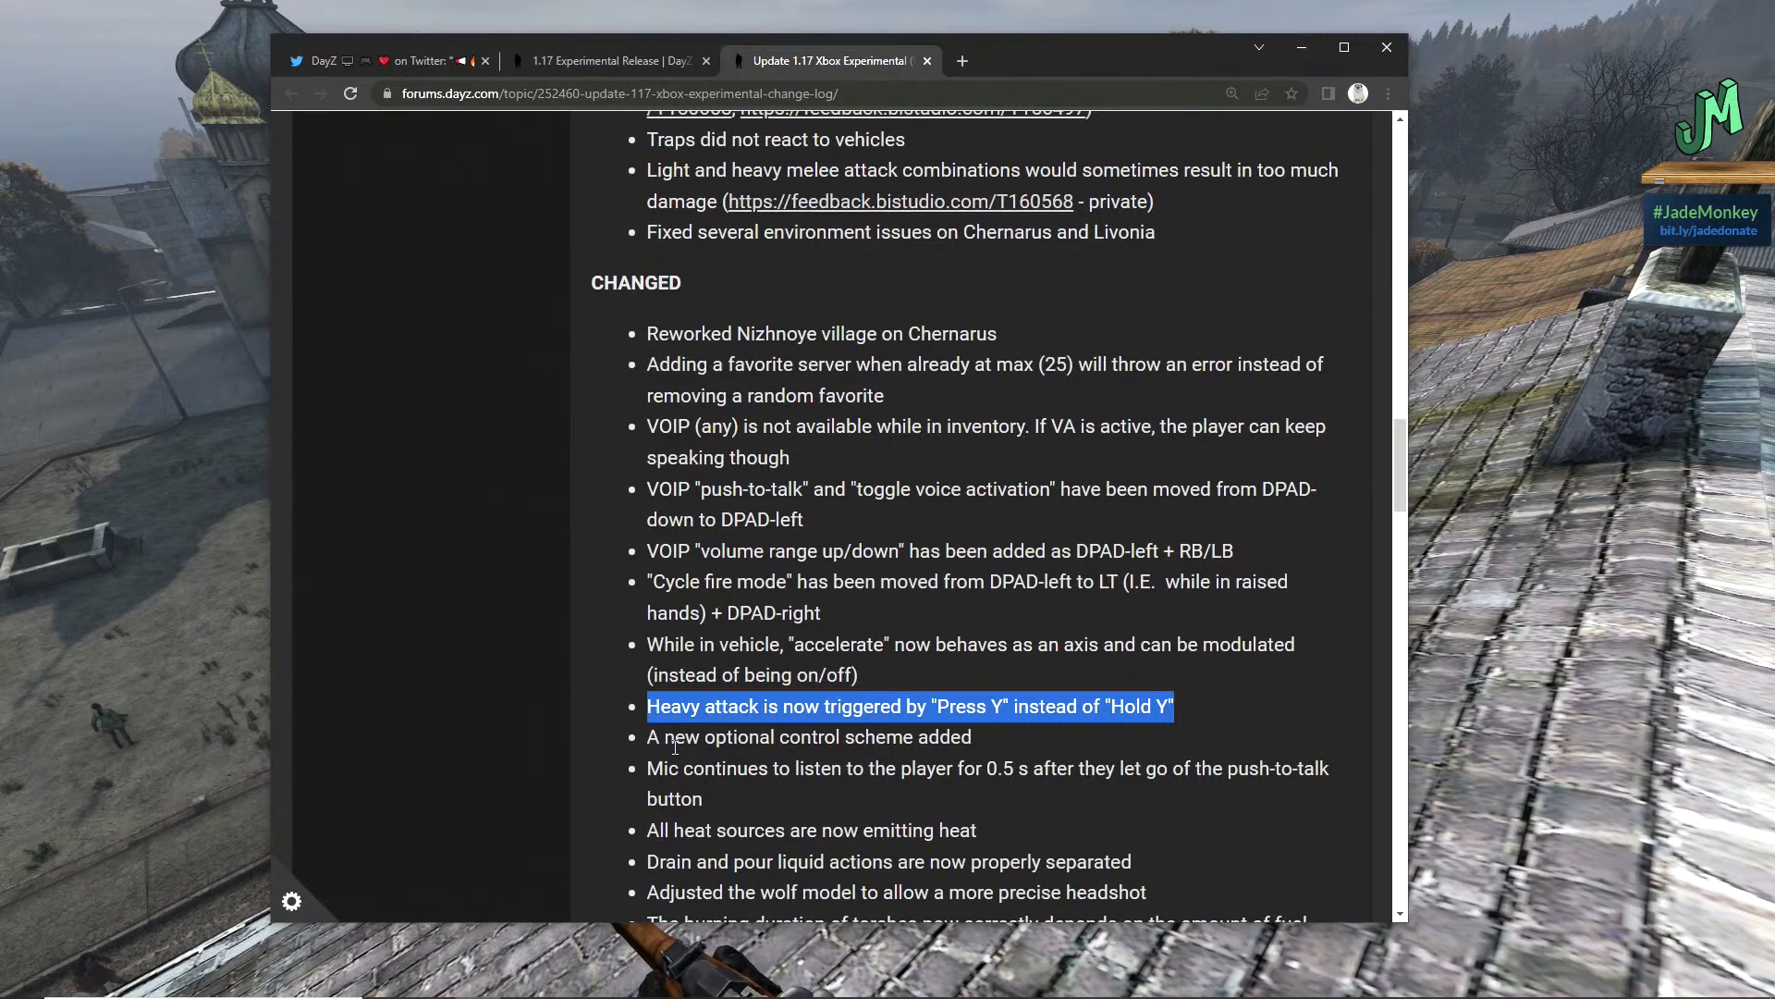
pyautogui.click(675, 767)
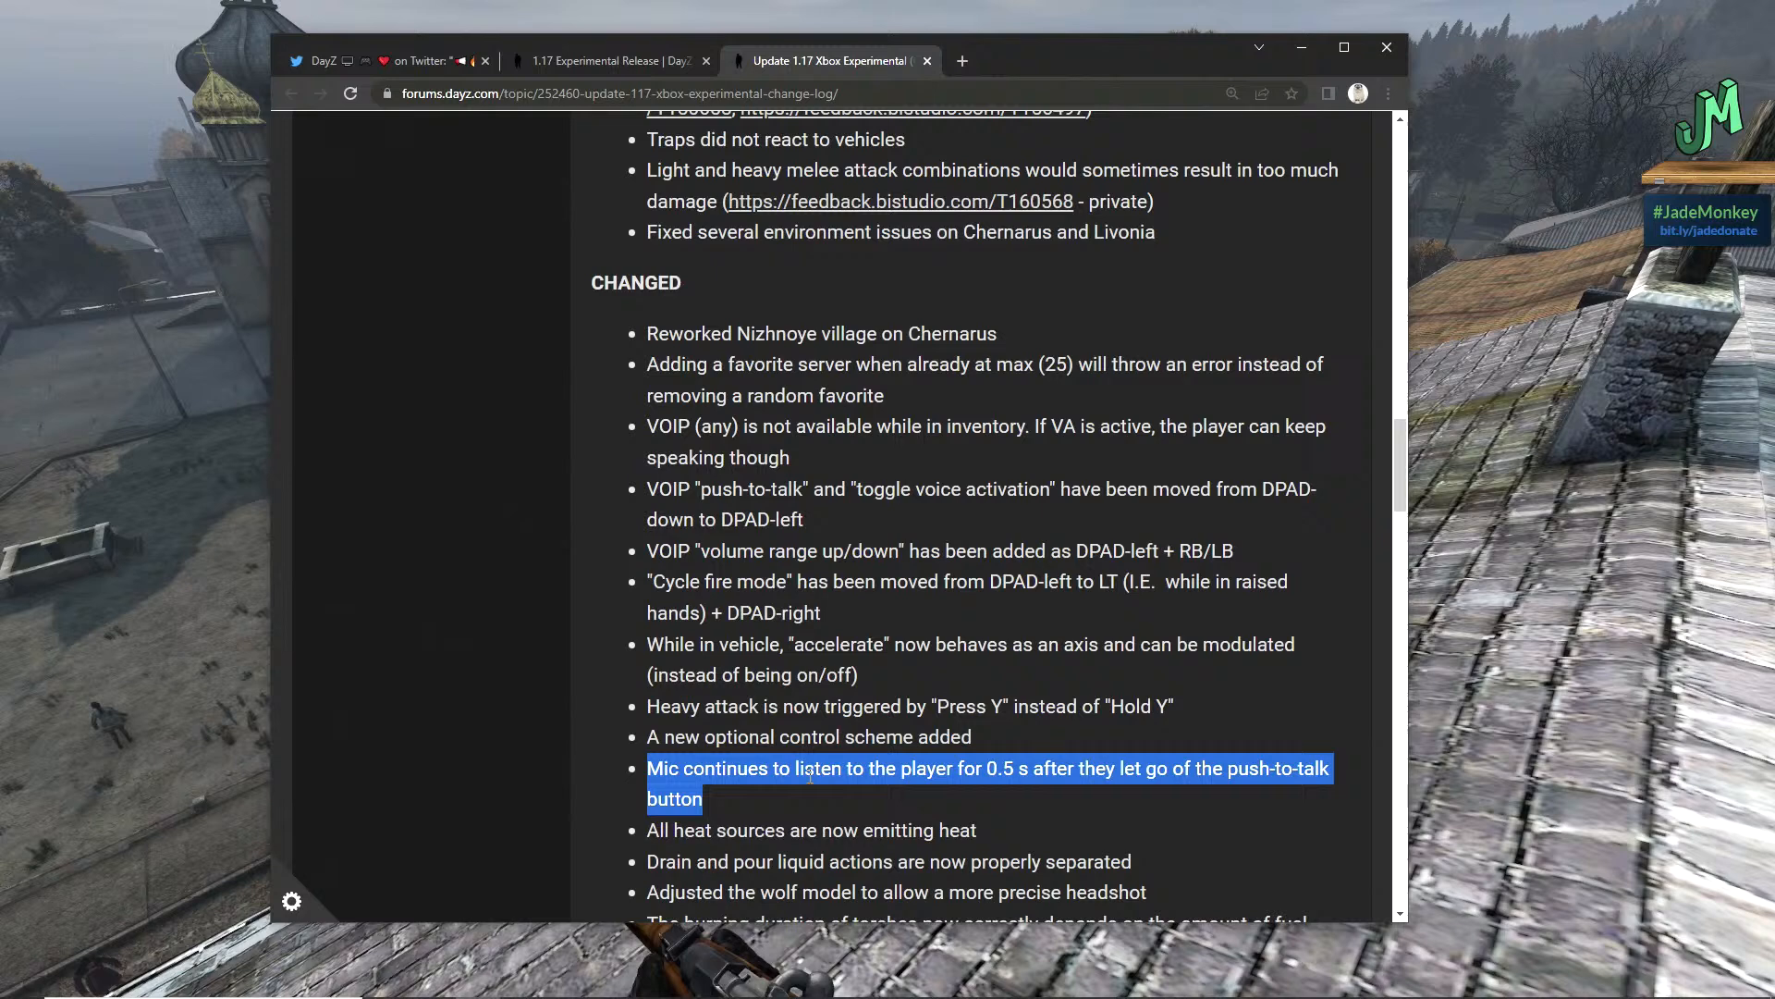
pyautogui.moveTo(965, 804)
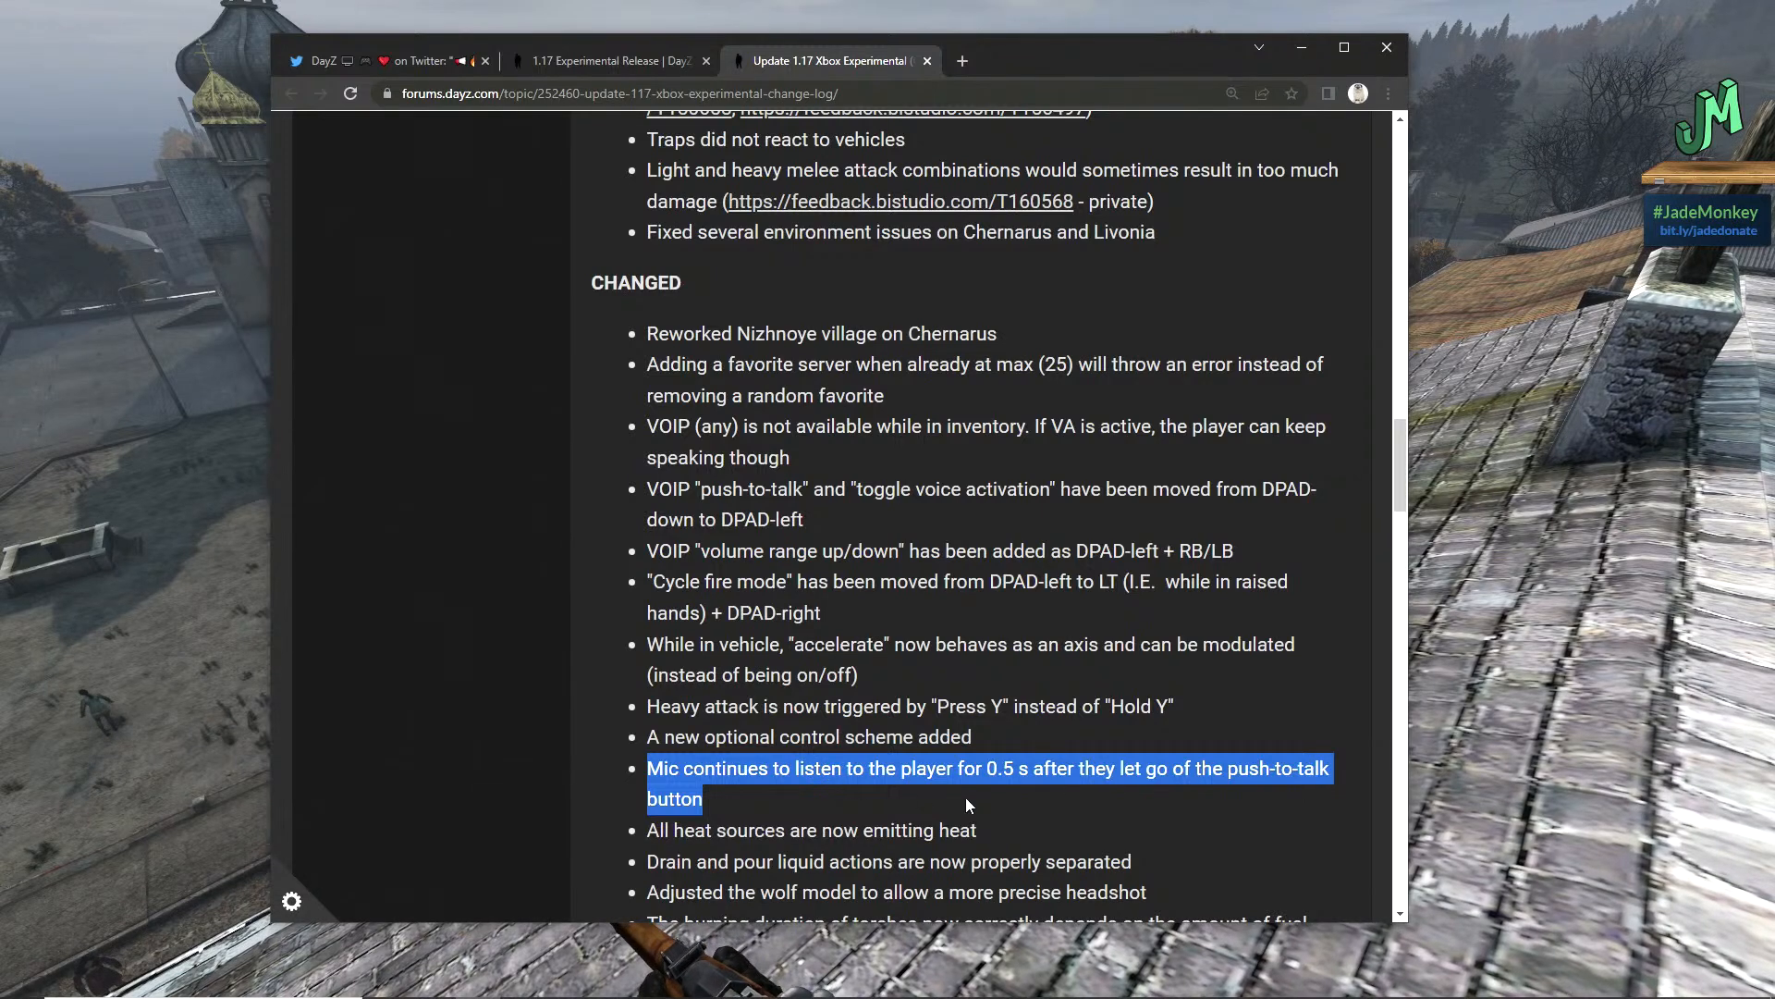
# - Move down and mark the torch burning-duration entry while reading
pyautogui.scroll(-3)
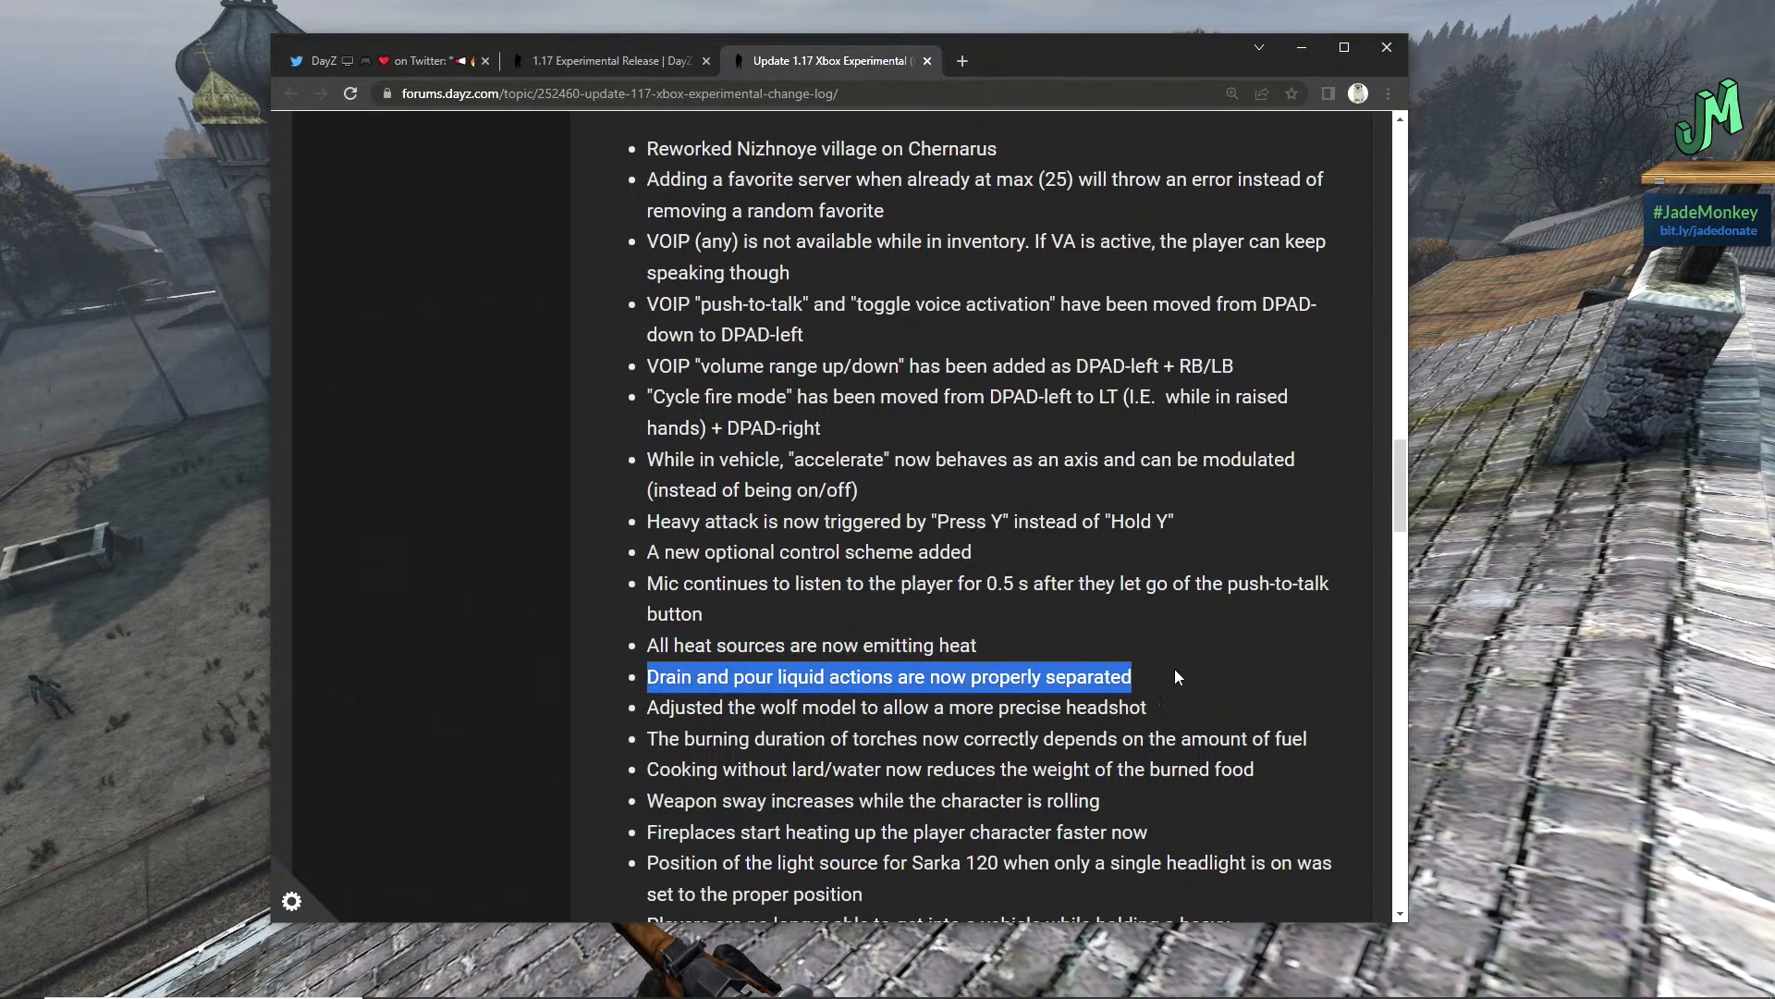
pyautogui.moveTo(1181, 714)
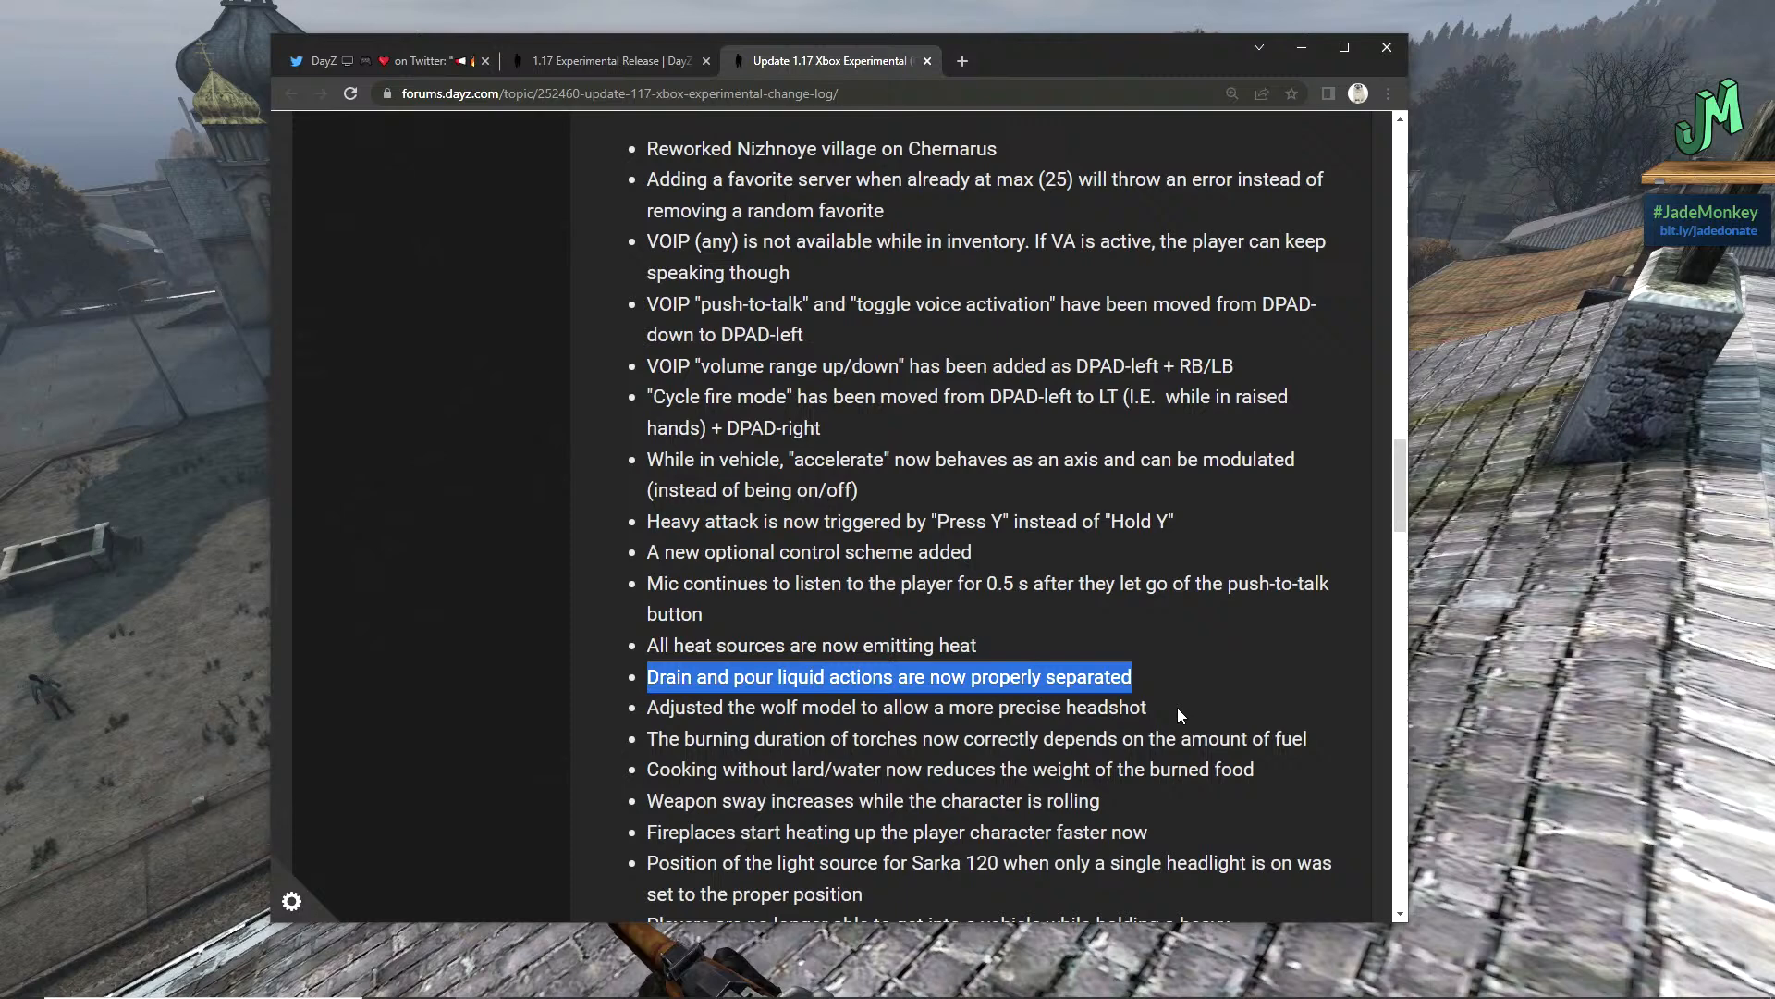
pyautogui.click(895, 706)
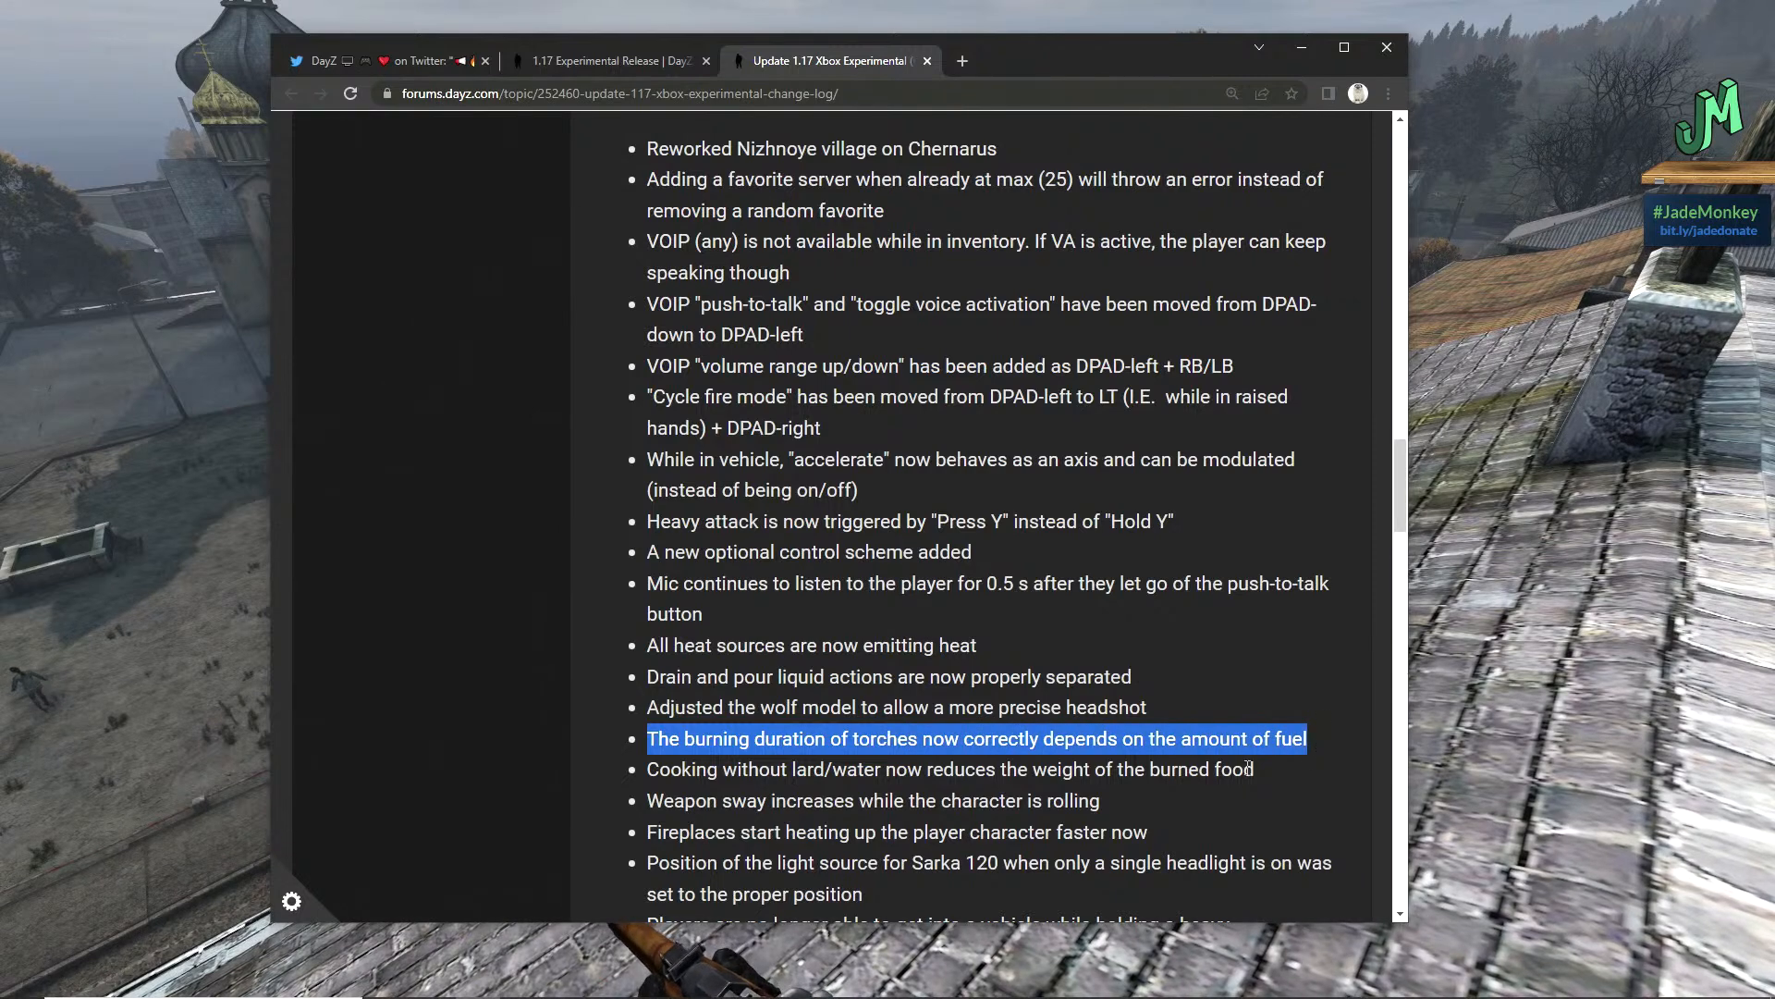
pyautogui.moveTo(769, 676)
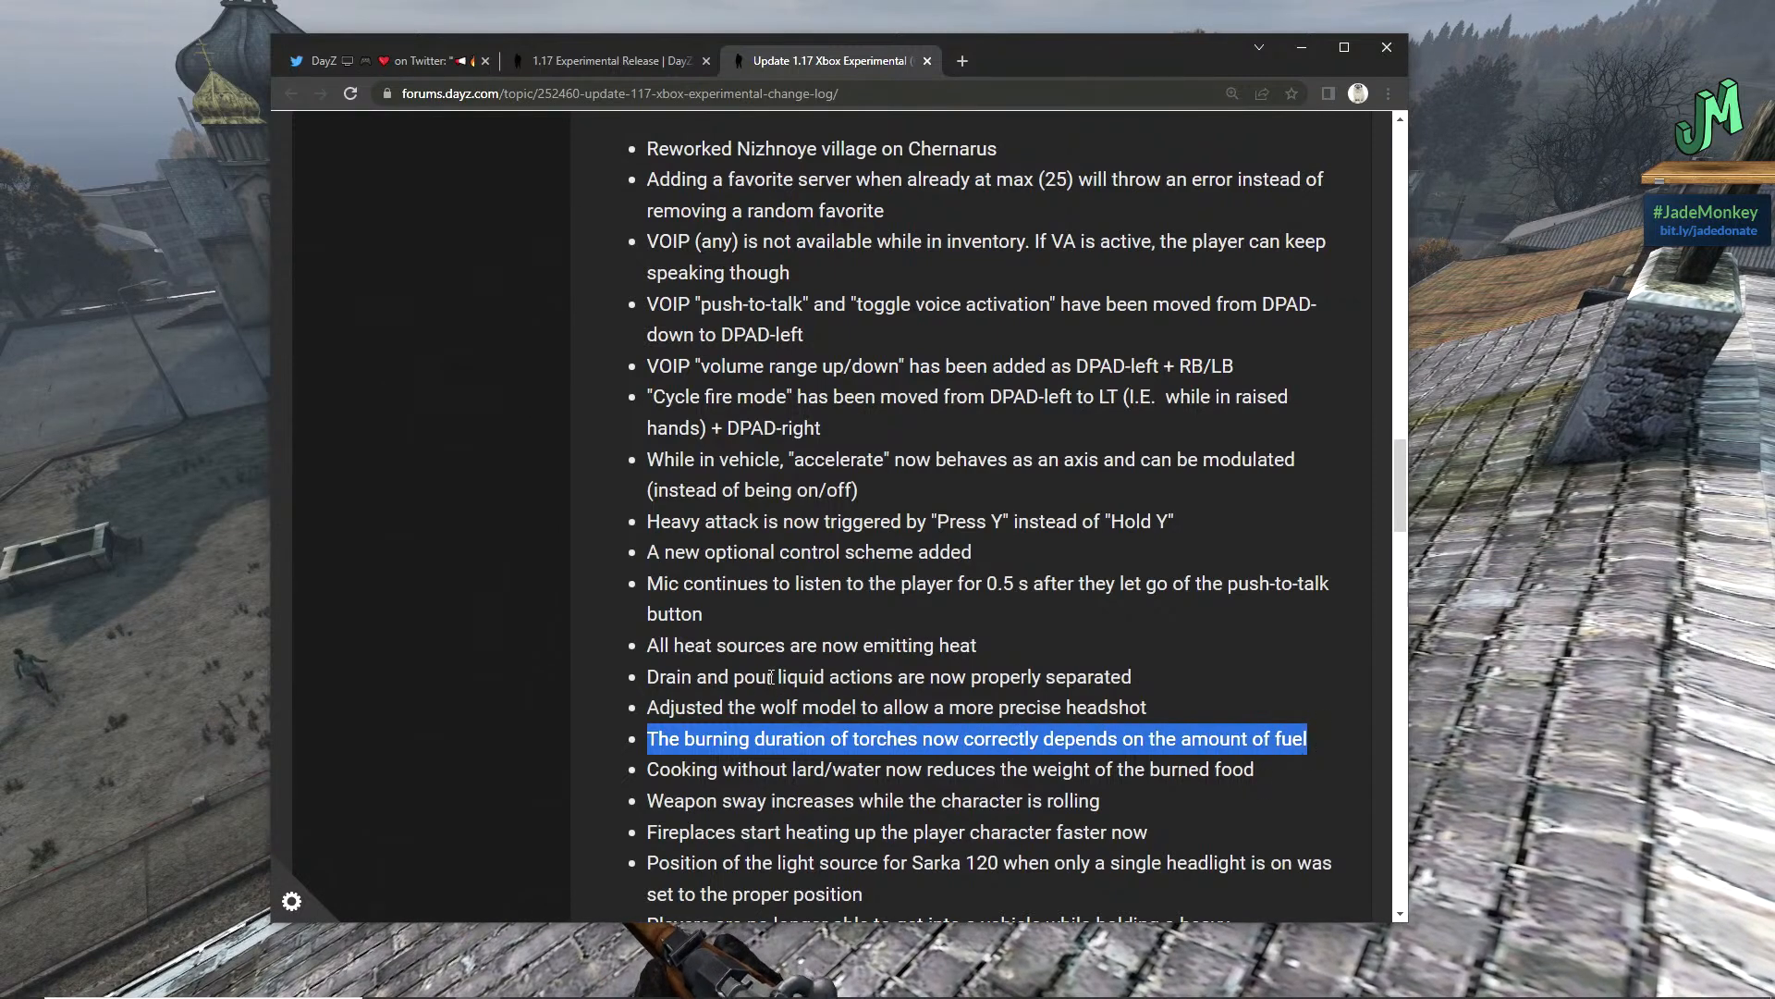
# - Mark the fireplace heating entry and continue down the remaining CHANGED lines
pyautogui.scroll(-3)
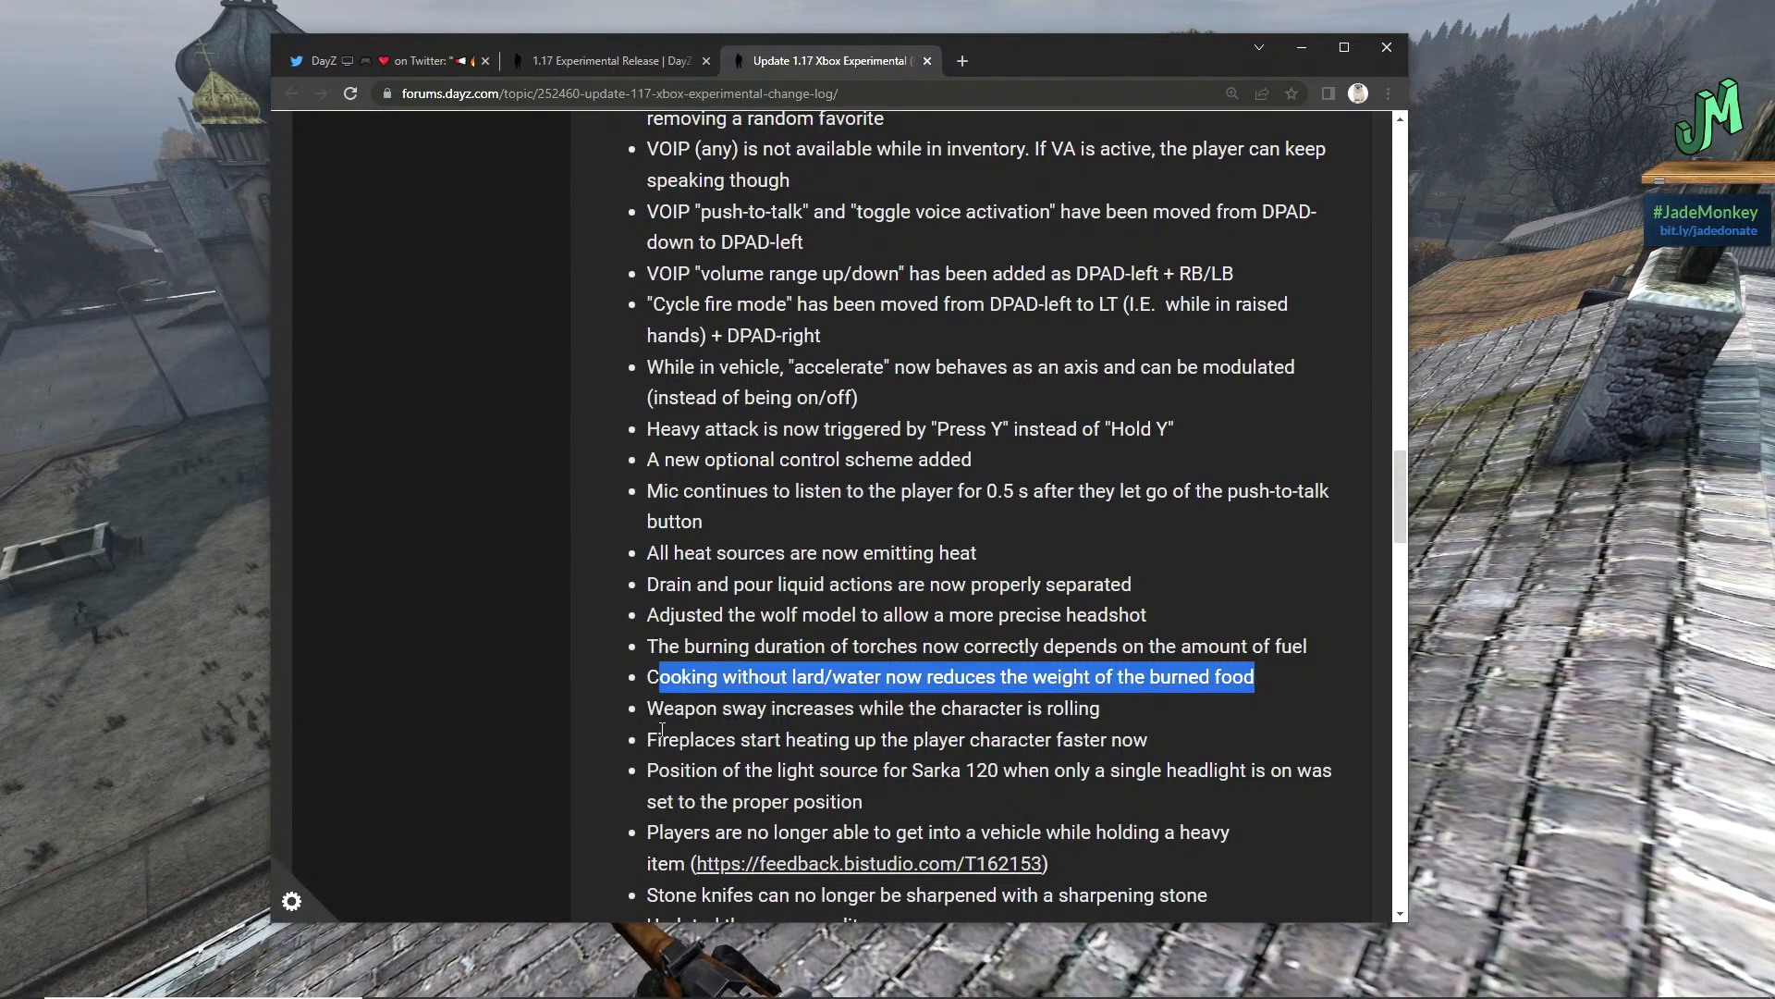
pyautogui.click(649, 708)
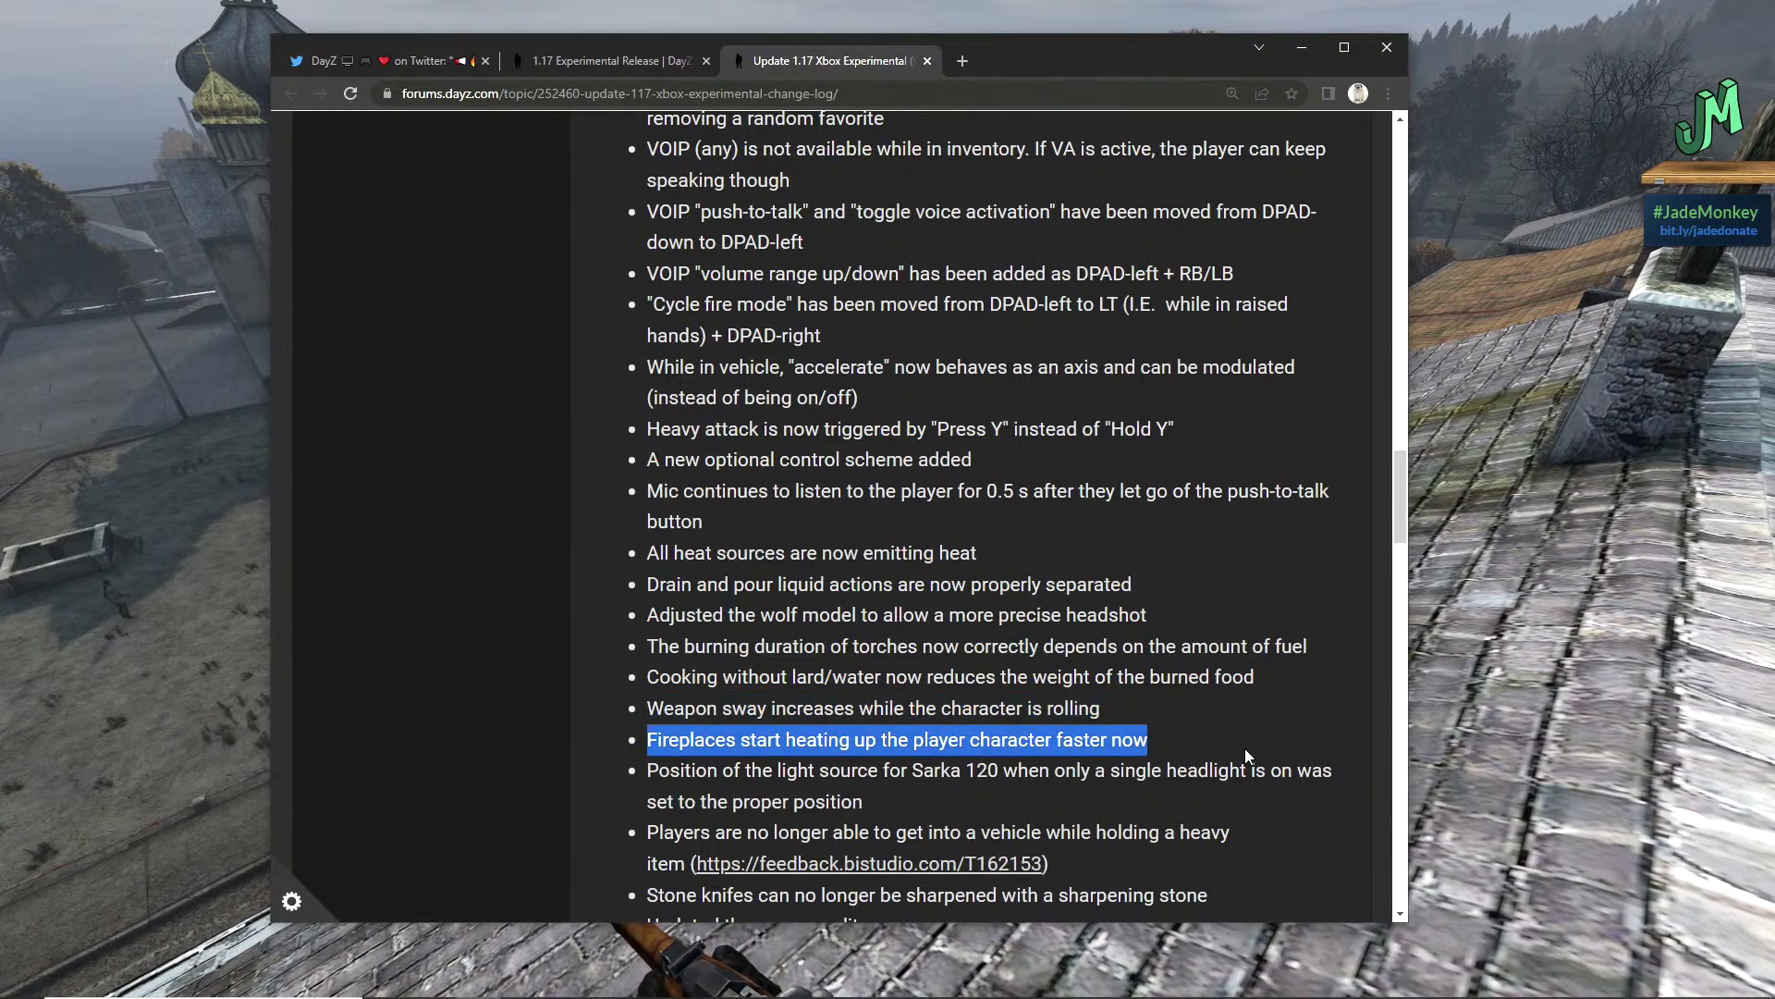
pyautogui.moveTo(799, 801)
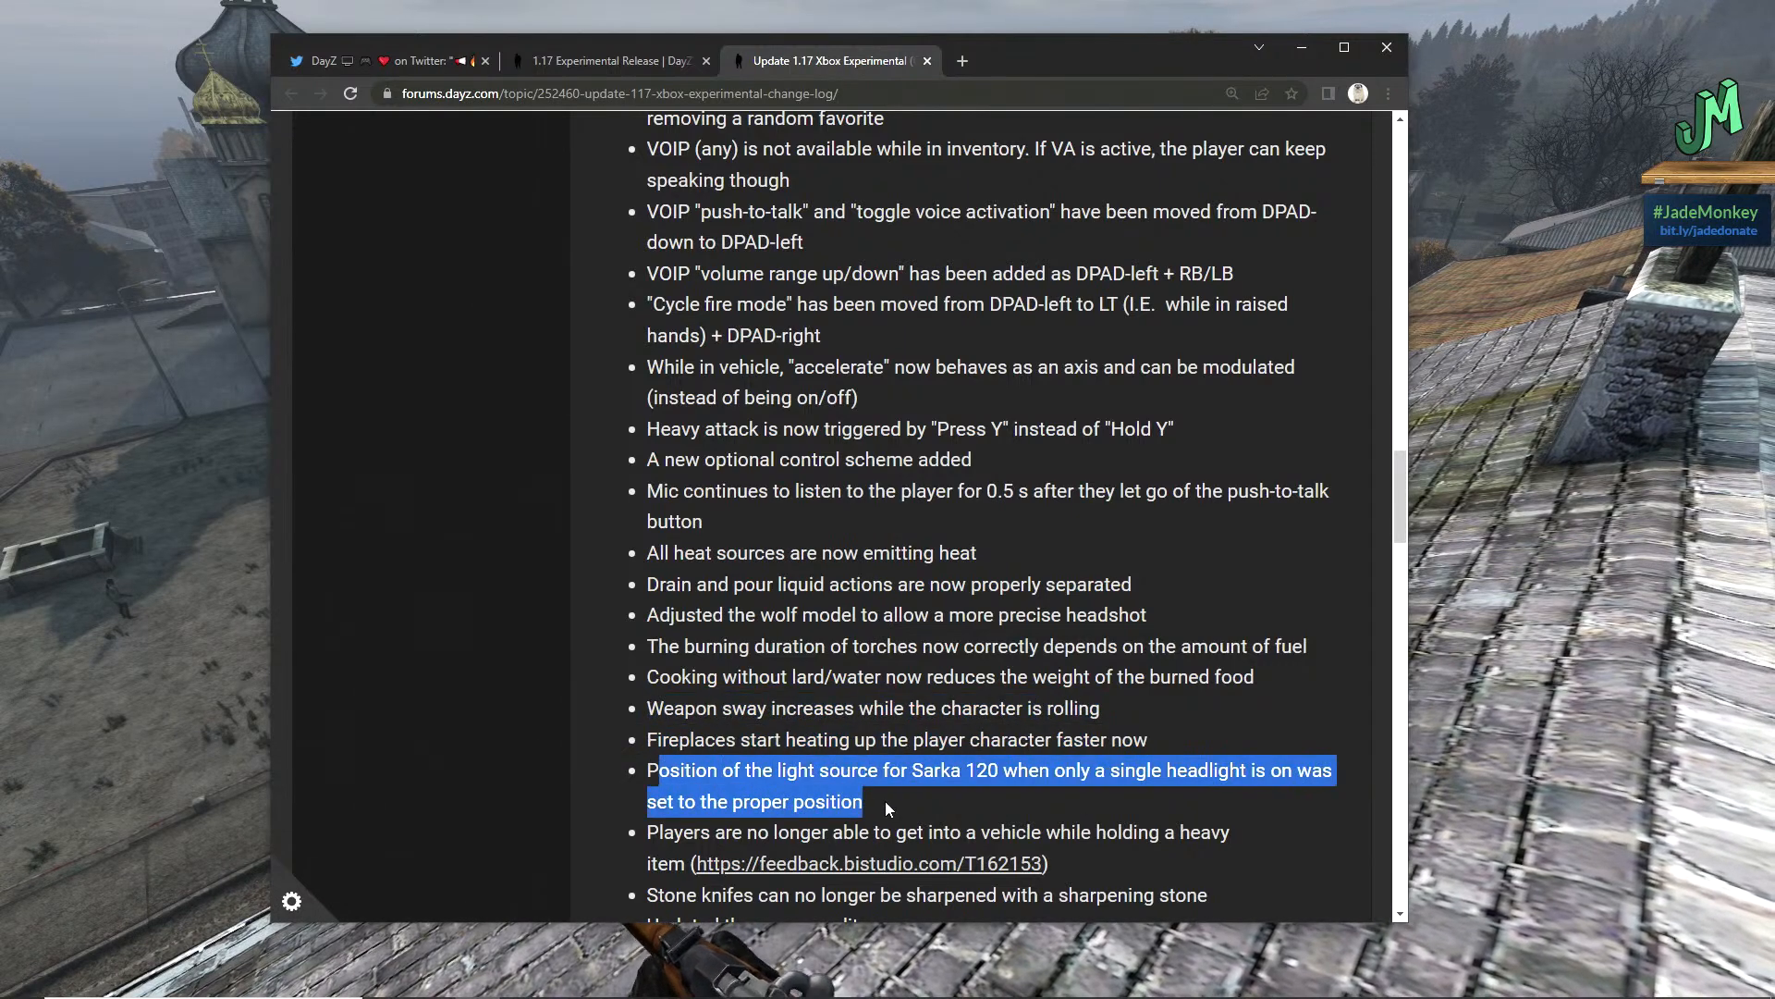
pyautogui.moveTo(951, 810)
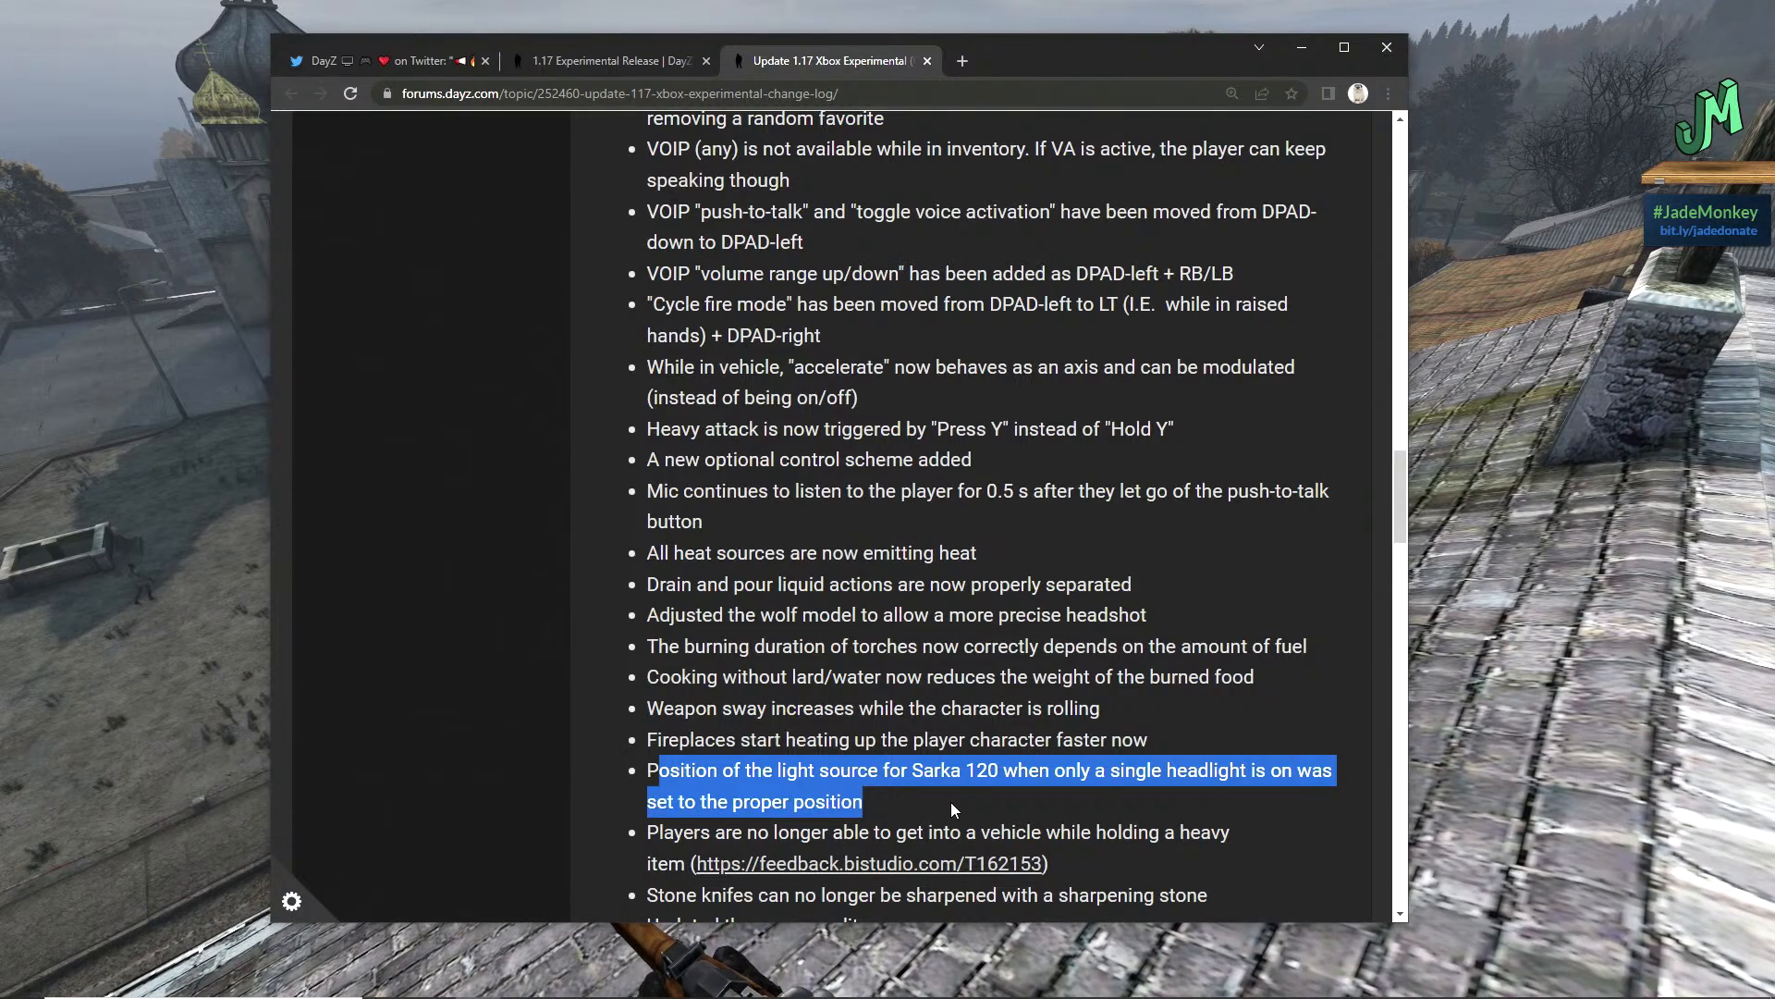
pyautogui.moveTo(966, 808)
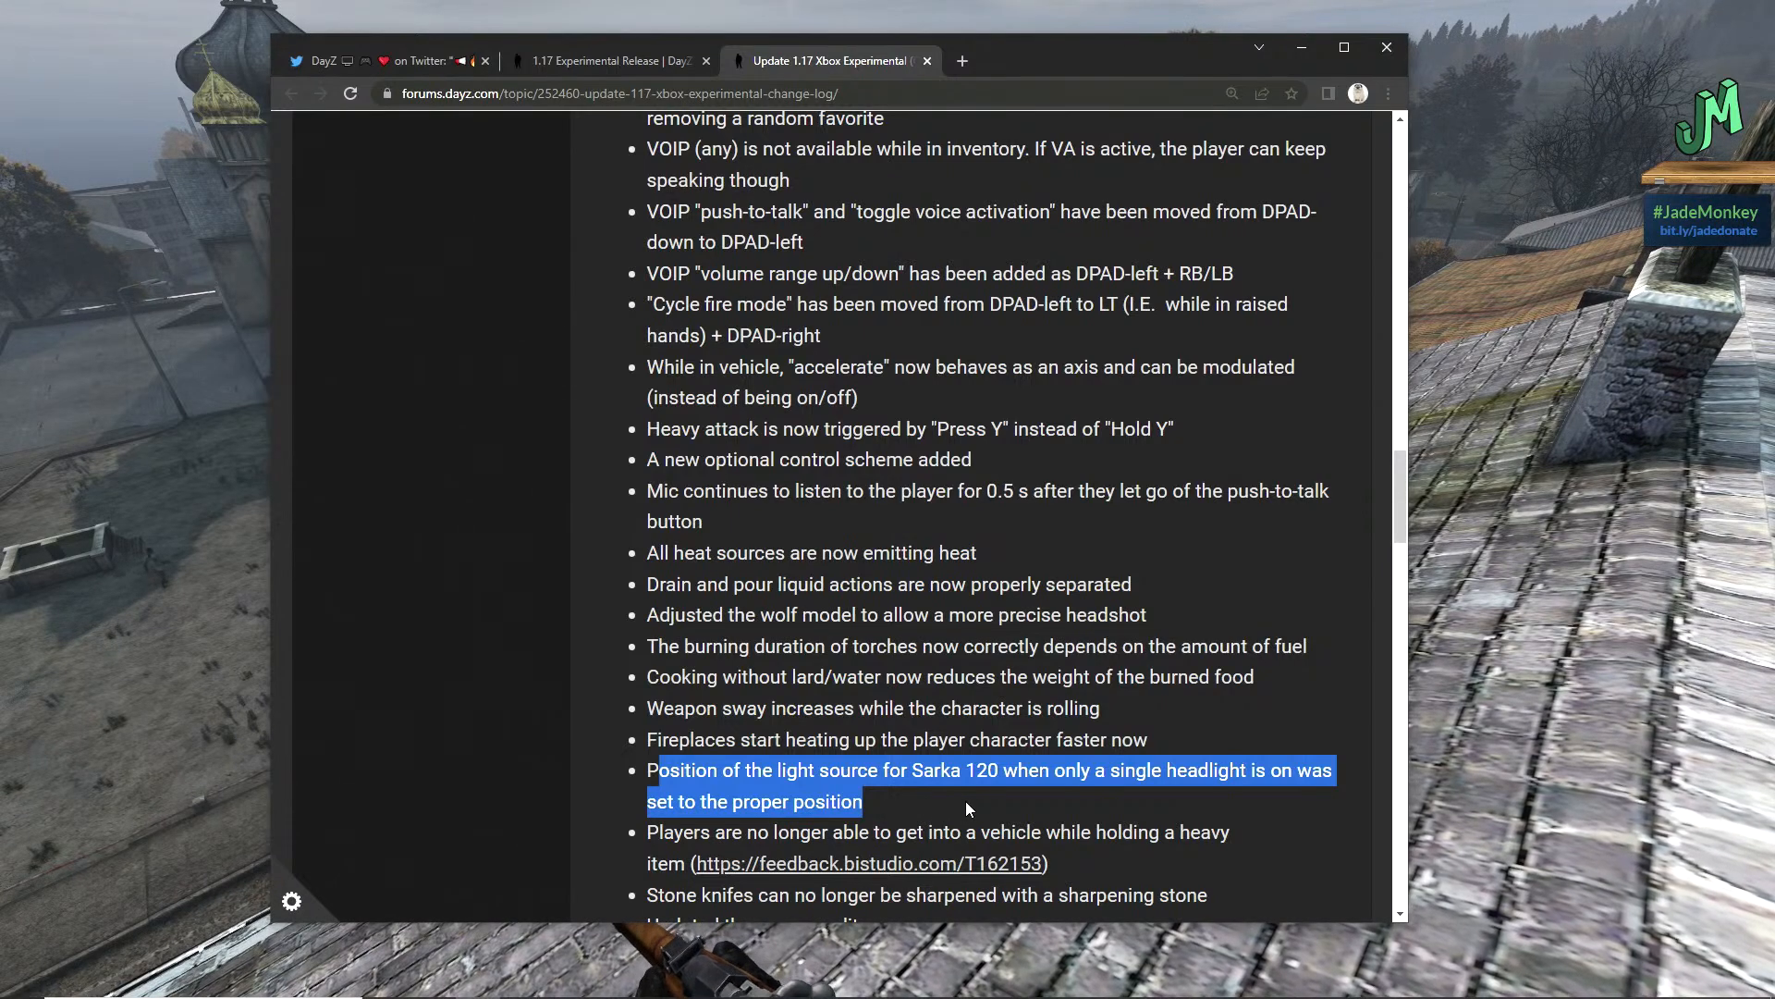
pyautogui.scroll(-3)
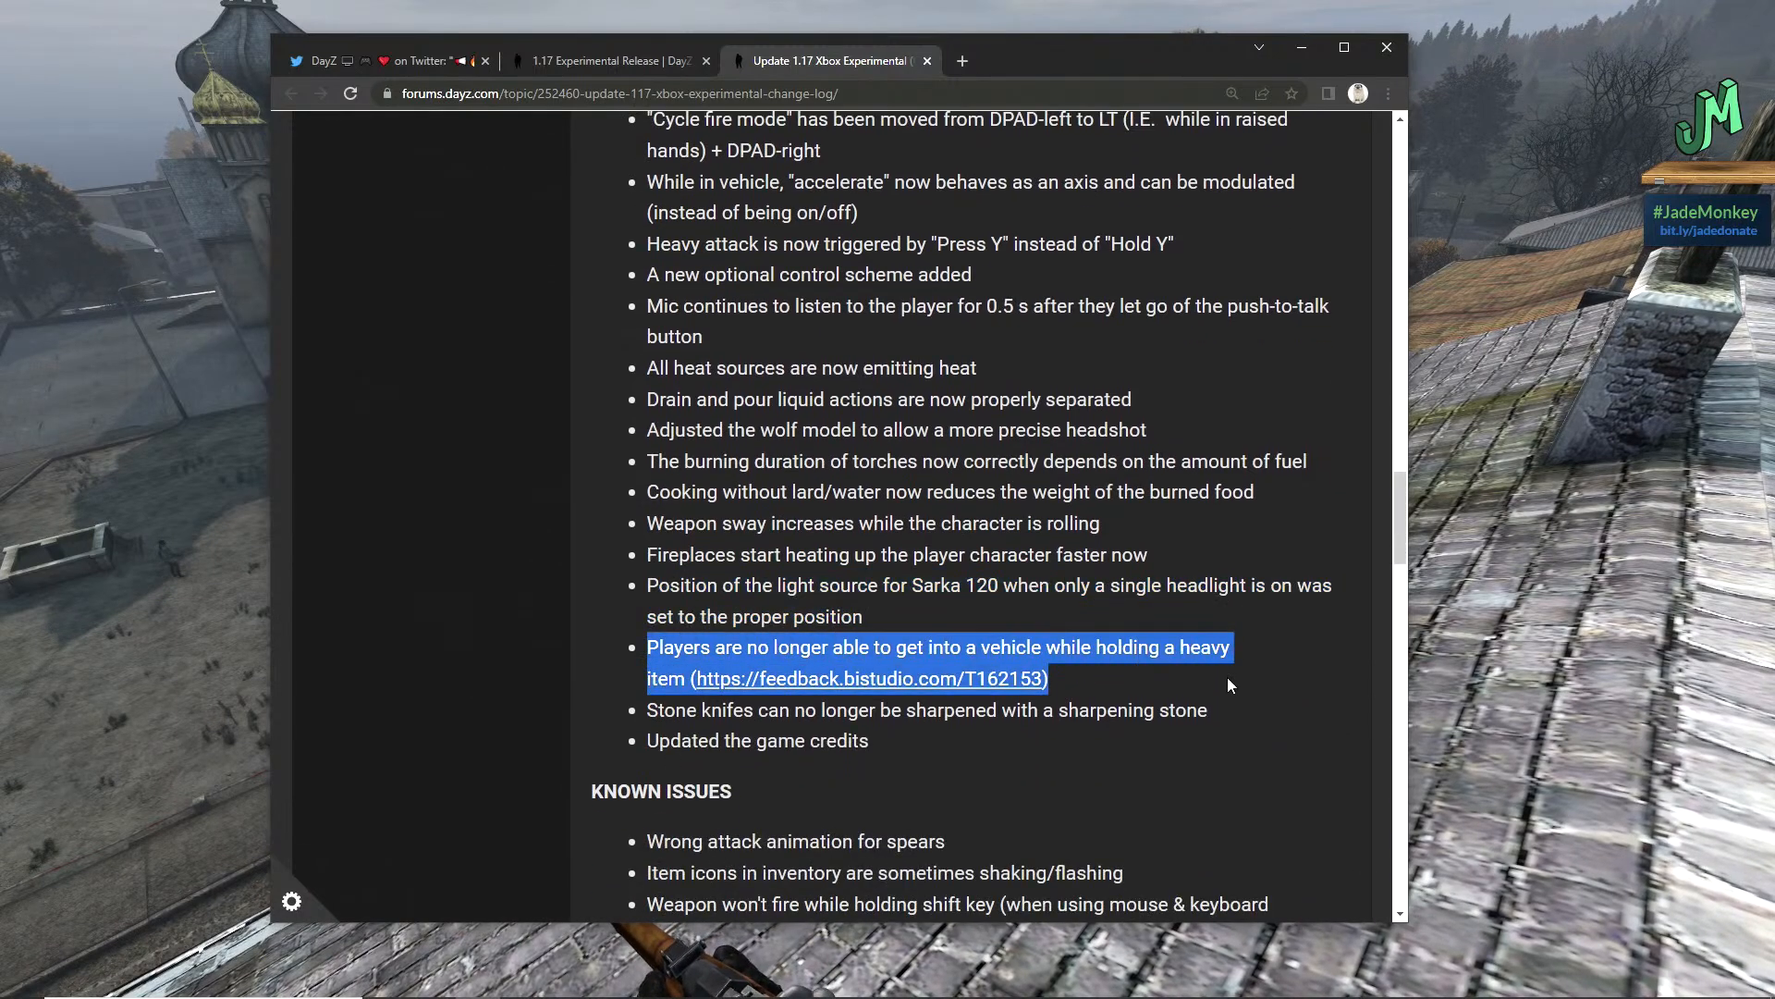
pyautogui.moveTo(641, 763)
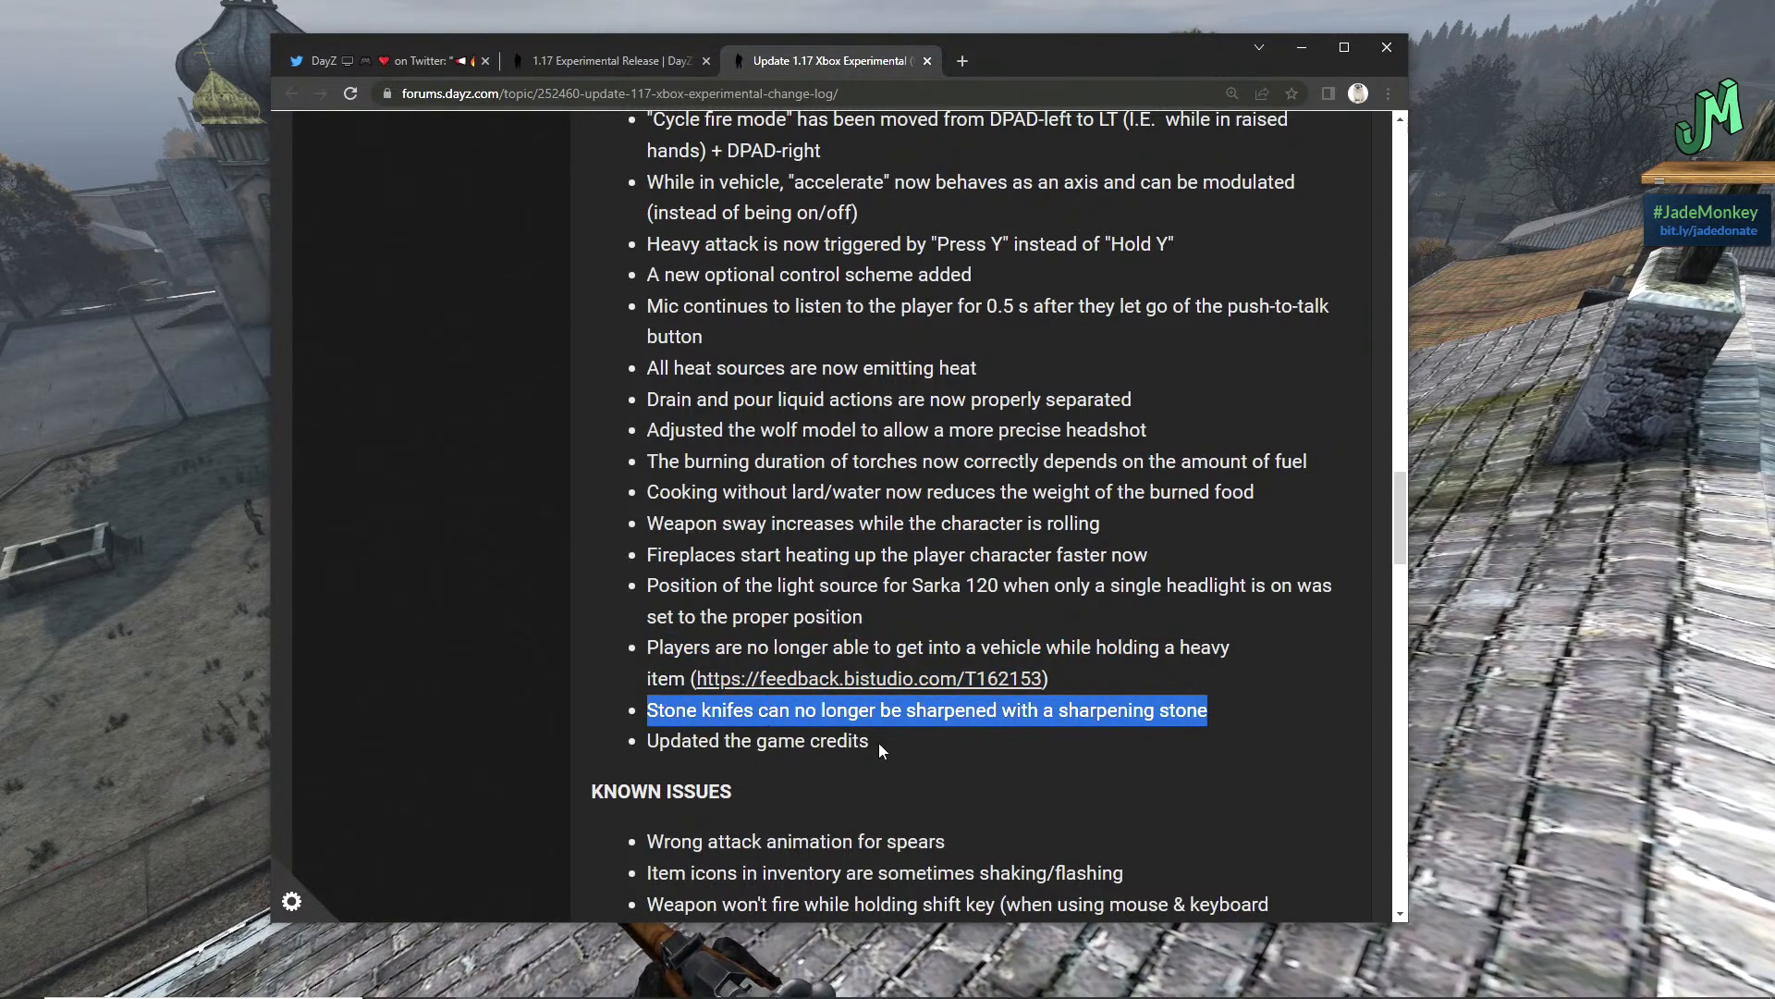
pyautogui.moveTo(904, 760)
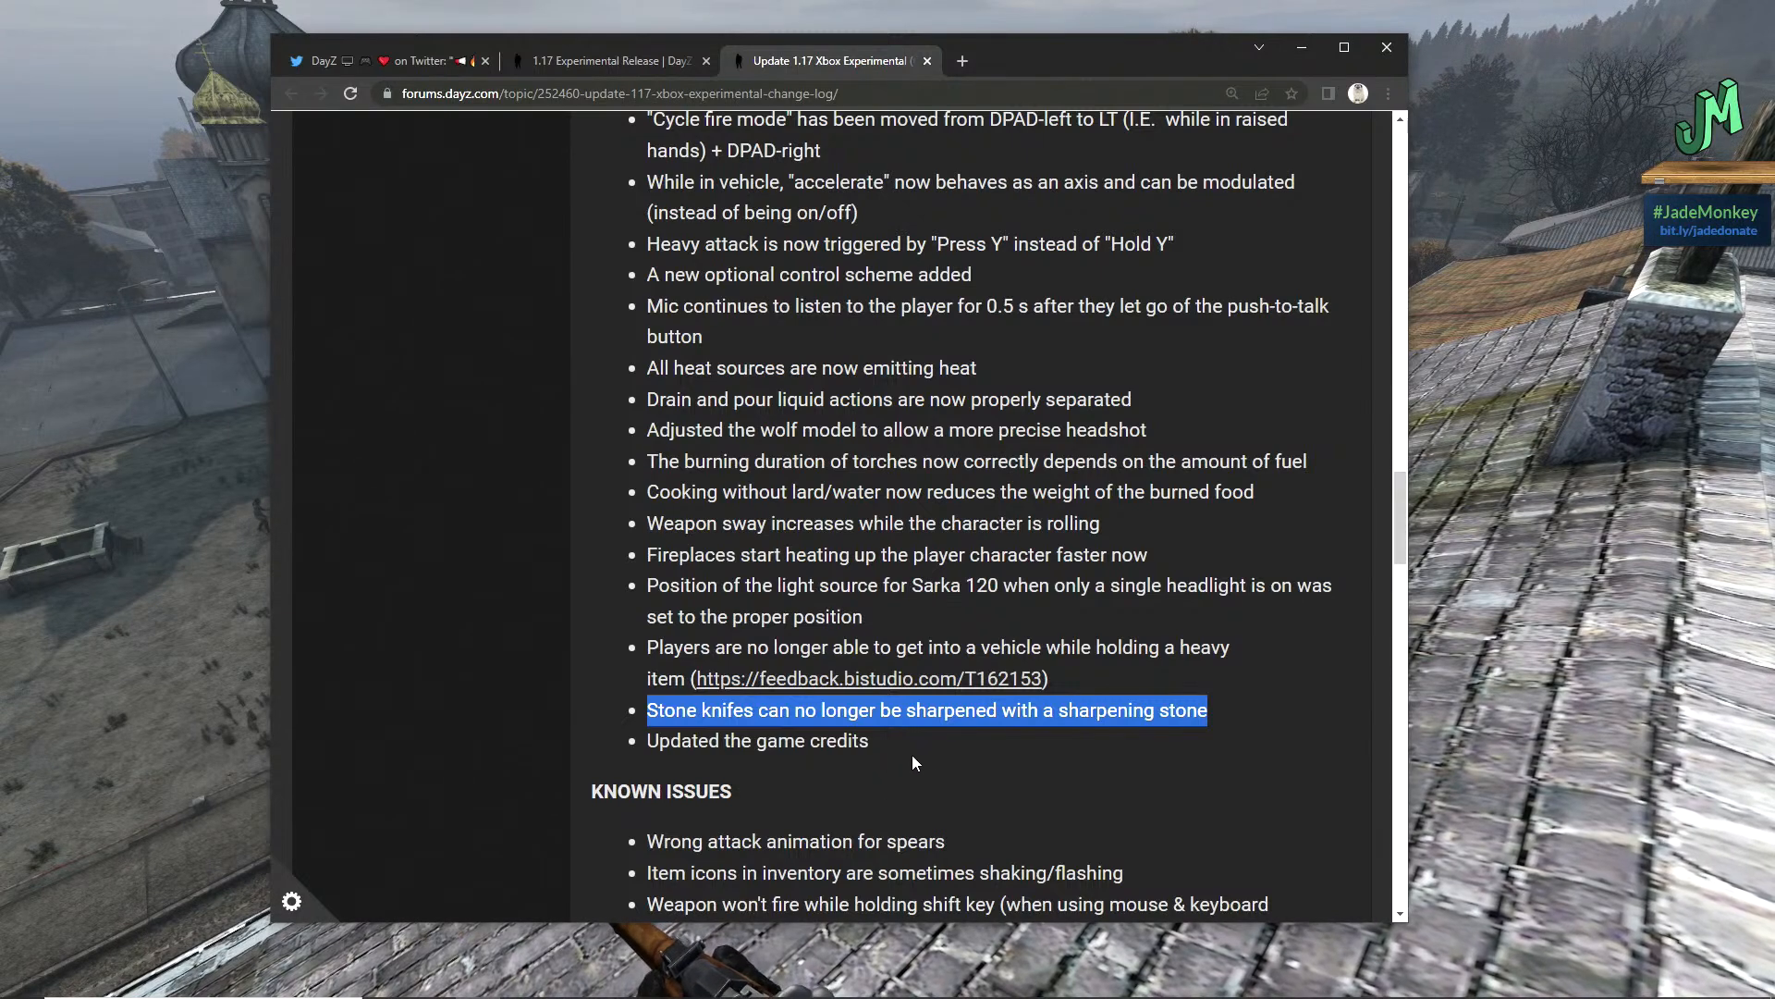
# - Bring the KNOWN ISSUES list into view and mark its first issue while reading
pyautogui.scroll(-3)
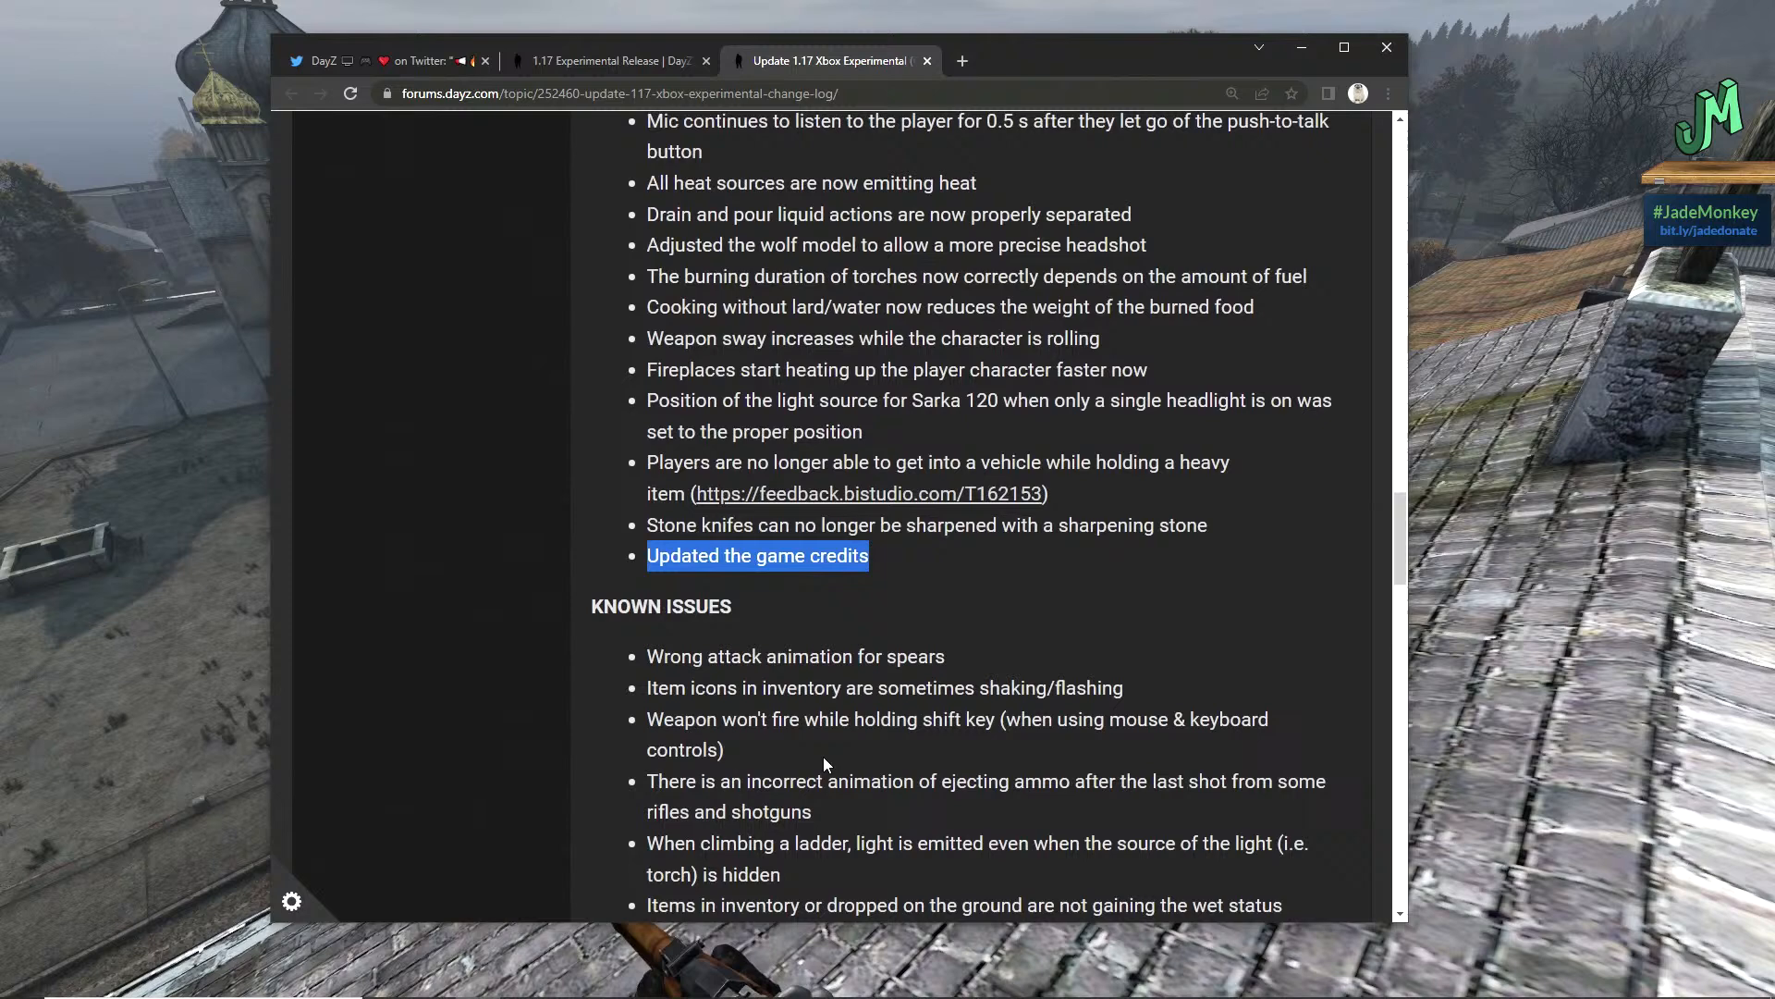
pyautogui.scroll(-3)
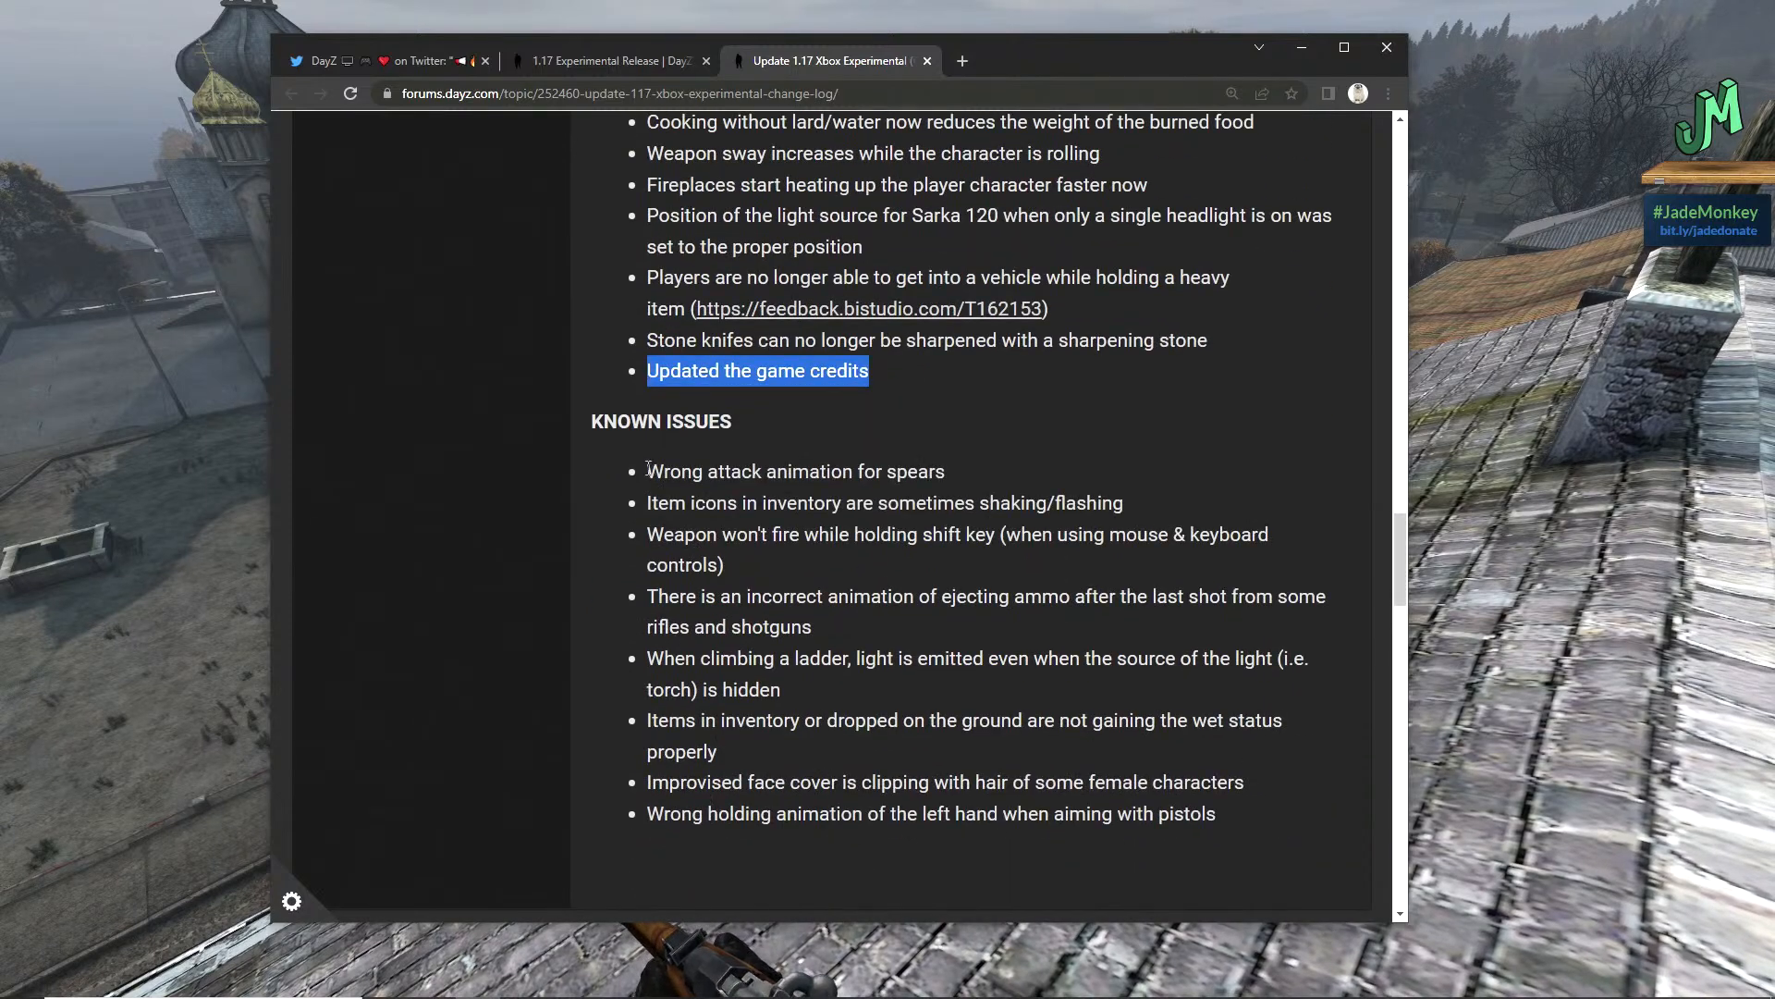
pyautogui.doubleClick(793, 472)
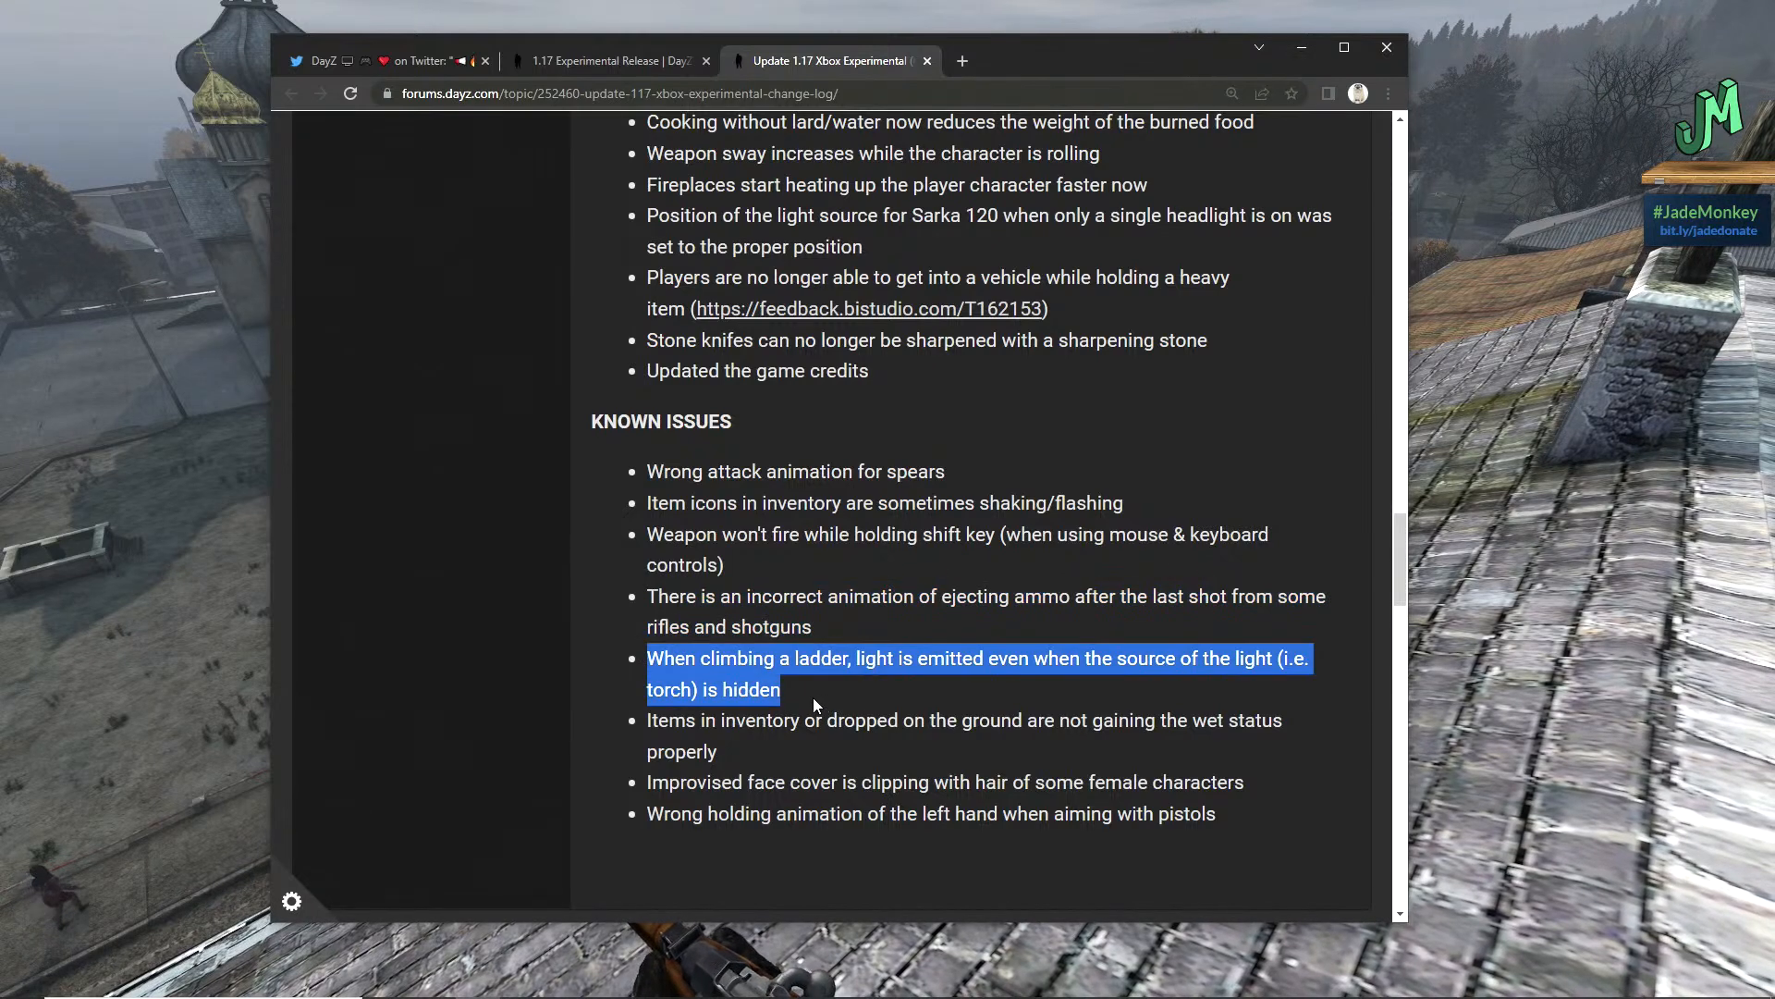
pyautogui.moveTo(1108, 683)
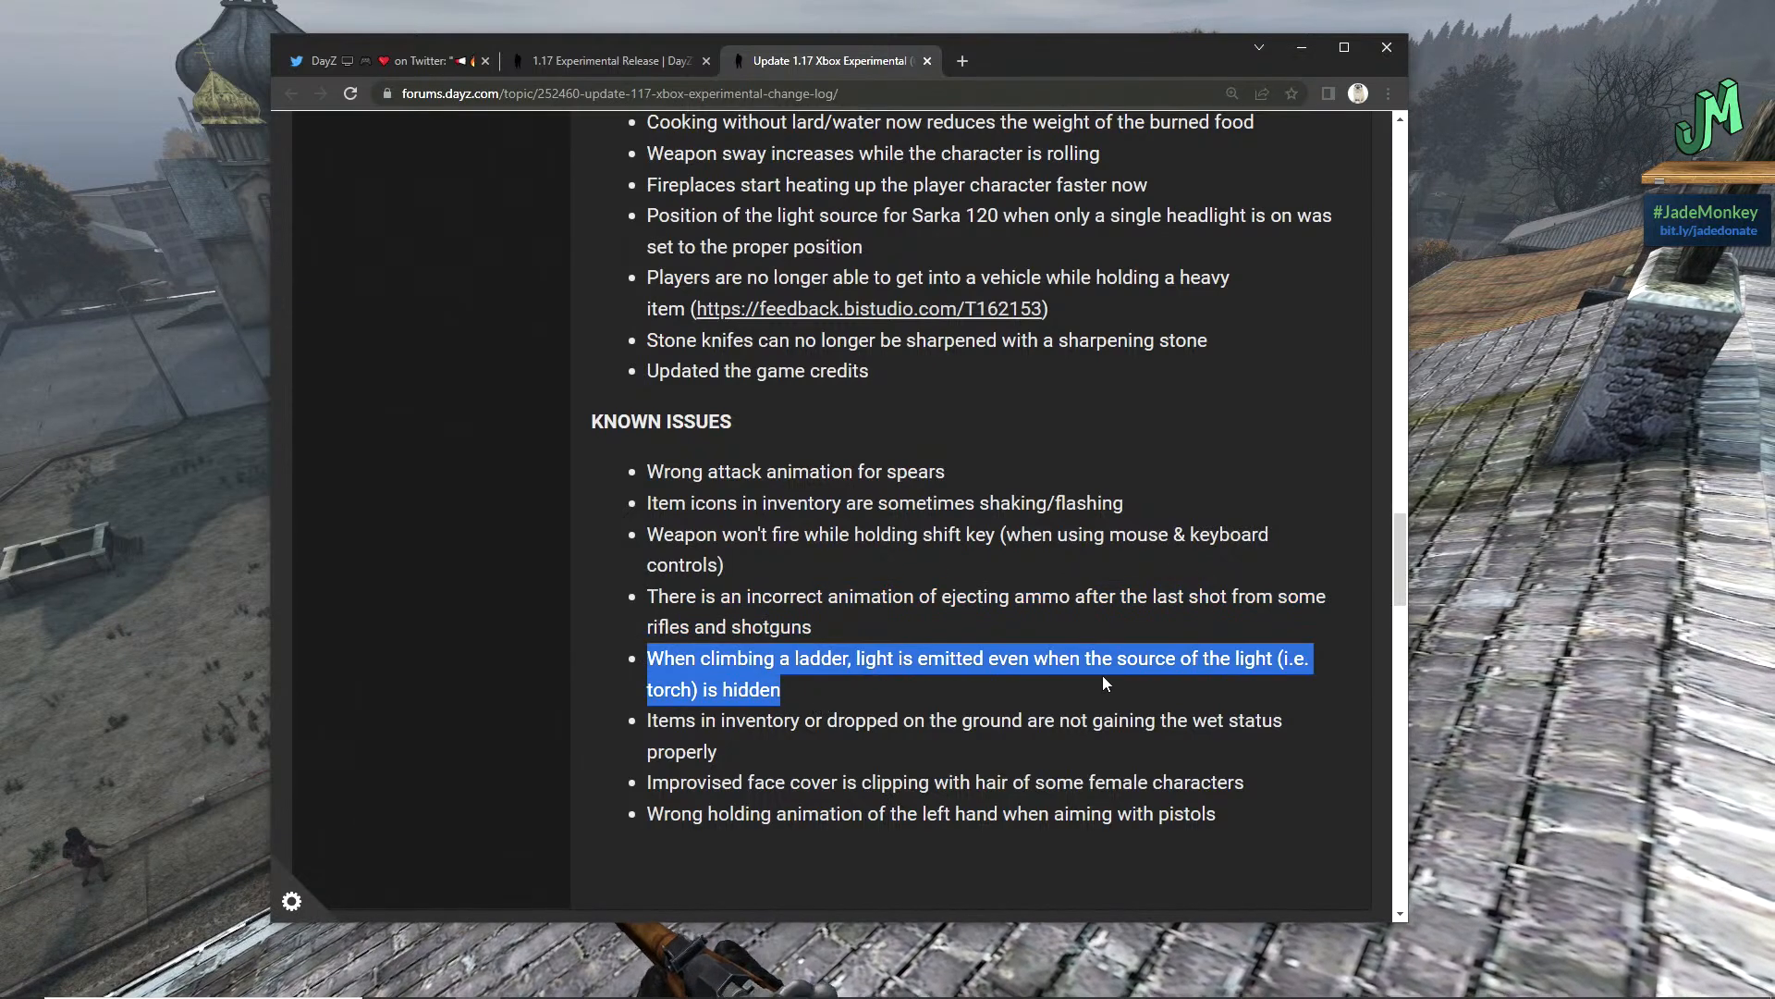
pyautogui.moveTo(657, 753)
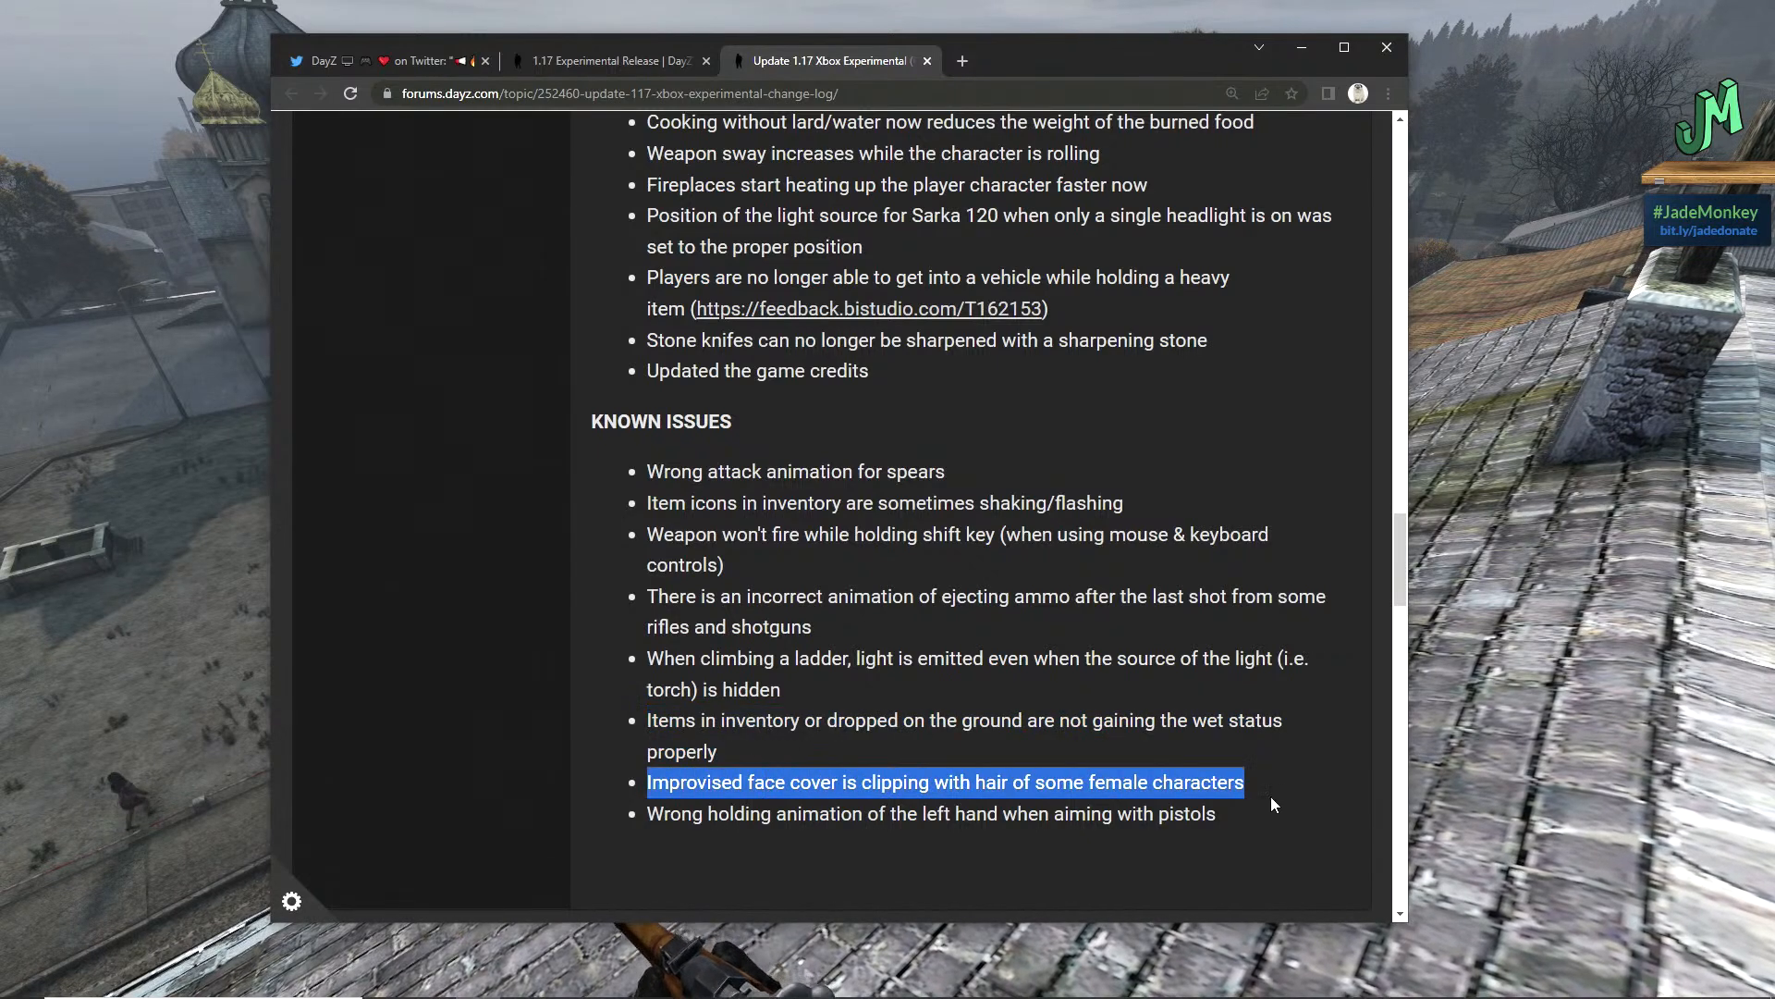
pyautogui.moveTo(1211, 816)
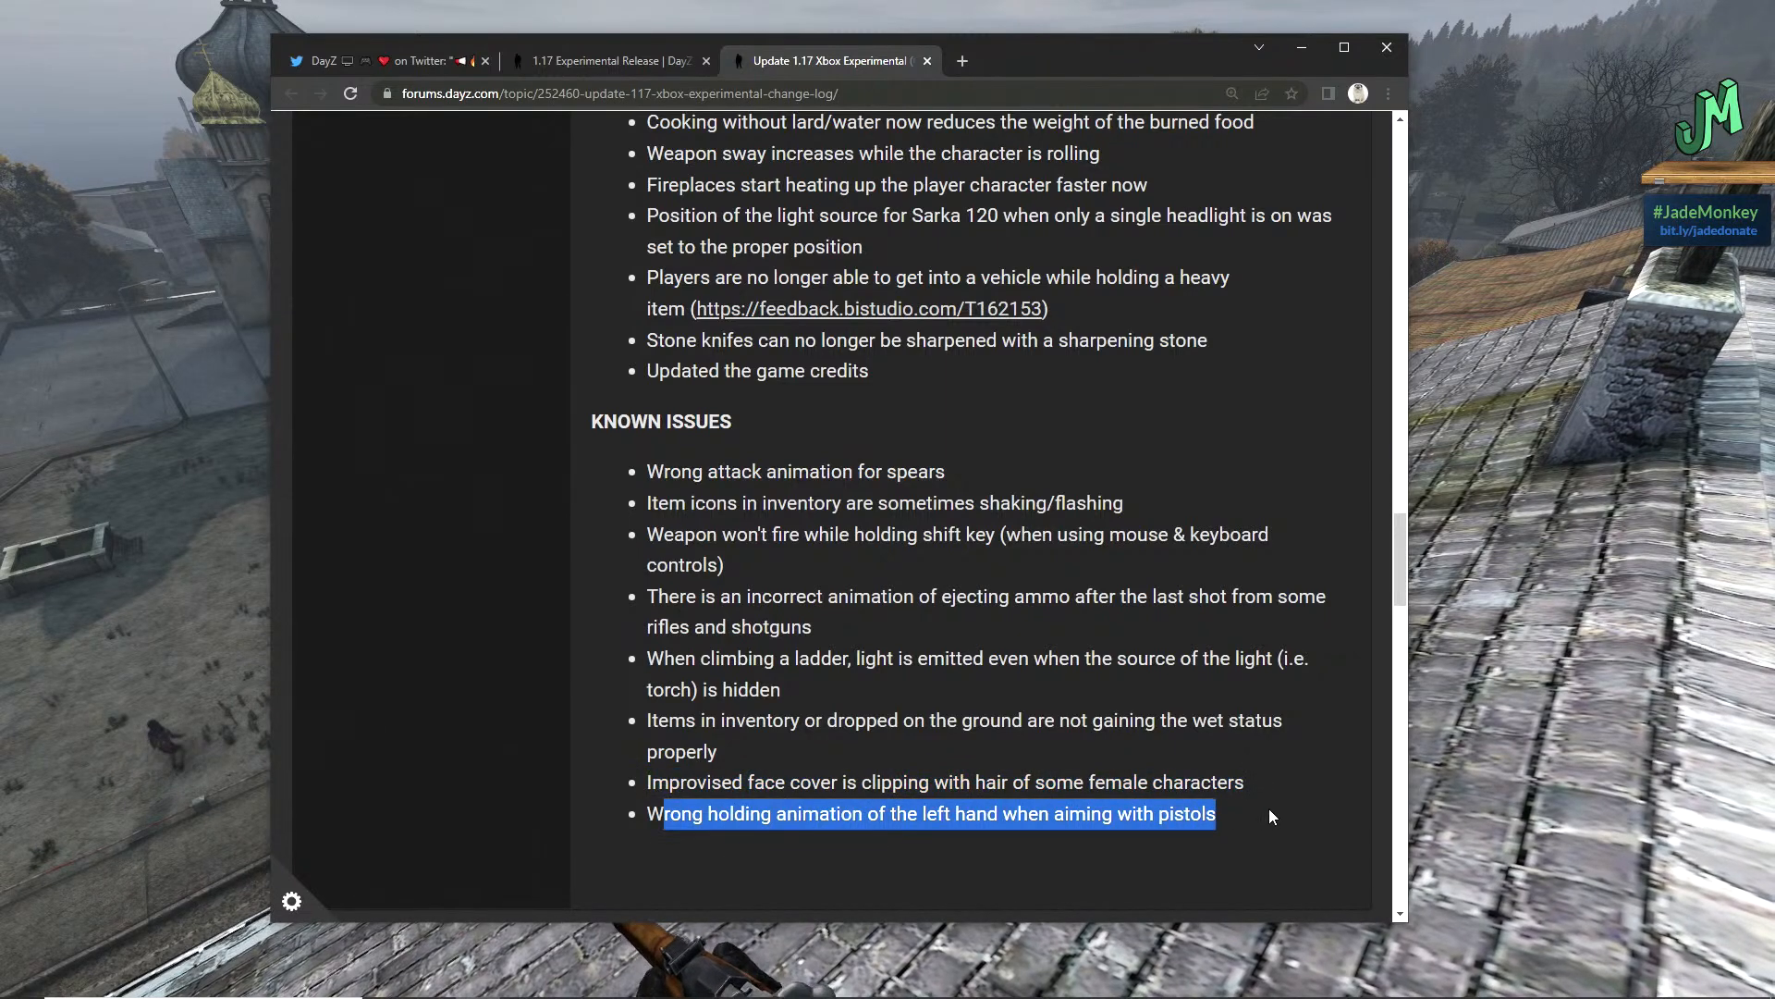
pyautogui.moveTo(1263, 819)
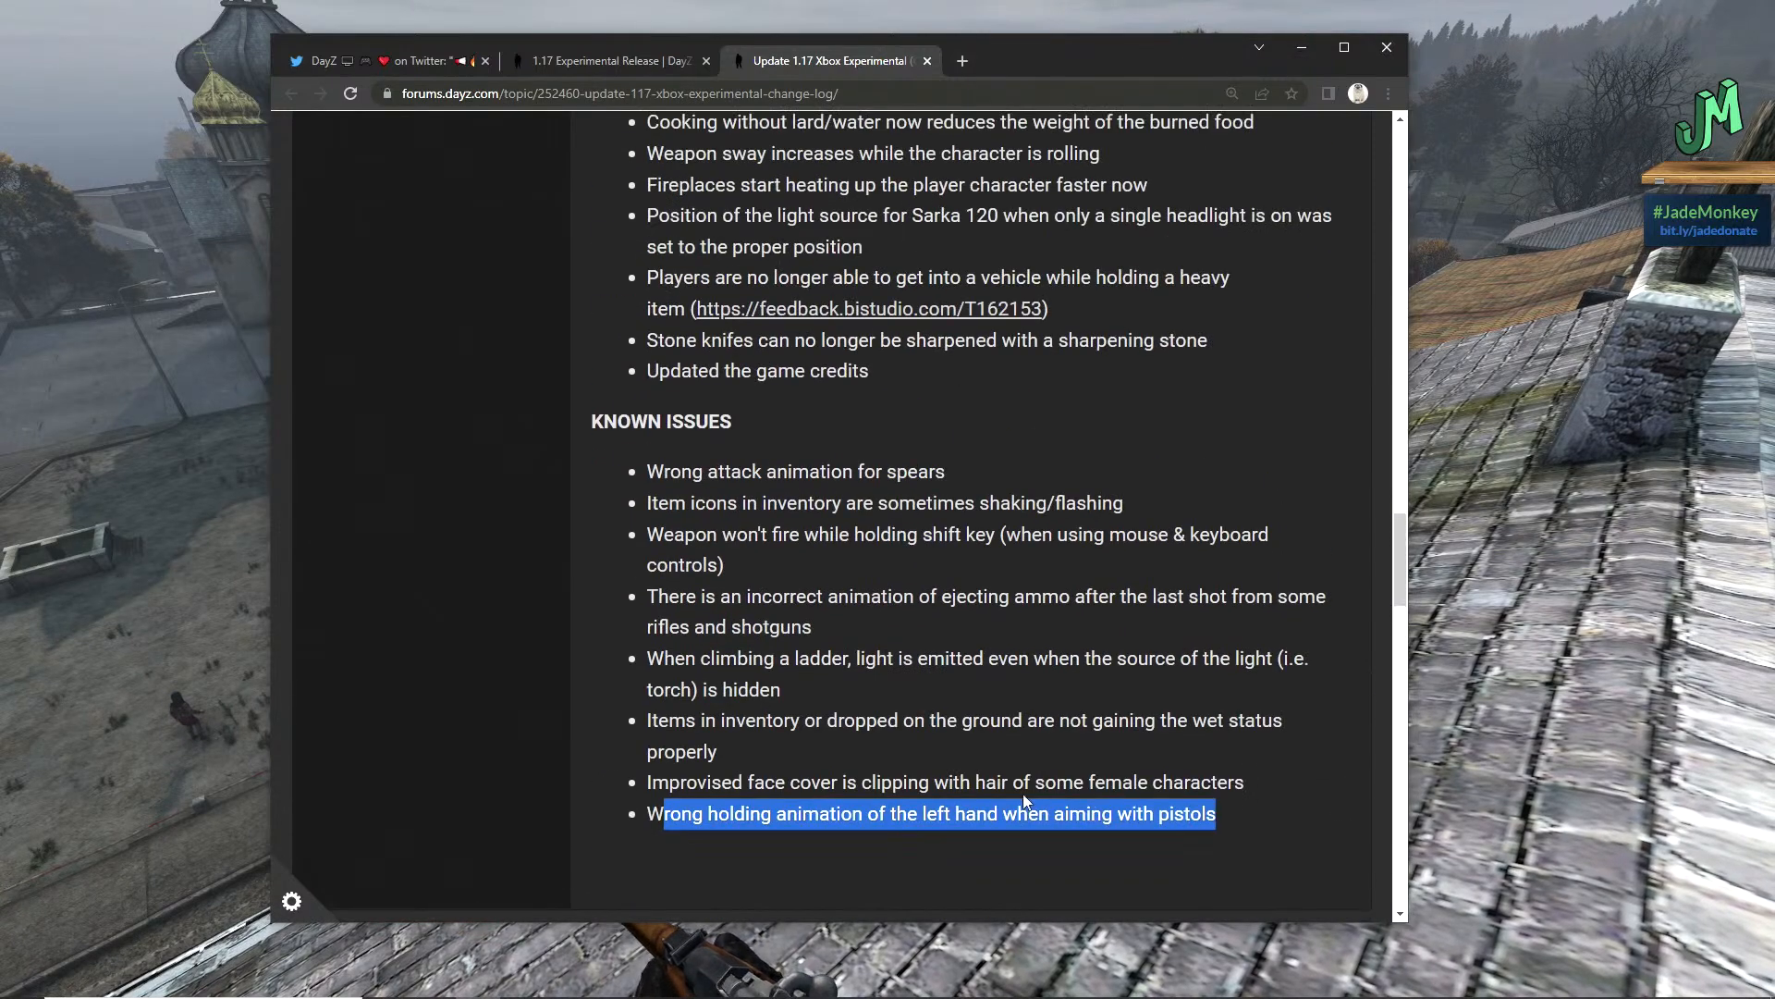
# - Scroll back up the changelog before switching to the full-screen DayZ rooftop outro
pyautogui.scroll(3)
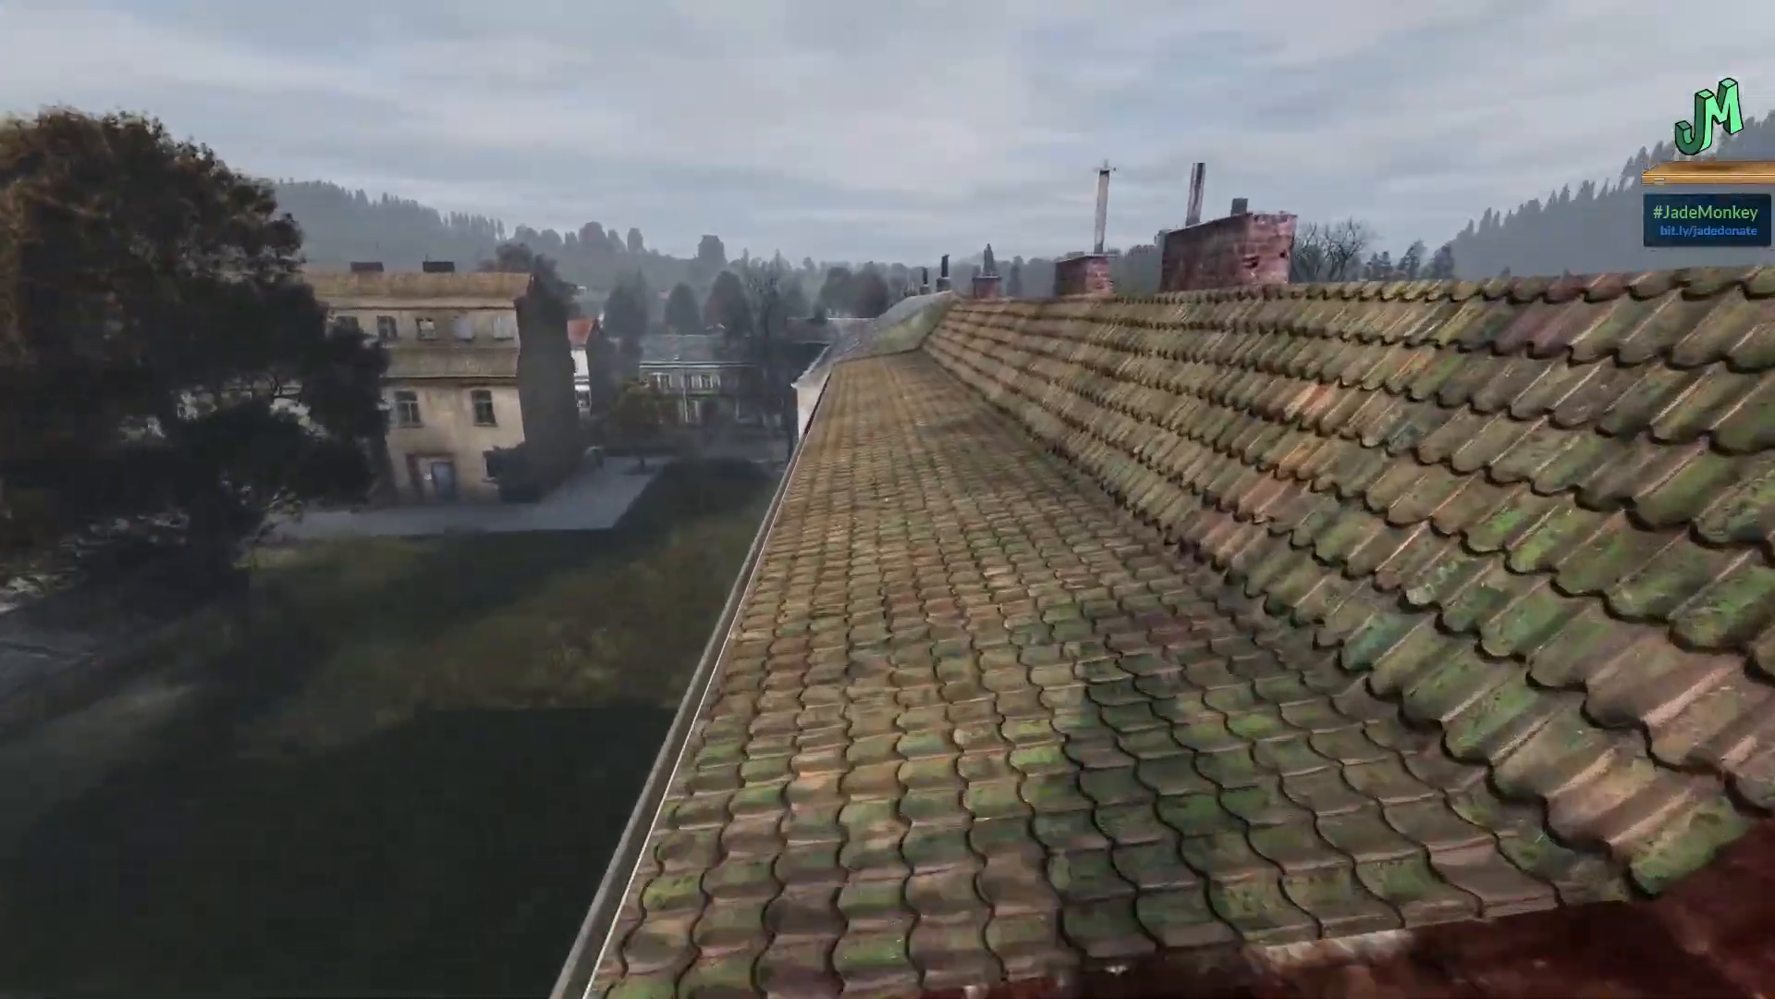
pyautogui.moveTo(888, 500)
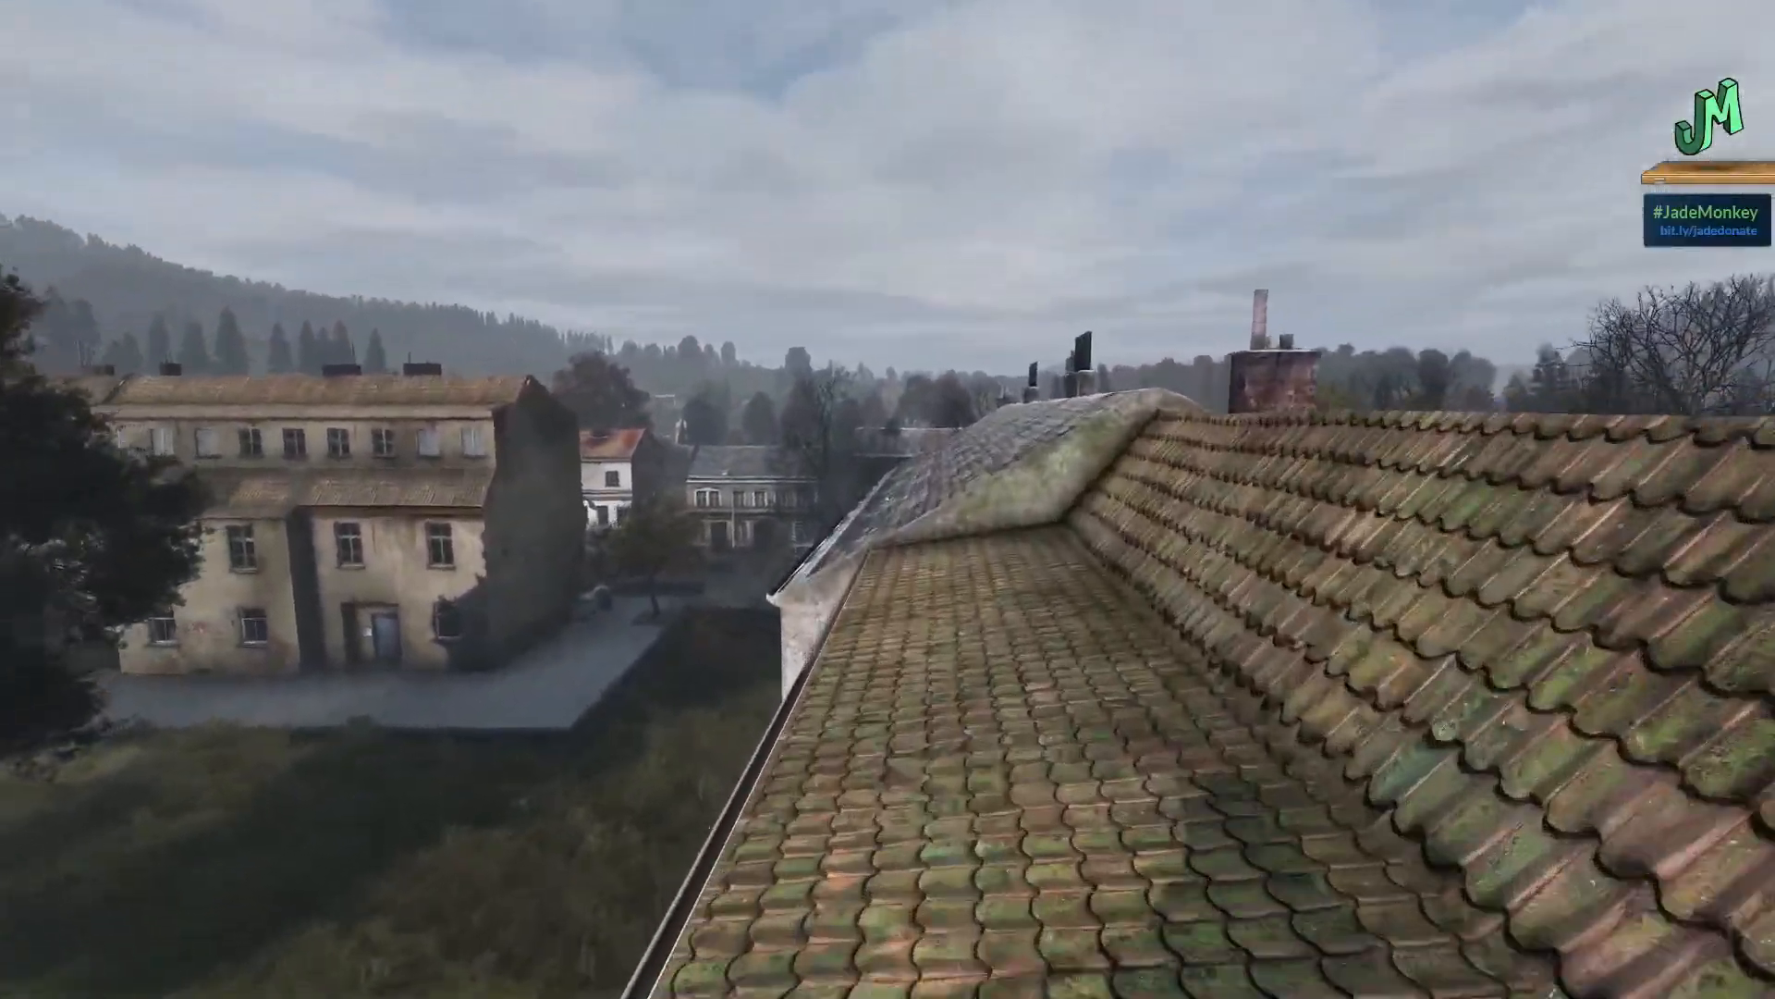
pyautogui.moveTo(887, 499)
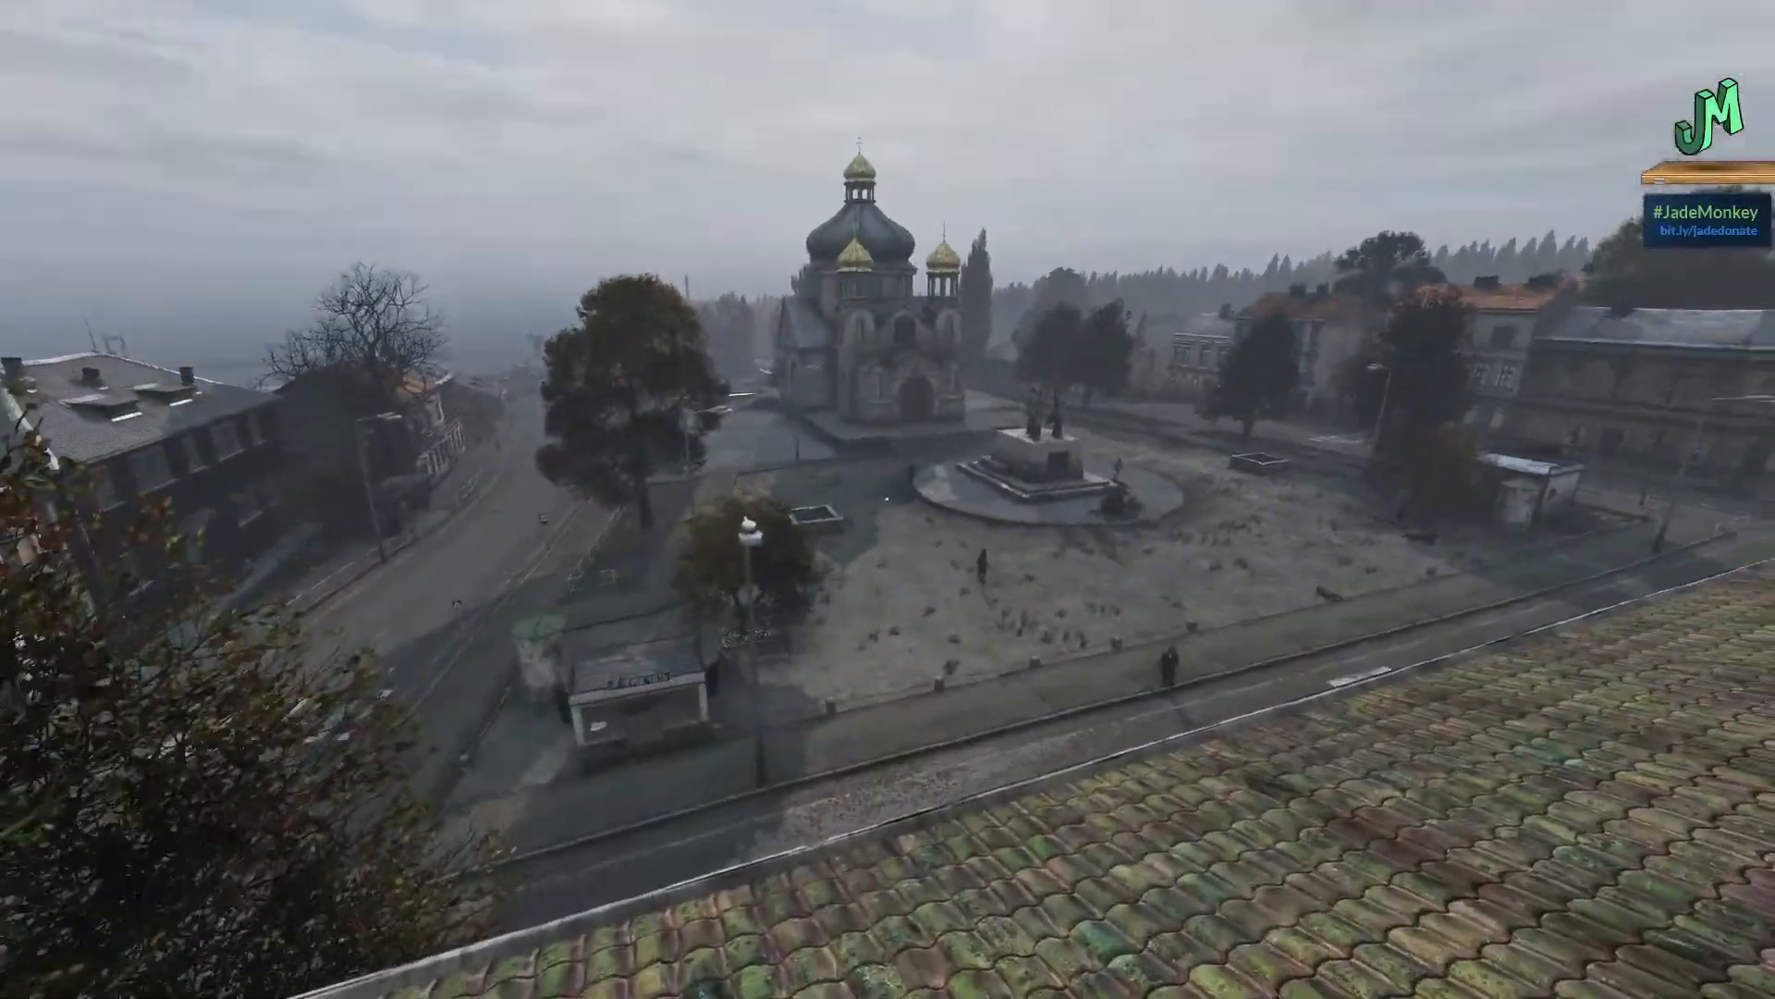
pyautogui.moveTo(888, 499)
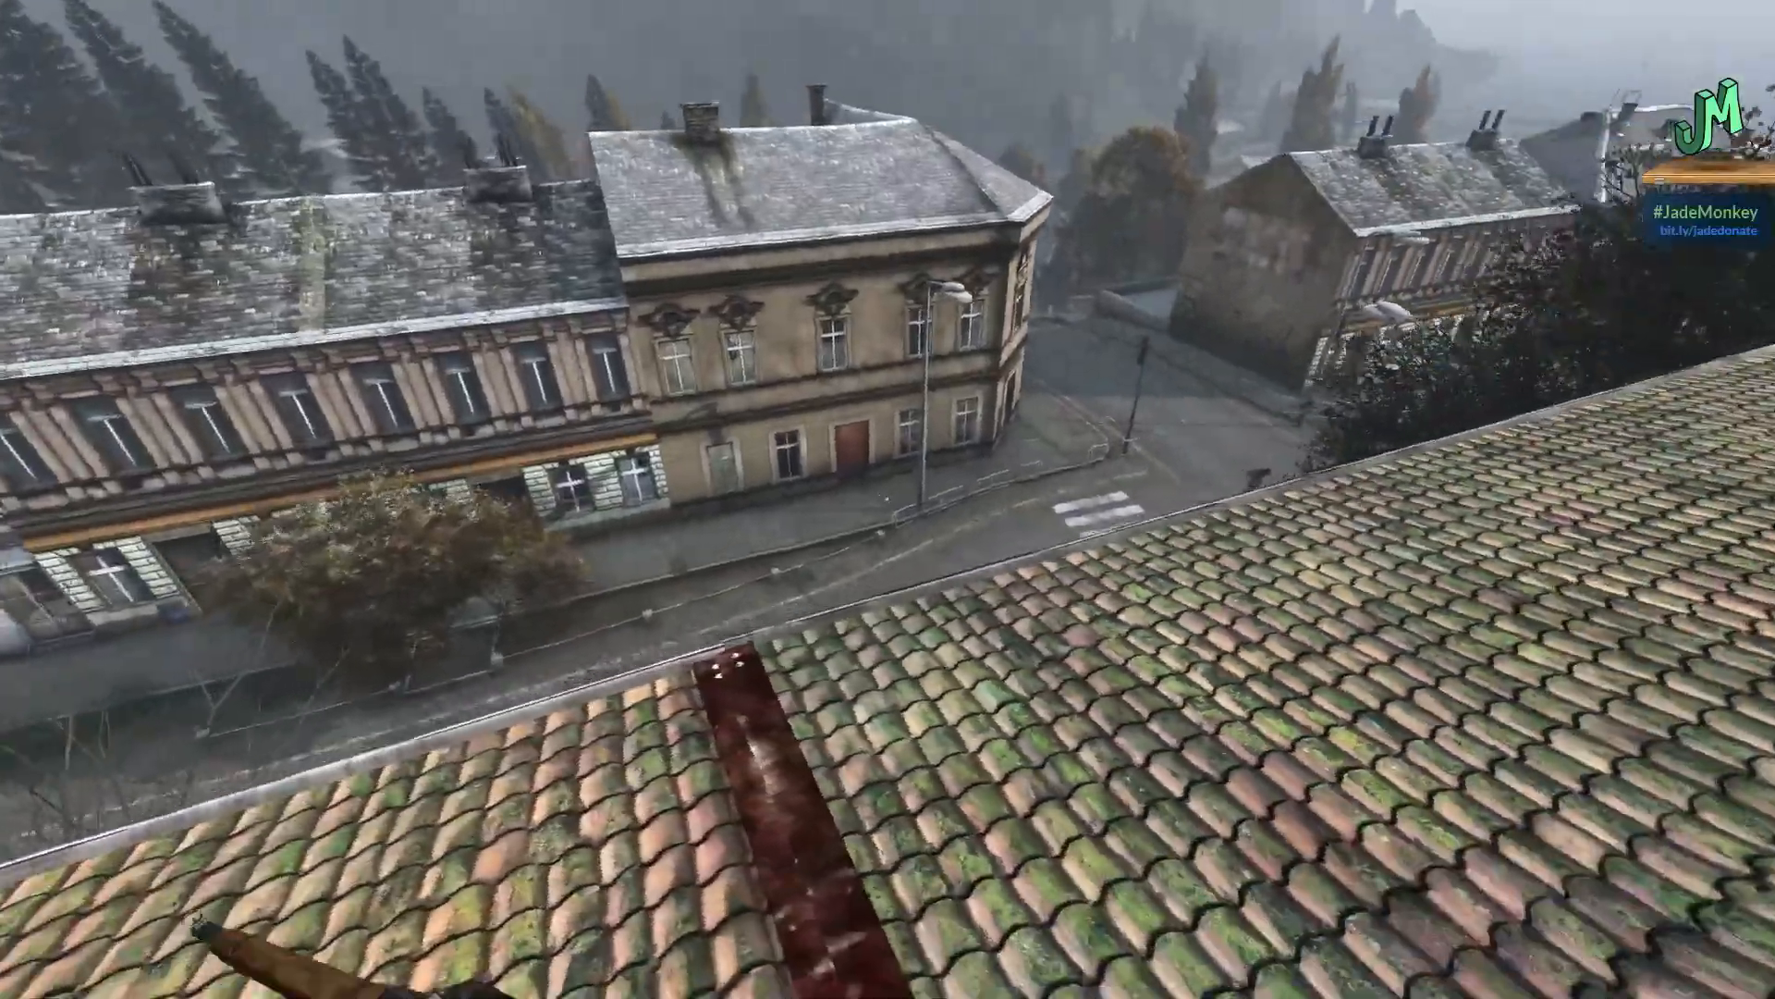
pyautogui.moveTo(888, 500)
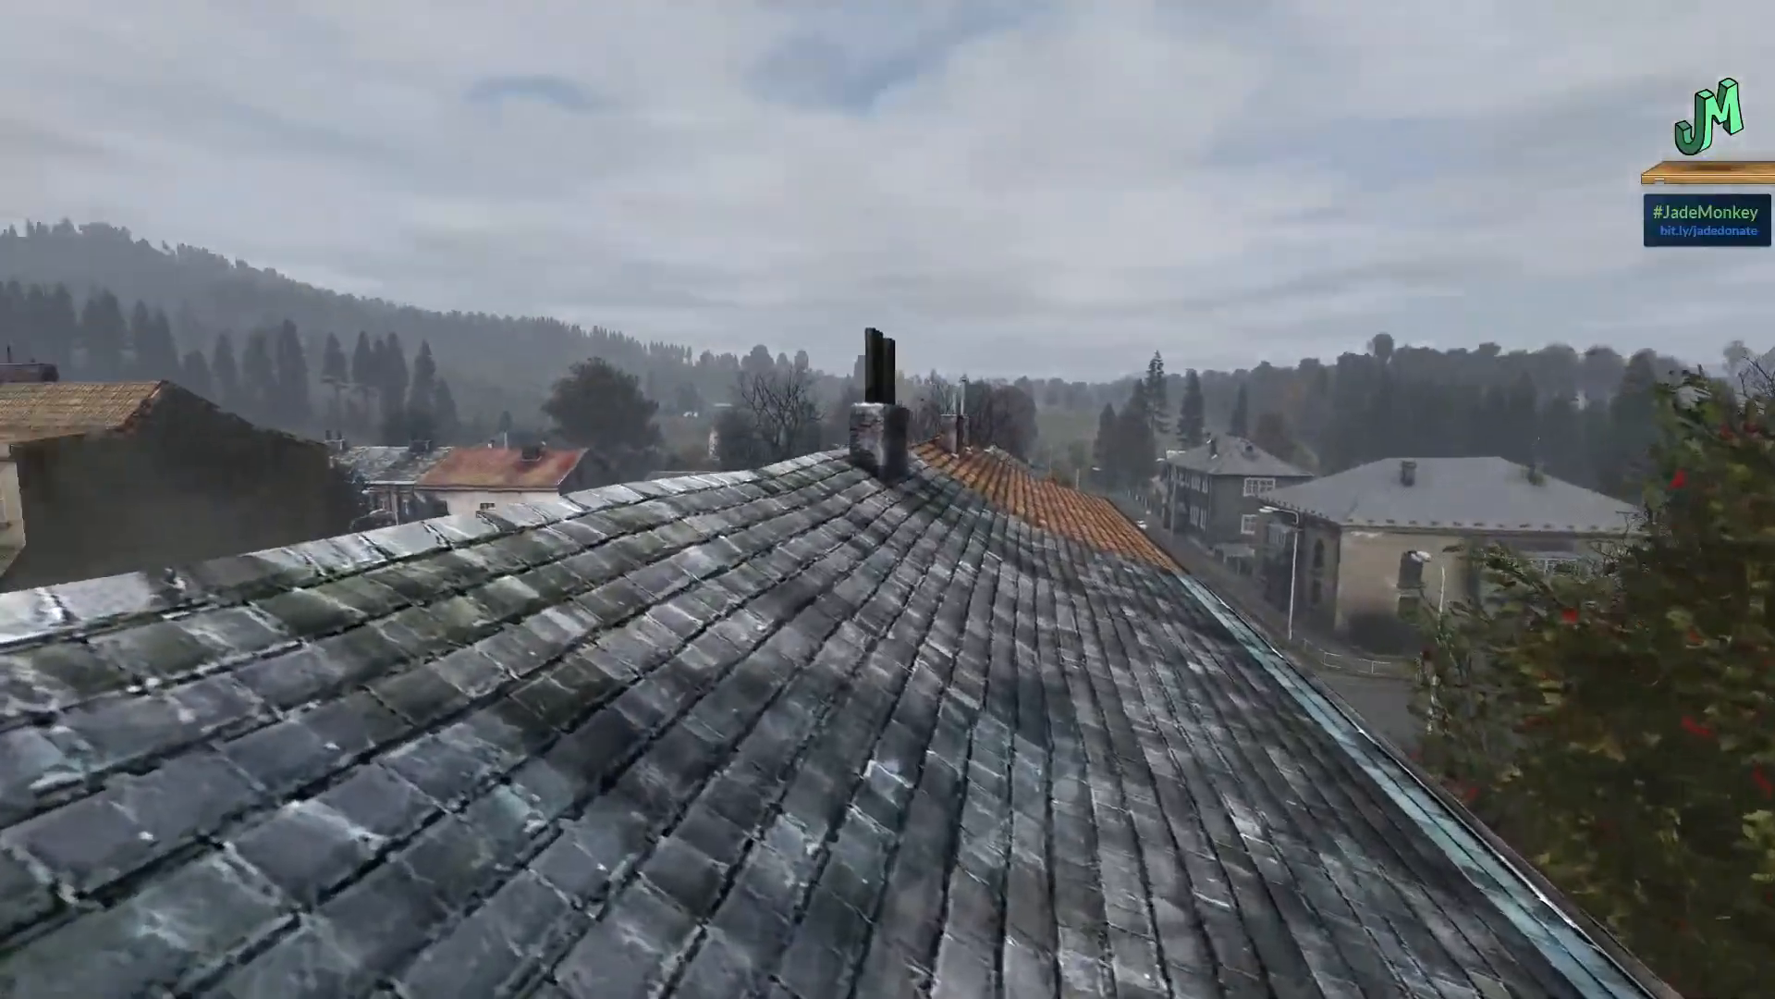
pyautogui.moveTo(888, 500)
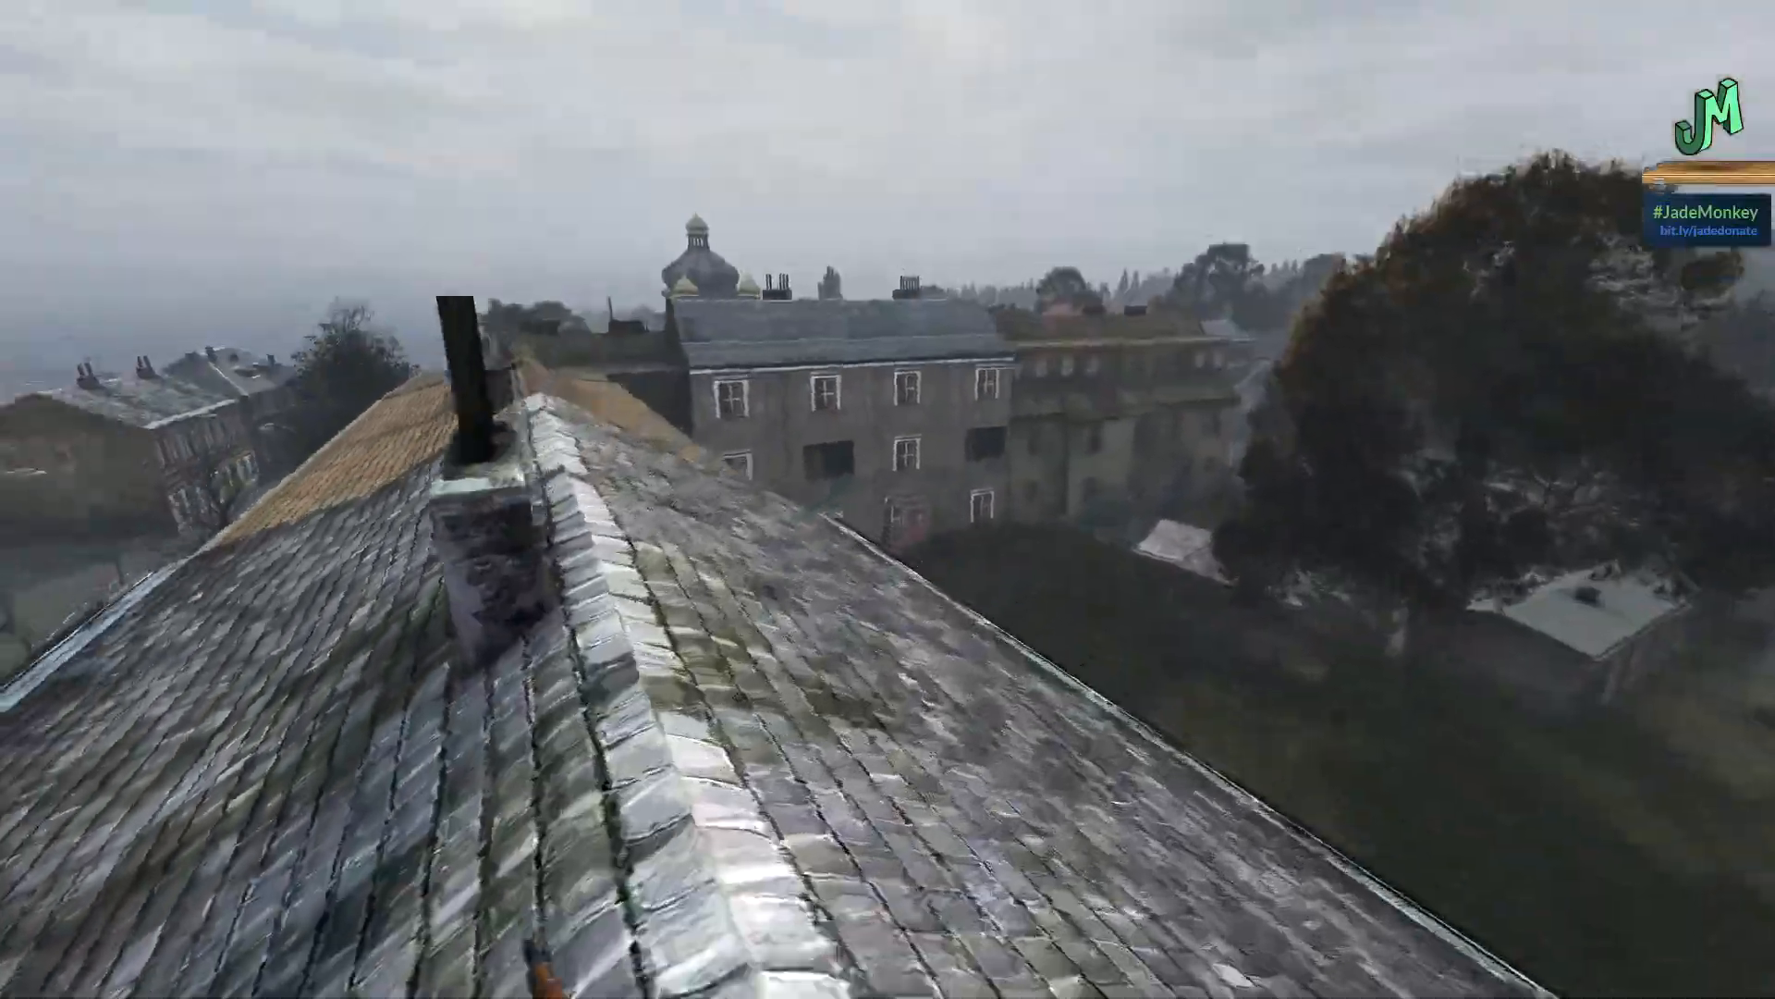
pyautogui.moveTo(887, 500)
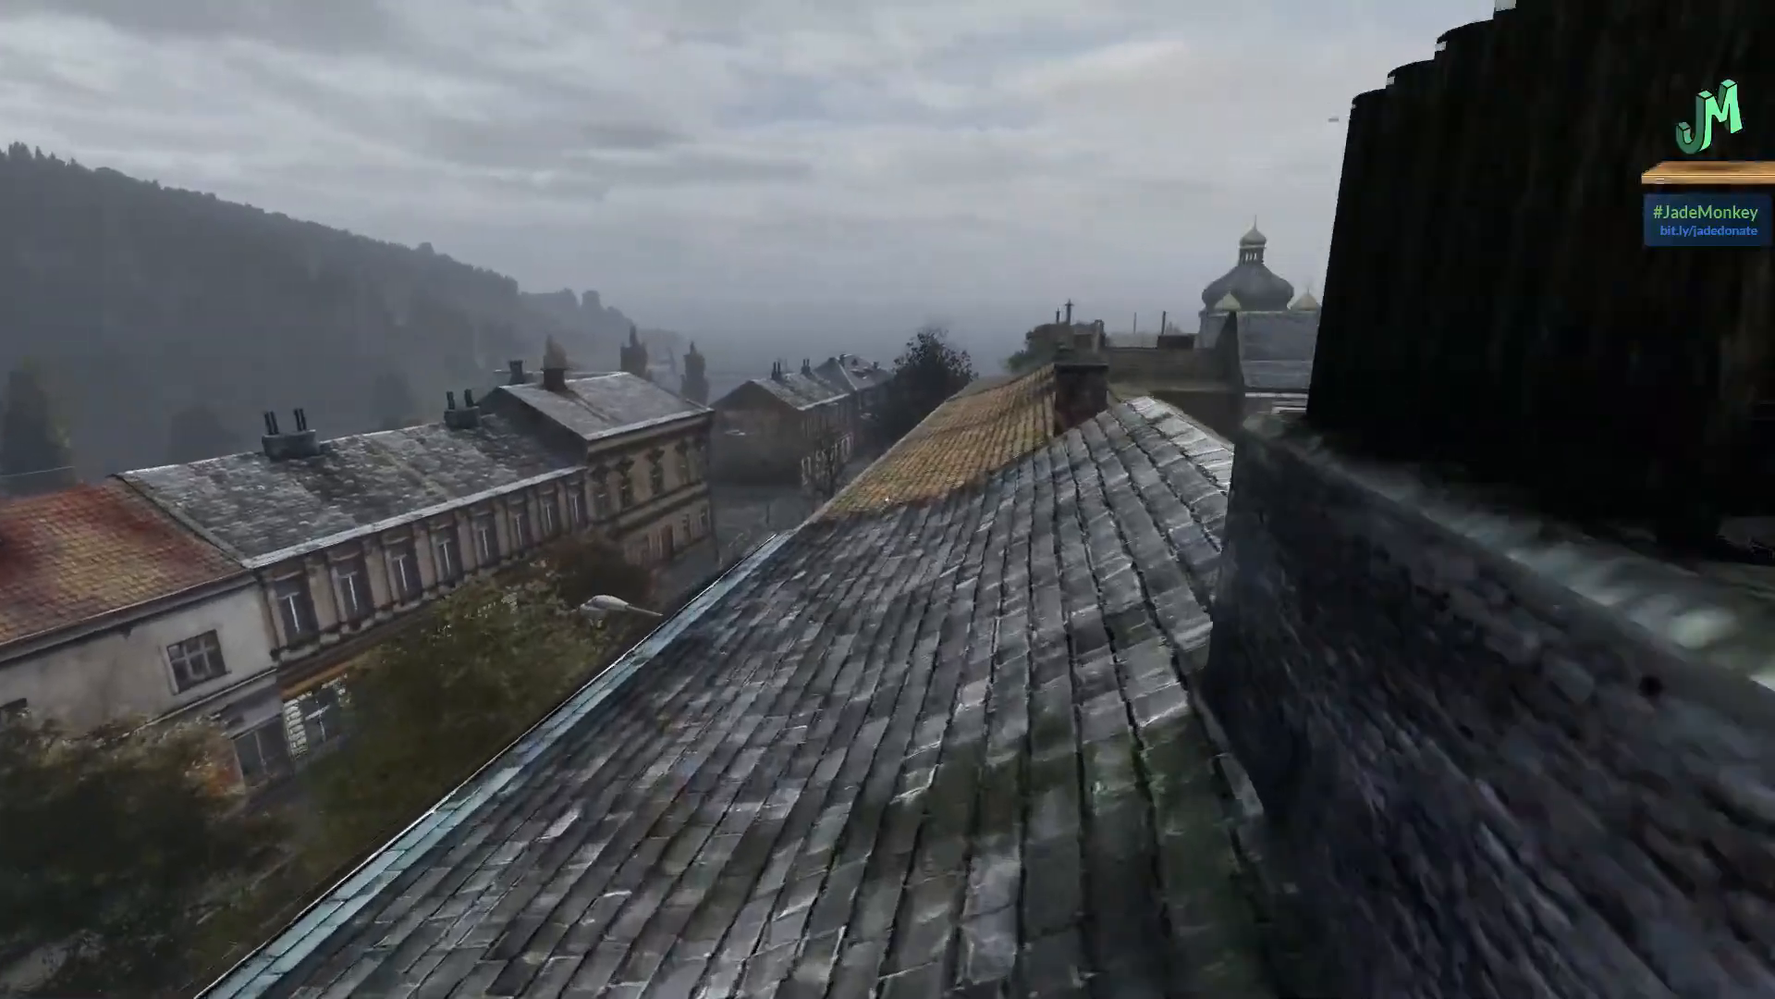